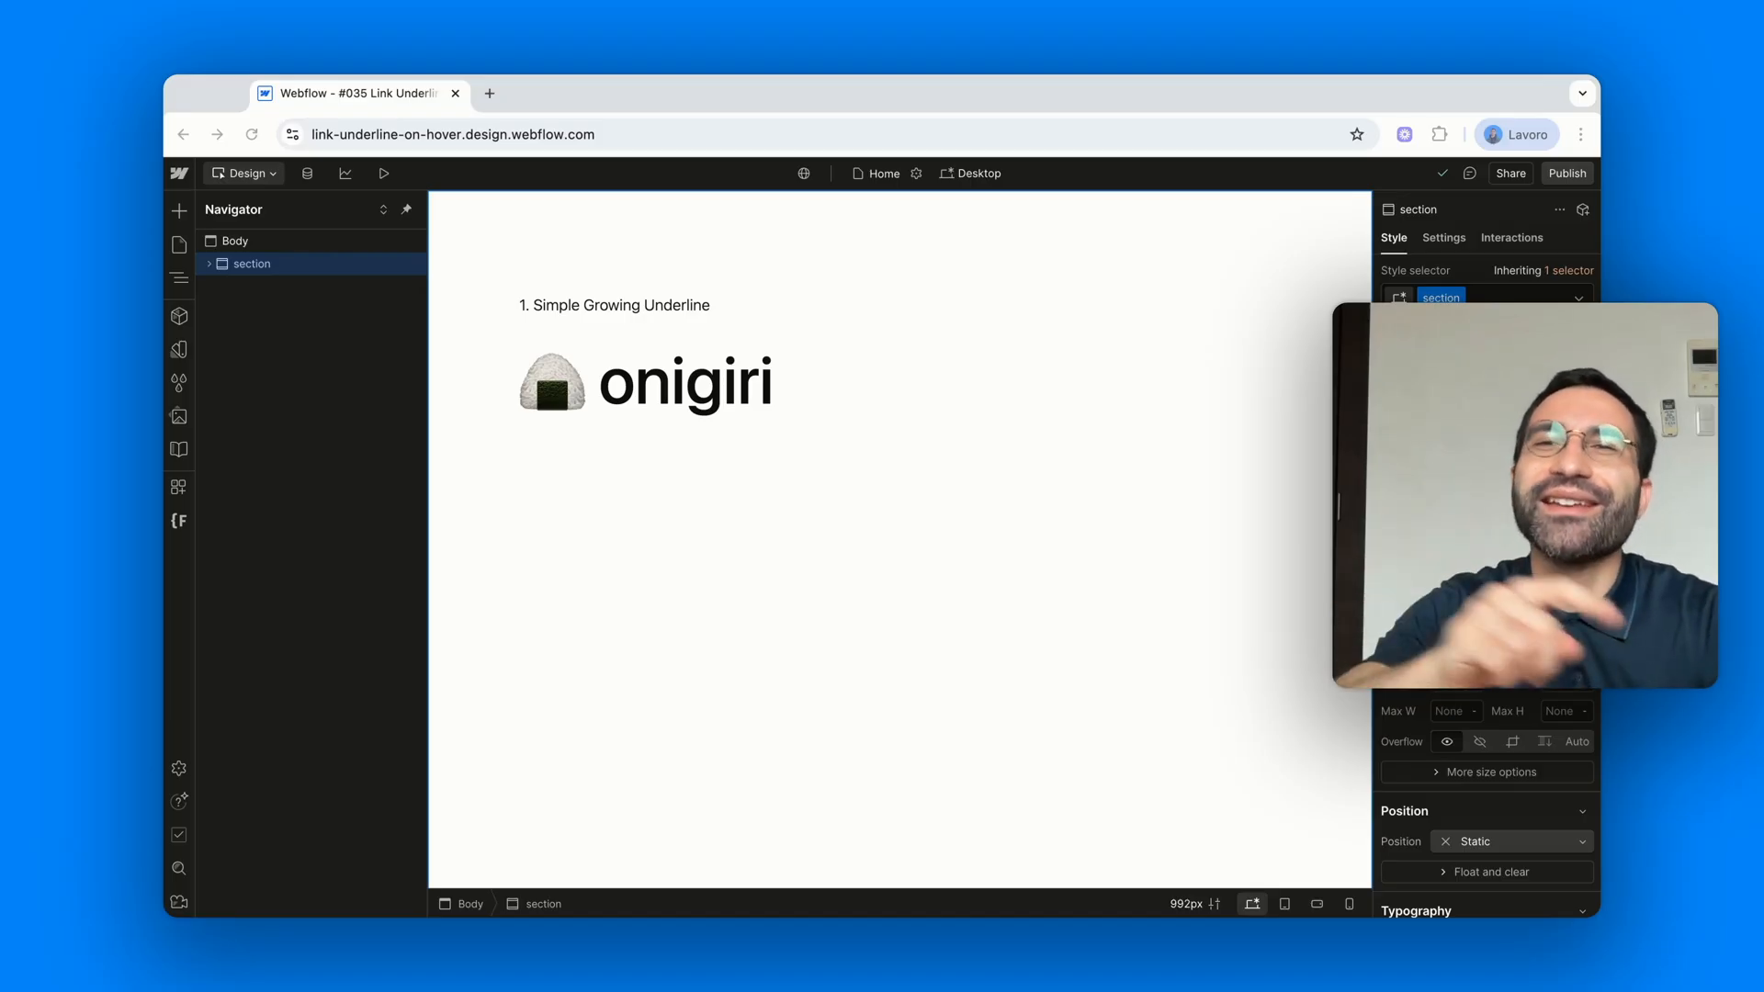
# Select Body, expand section and main-container, then select section_content-wrapper
pyautogui.click(212, 224)
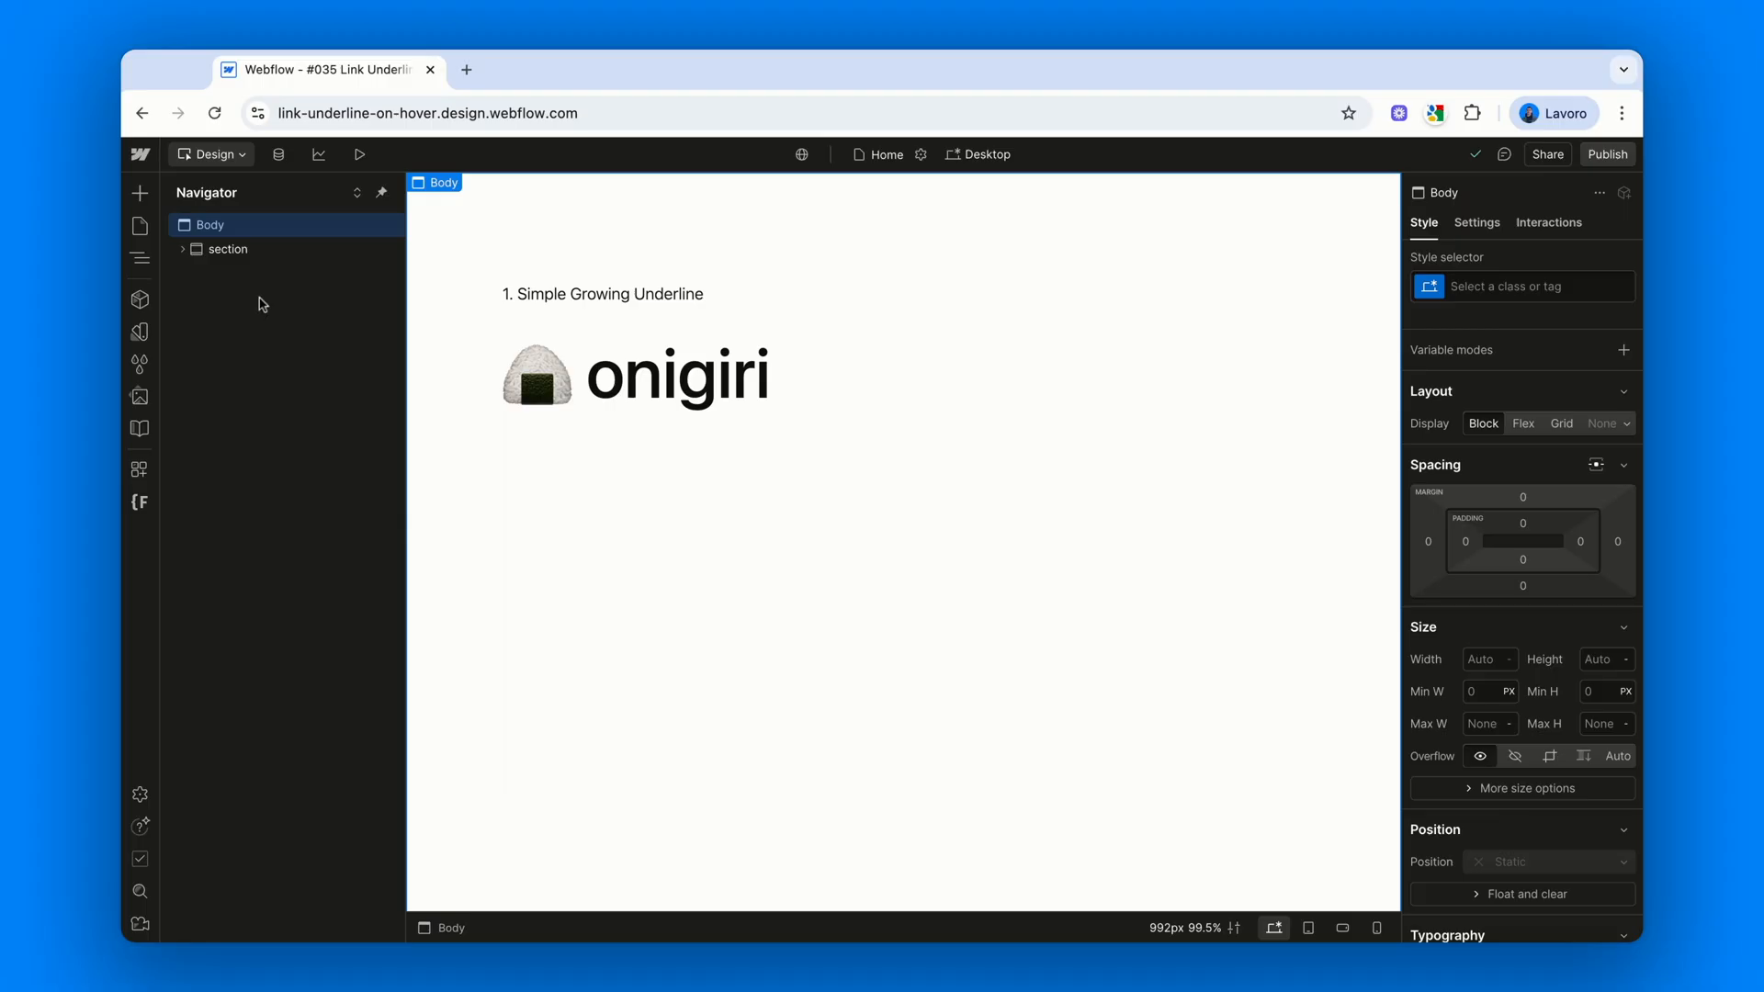
pyautogui.click(229, 249)
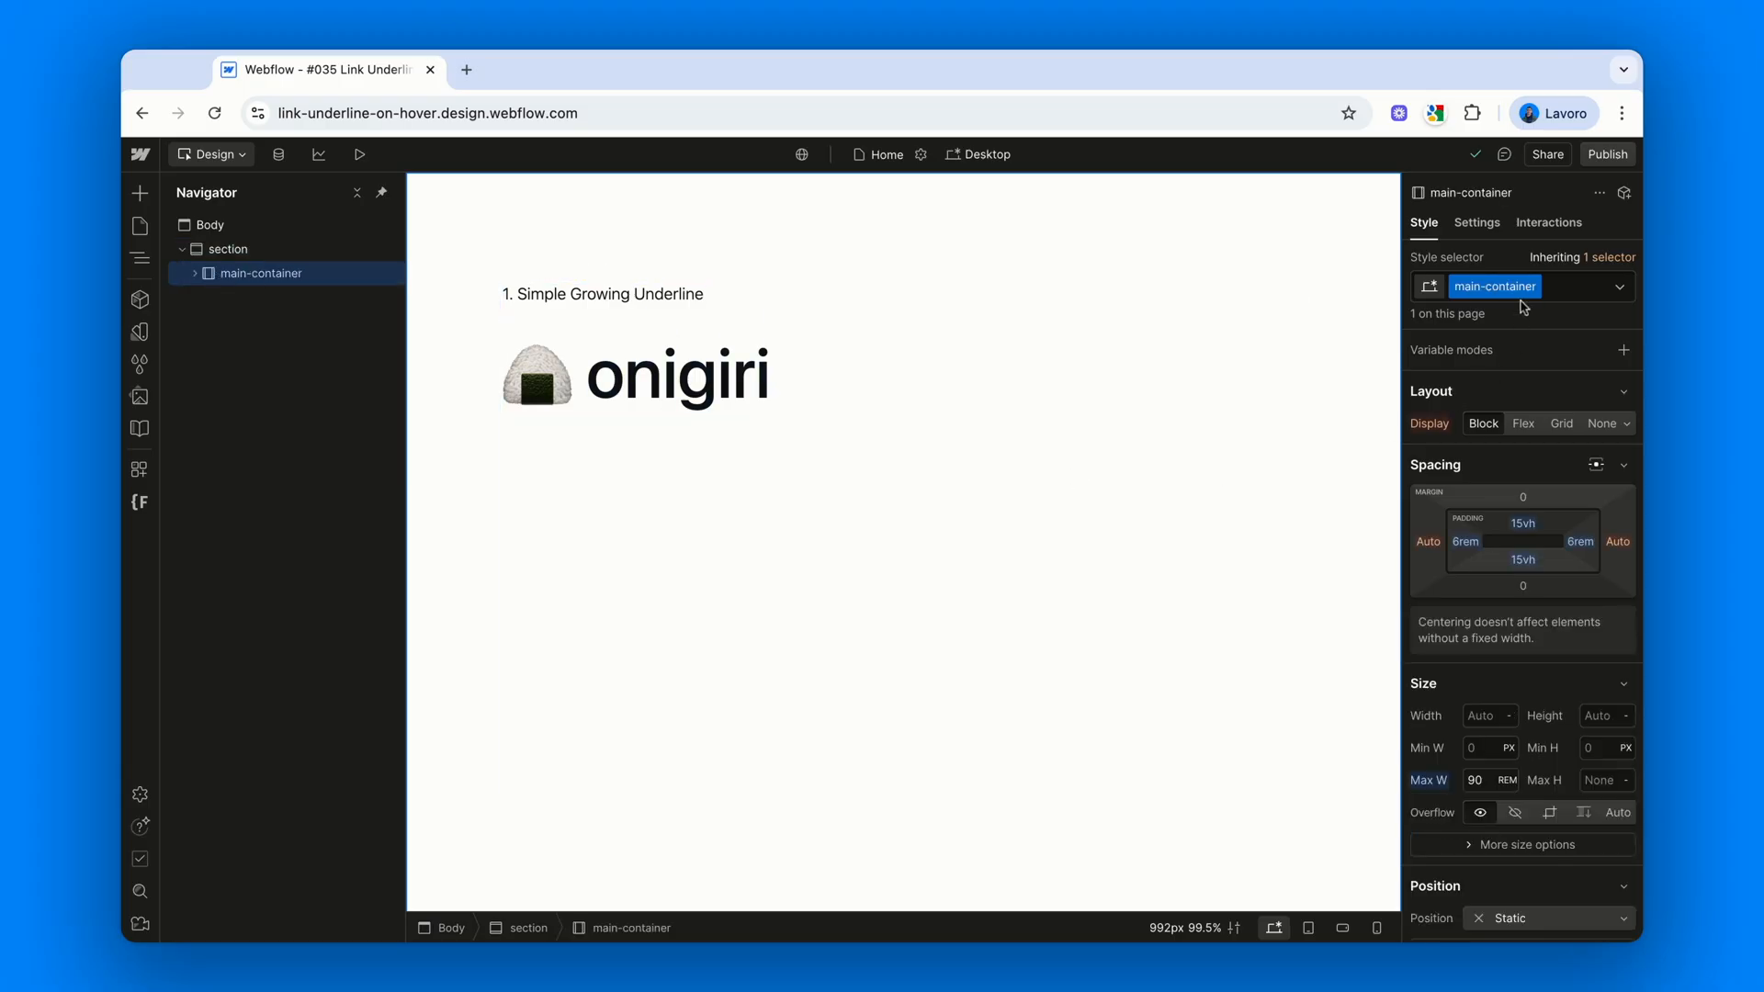
pyautogui.moveTo(1584, 631)
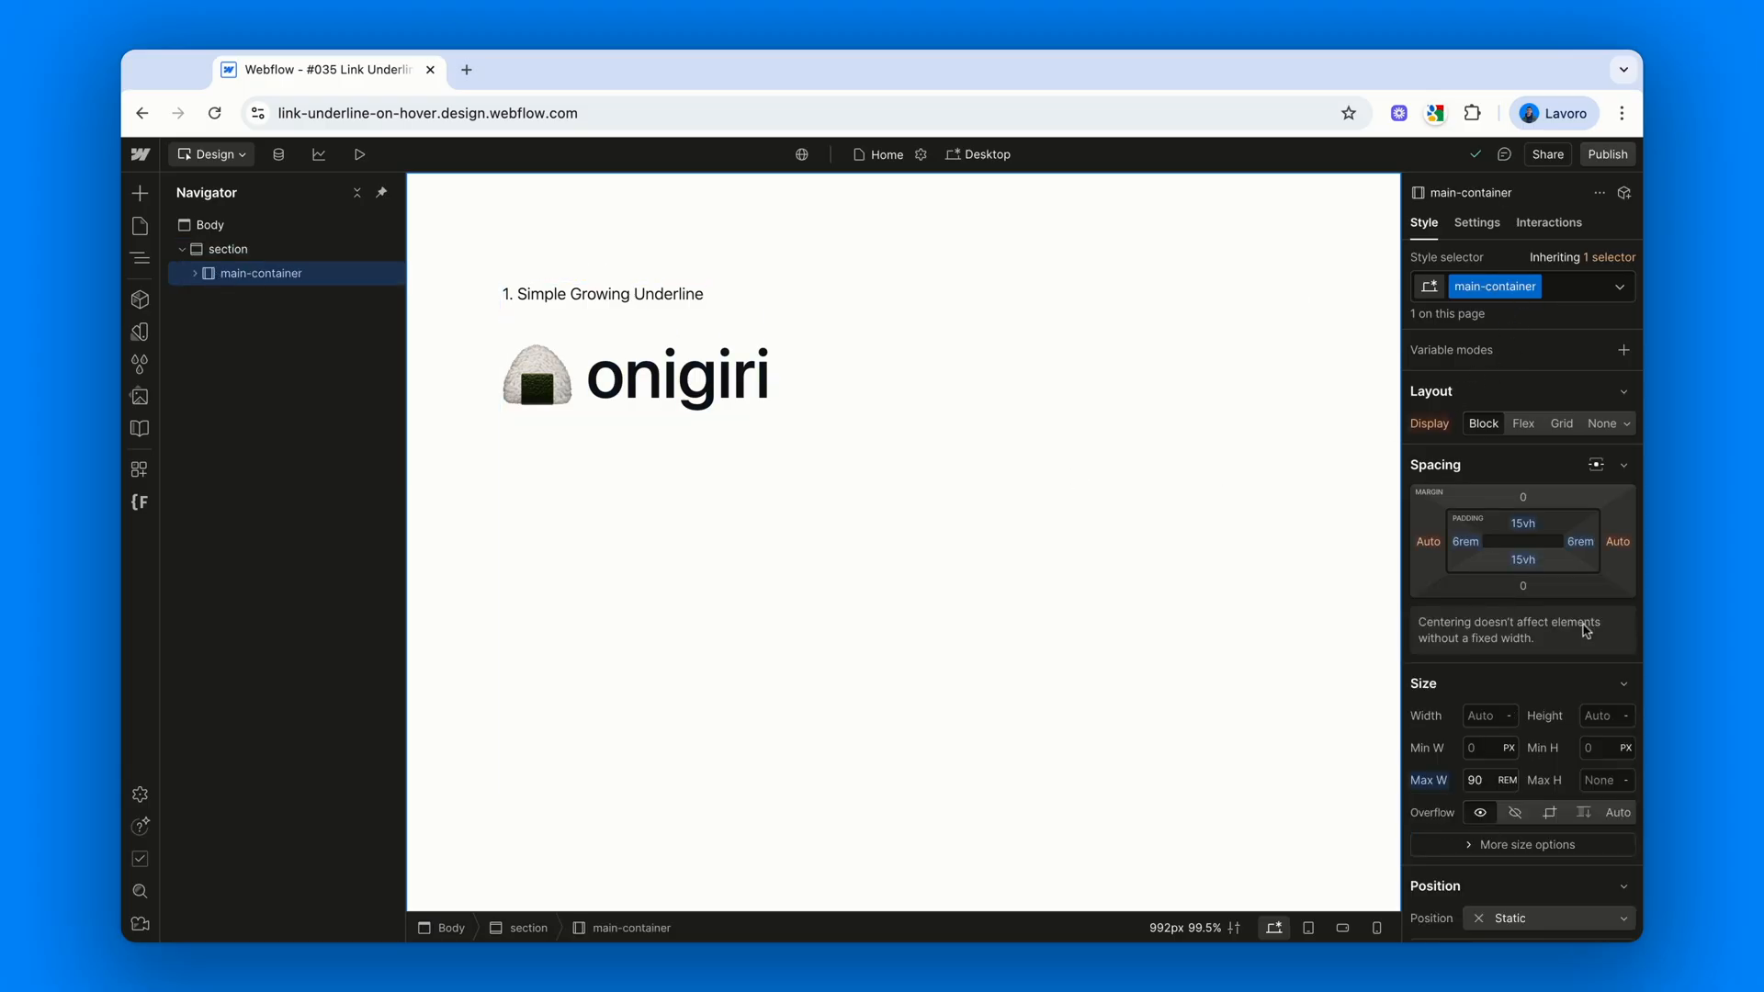
pyautogui.moveTo(1451, 798)
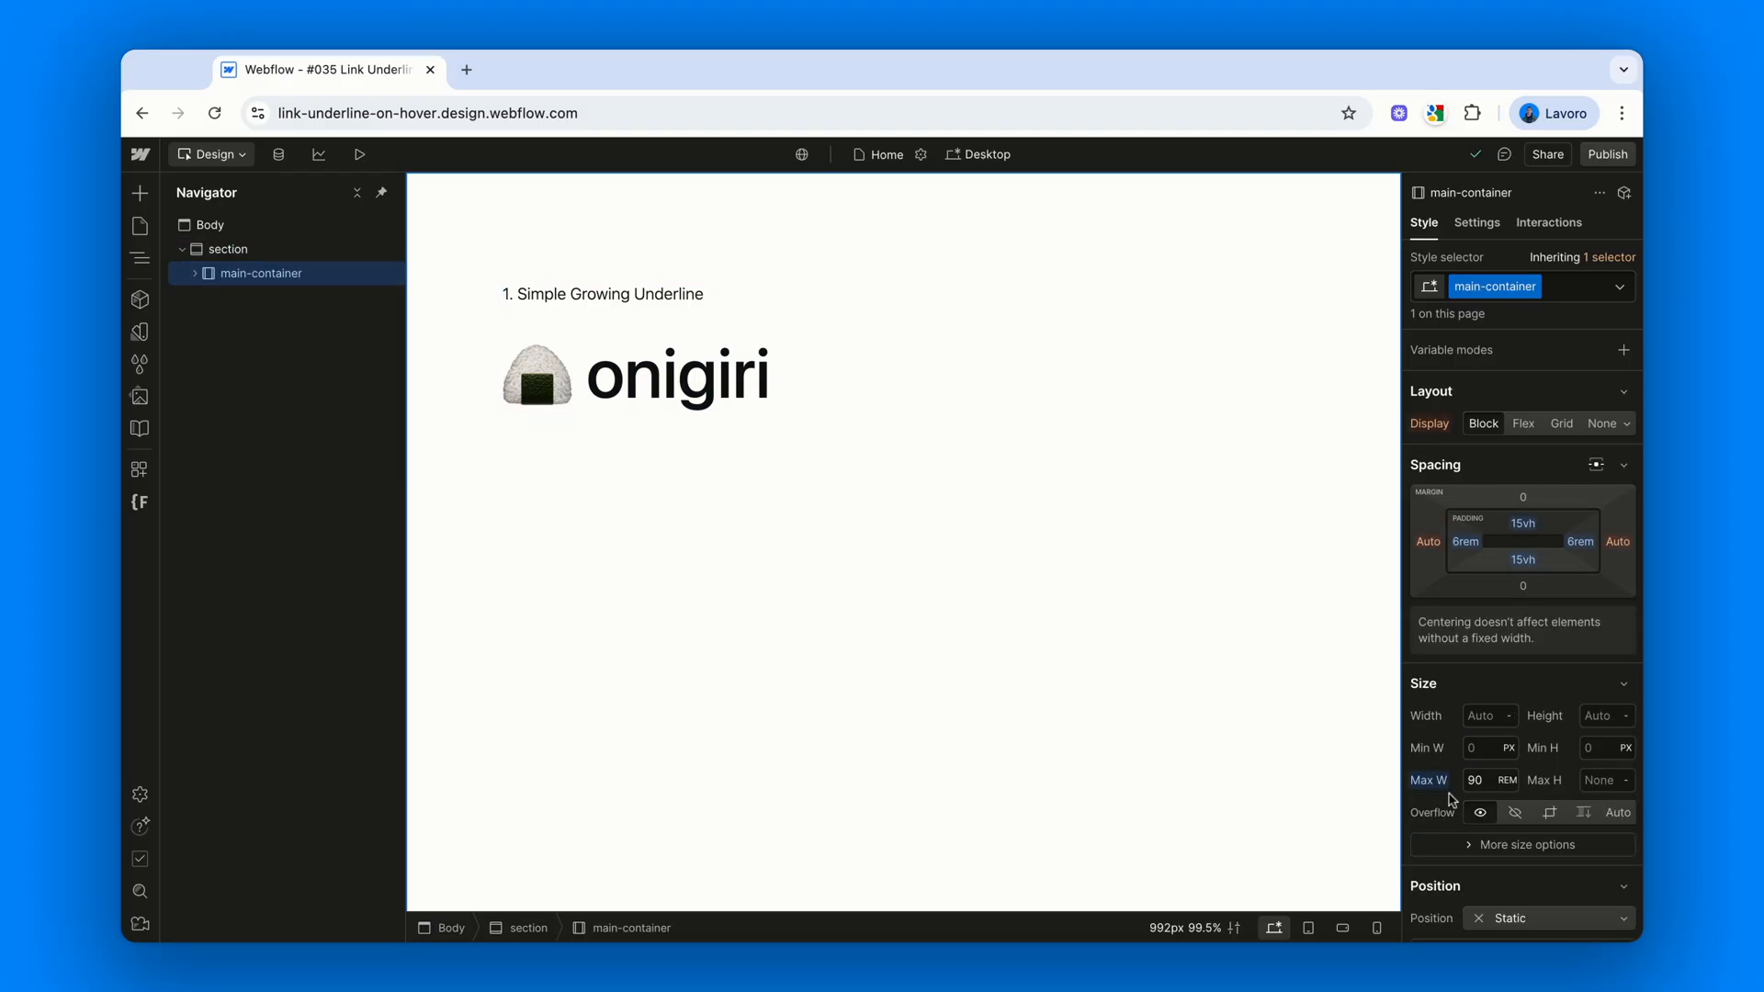
pyautogui.click(196, 273)
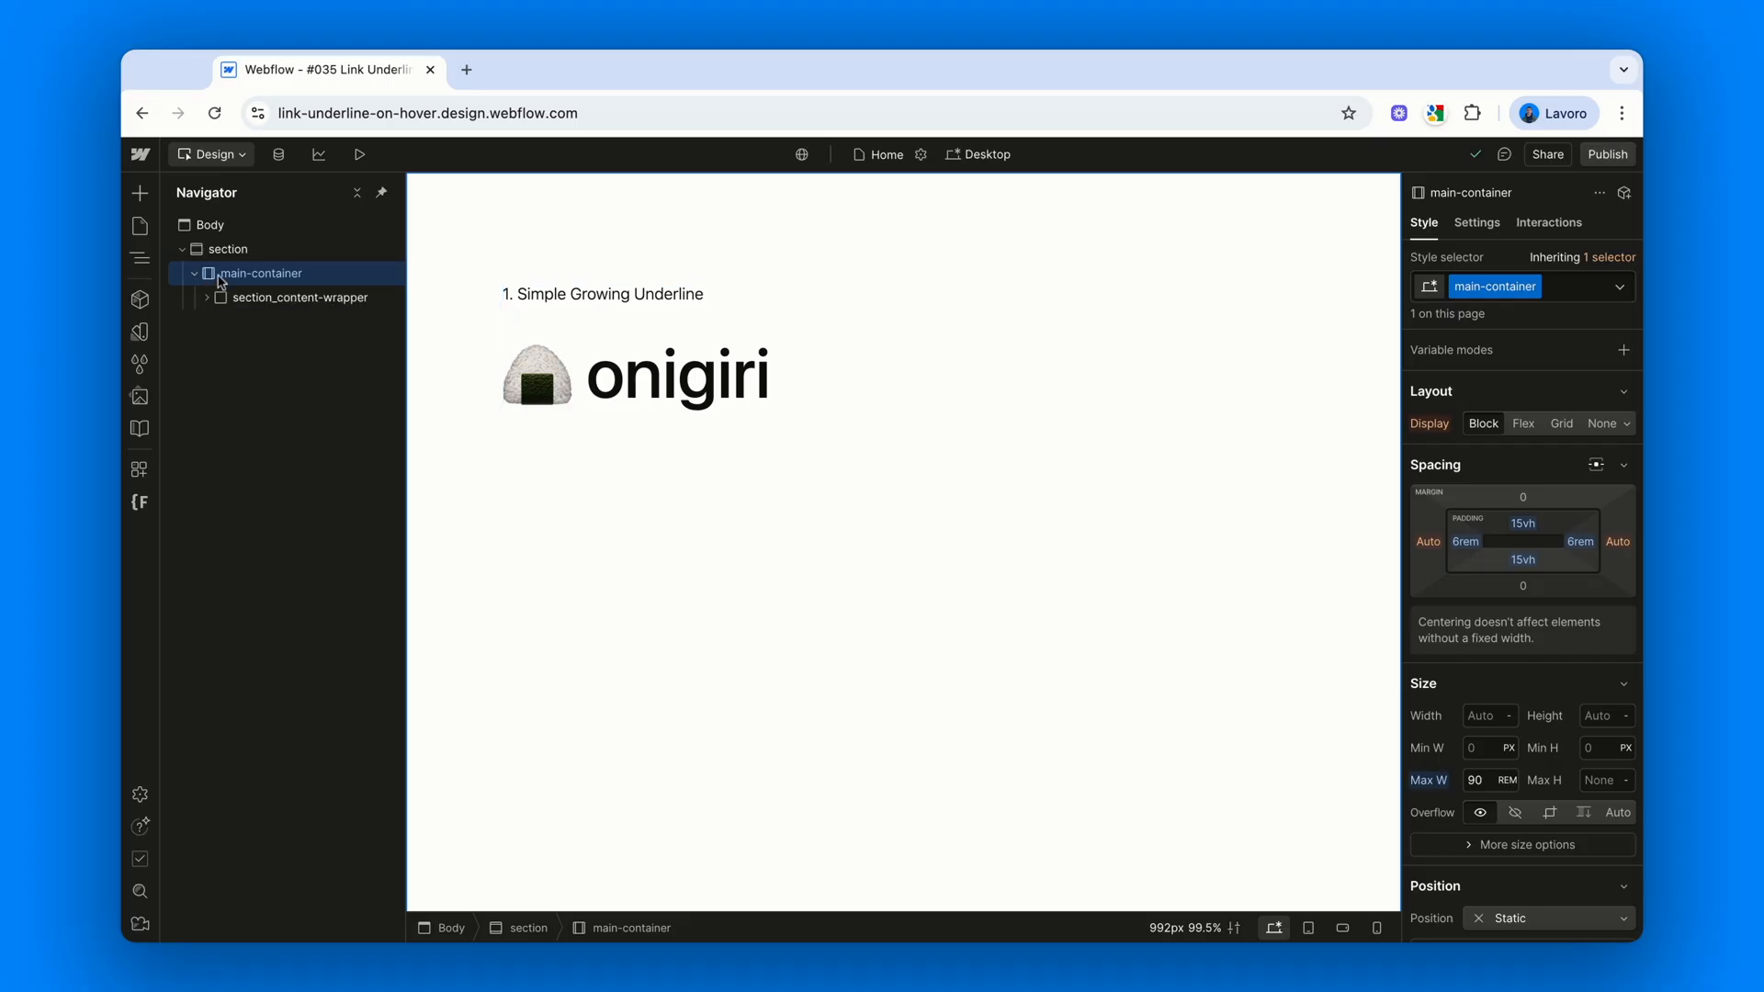
pyautogui.click(300, 297)
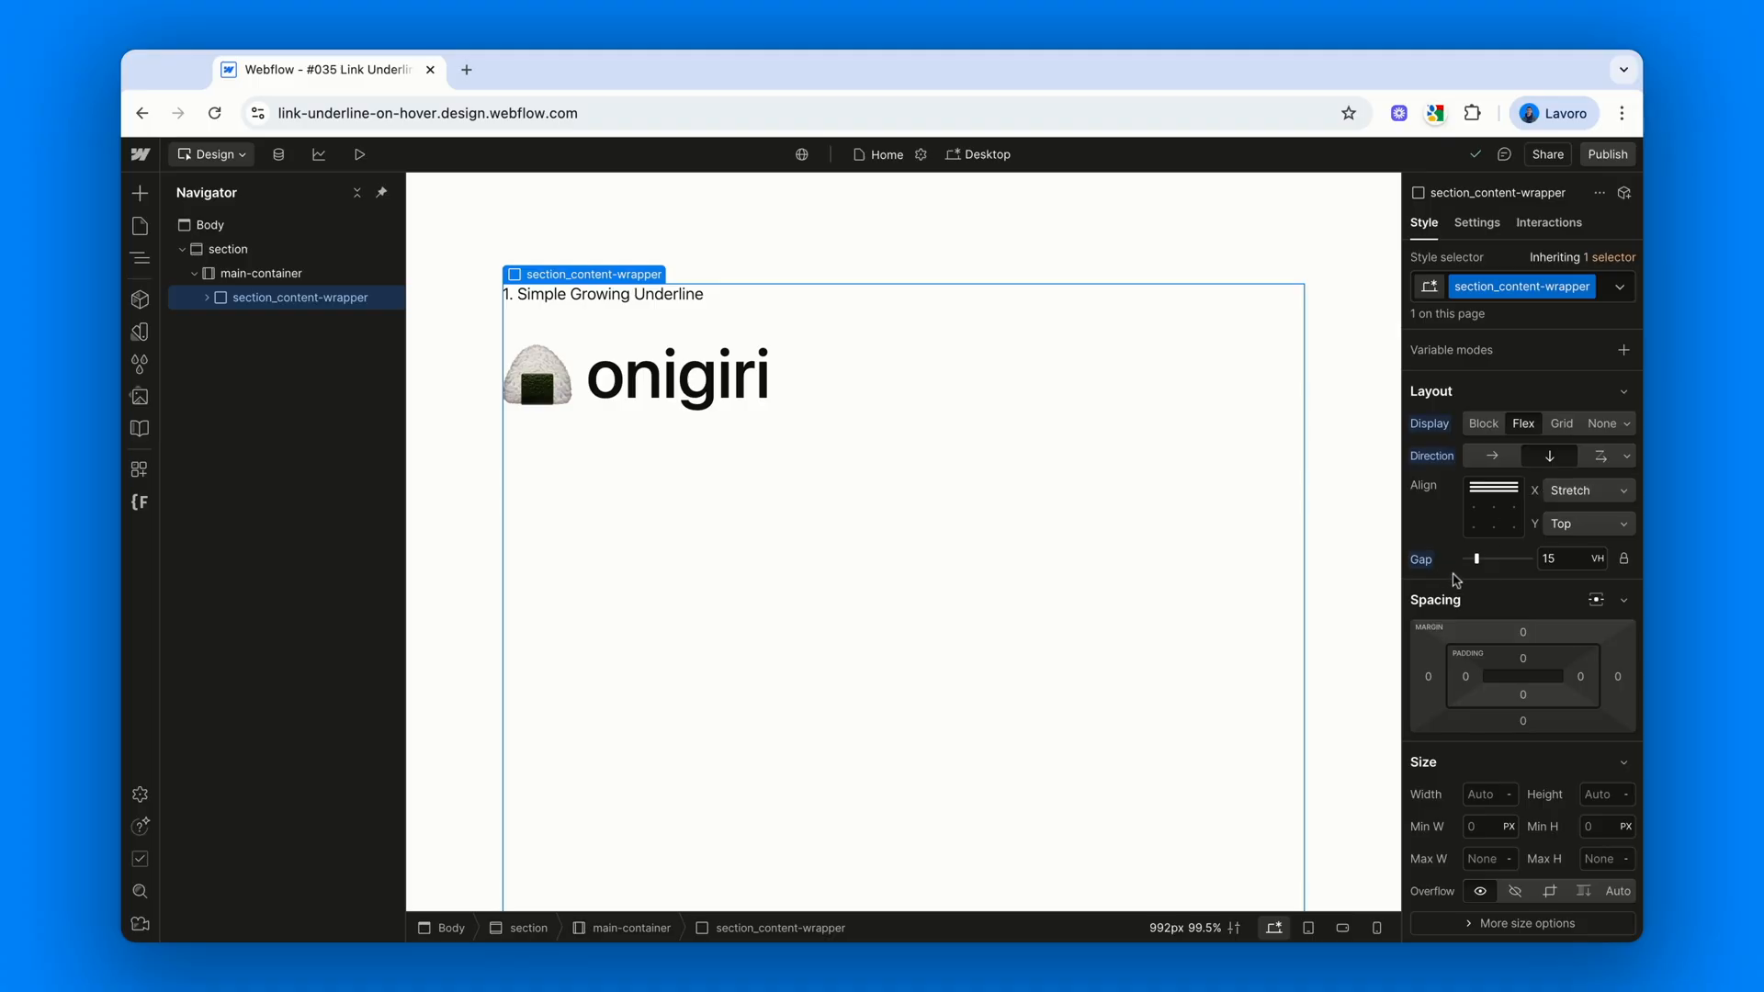
pyautogui.moveTo(1602, 580)
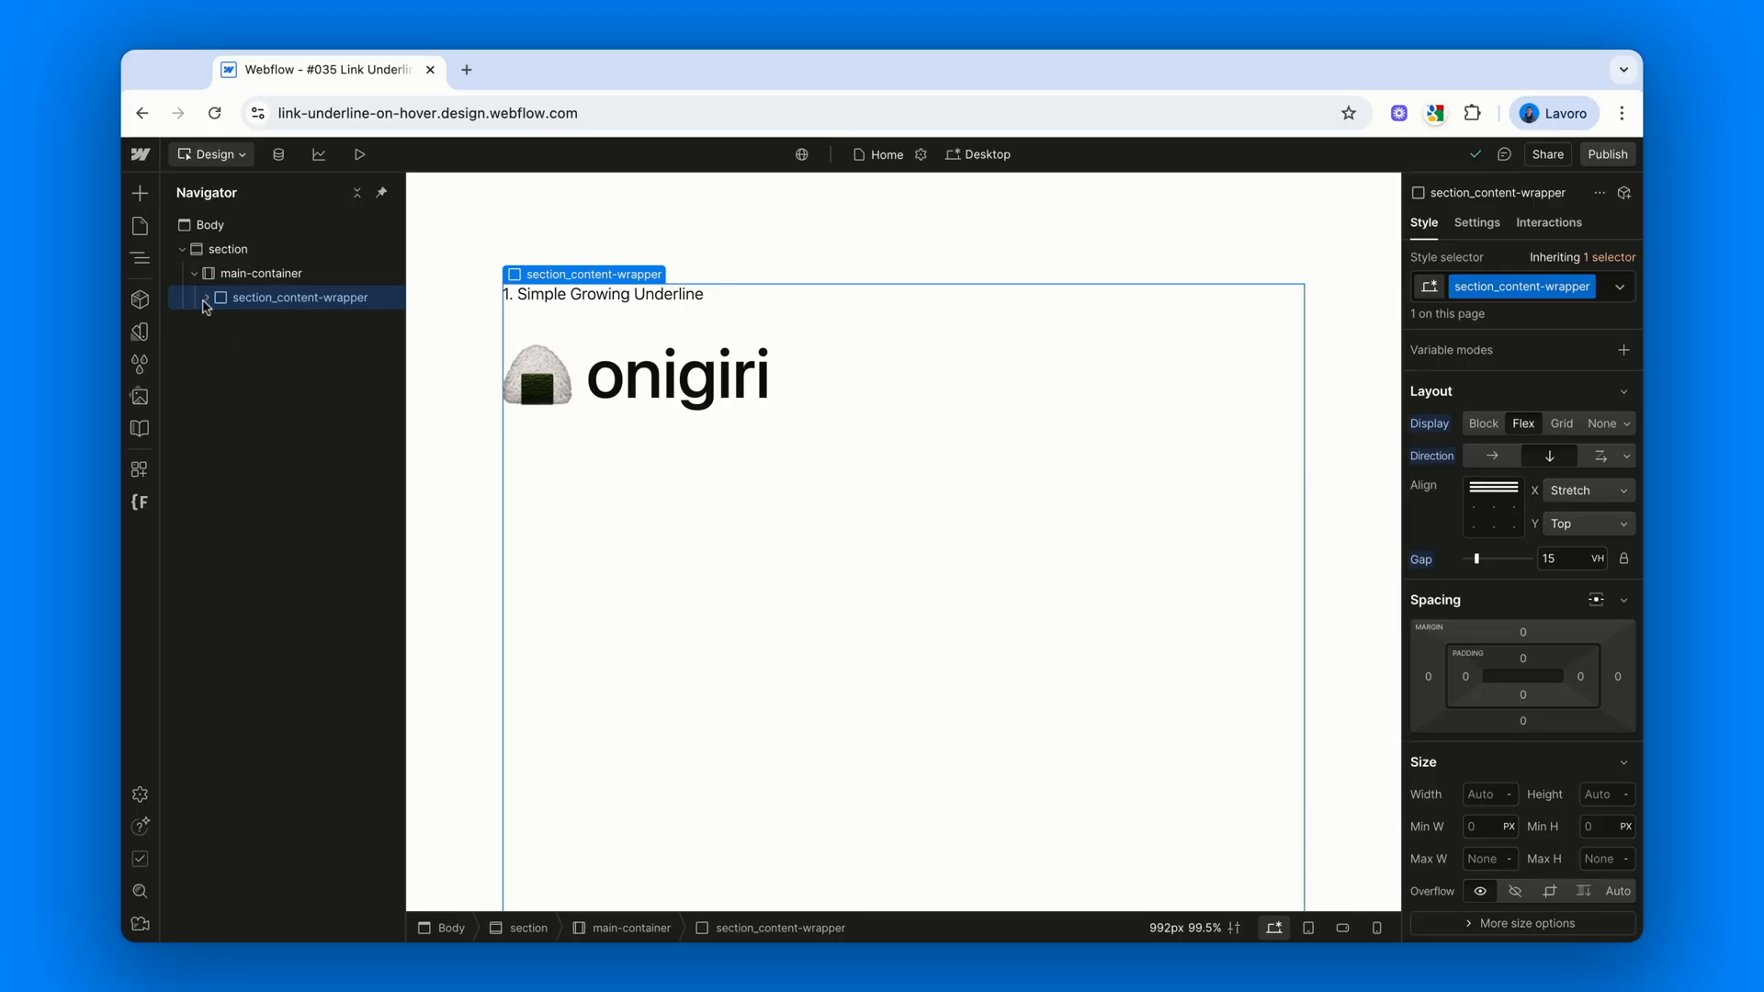
# Expand section_content-wrapper to list the example wrappers and scroll the Style panel down
pyautogui.click(207, 305)
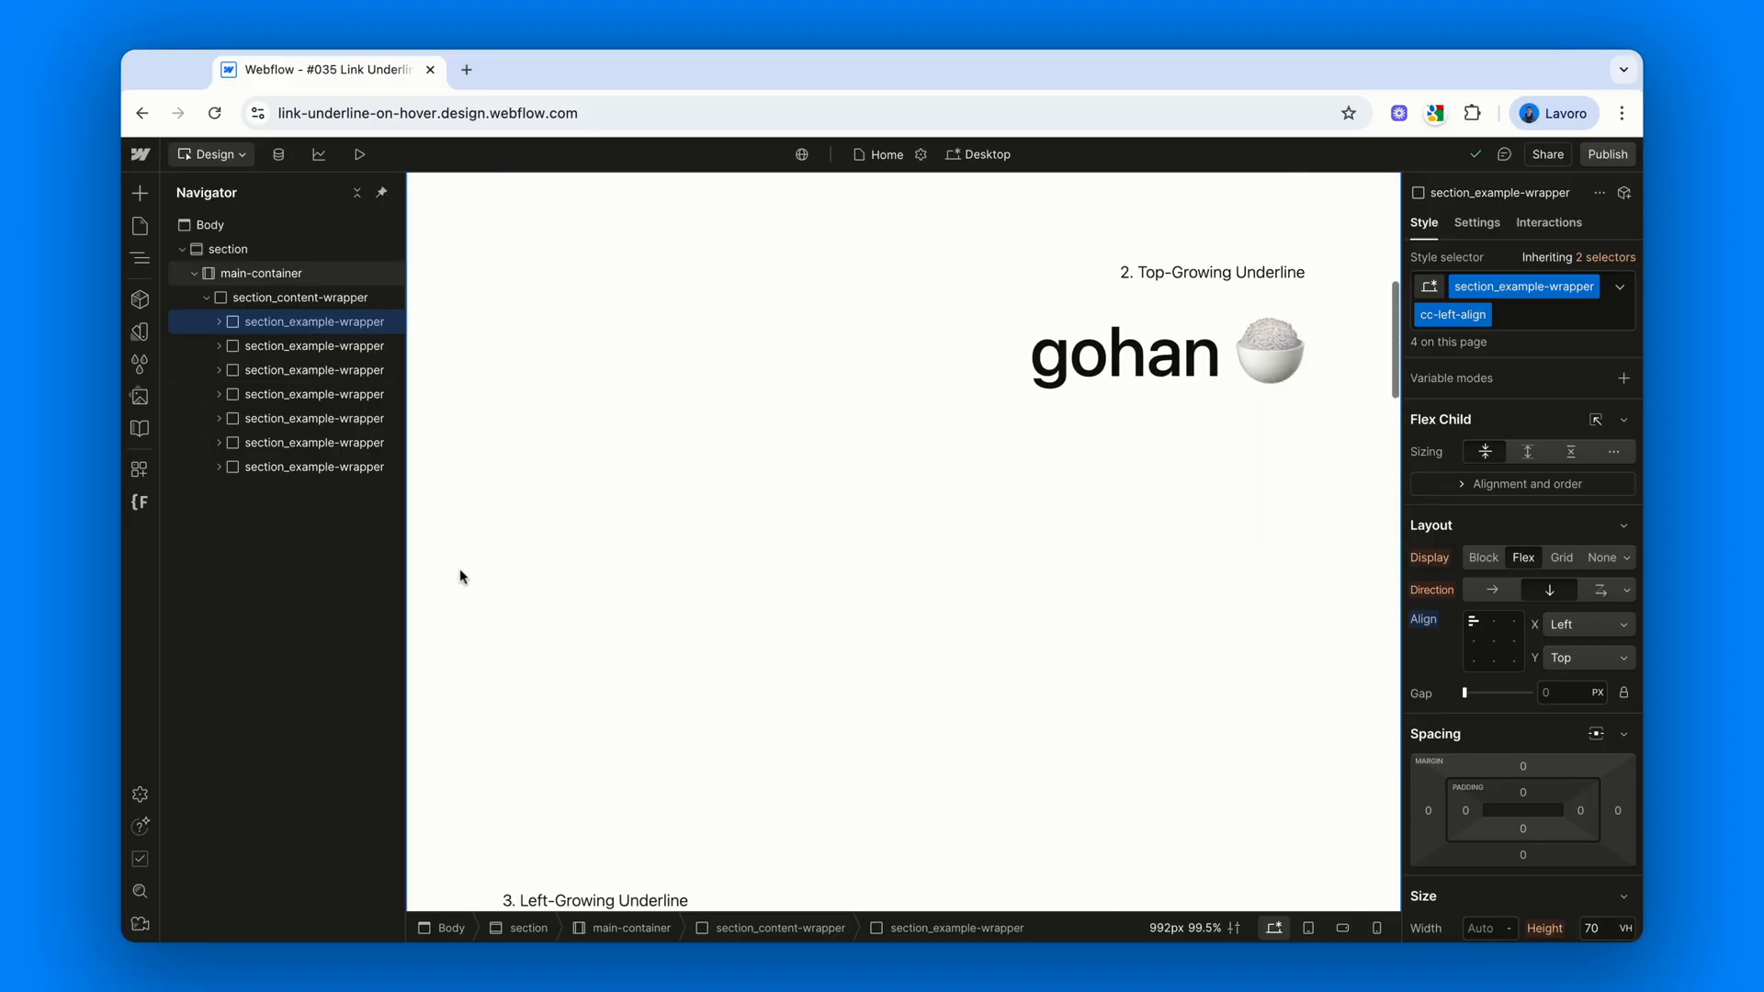
pyautogui.scroll(-3)
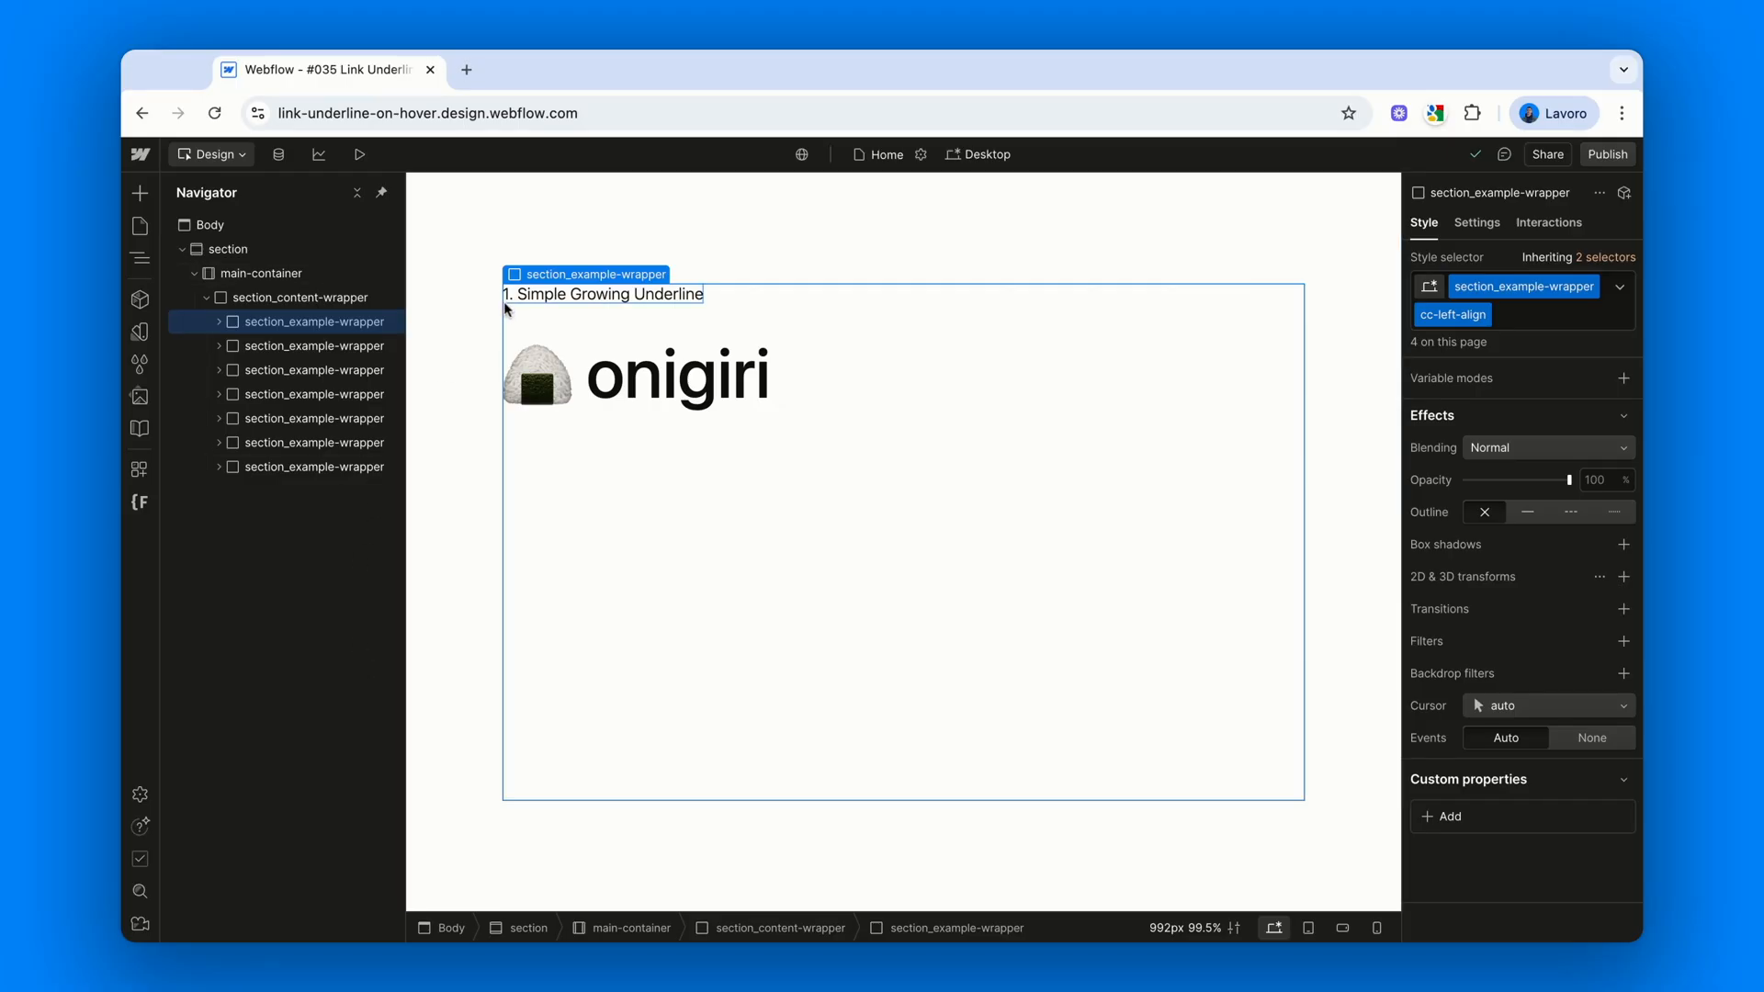
pyautogui.moveTo(686, 311)
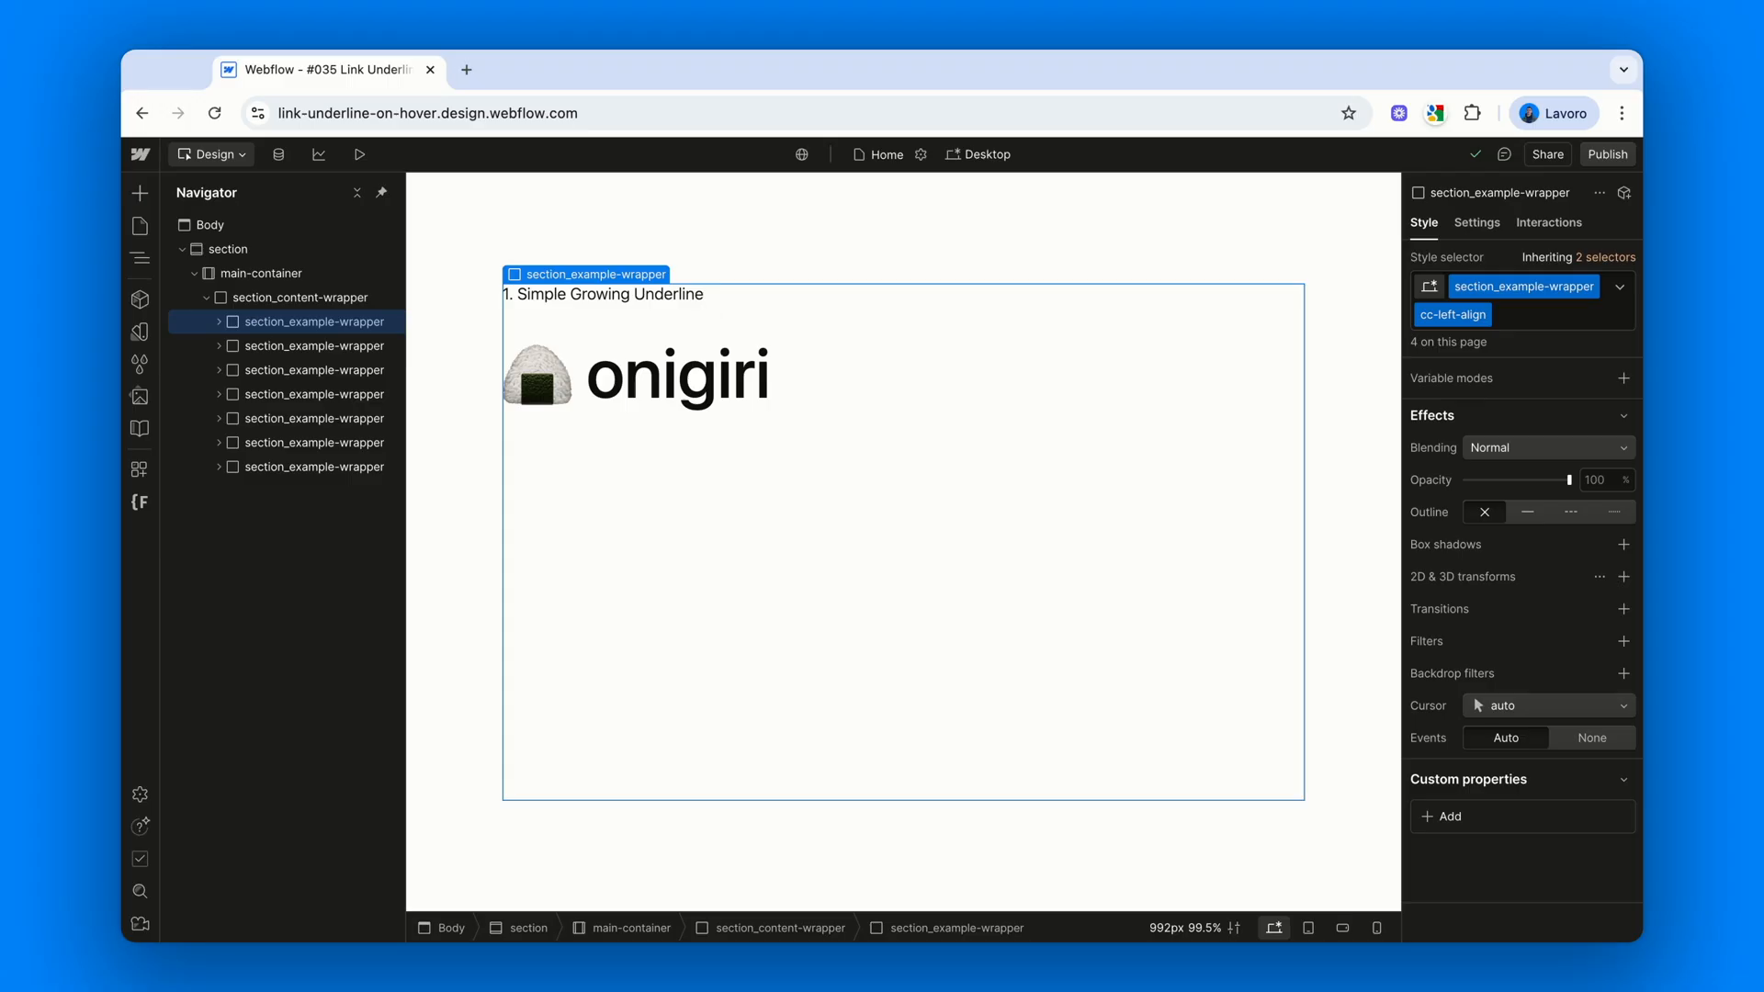
pyautogui.moveTo(787, 451)
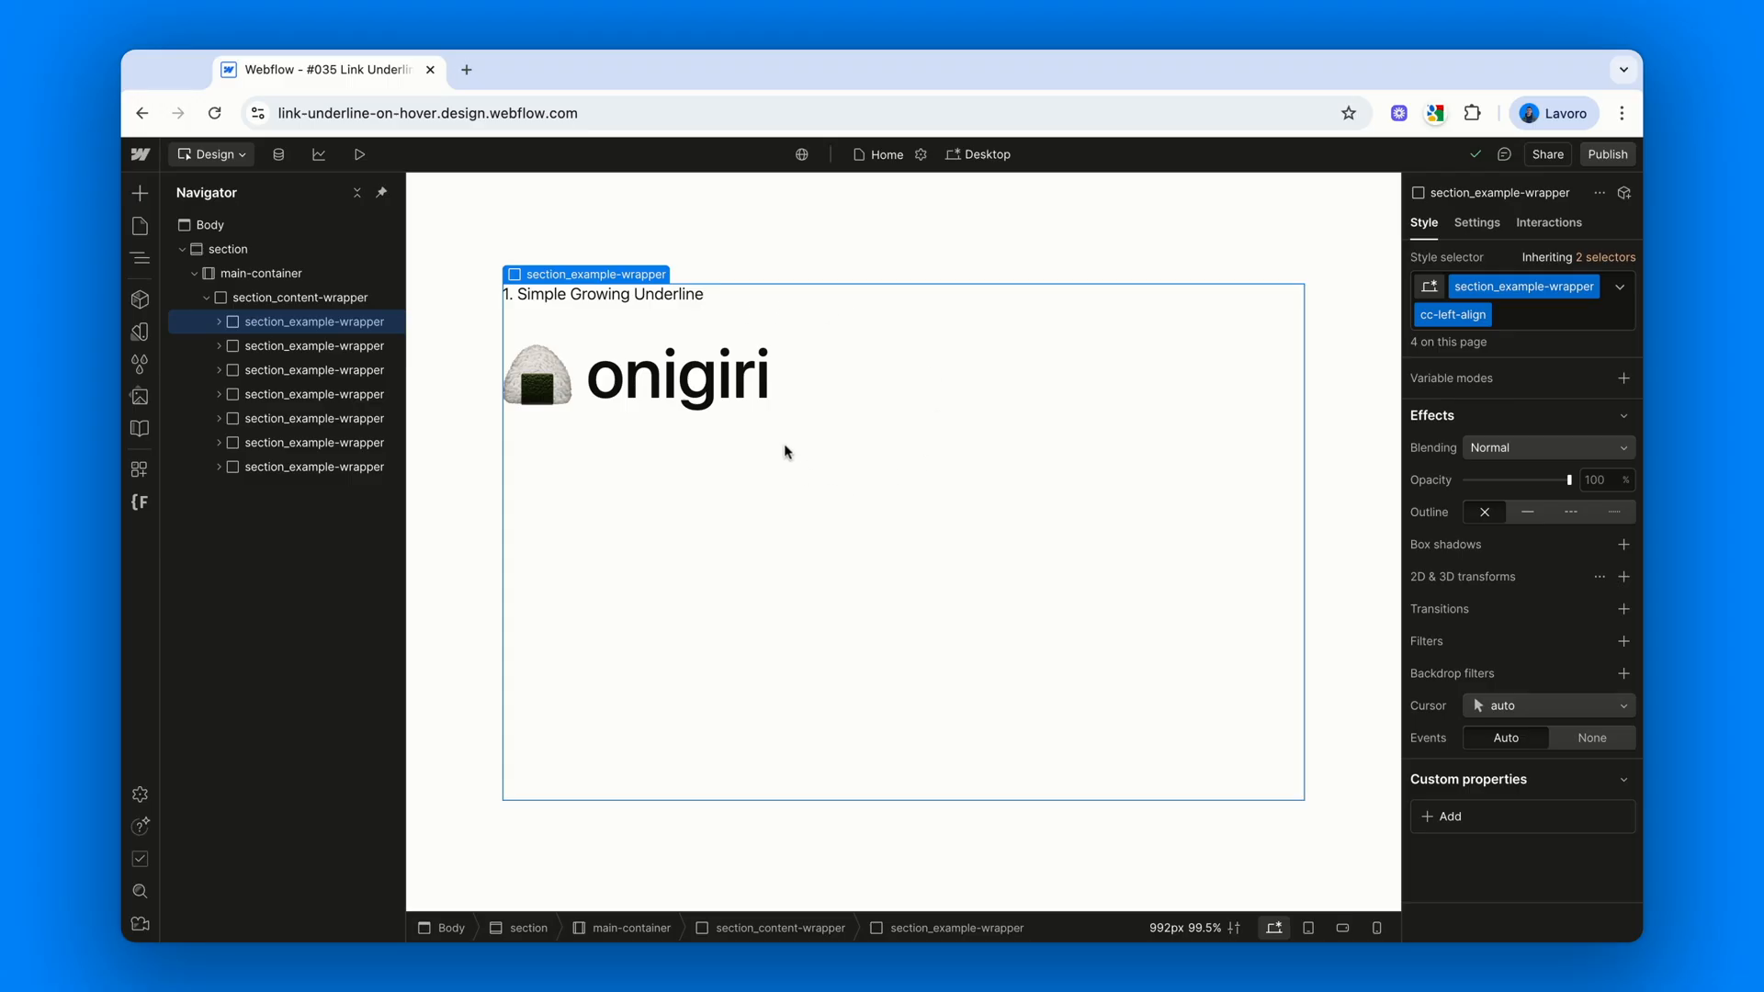
pyautogui.moveTo(771, 438)
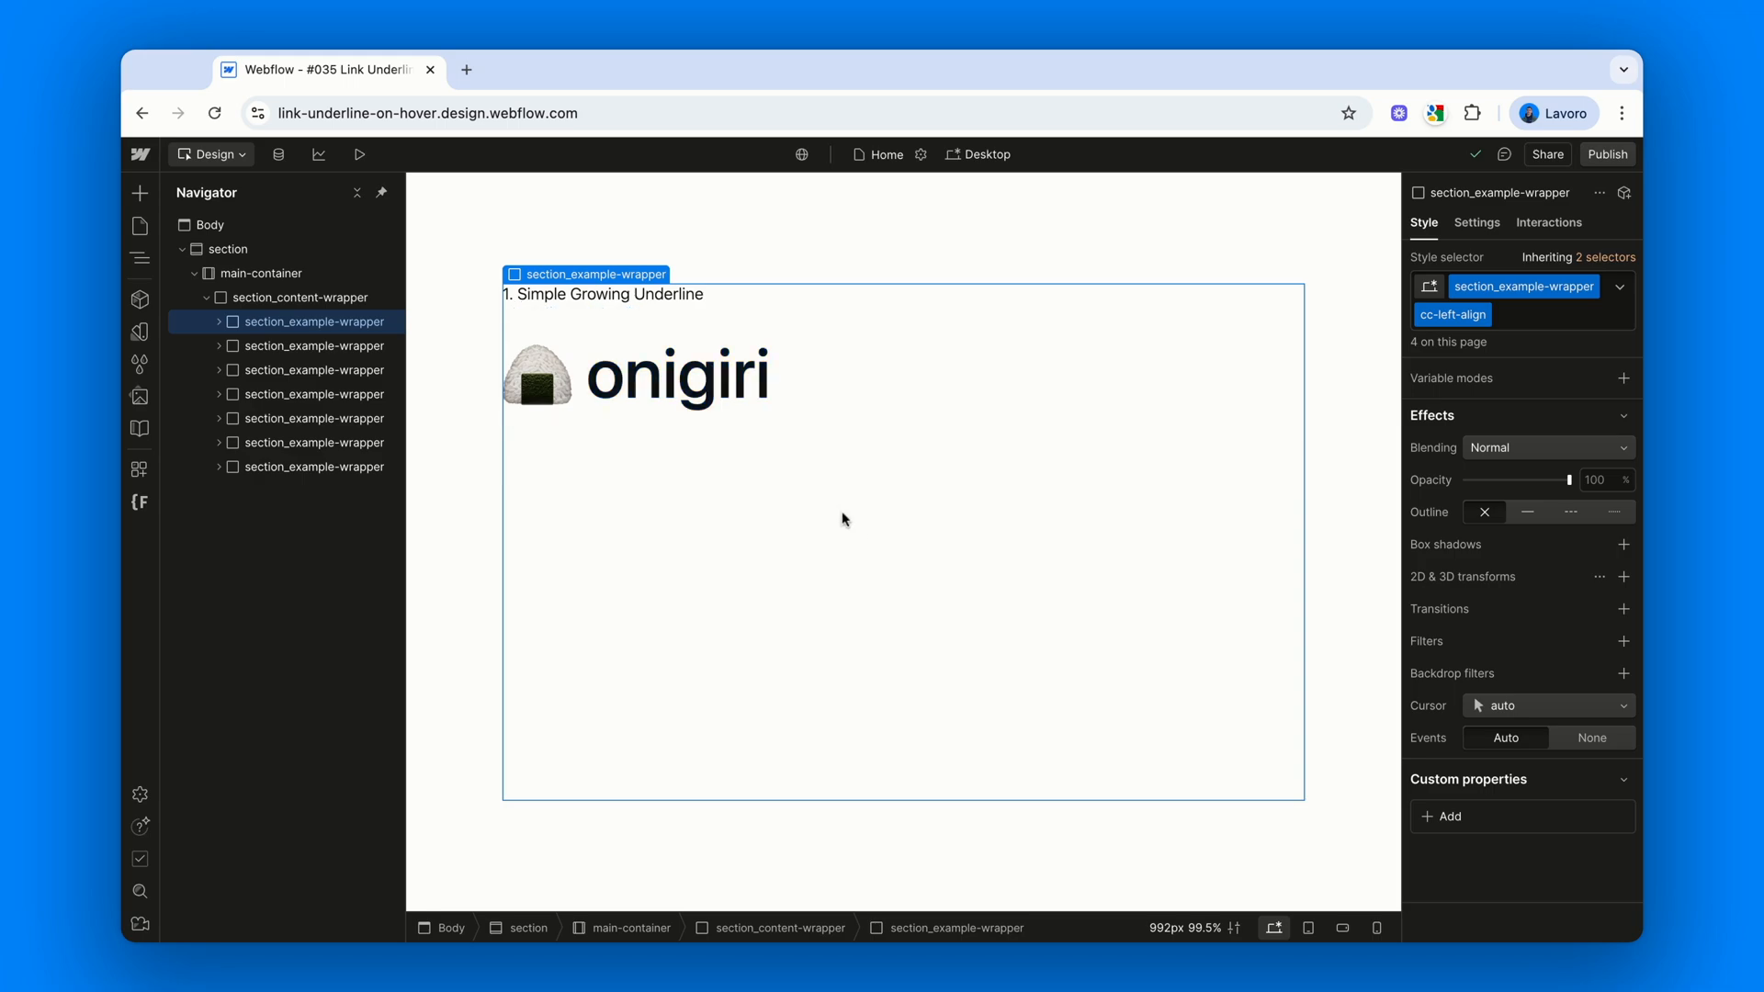
pyautogui.moveTo(830, 450)
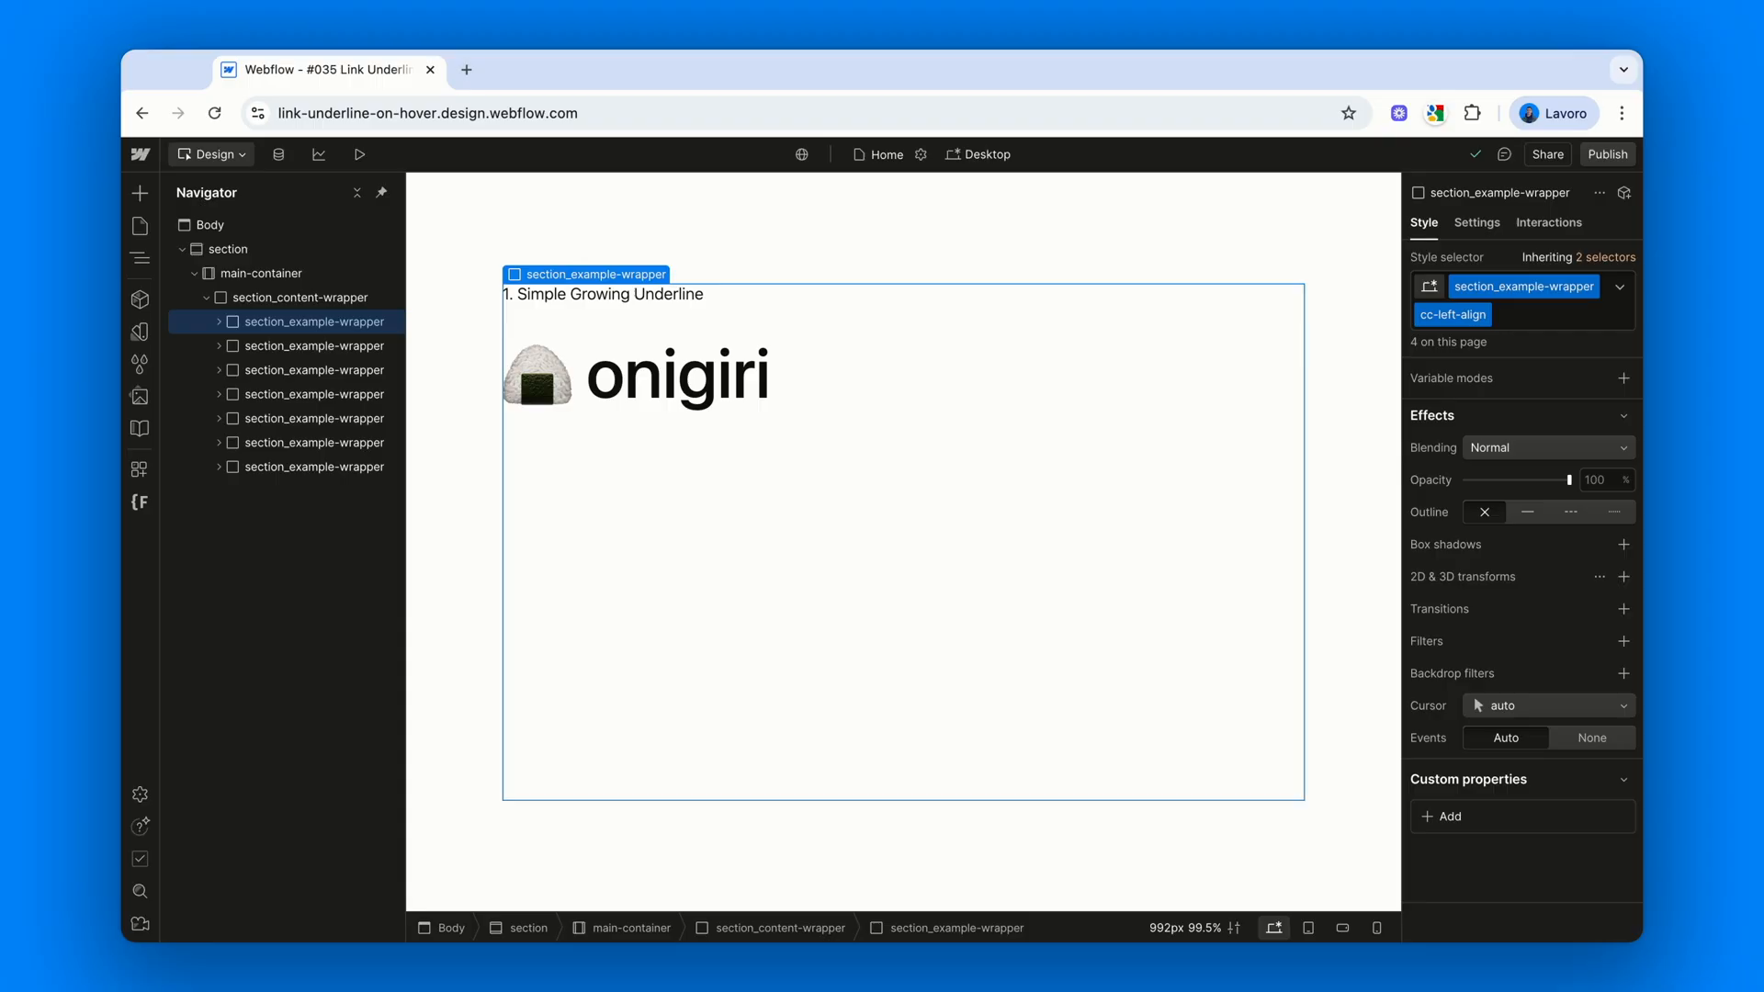
# Select the onigiri section_underline-link and scroll its styles to Typography and Effects
pyautogui.click(675, 375)
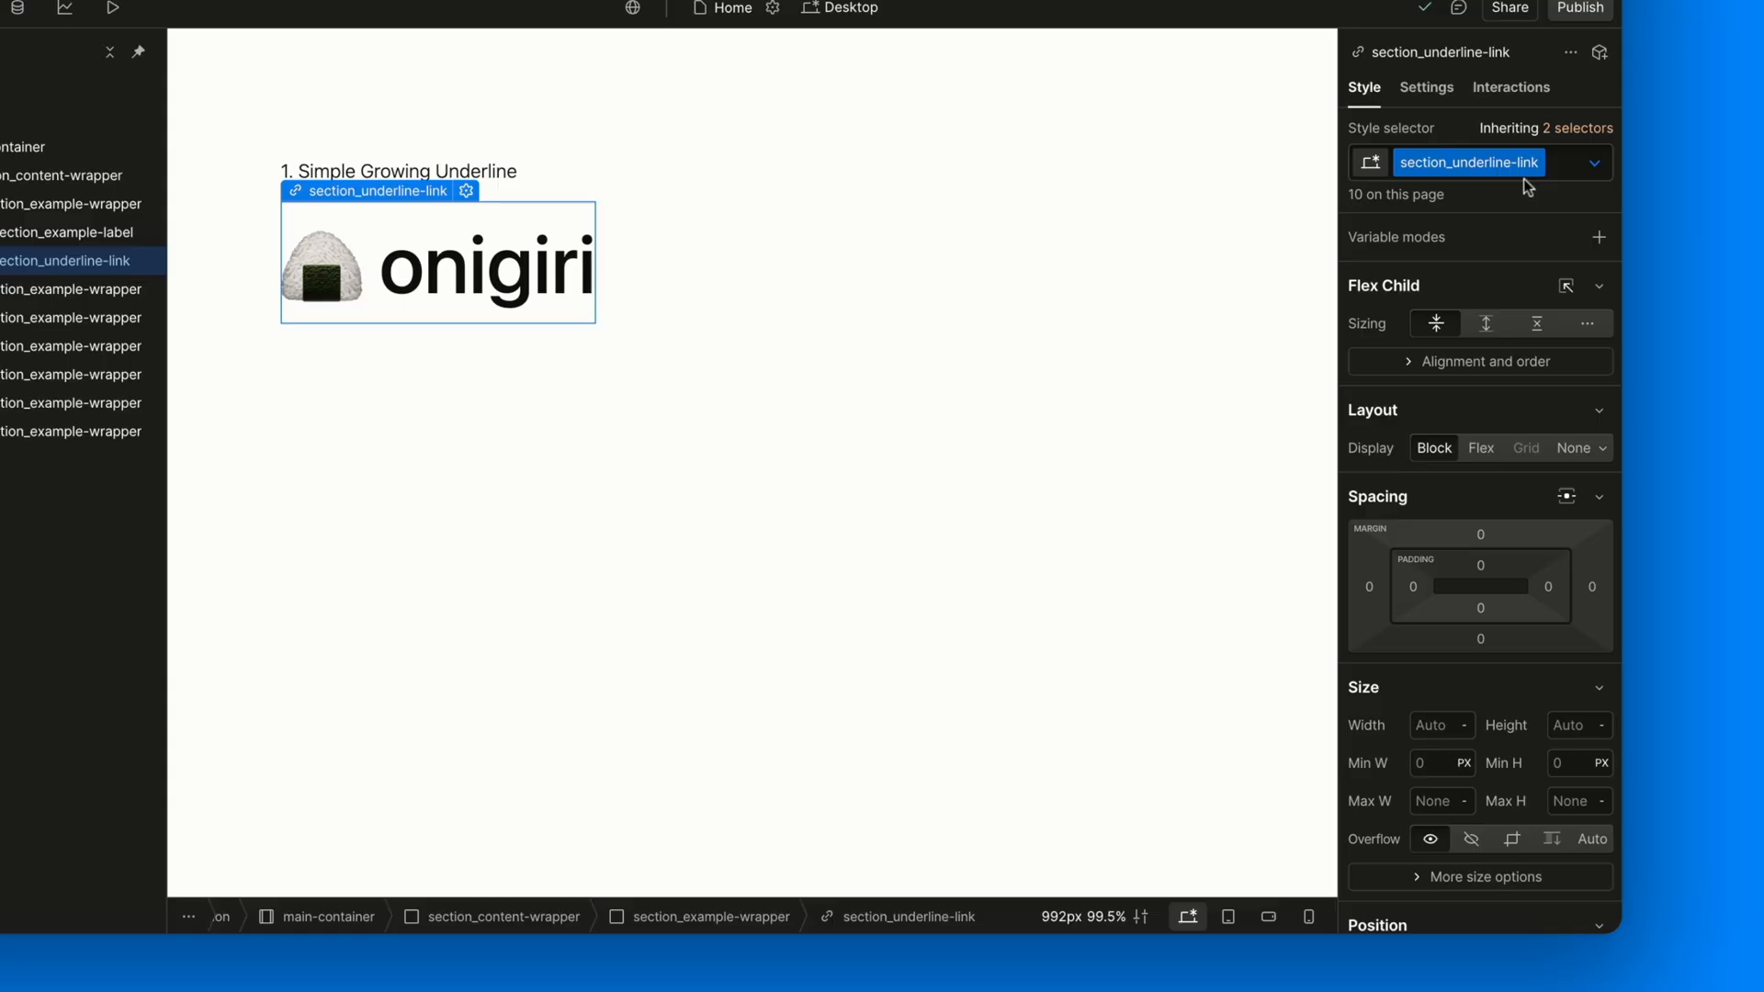
pyautogui.scroll(-3)
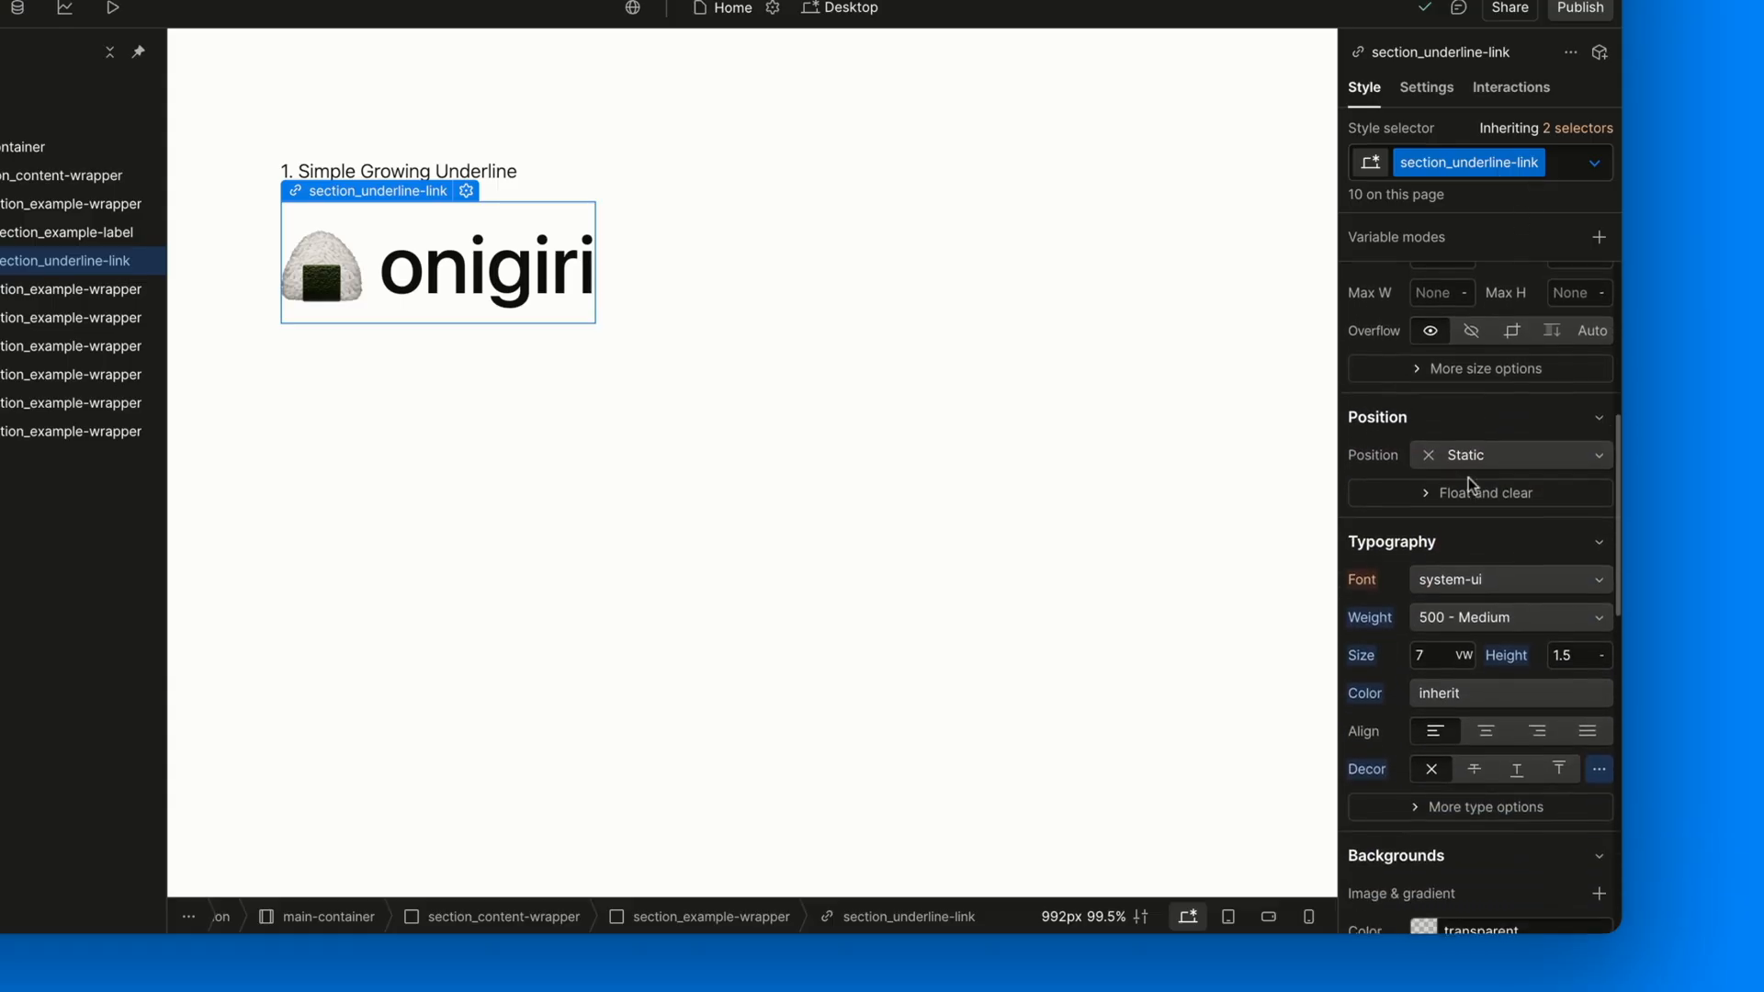
pyautogui.scroll(-3)
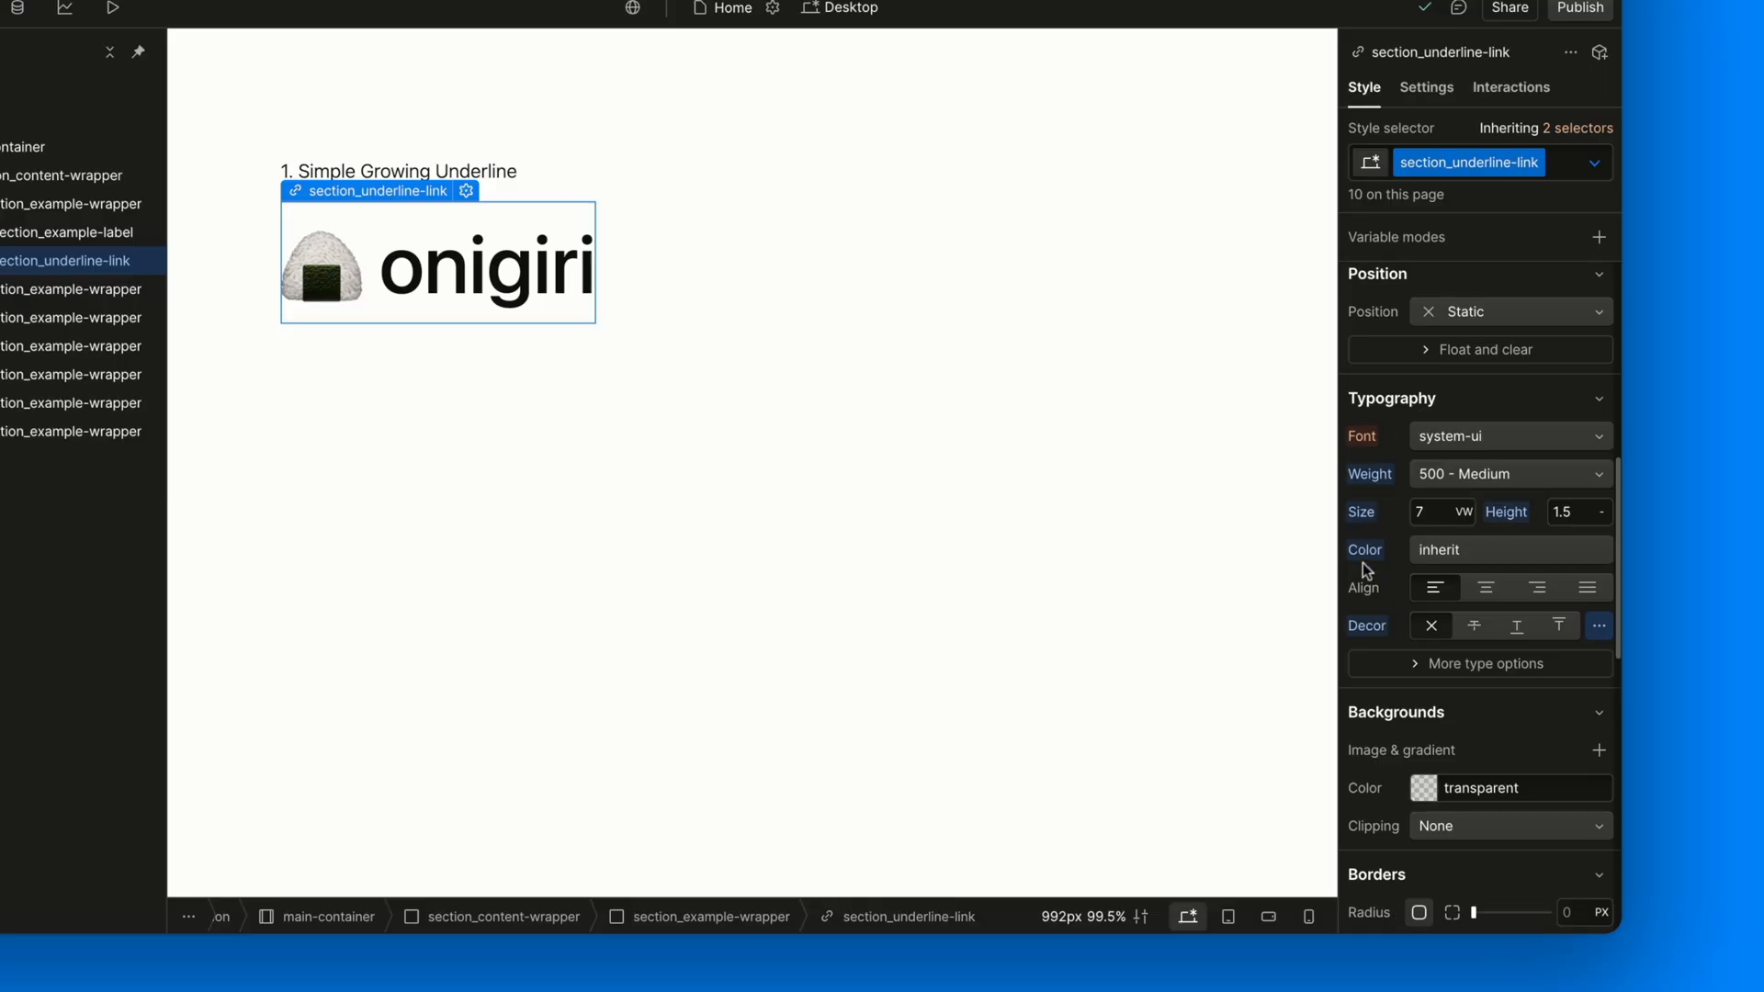
pyautogui.moveTo(1383, 577)
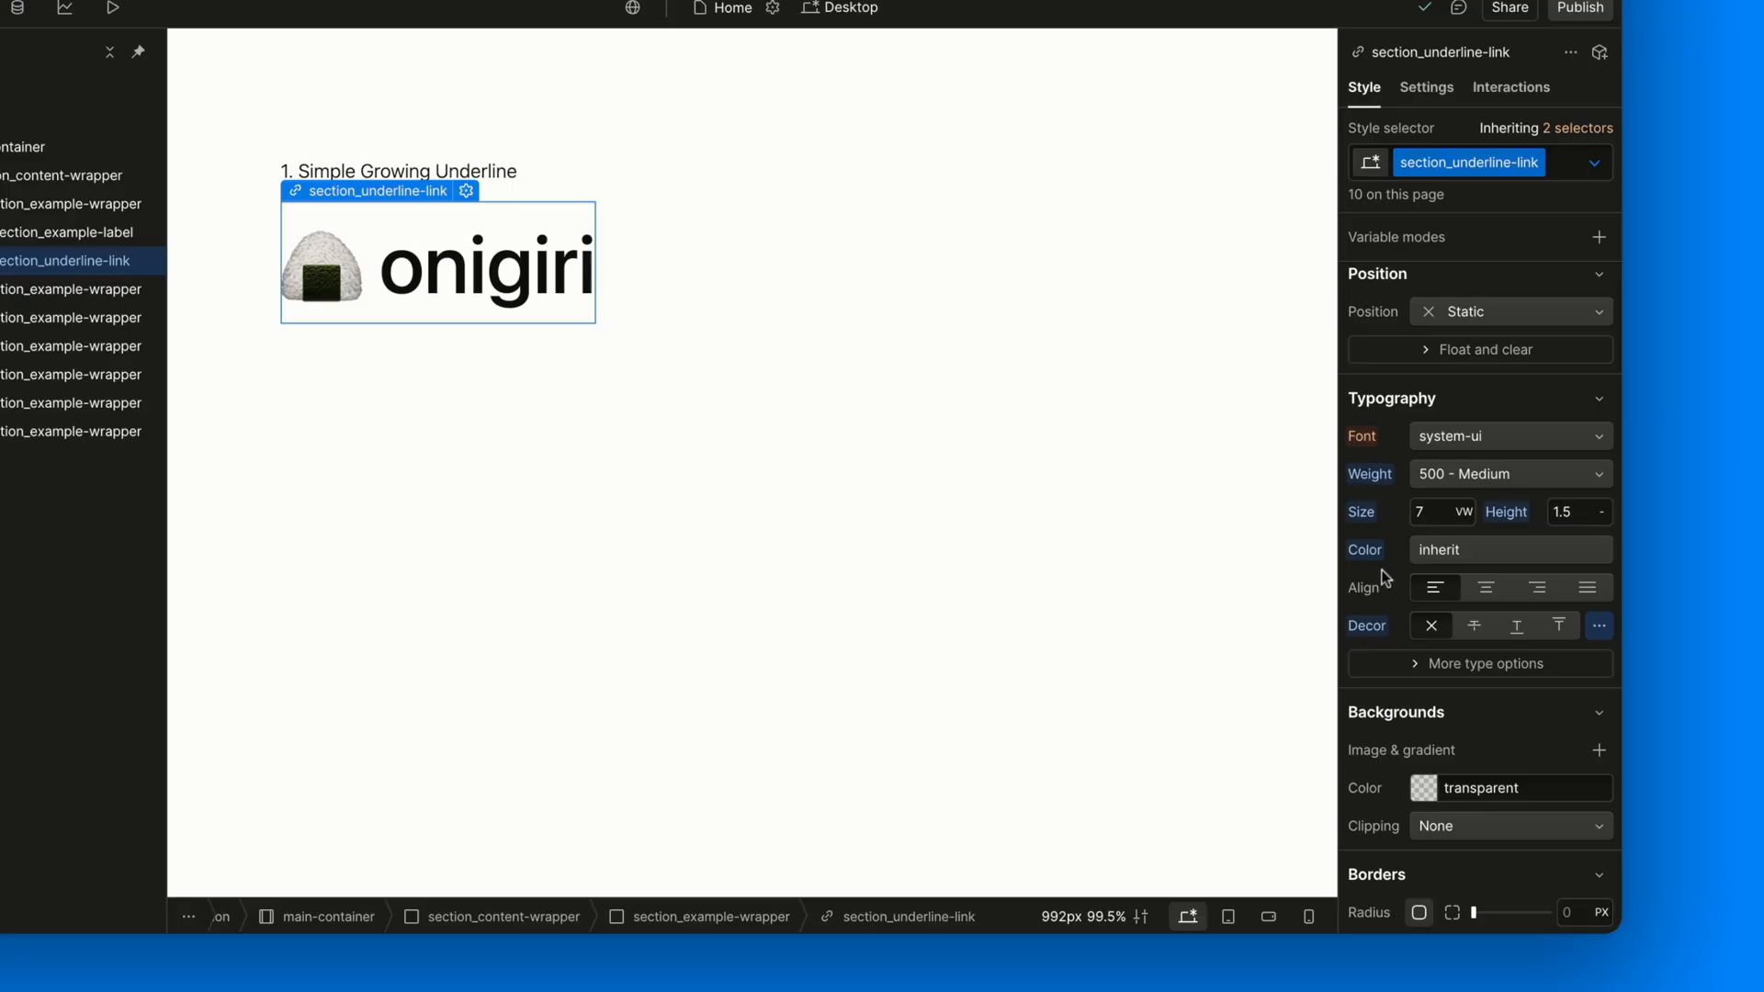
pyautogui.moveTo(1368, 570)
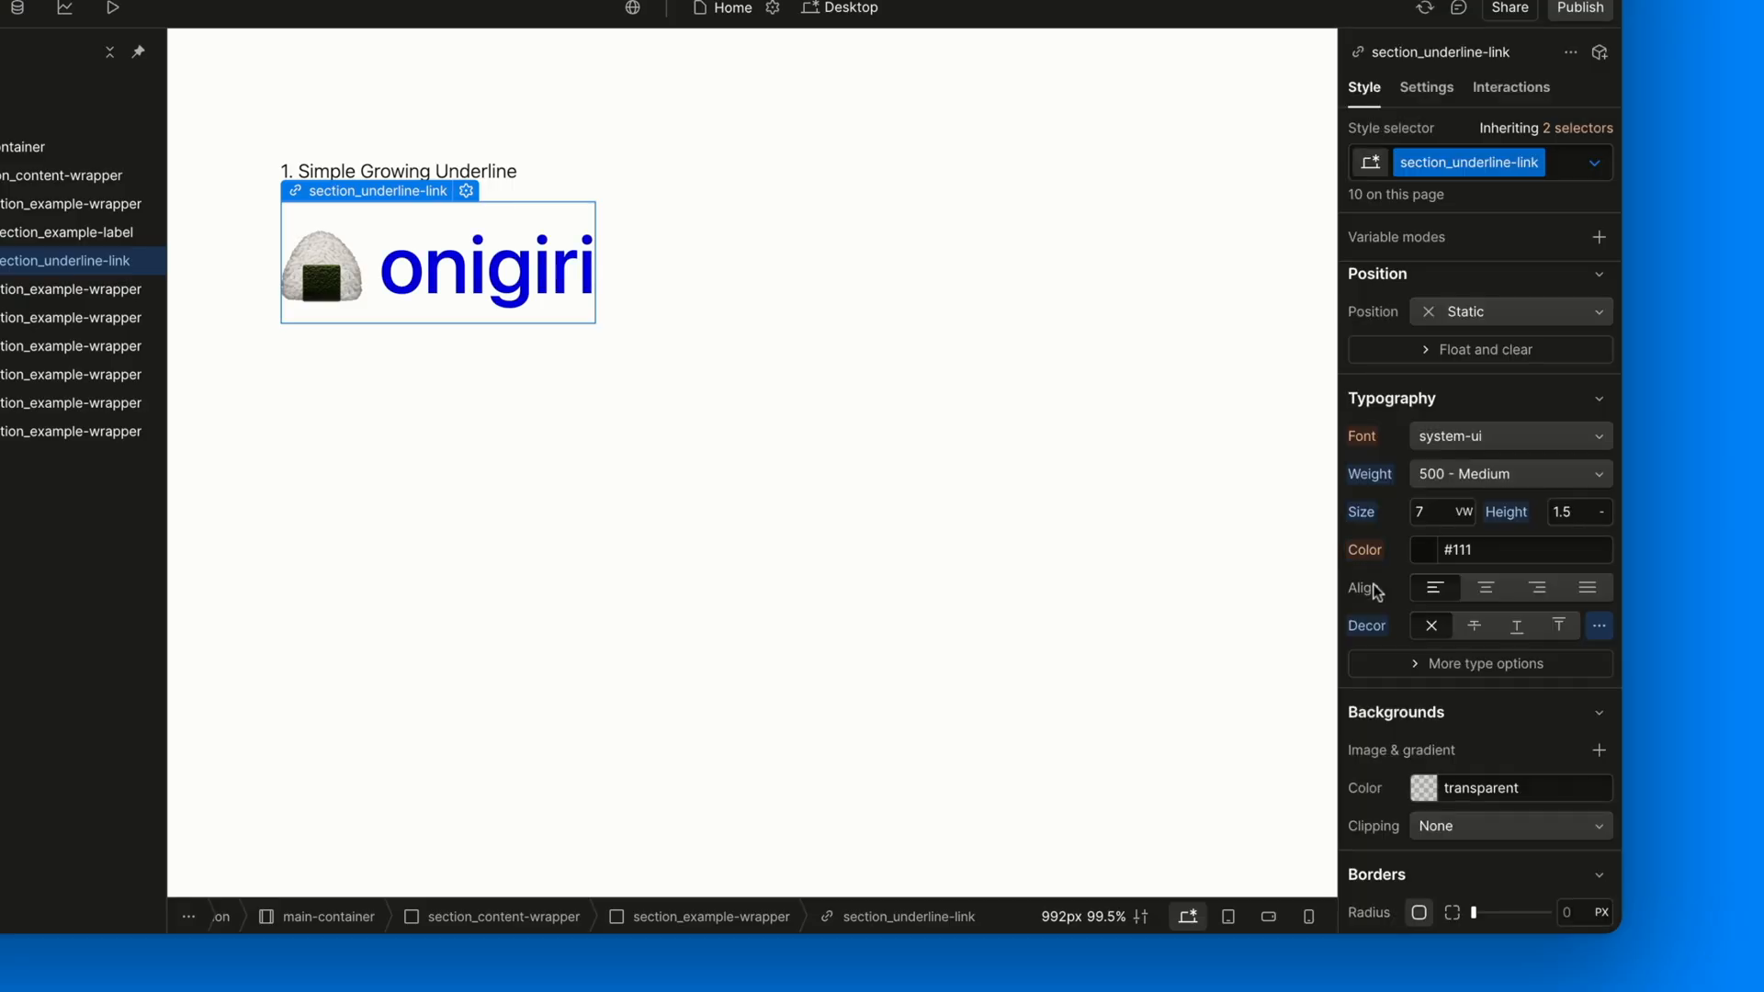
pyautogui.click(1365, 550)
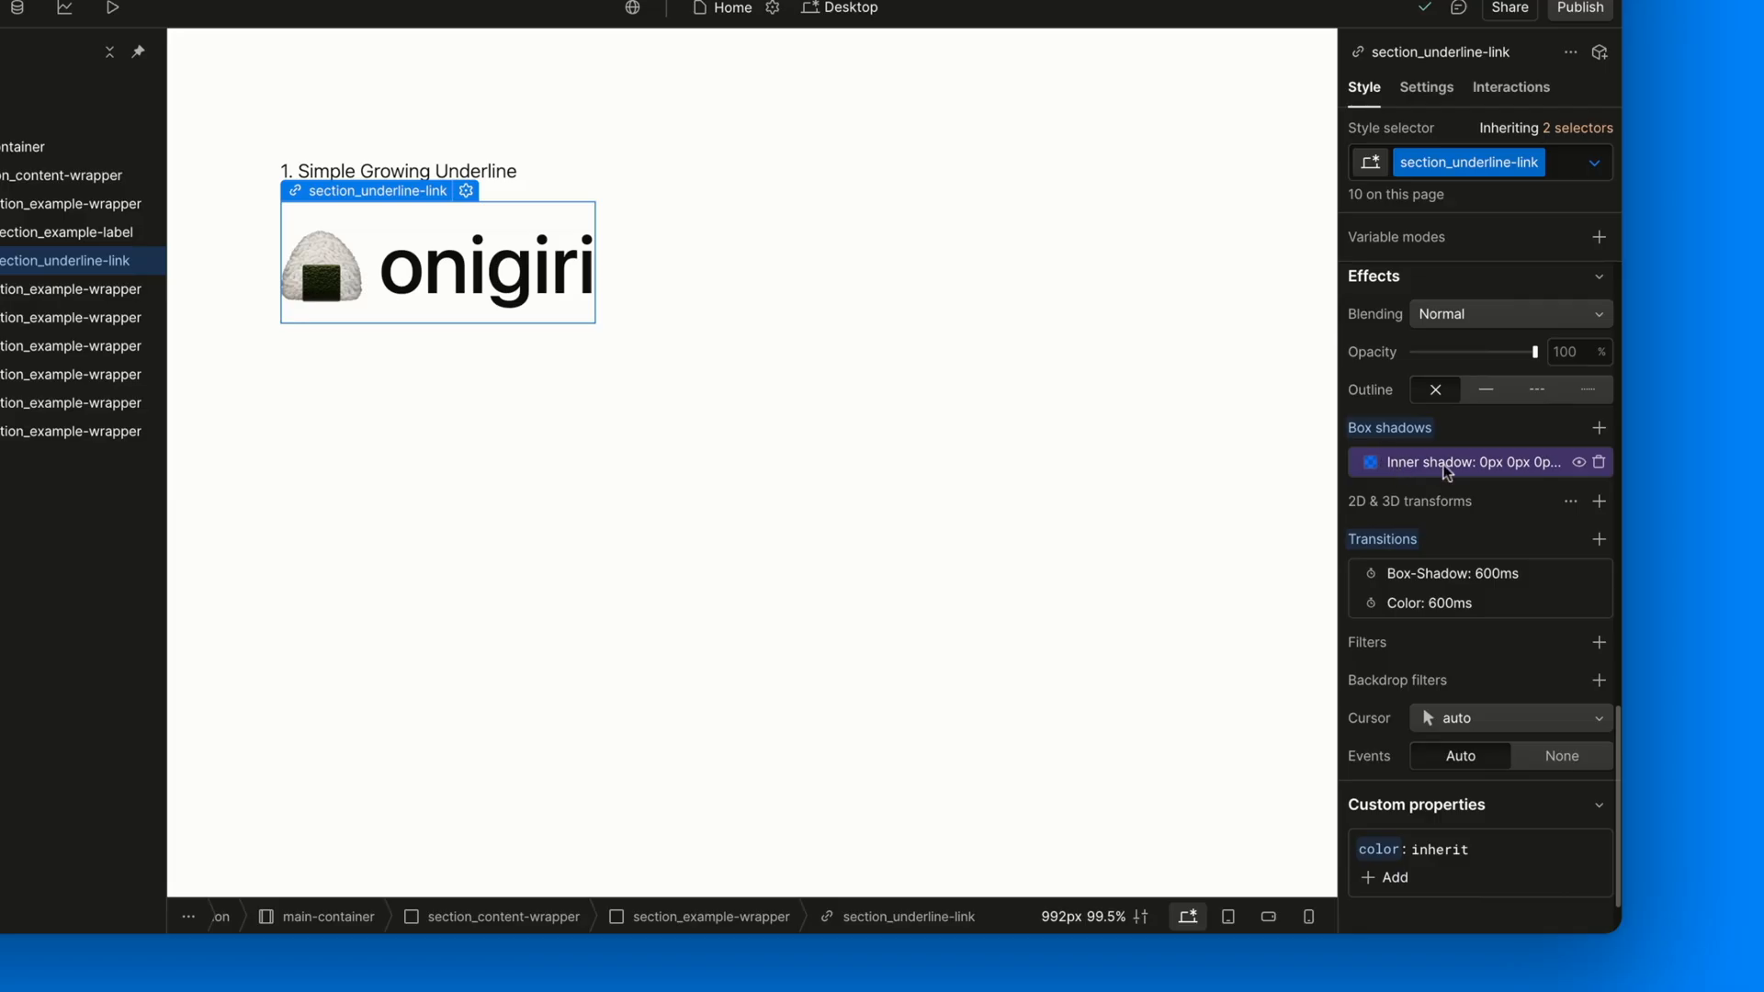
# Inspect the inner shadow, the 600ms box-shadow transition, and the color transition
pyautogui.click(1468, 461)
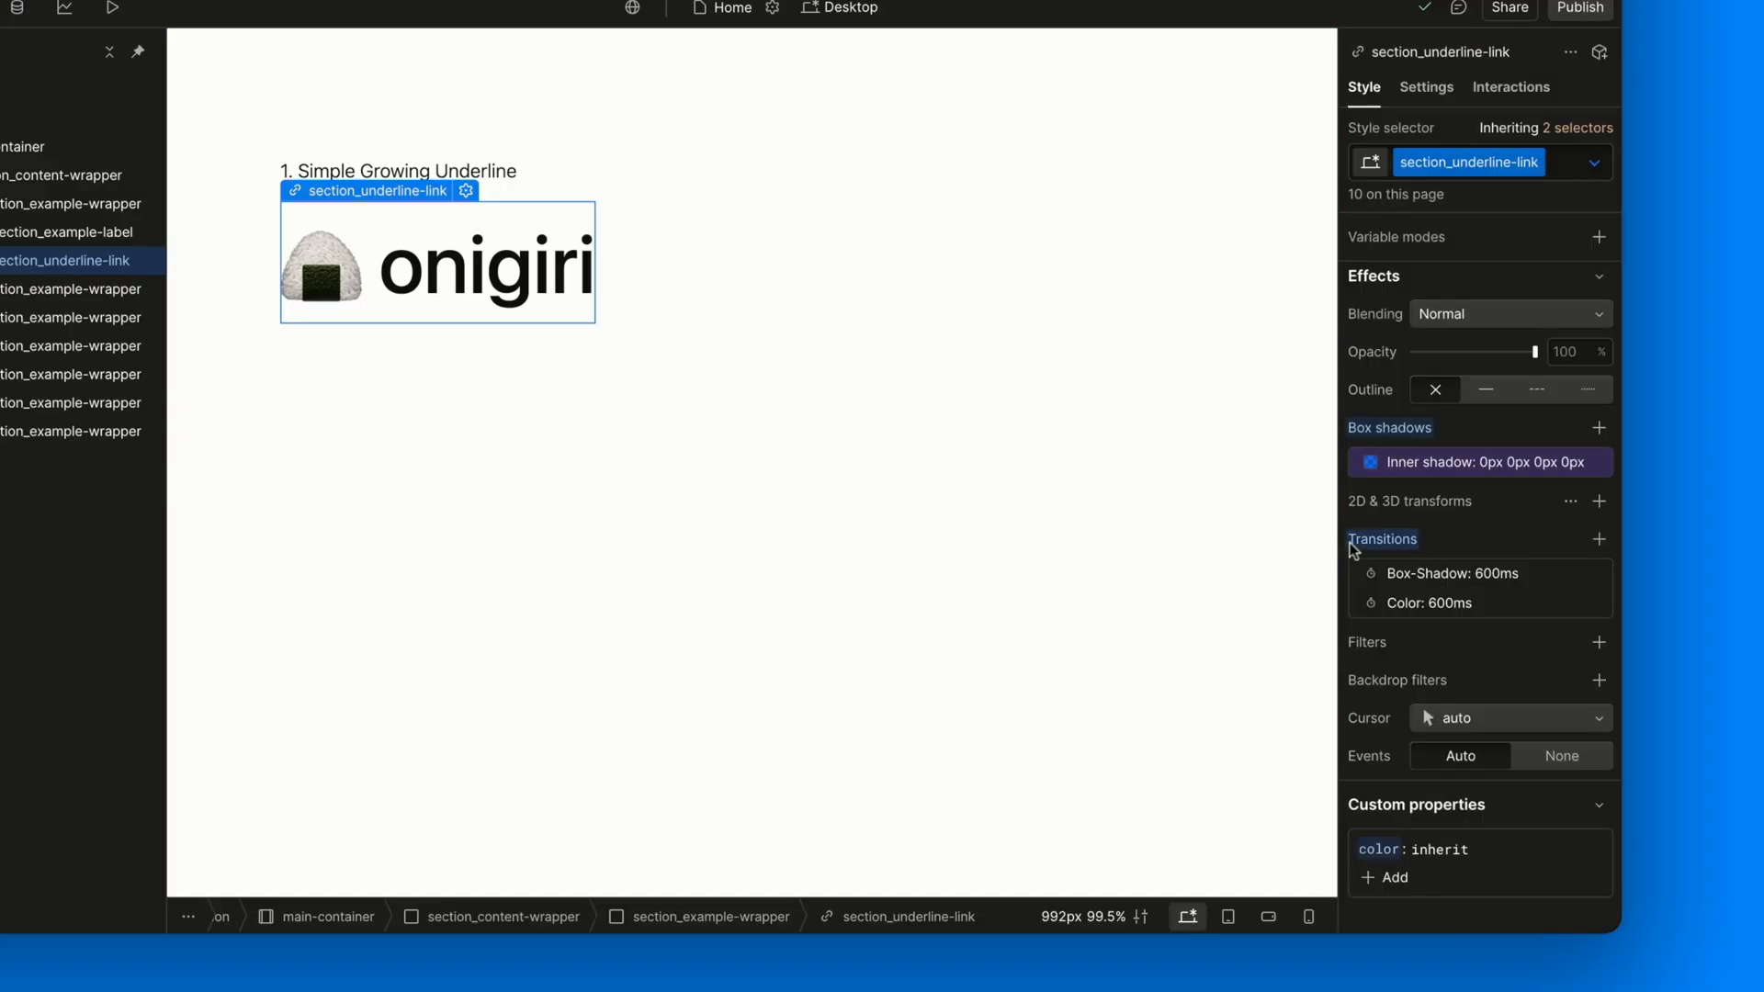
pyautogui.moveTo(1457, 548)
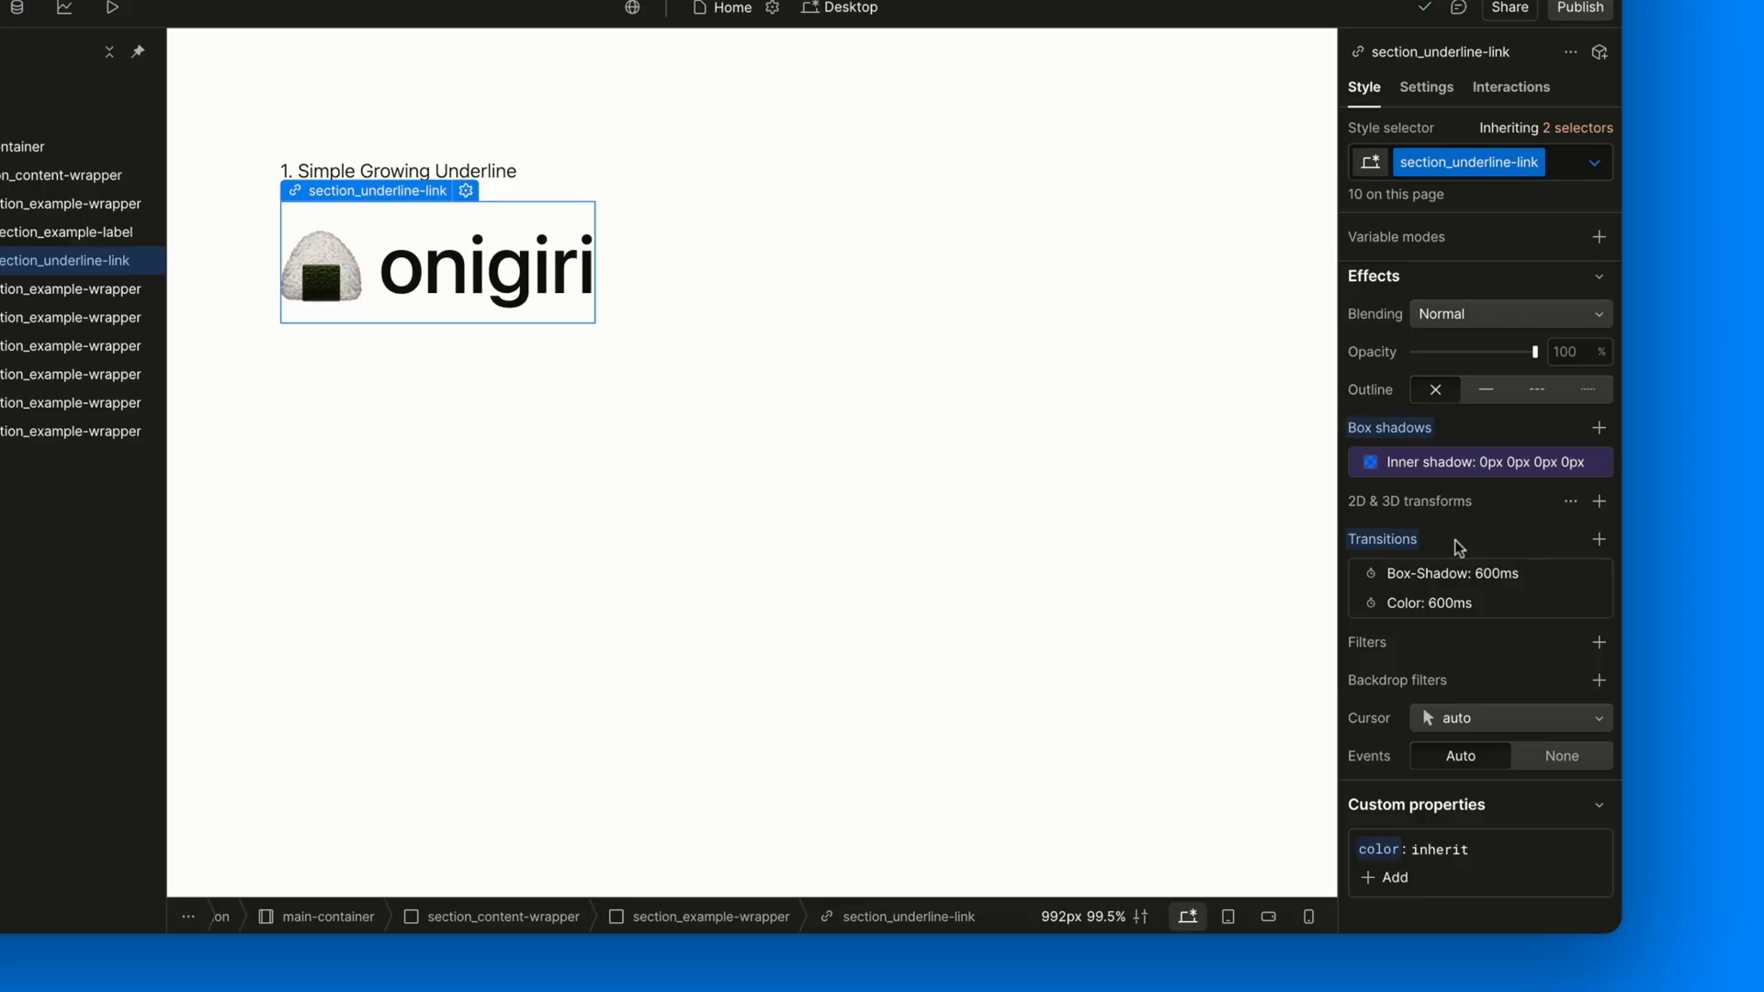
pyautogui.click(1454, 572)
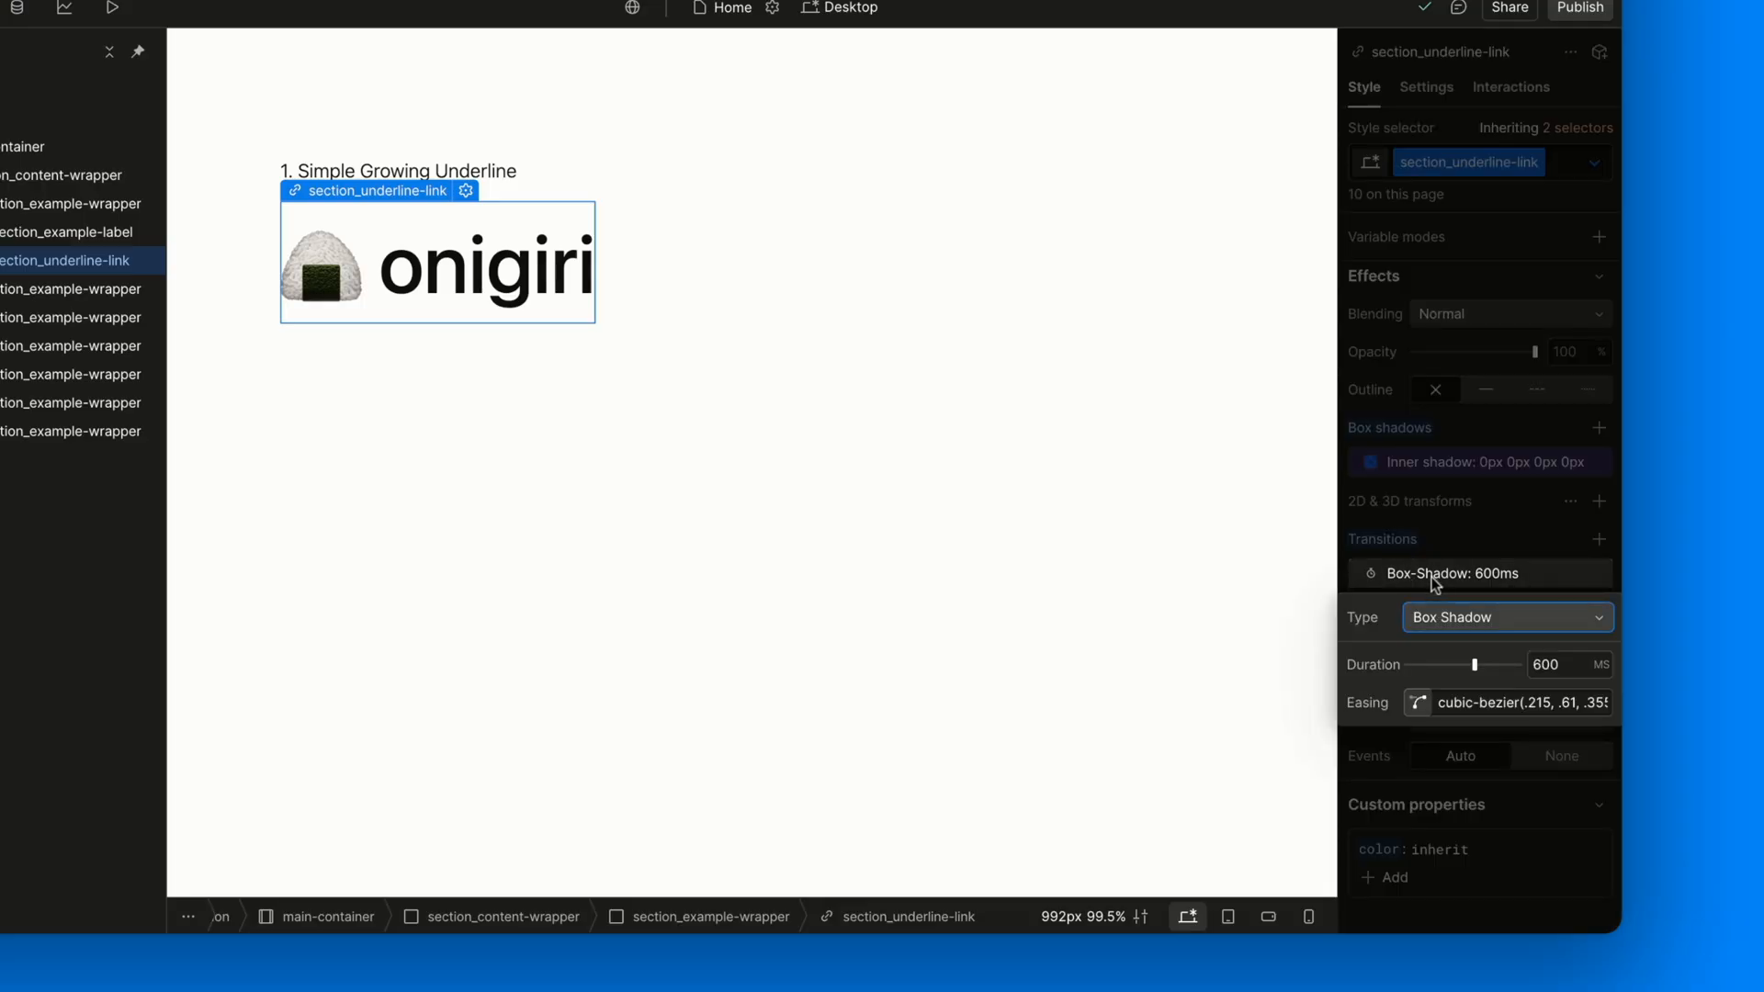
pyautogui.moveTo(1421, 647)
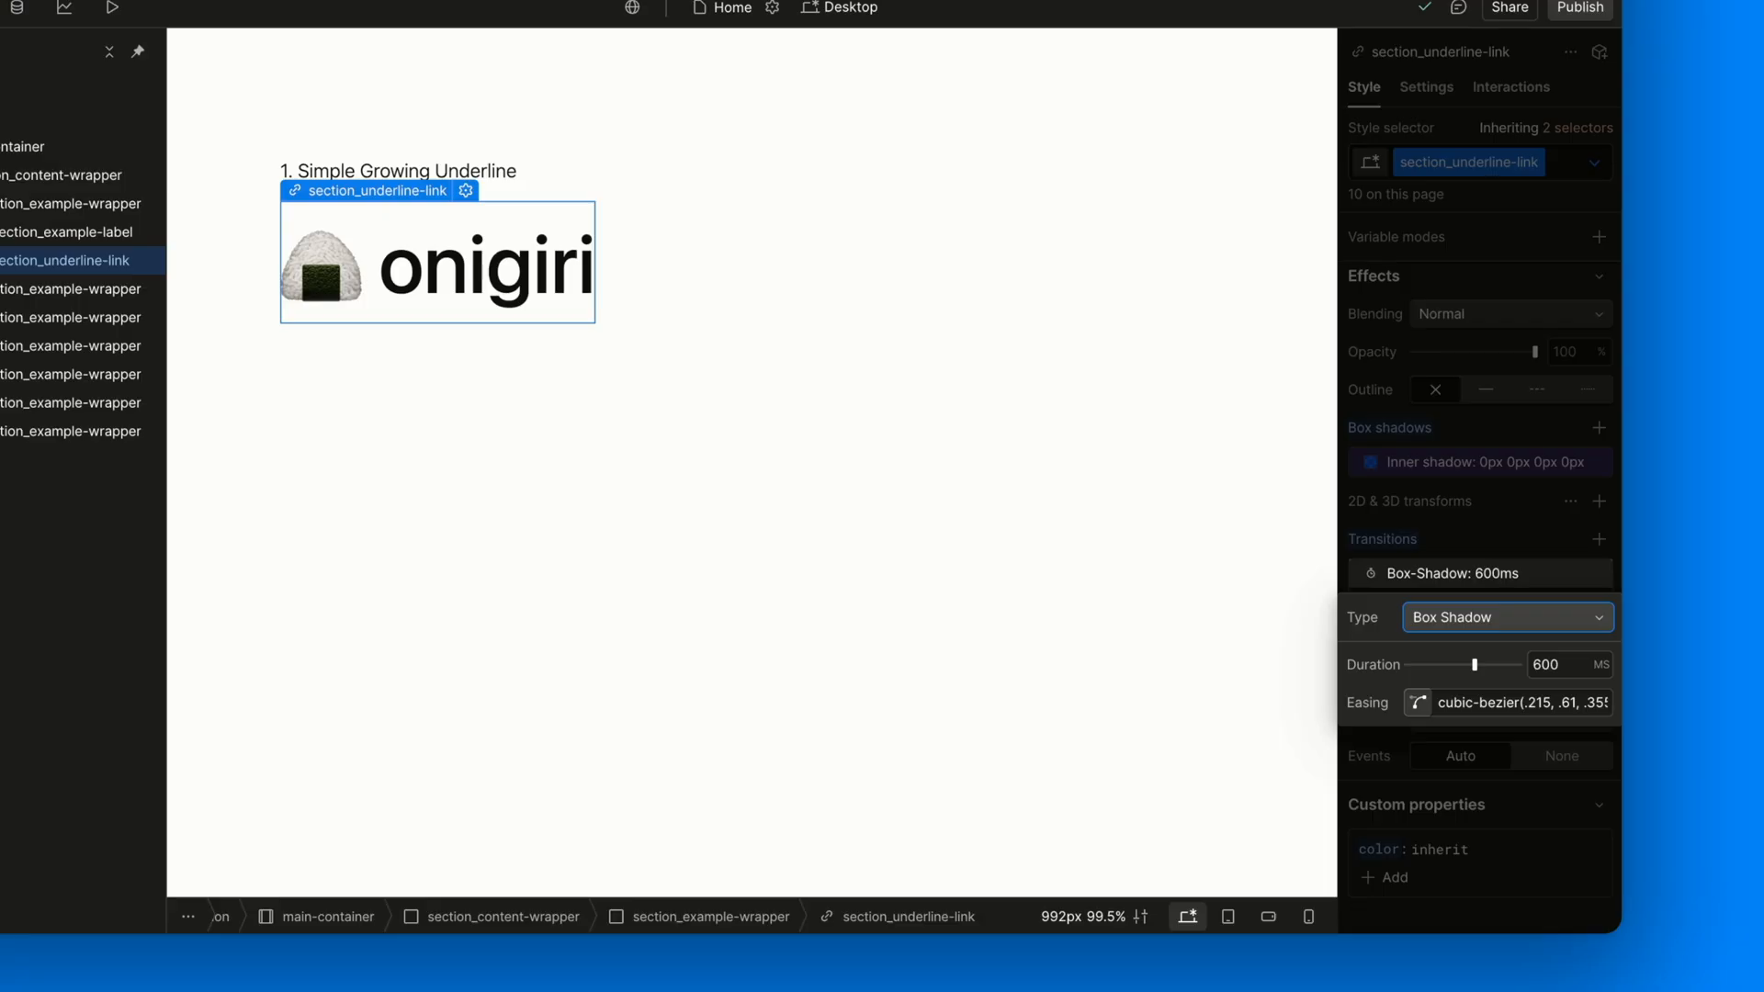
pyautogui.click(1563, 665)
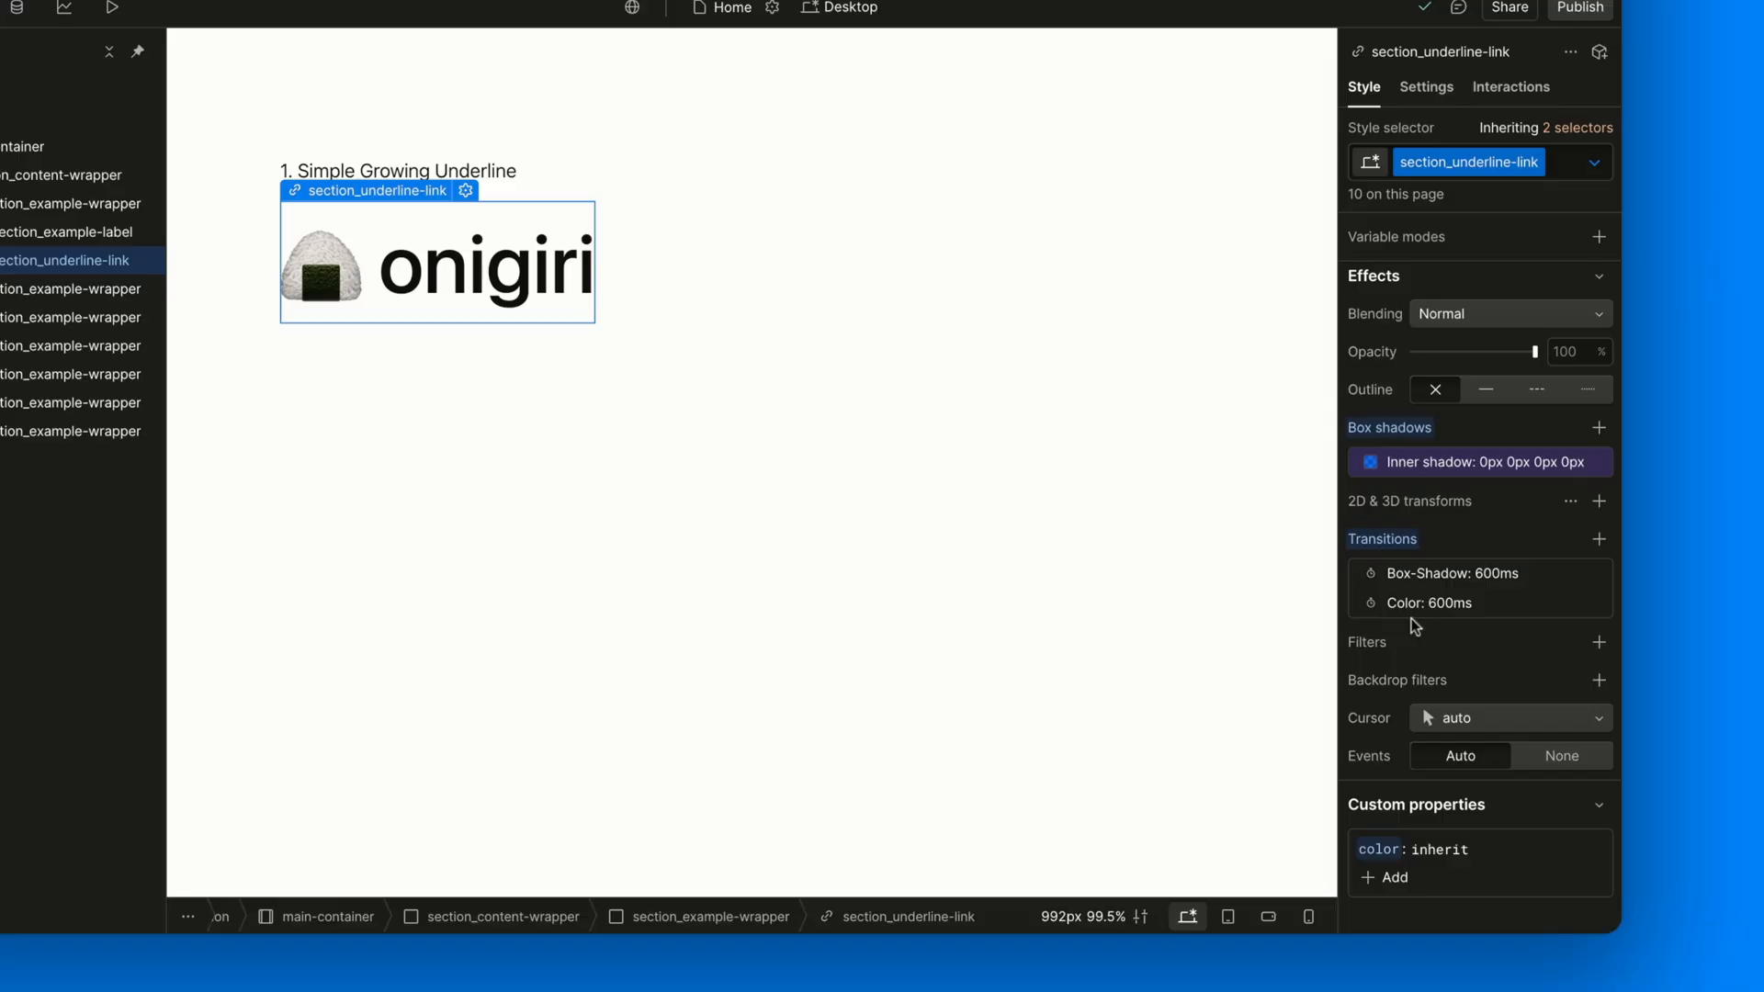
pyautogui.click(1428, 602)
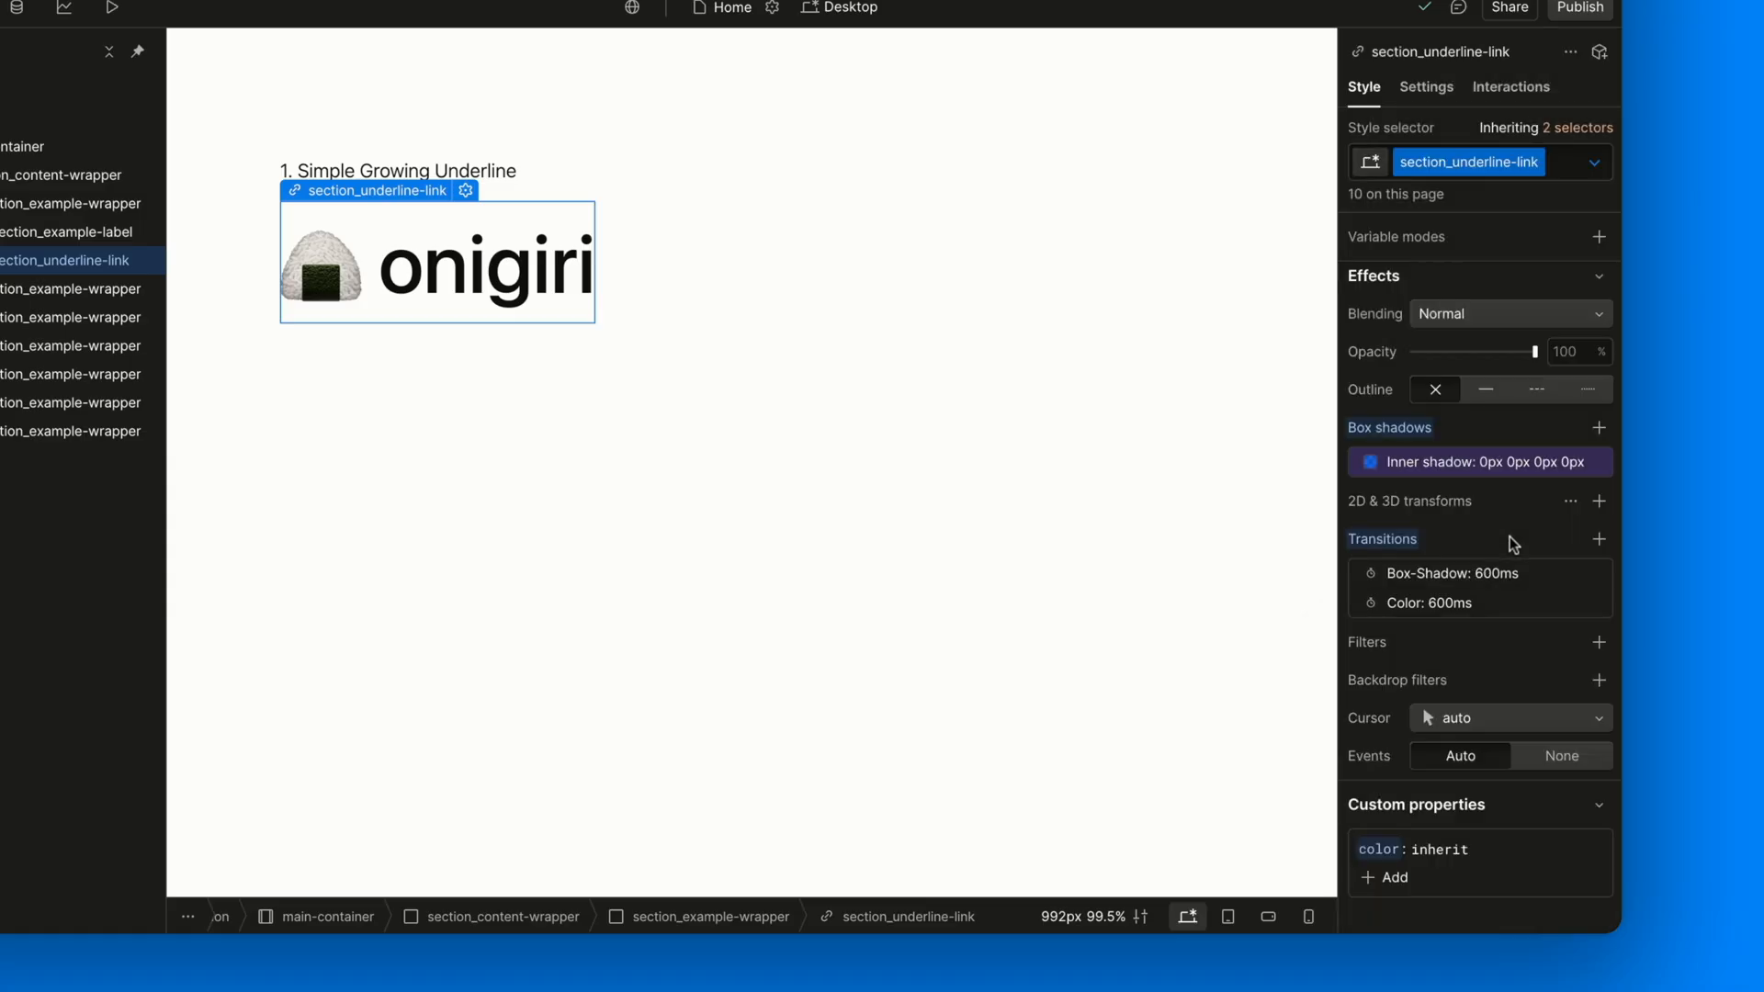
pyautogui.moveTo(1487, 369)
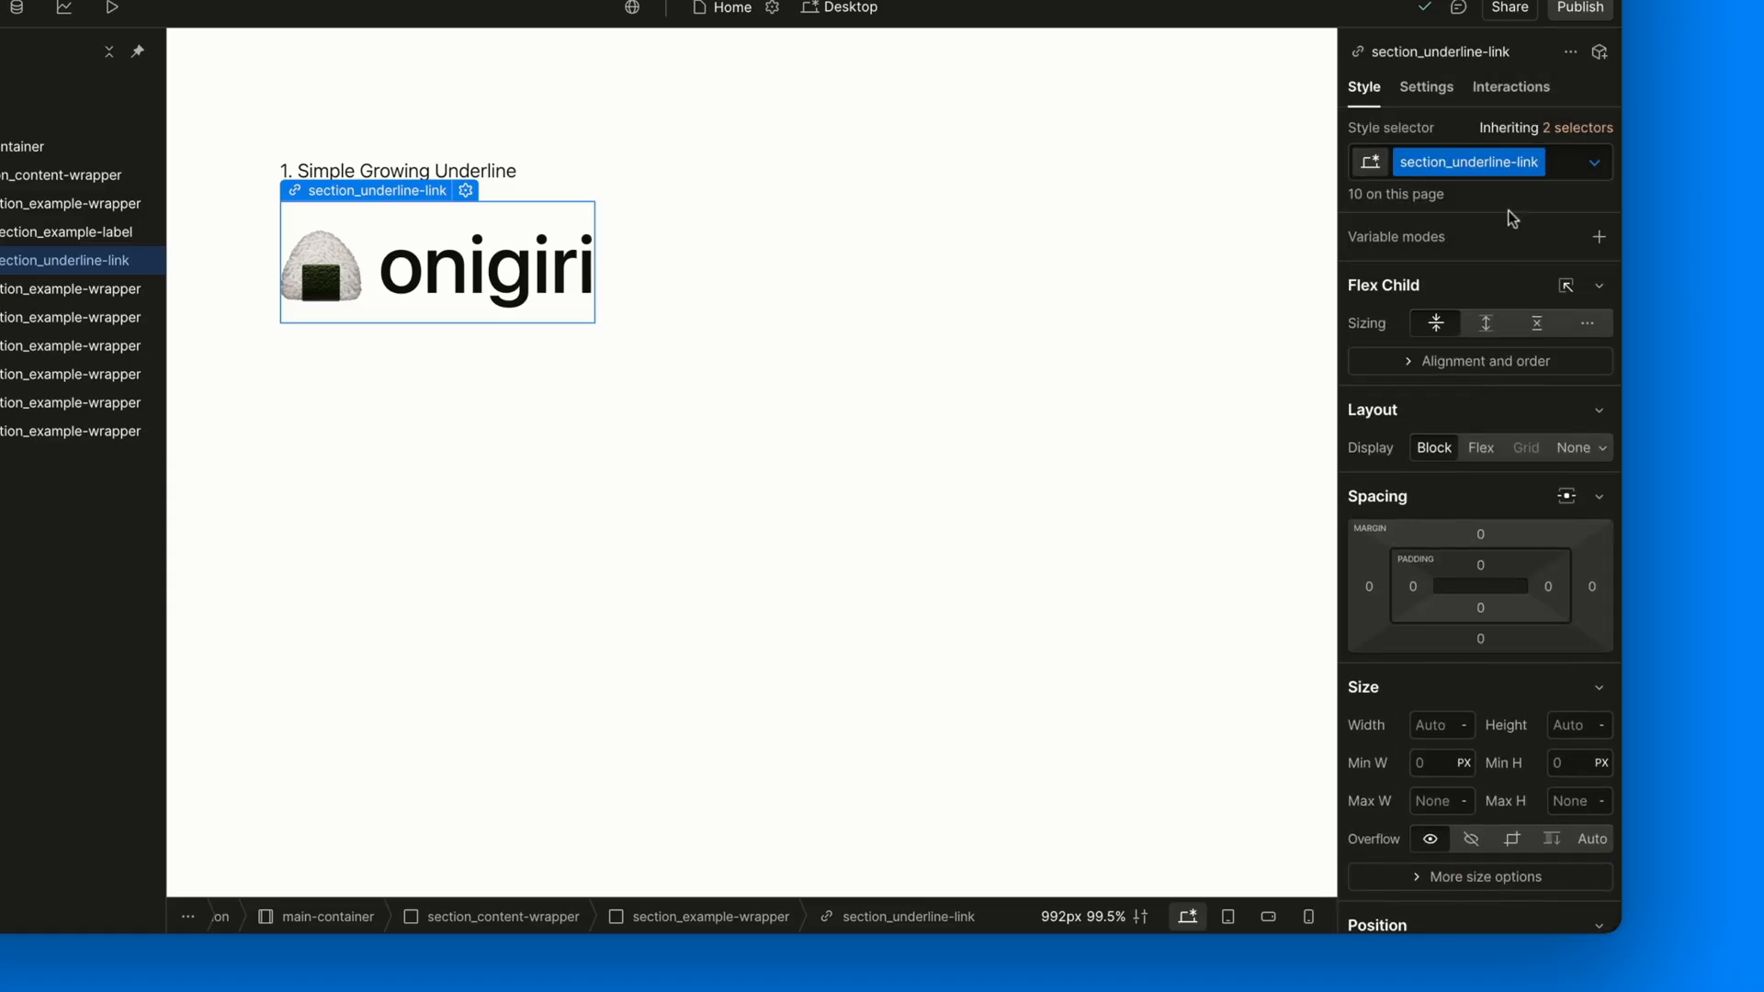
# Switch the onigiri link to Hover and inspect its 0px -1vw inner shadow
pyautogui.click(1595, 161)
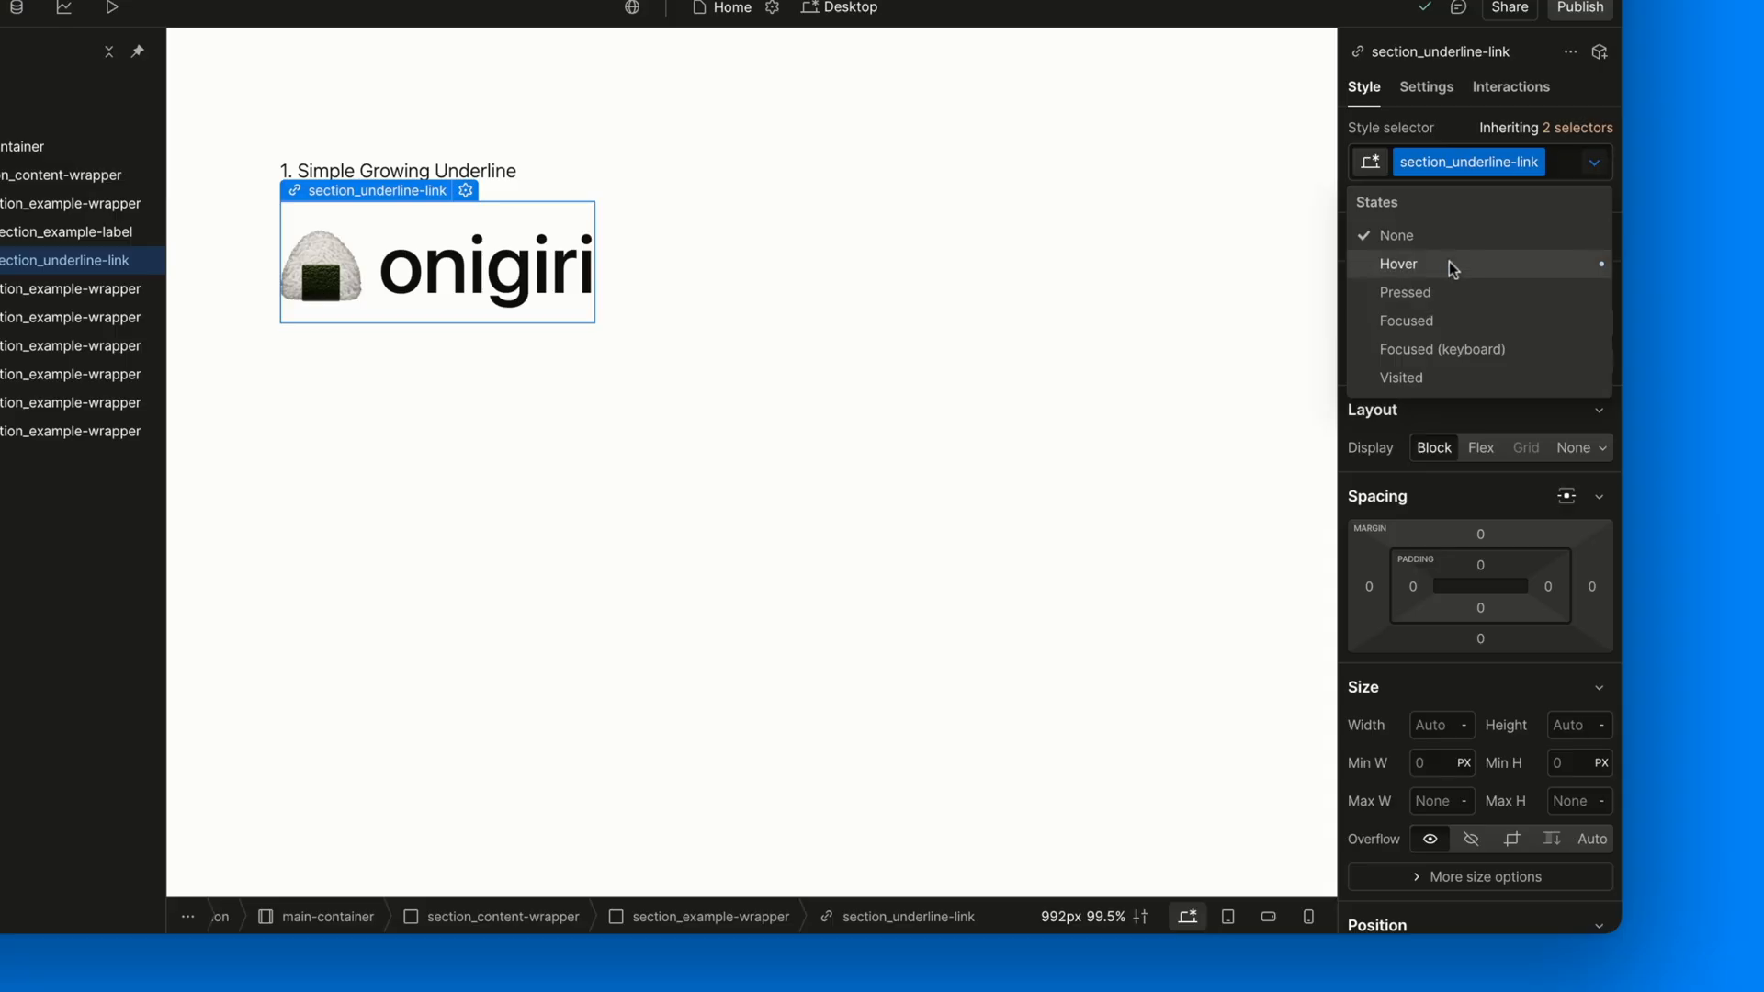
pyautogui.click(1397, 263)
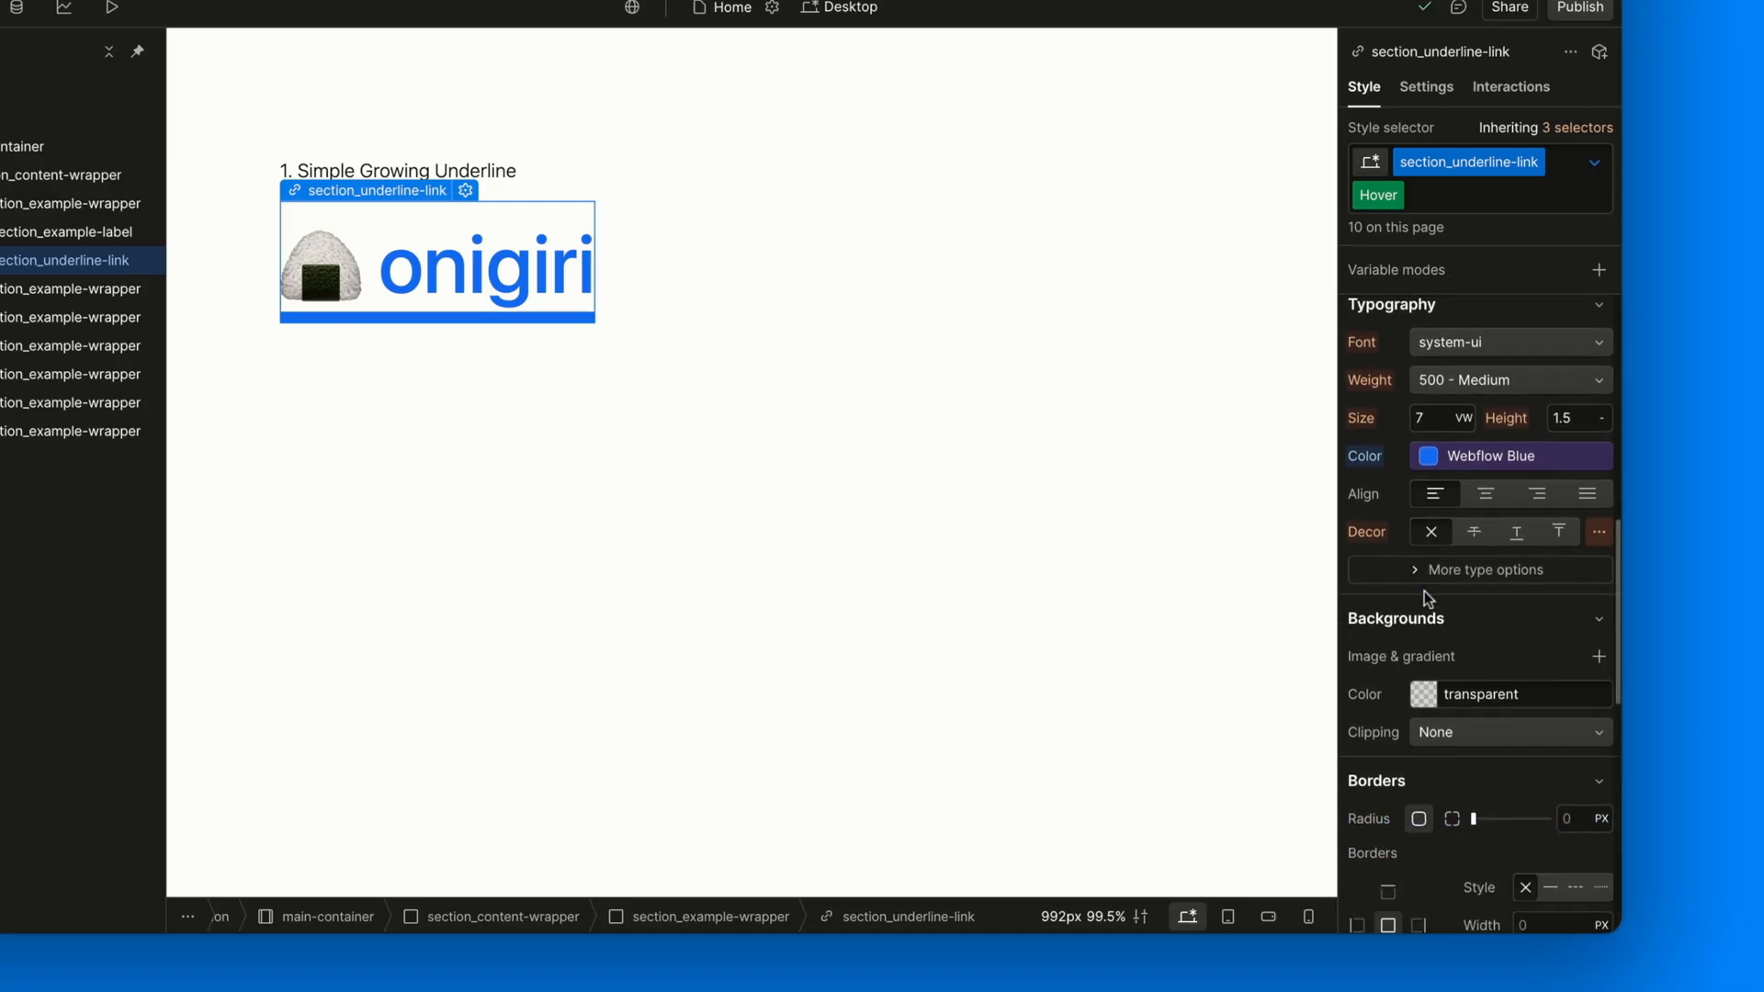
pyautogui.scroll(-3)
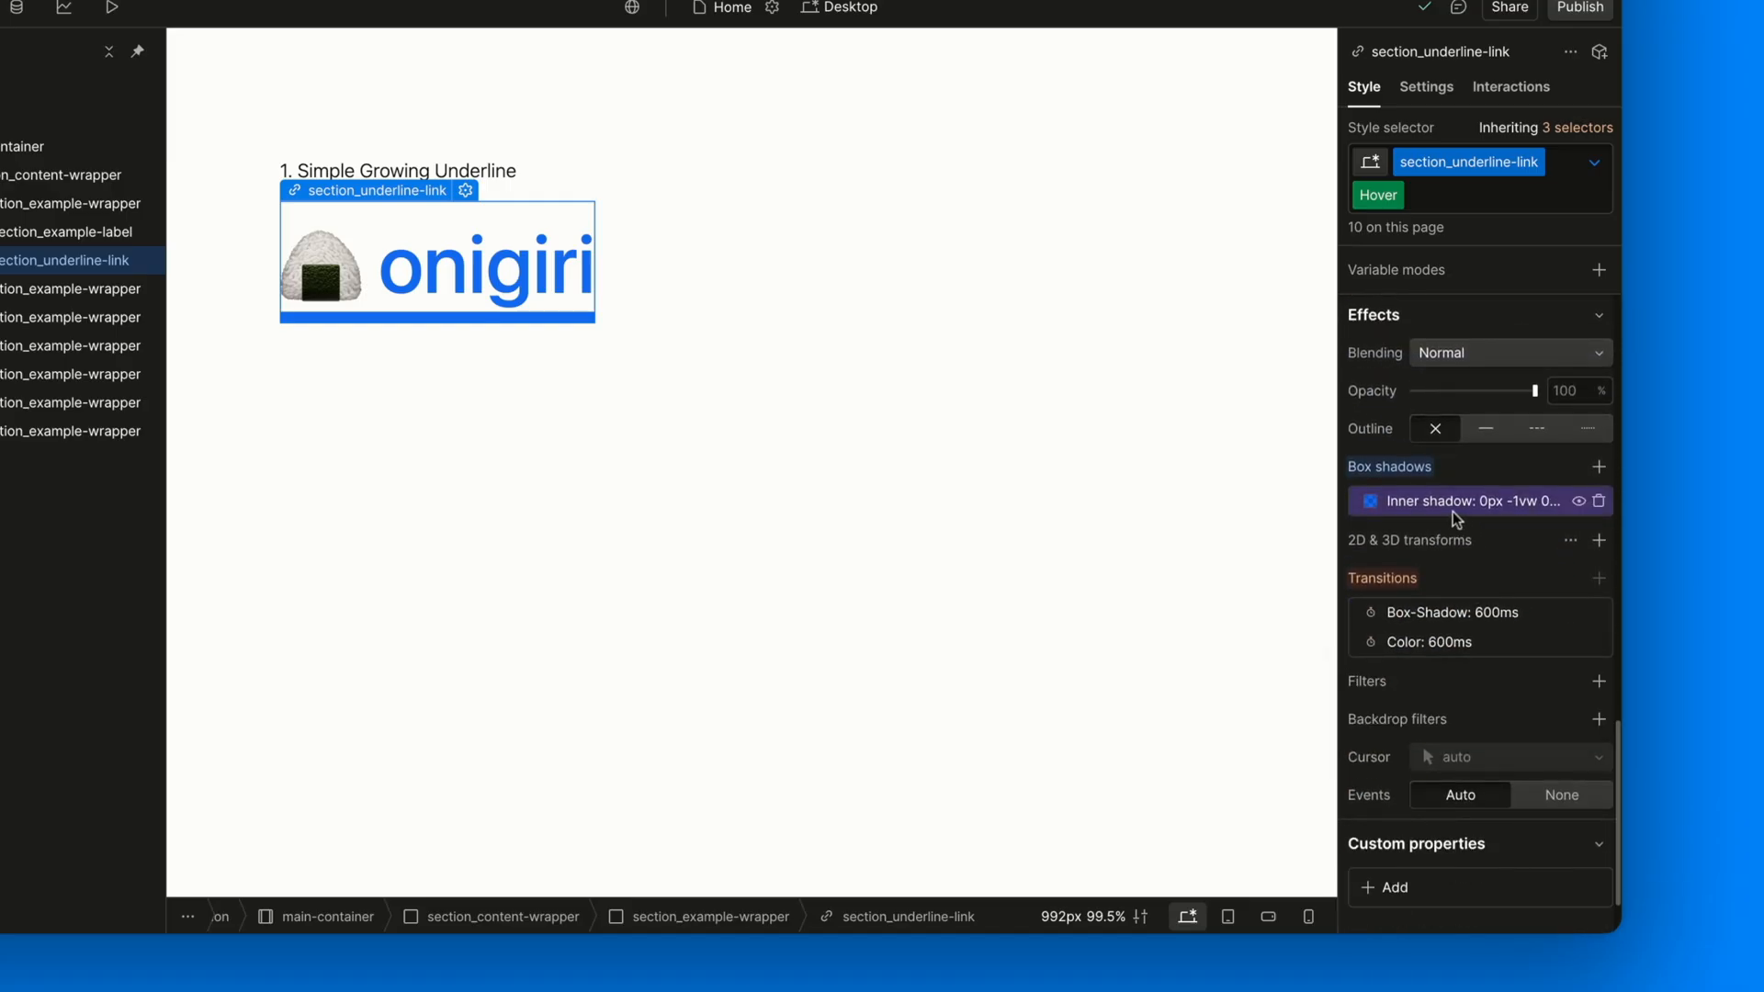
pyautogui.click(1472, 501)
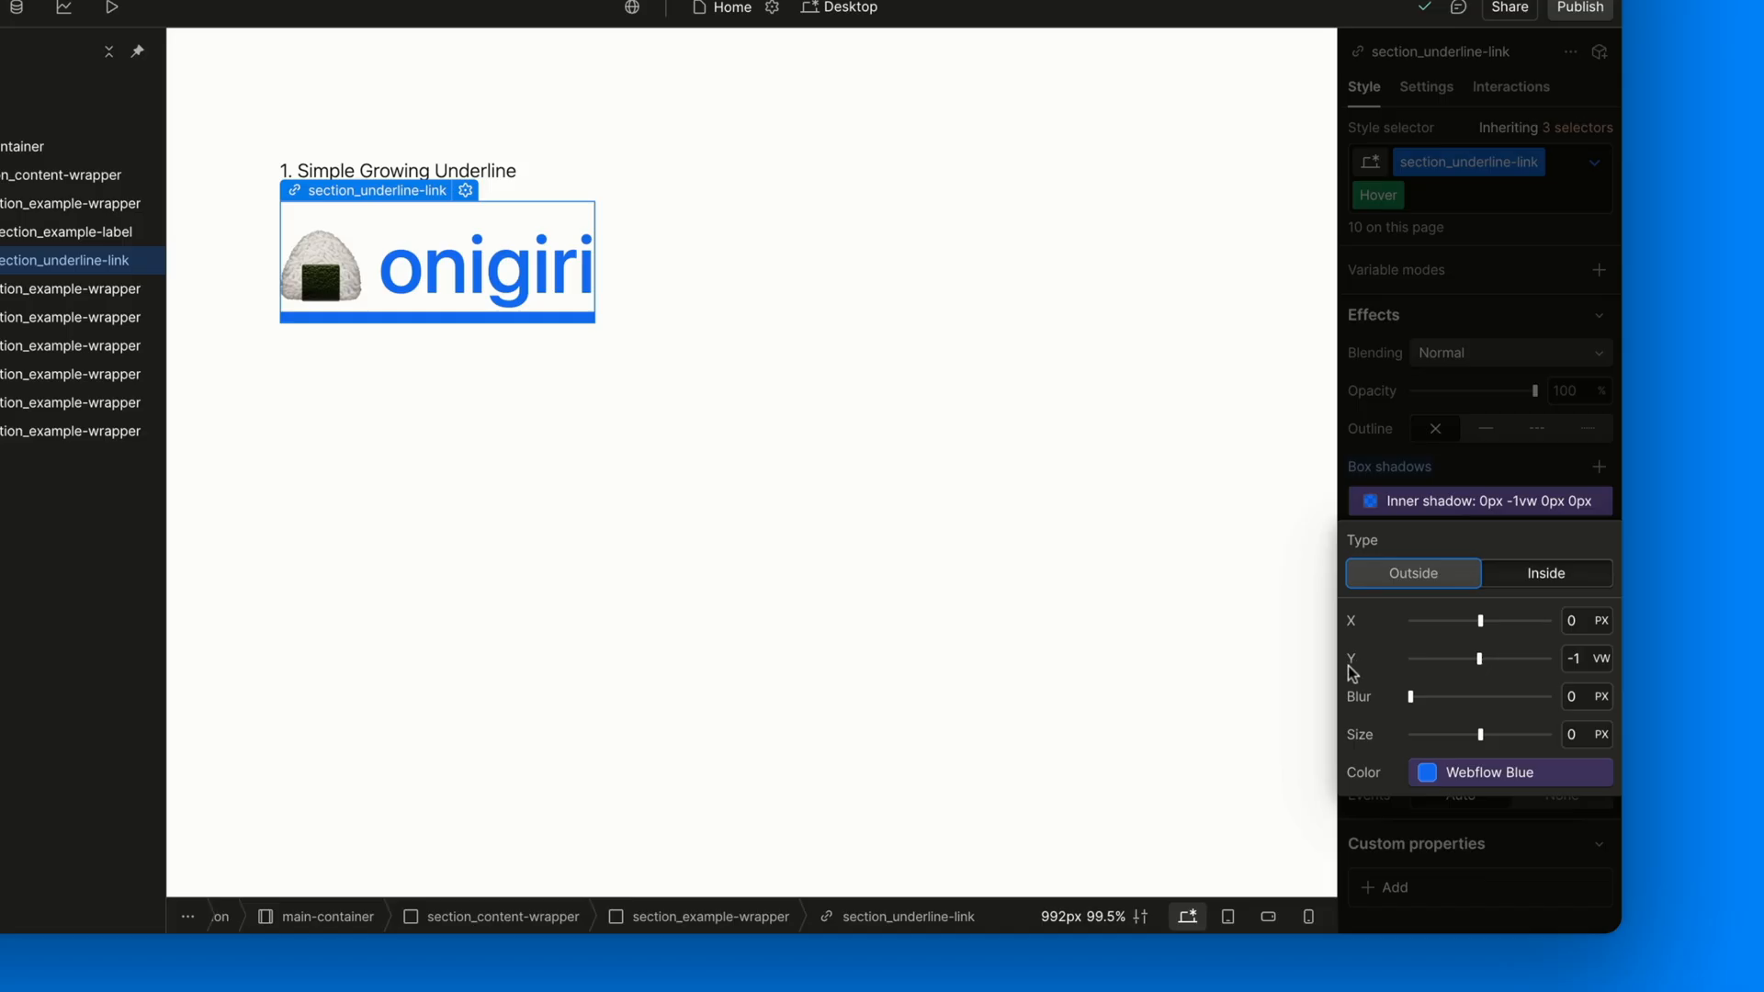
pyautogui.moveTo(1582, 683)
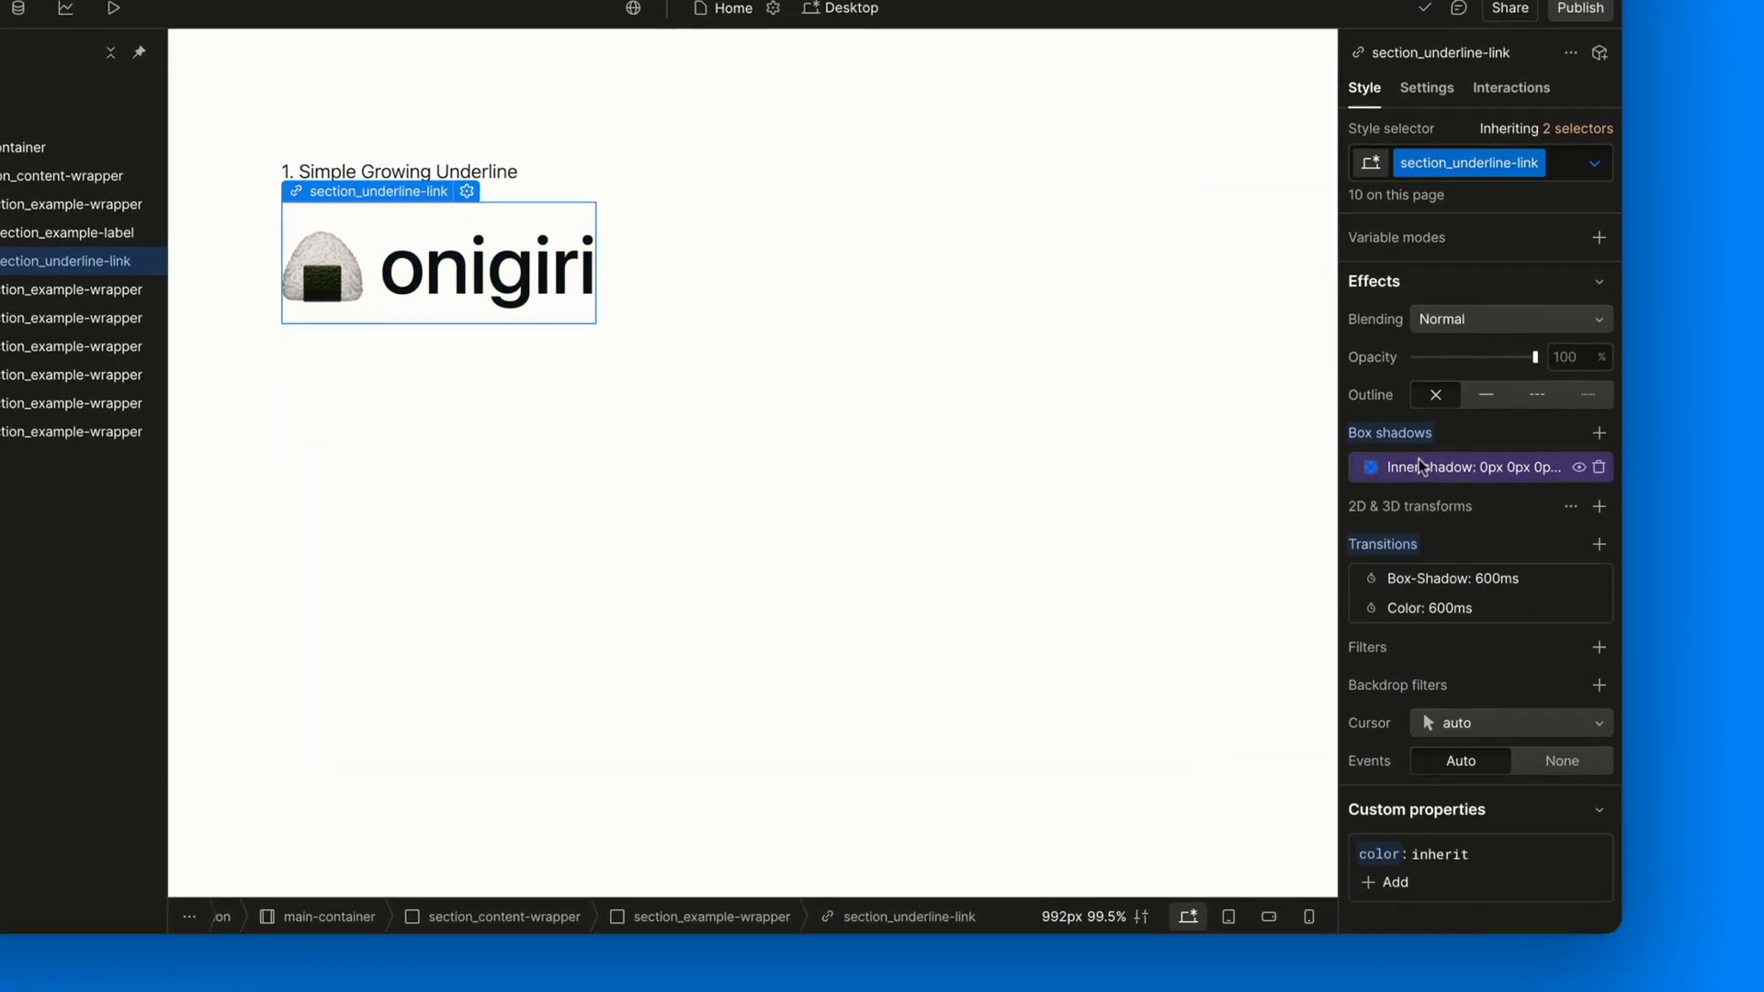
# Open the normal-state inner shadow and edit its Webflow Blue #146ef5 colour value
pyautogui.click(1468, 467)
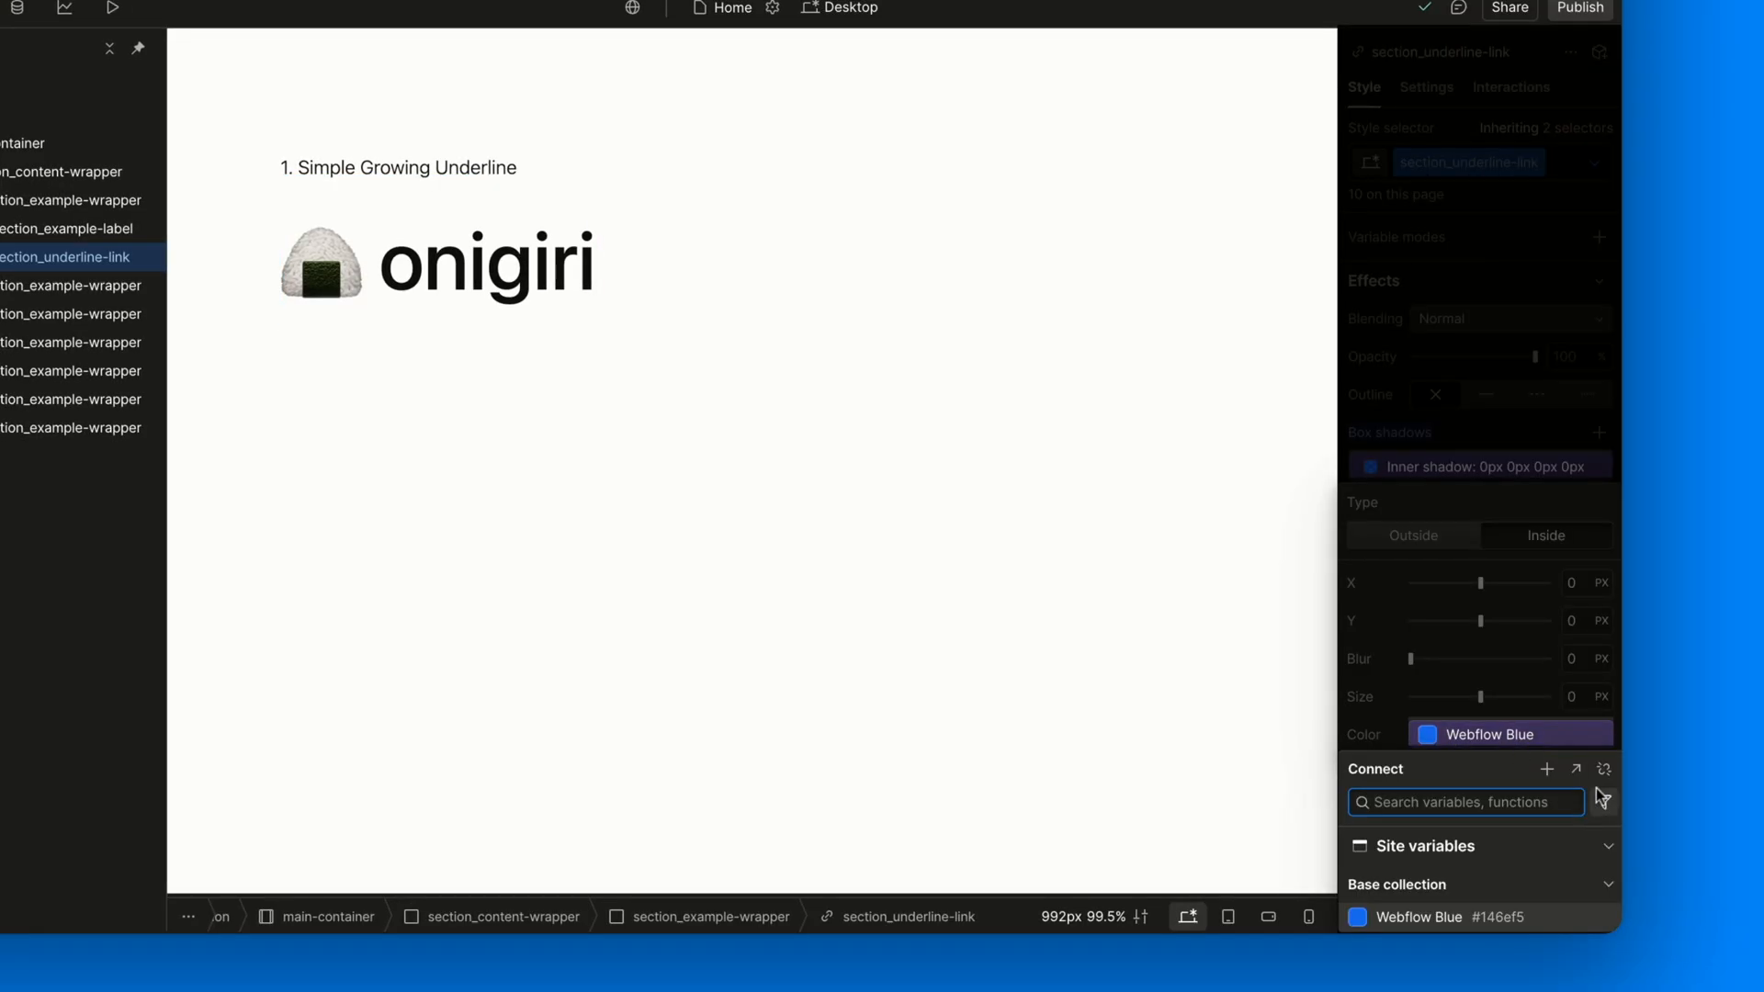
pyautogui.click(1513, 735)
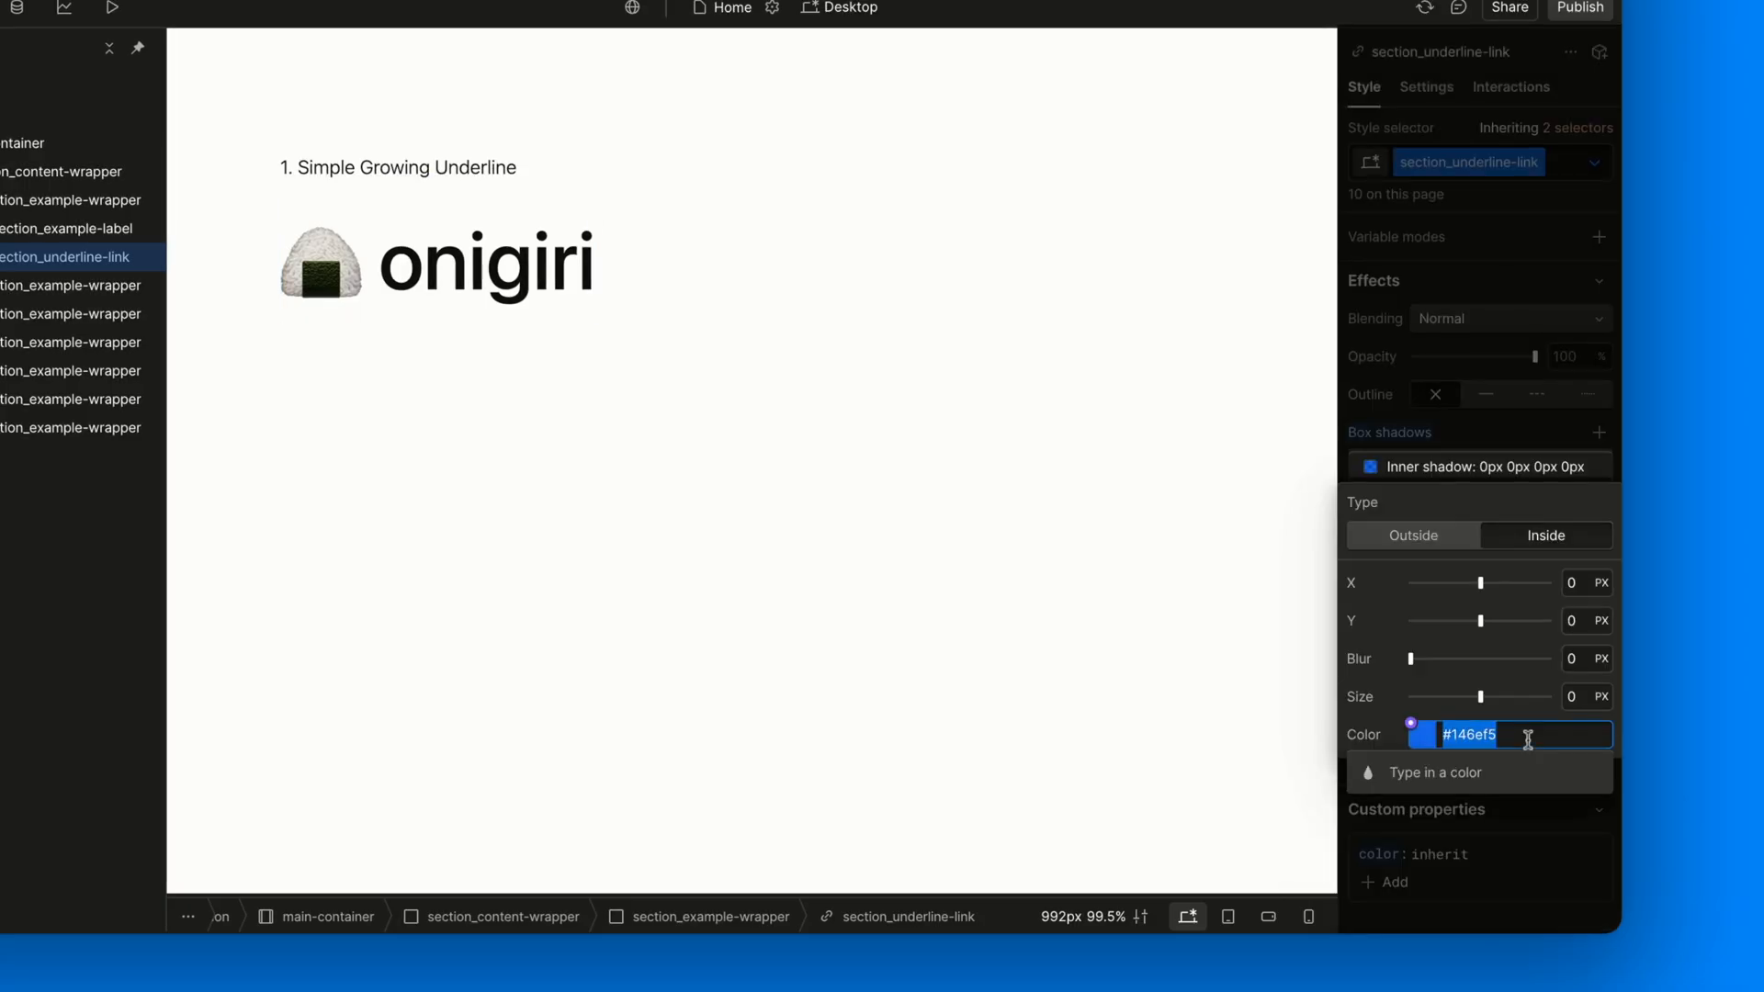
pyautogui.write('1')
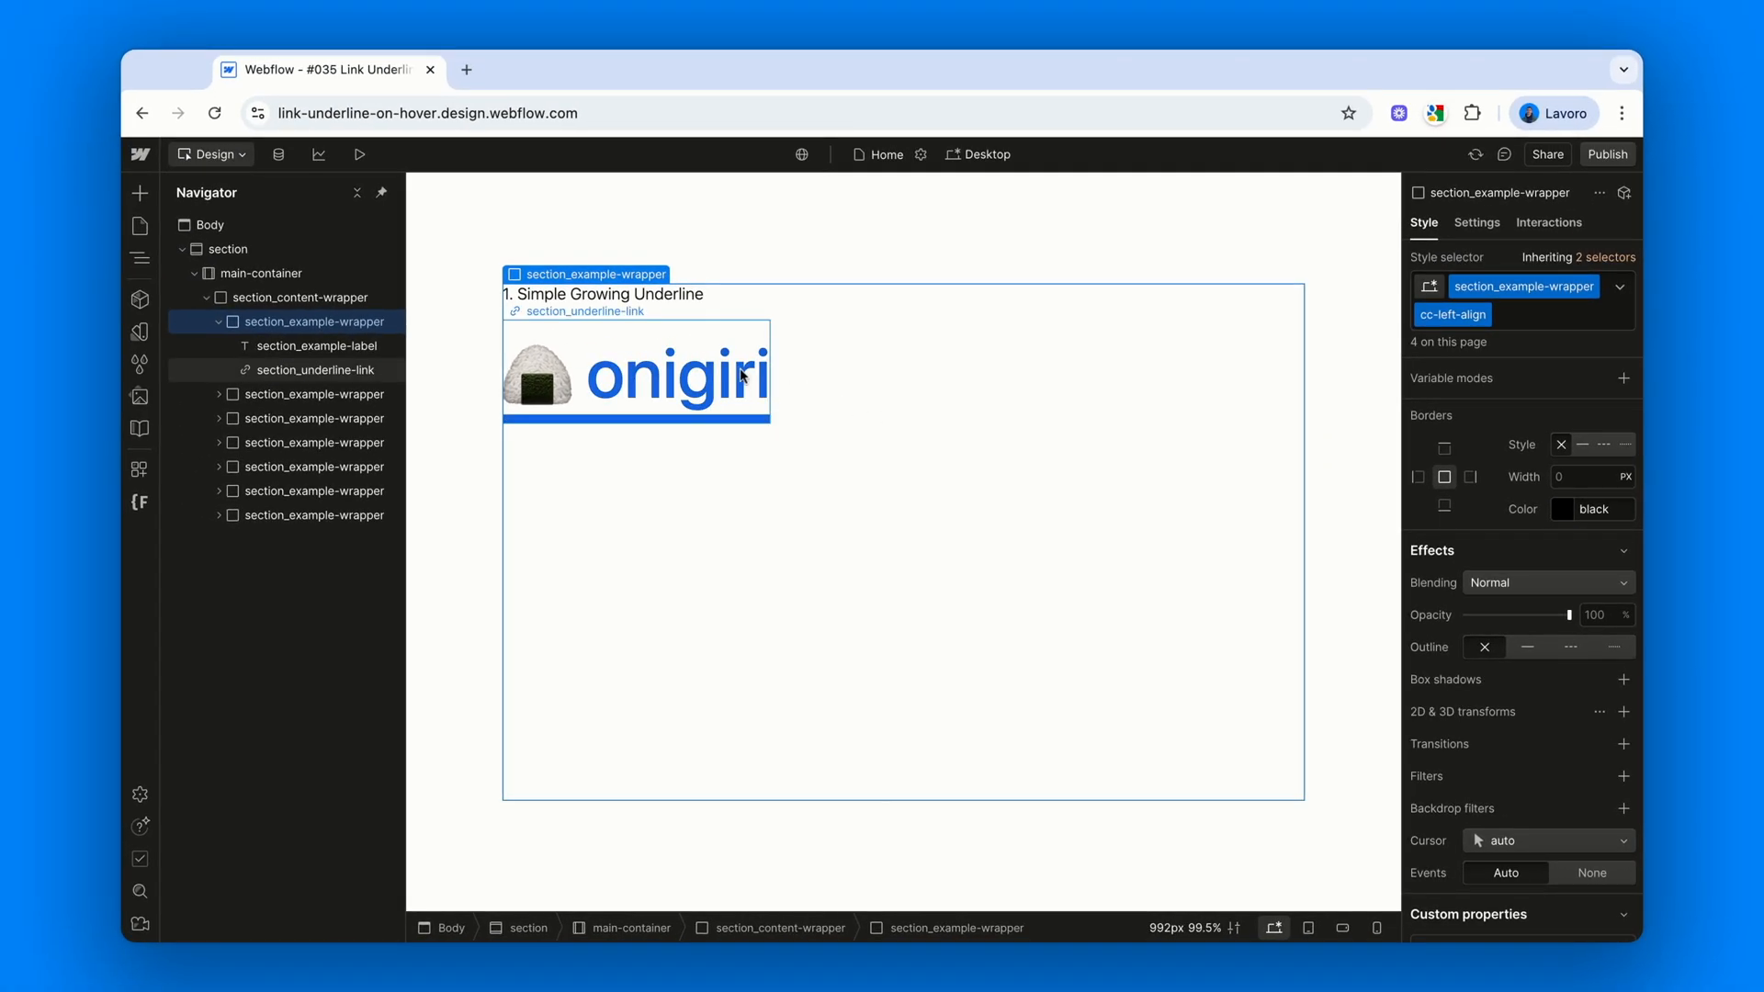
pyautogui.moveTo(933, 441)
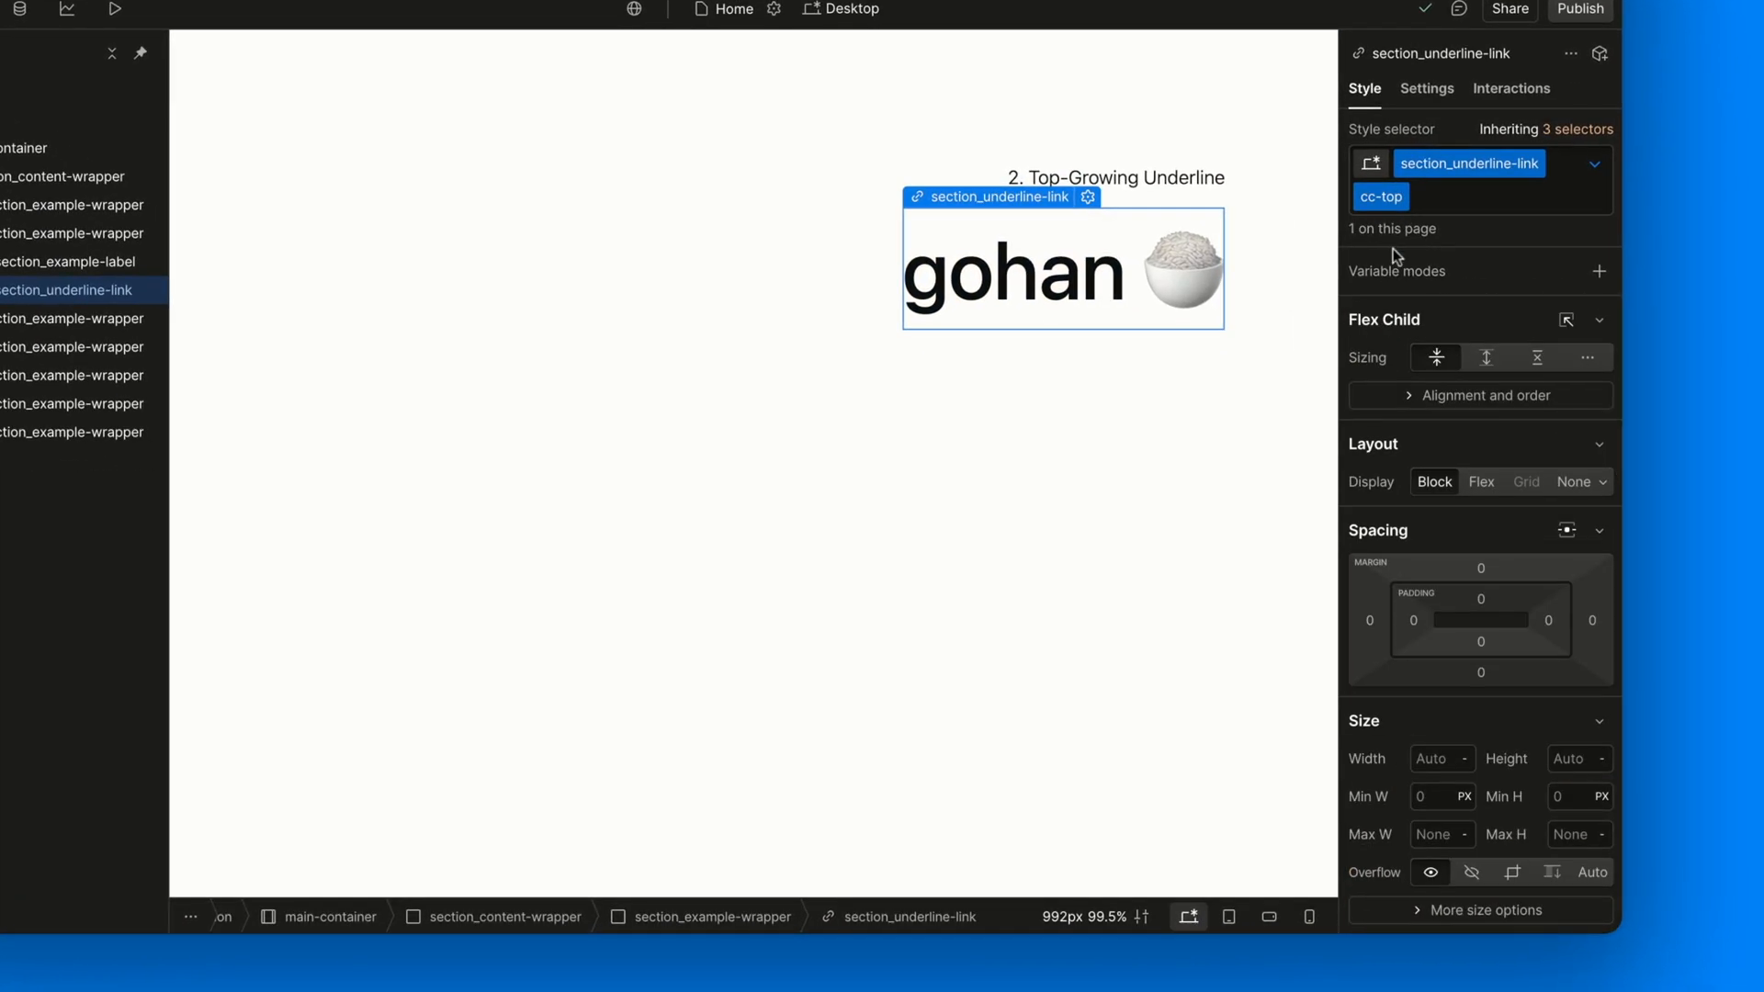
# Switch the gohan link to Hover and inspect its 0px 1vw inner shadow
pyautogui.scroll(-3)
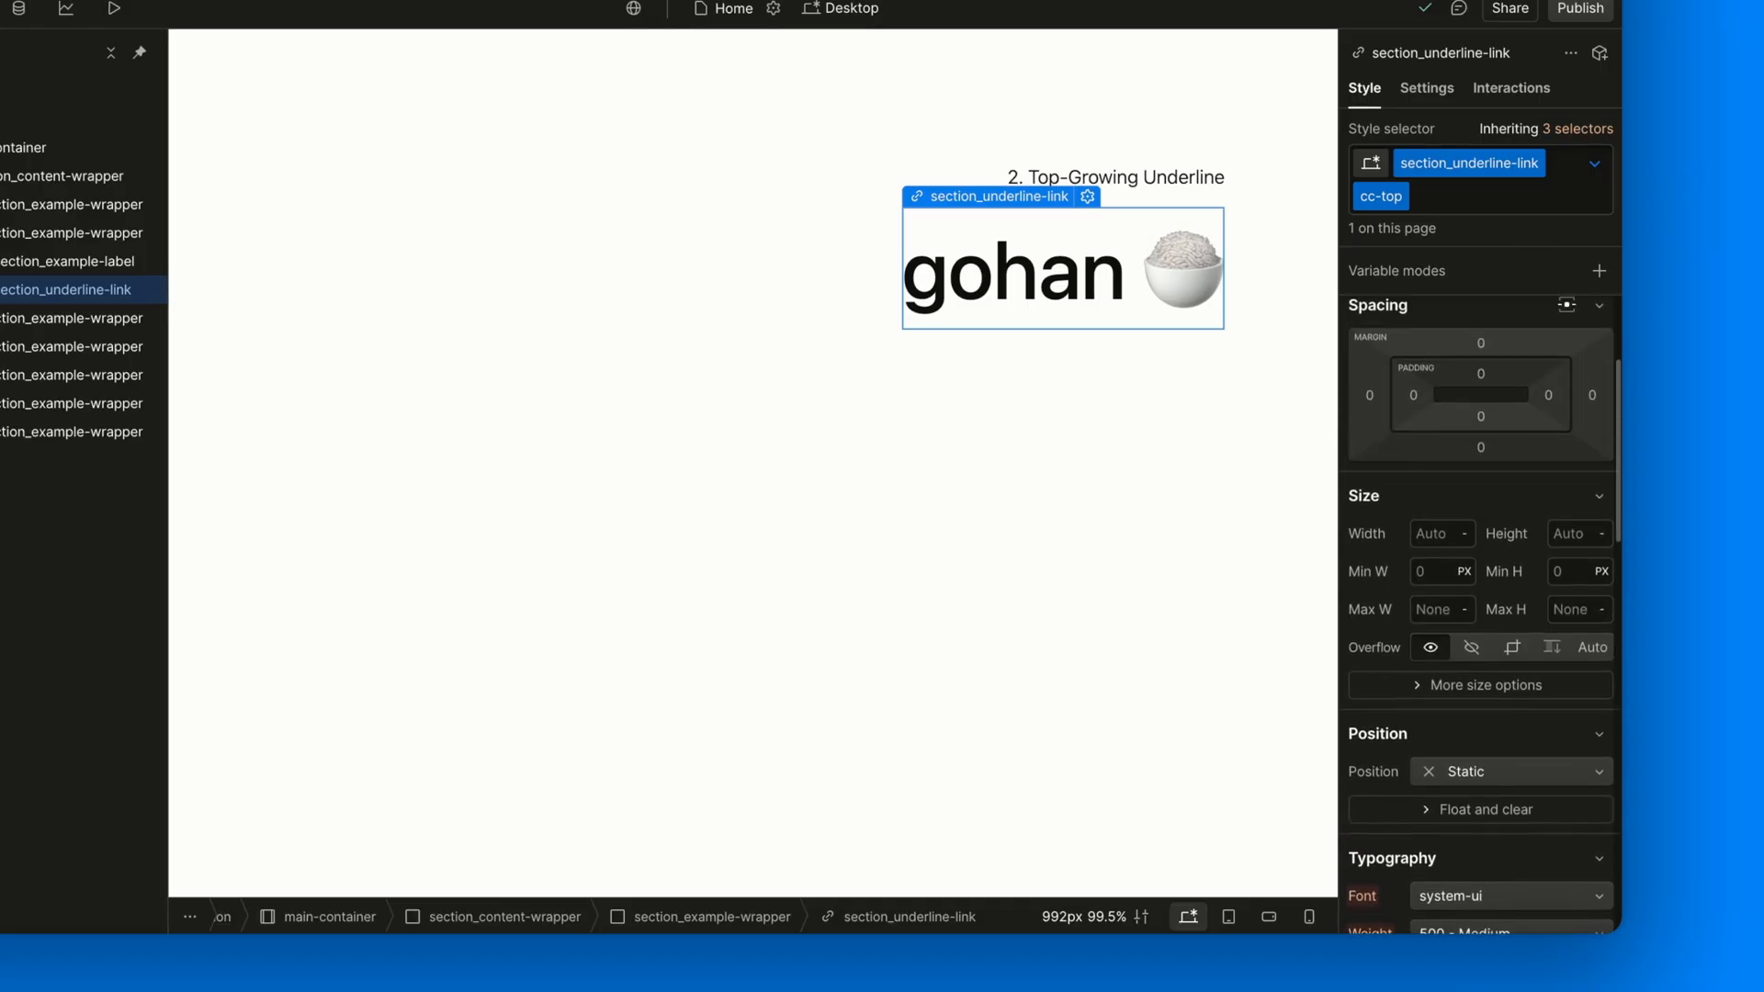
pyautogui.click(1593, 164)
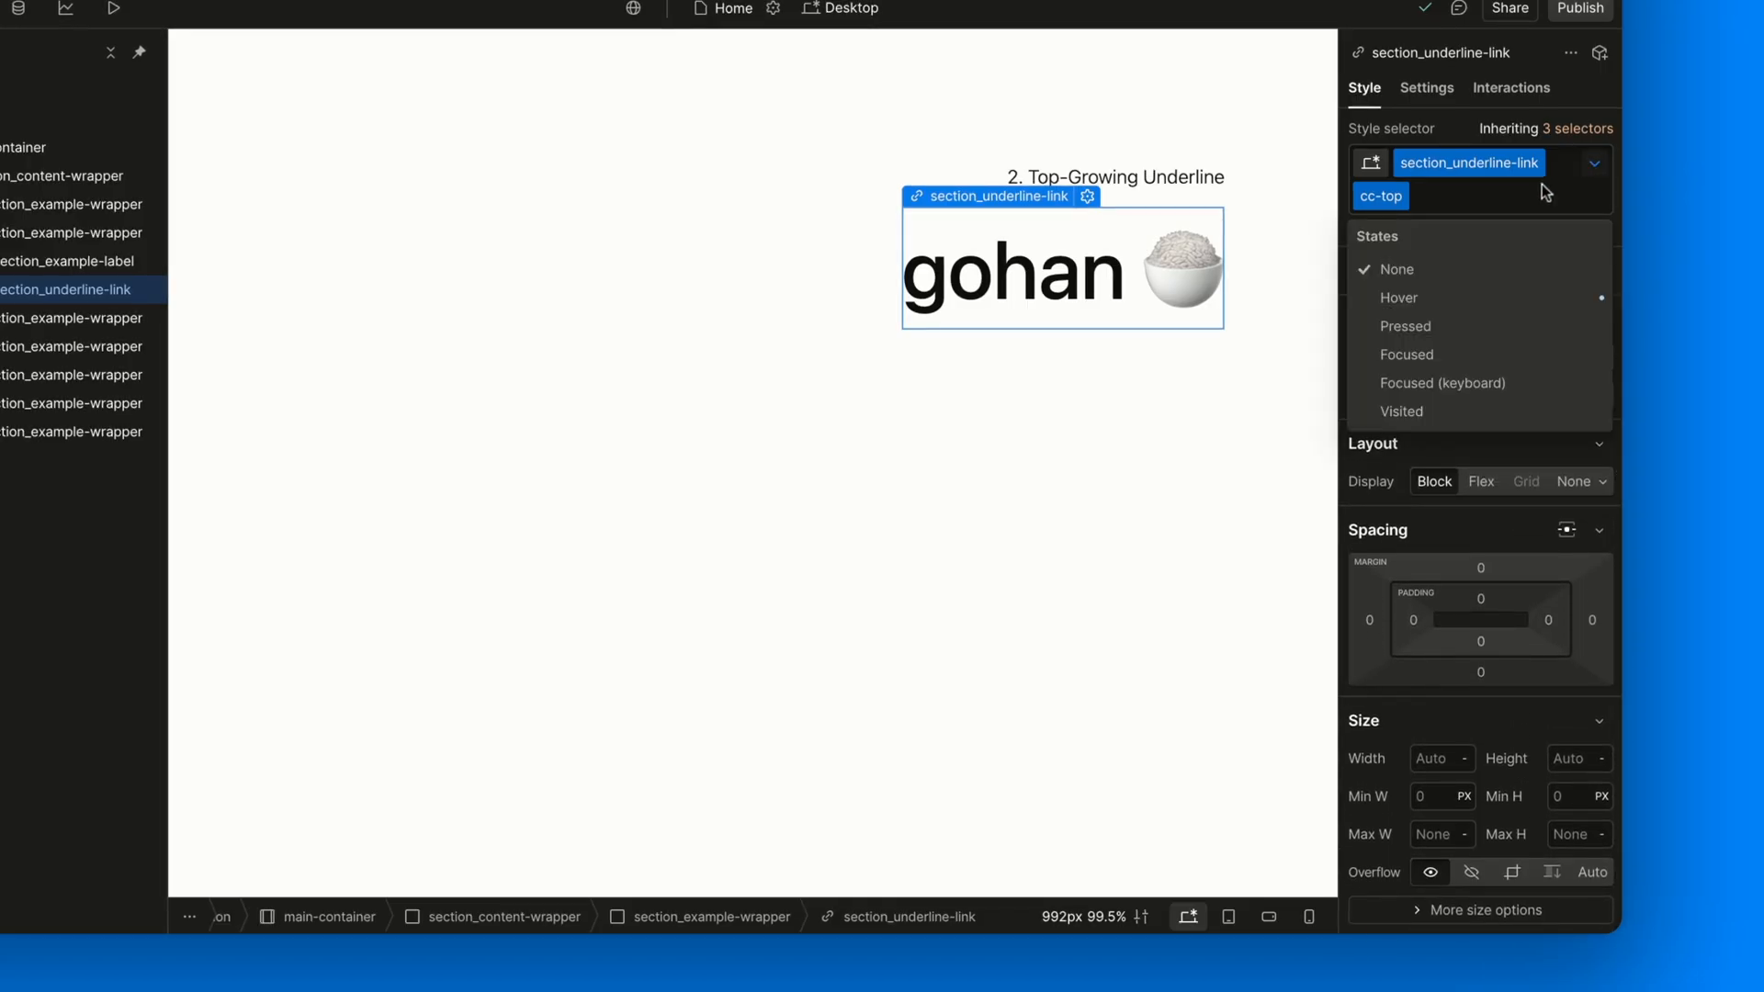
pyautogui.click(1399, 297)
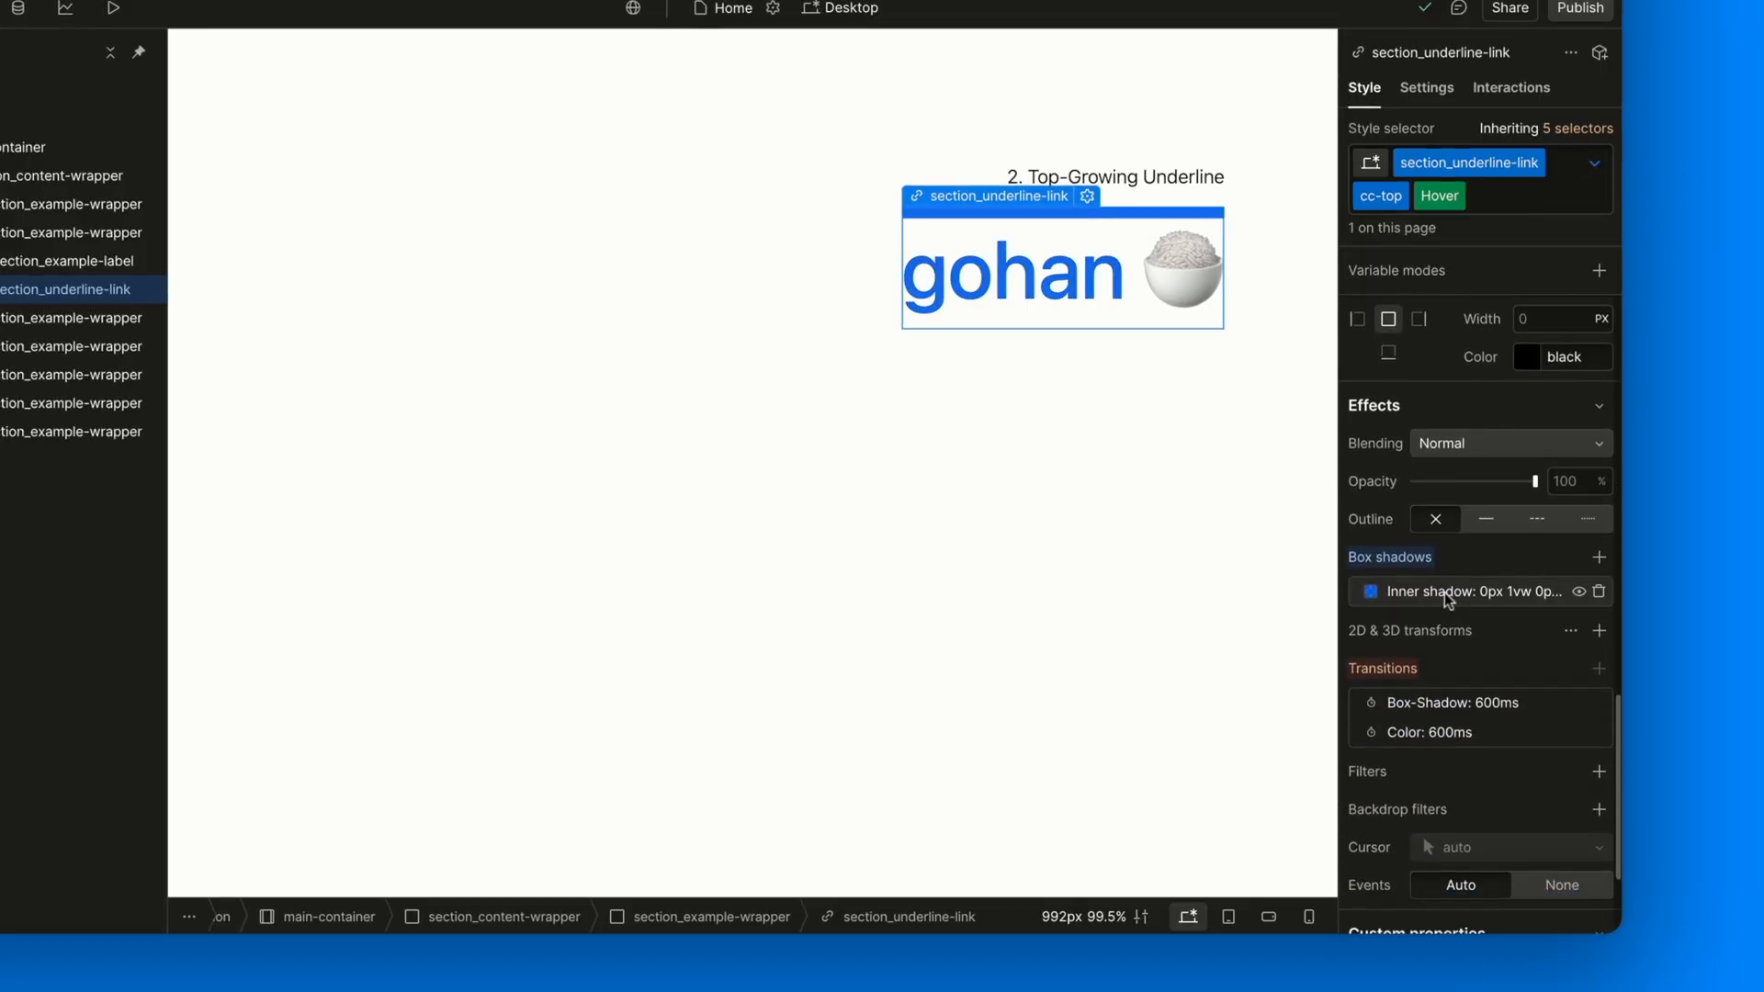
pyautogui.click(1463, 590)
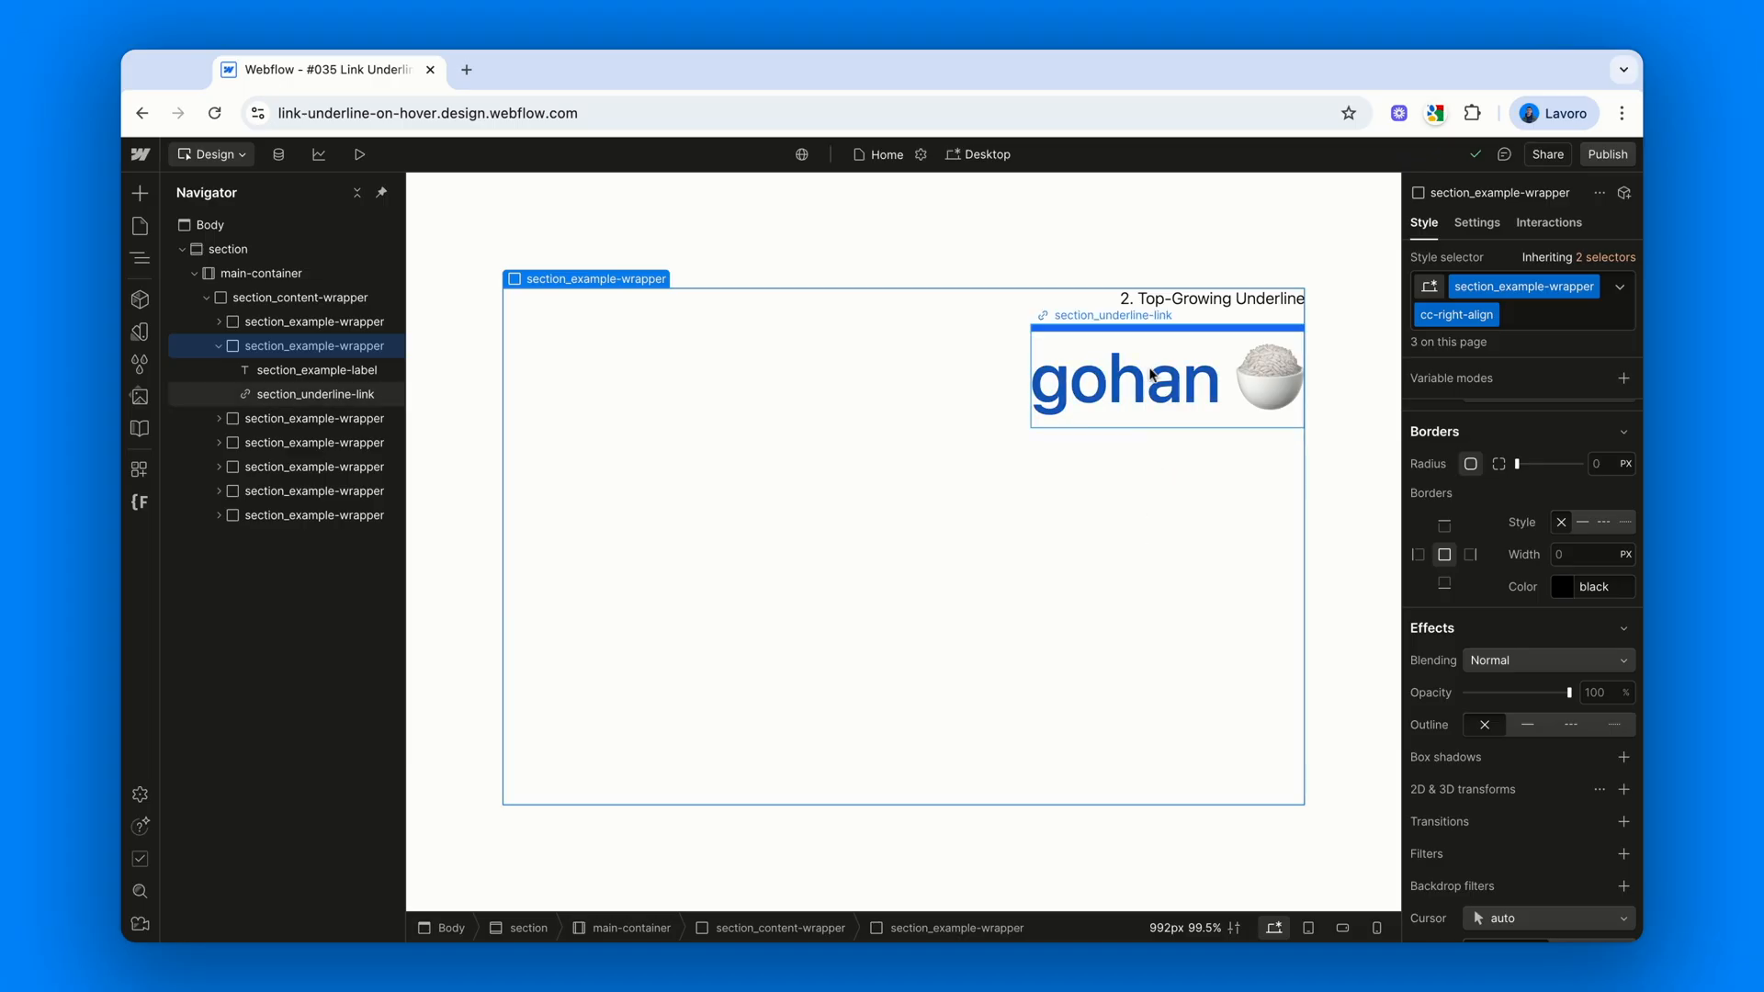
# Switch the dango link to Hover and inspect its 1vw 0vw left inner shadow
pyautogui.scroll(-3)
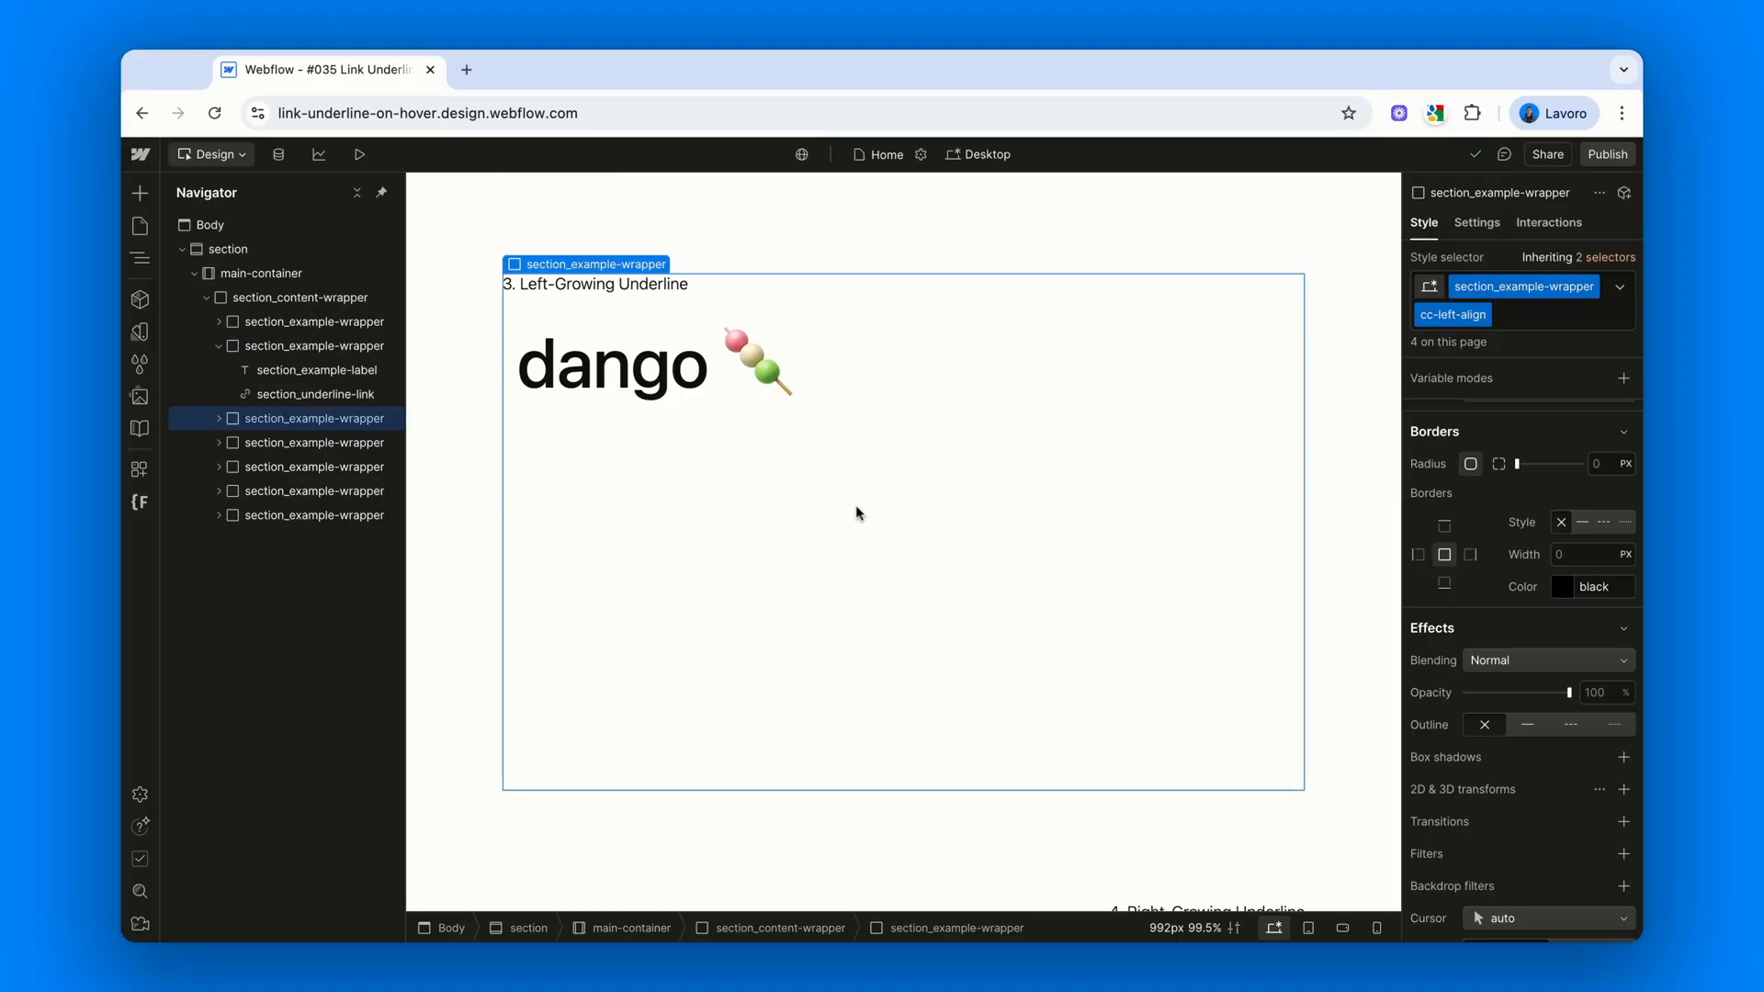
pyautogui.moveTo(752, 419)
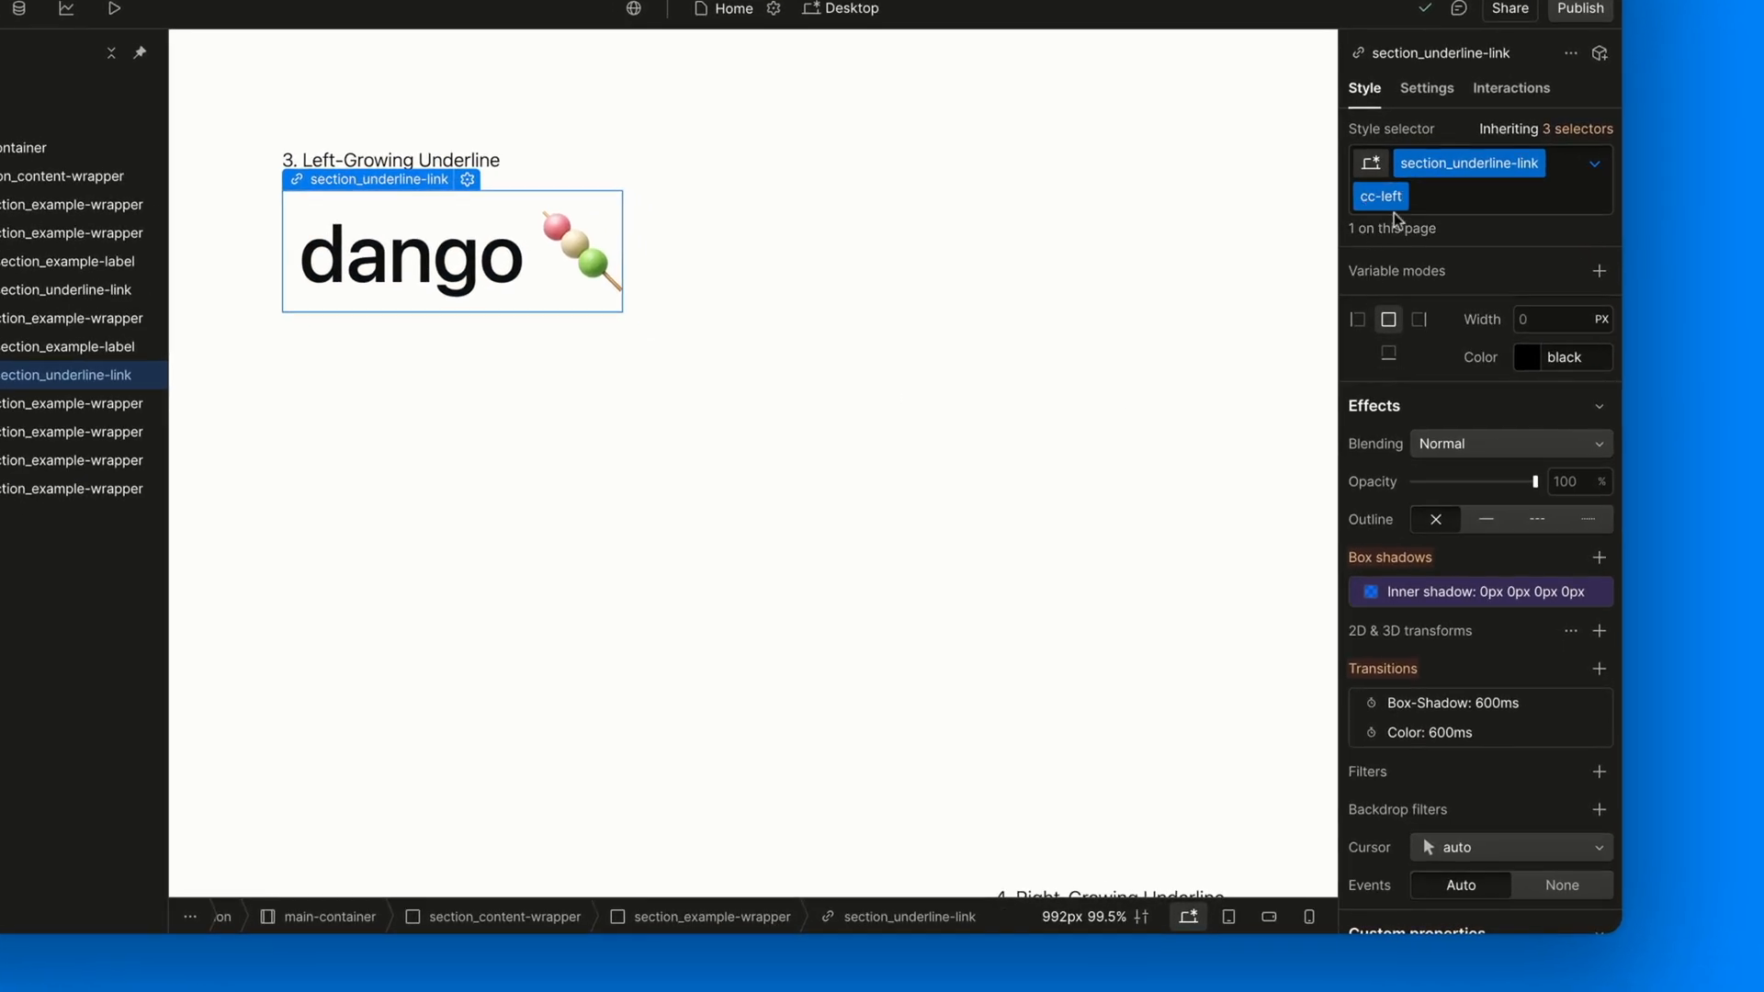
pyautogui.scroll(-3)
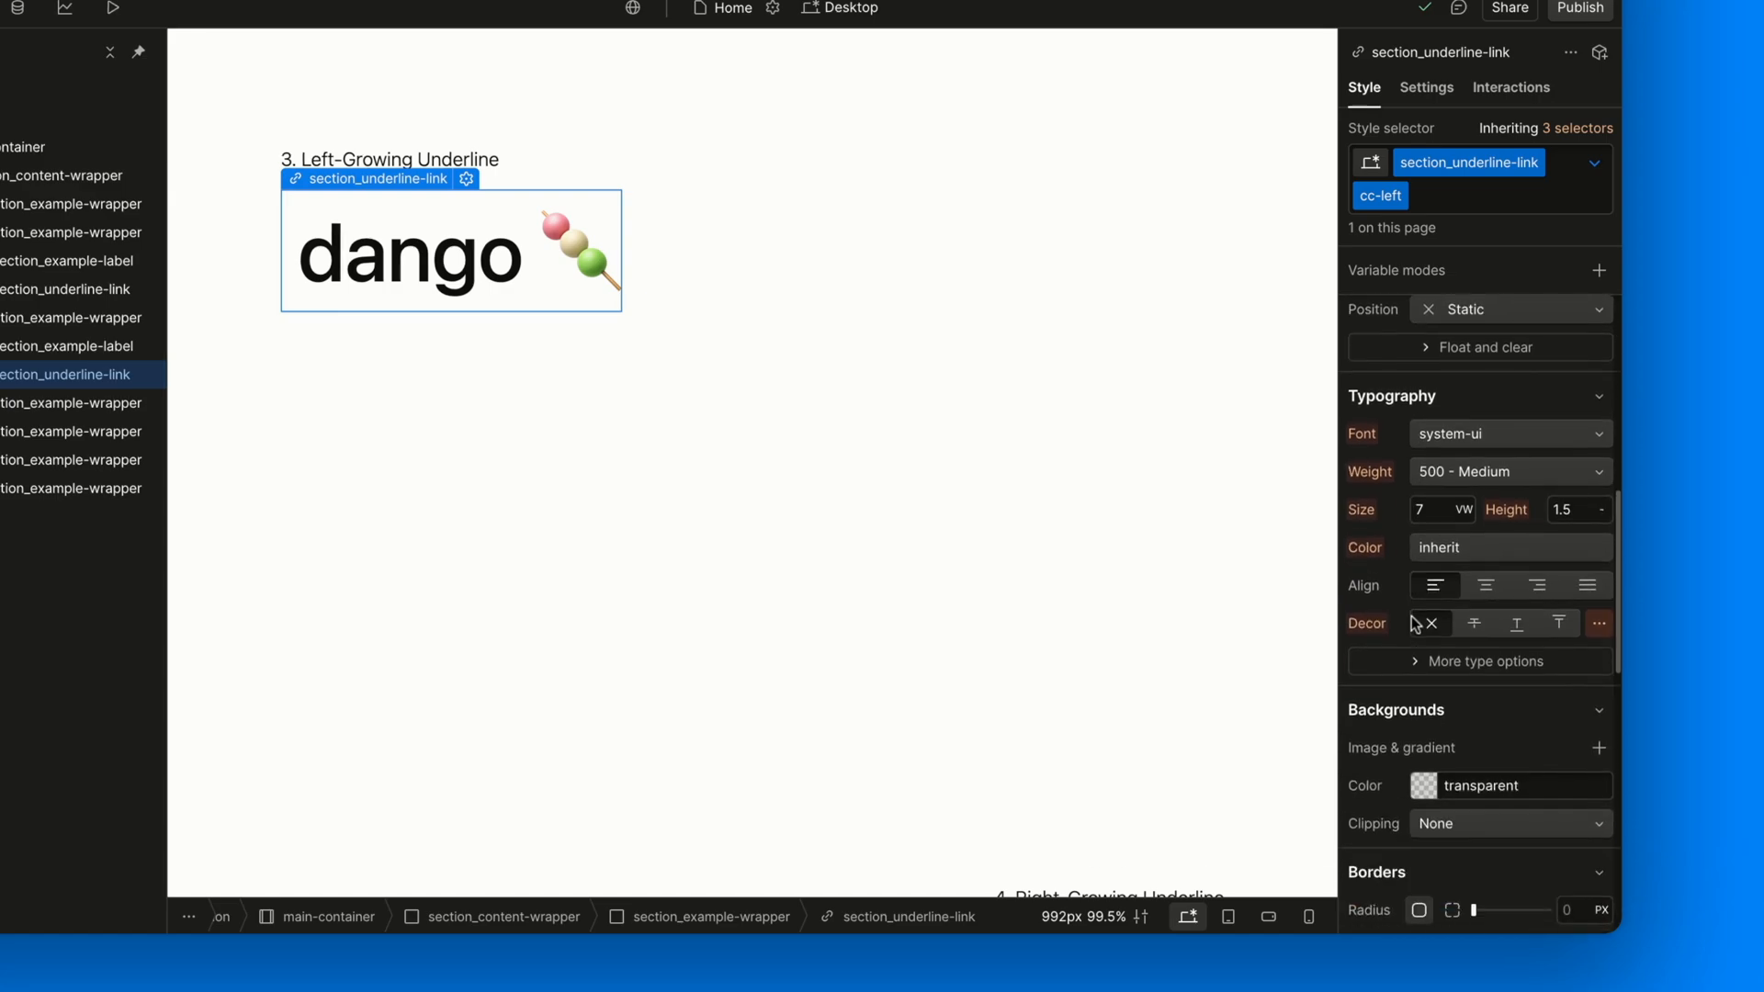
pyautogui.click(1438, 195)
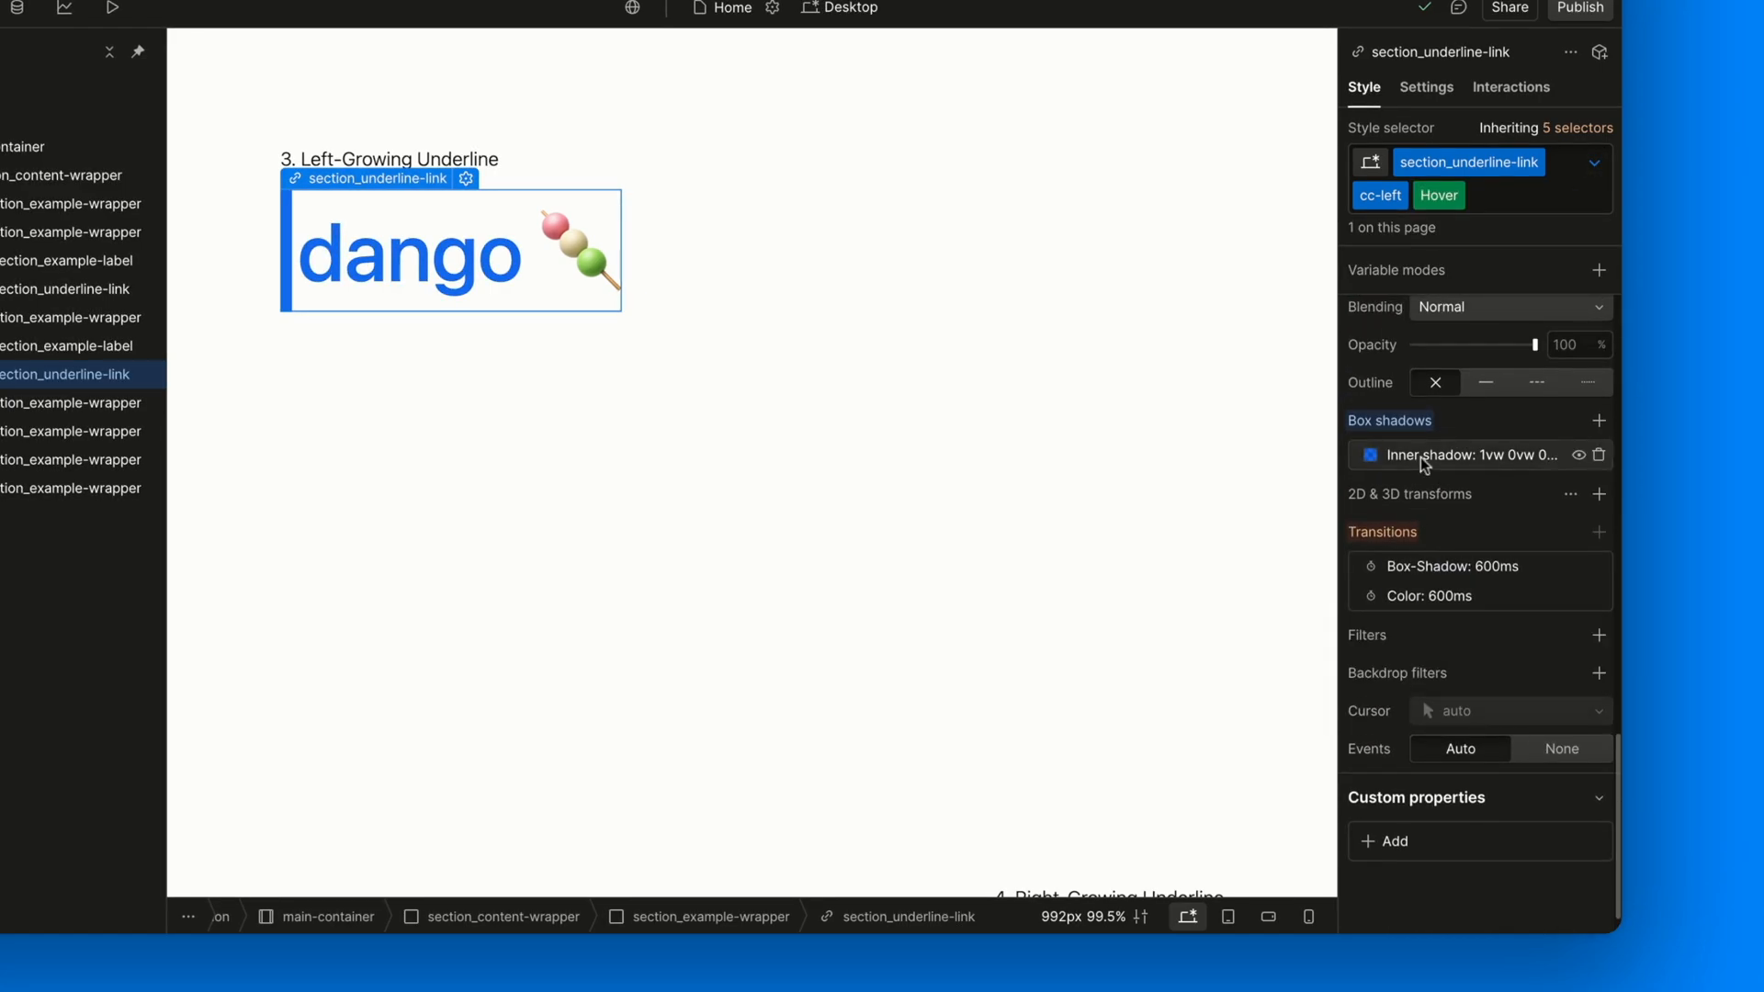
pyautogui.click(1462, 455)
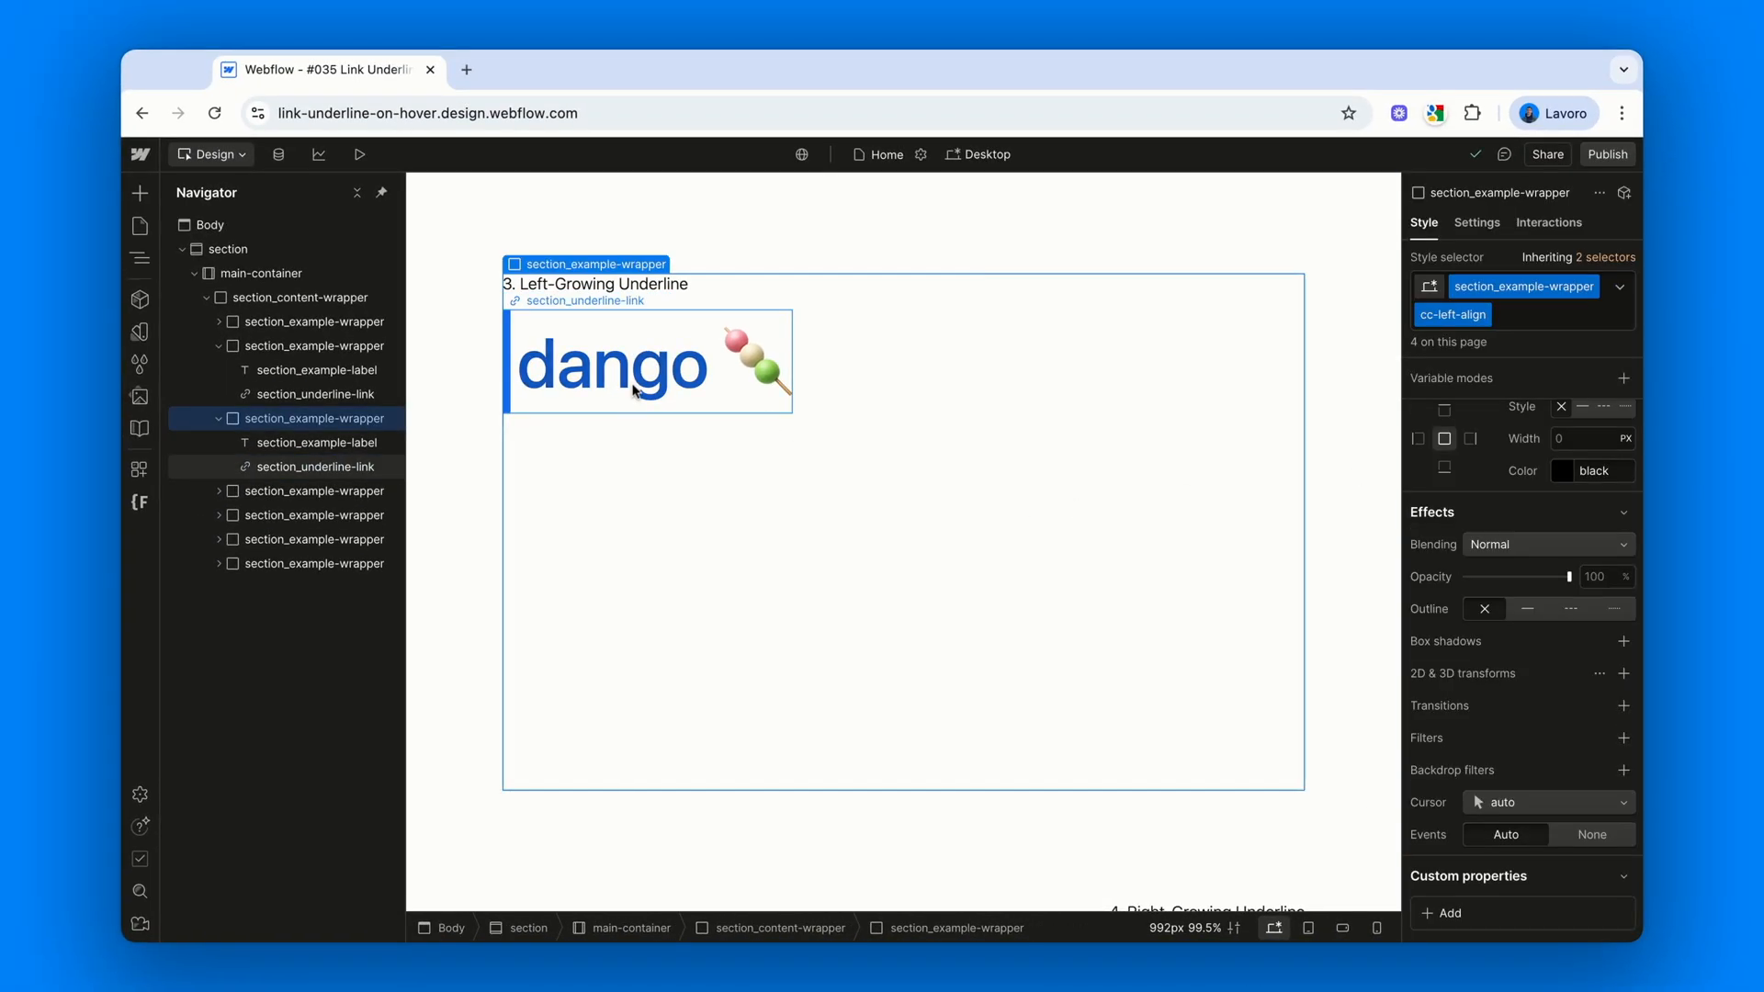
pyautogui.moveTo(730, 560)
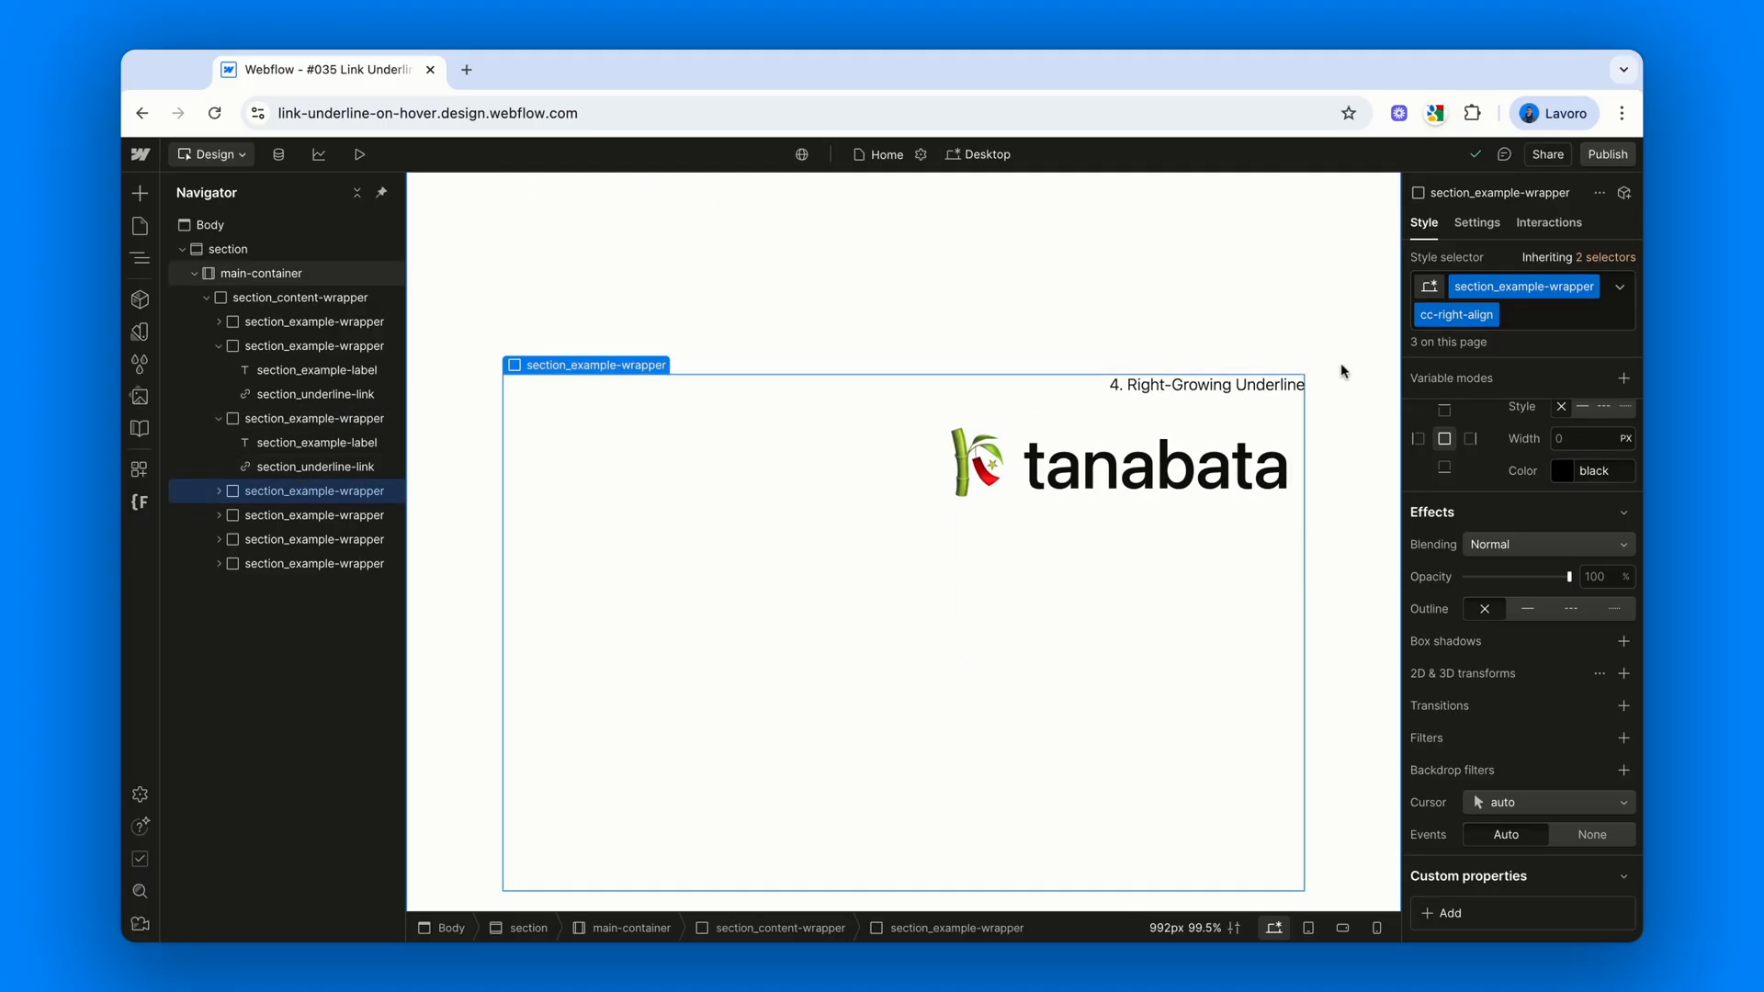
pyautogui.moveTo(1252, 403)
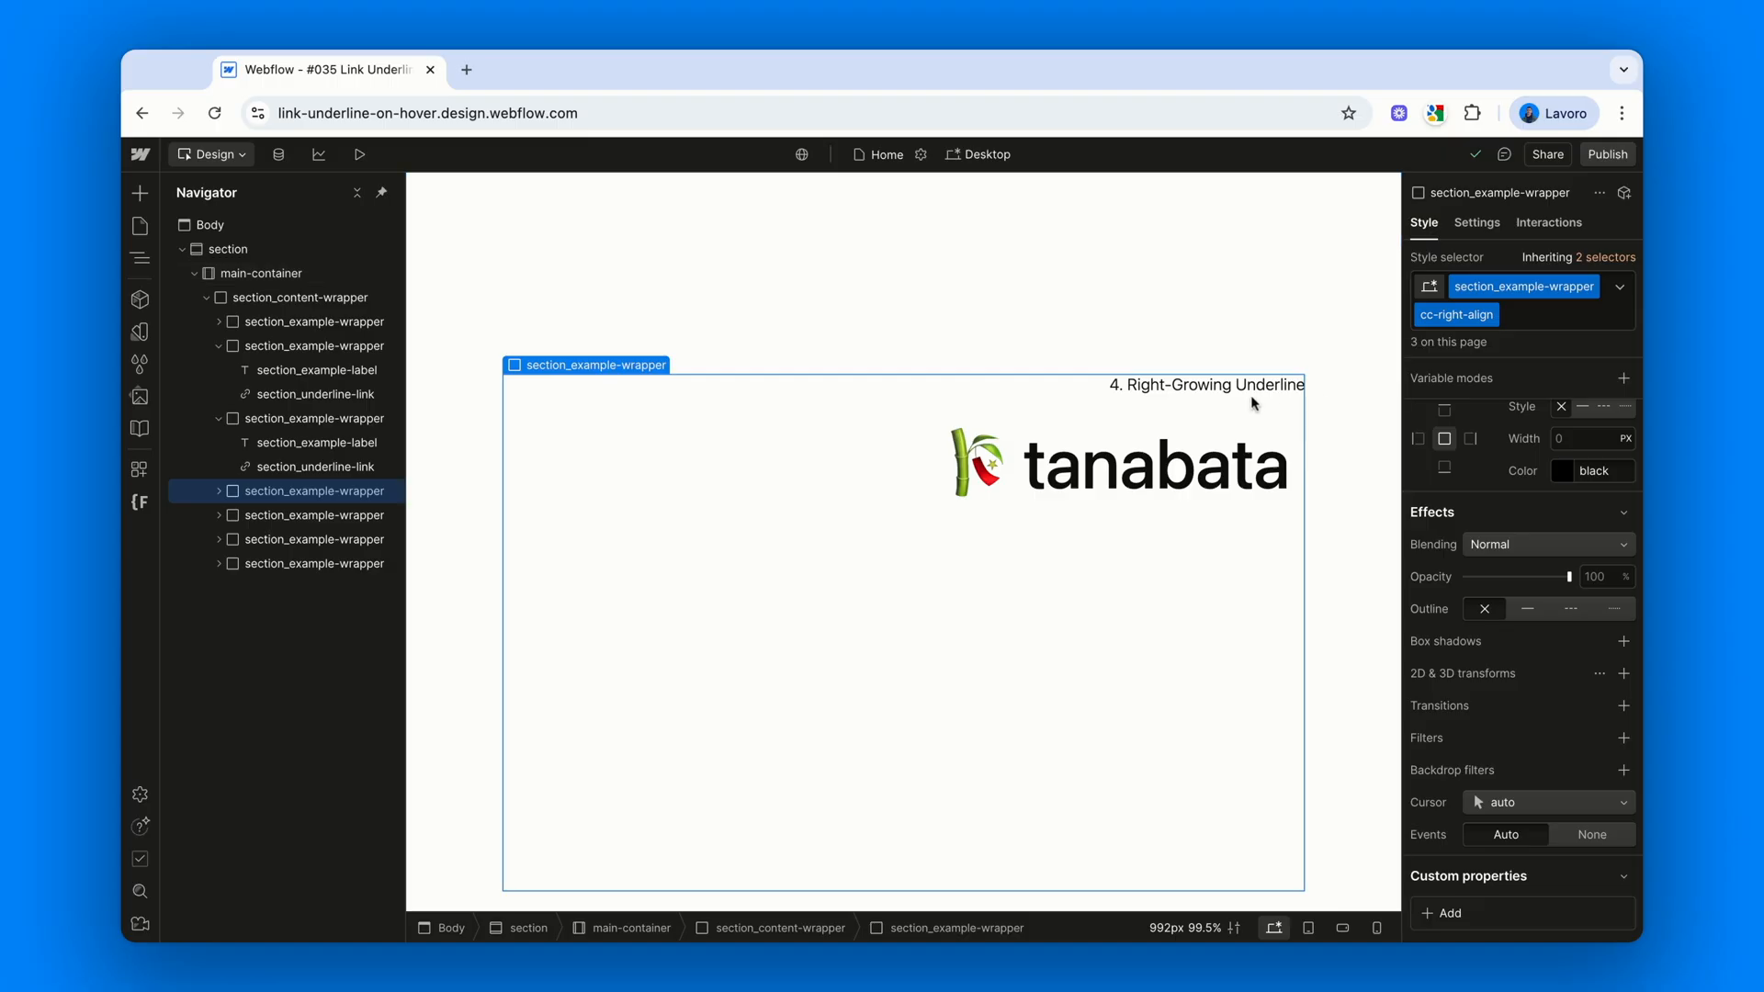
pyautogui.moveTo(1136, 405)
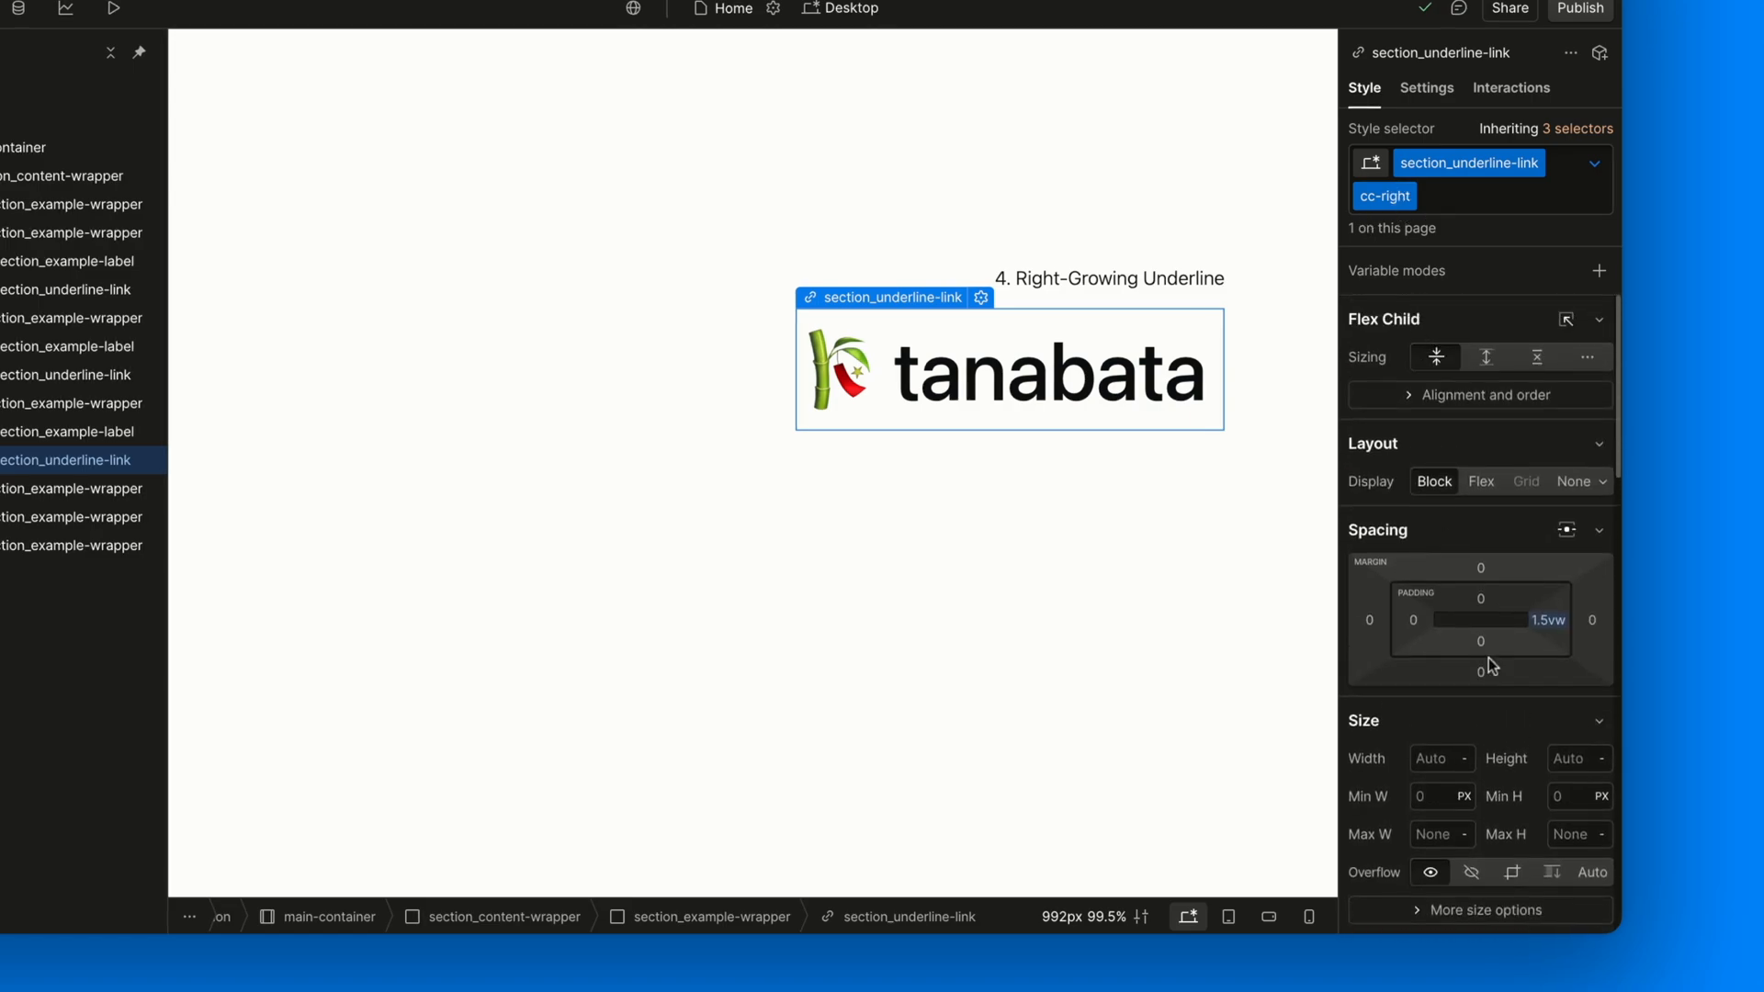
# Check the tanabata link's 1.5vw right padding and switch it to the Hover state
pyautogui.moveTo(1548, 620); pyautogui.dragTo(1548, 630)
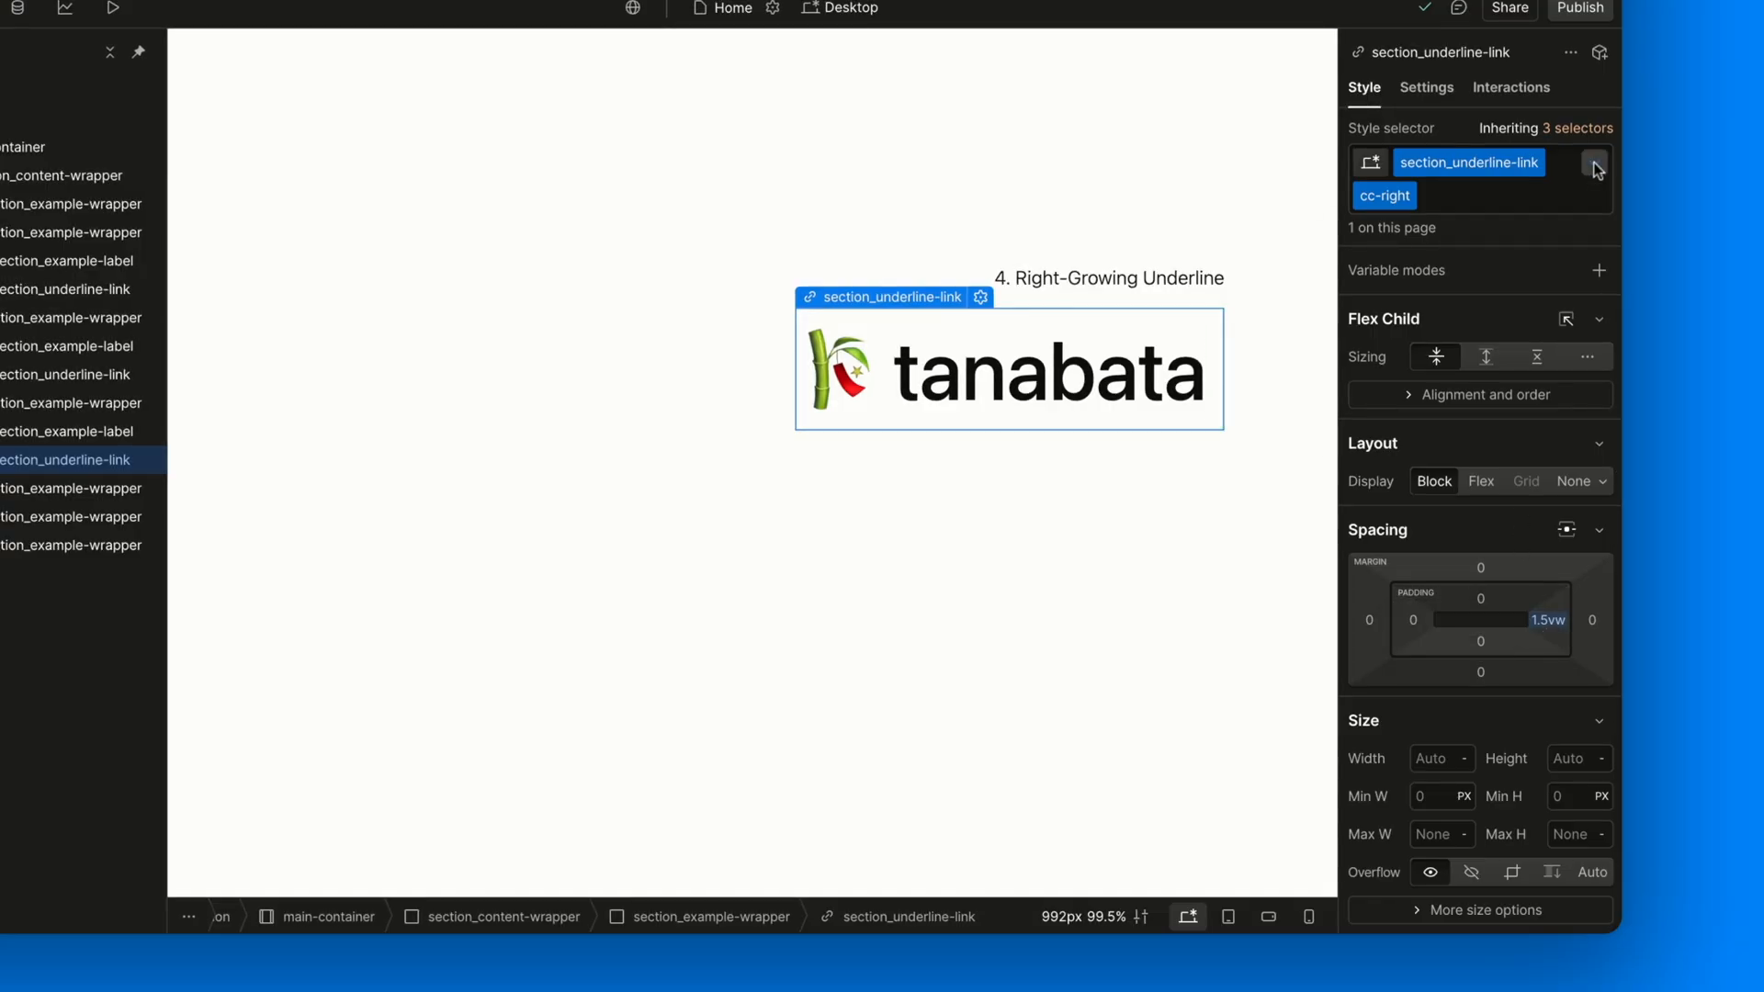
pyautogui.click(1594, 162)
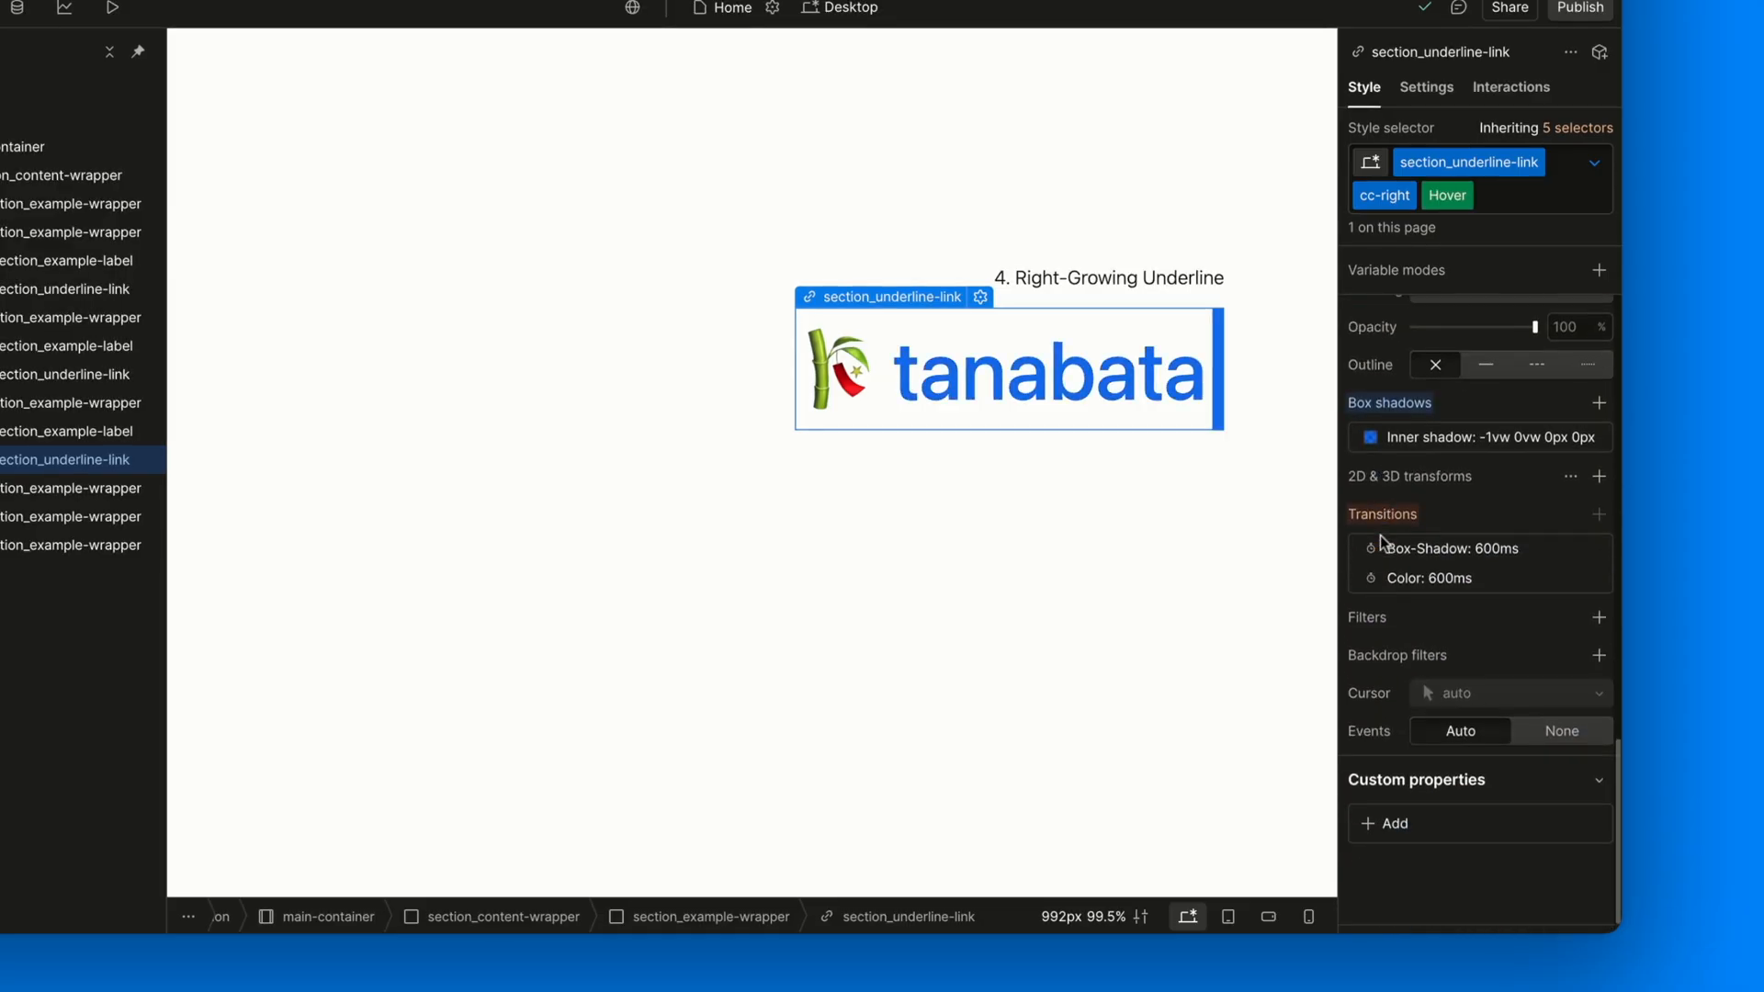
pyautogui.click(1477, 437)
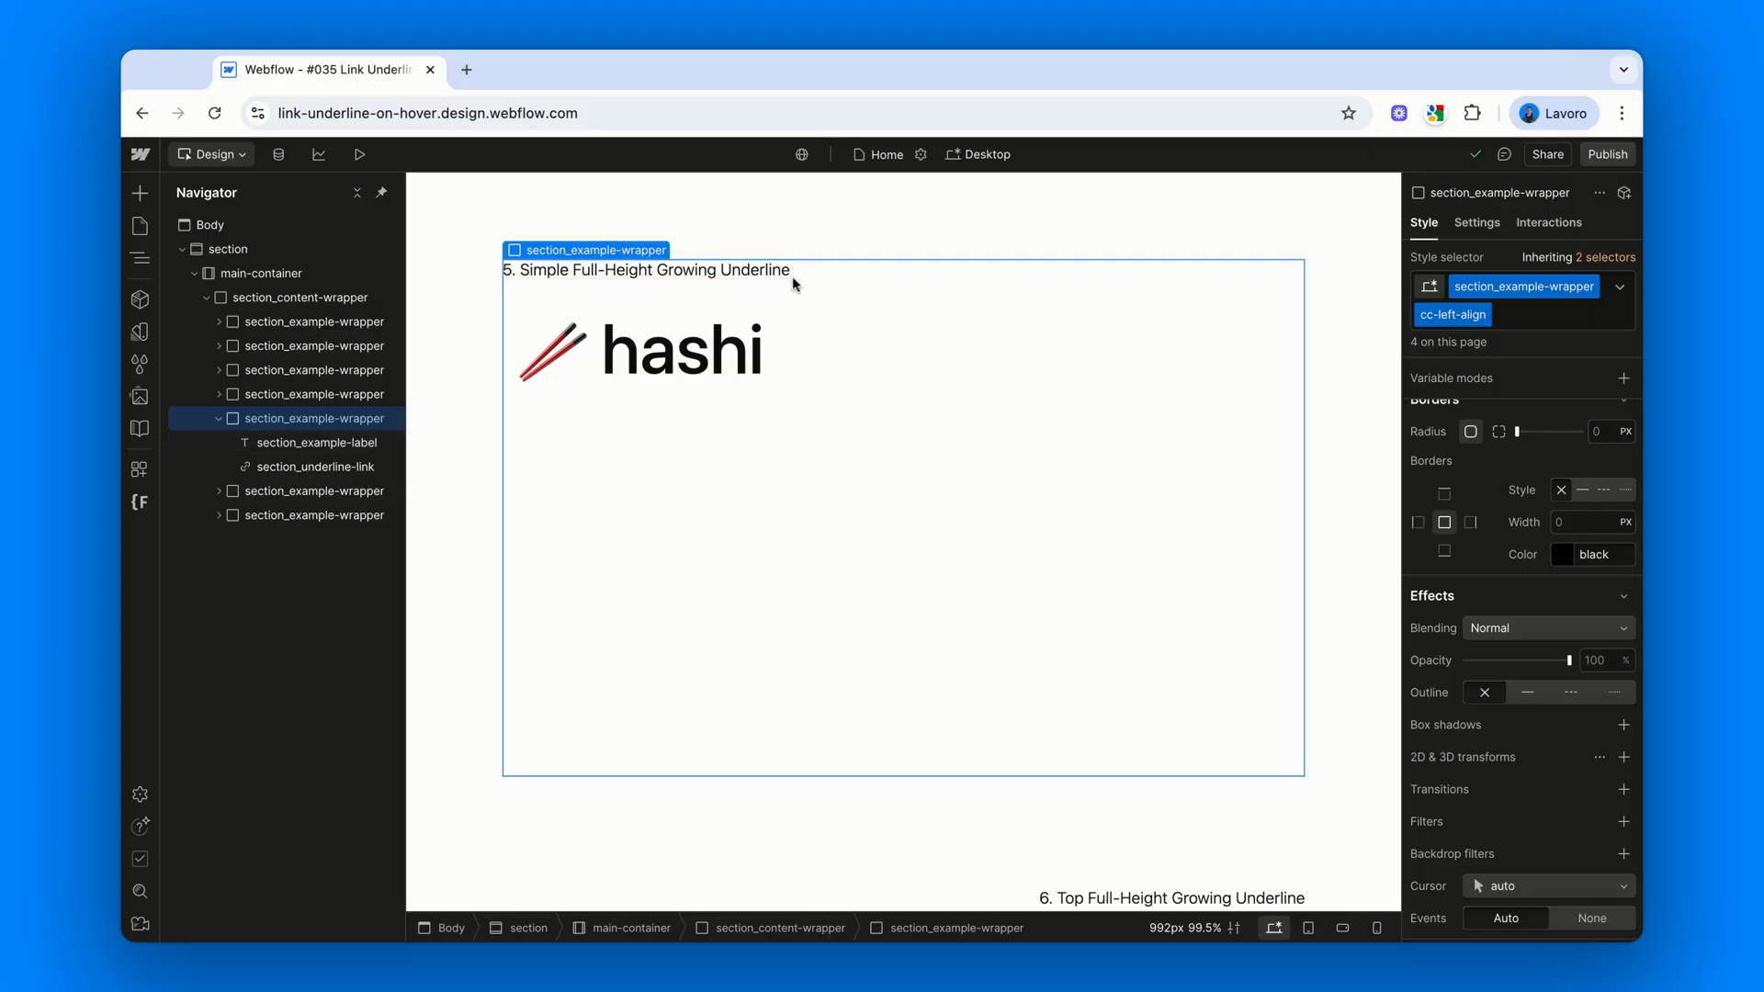
pyautogui.moveTo(702, 532)
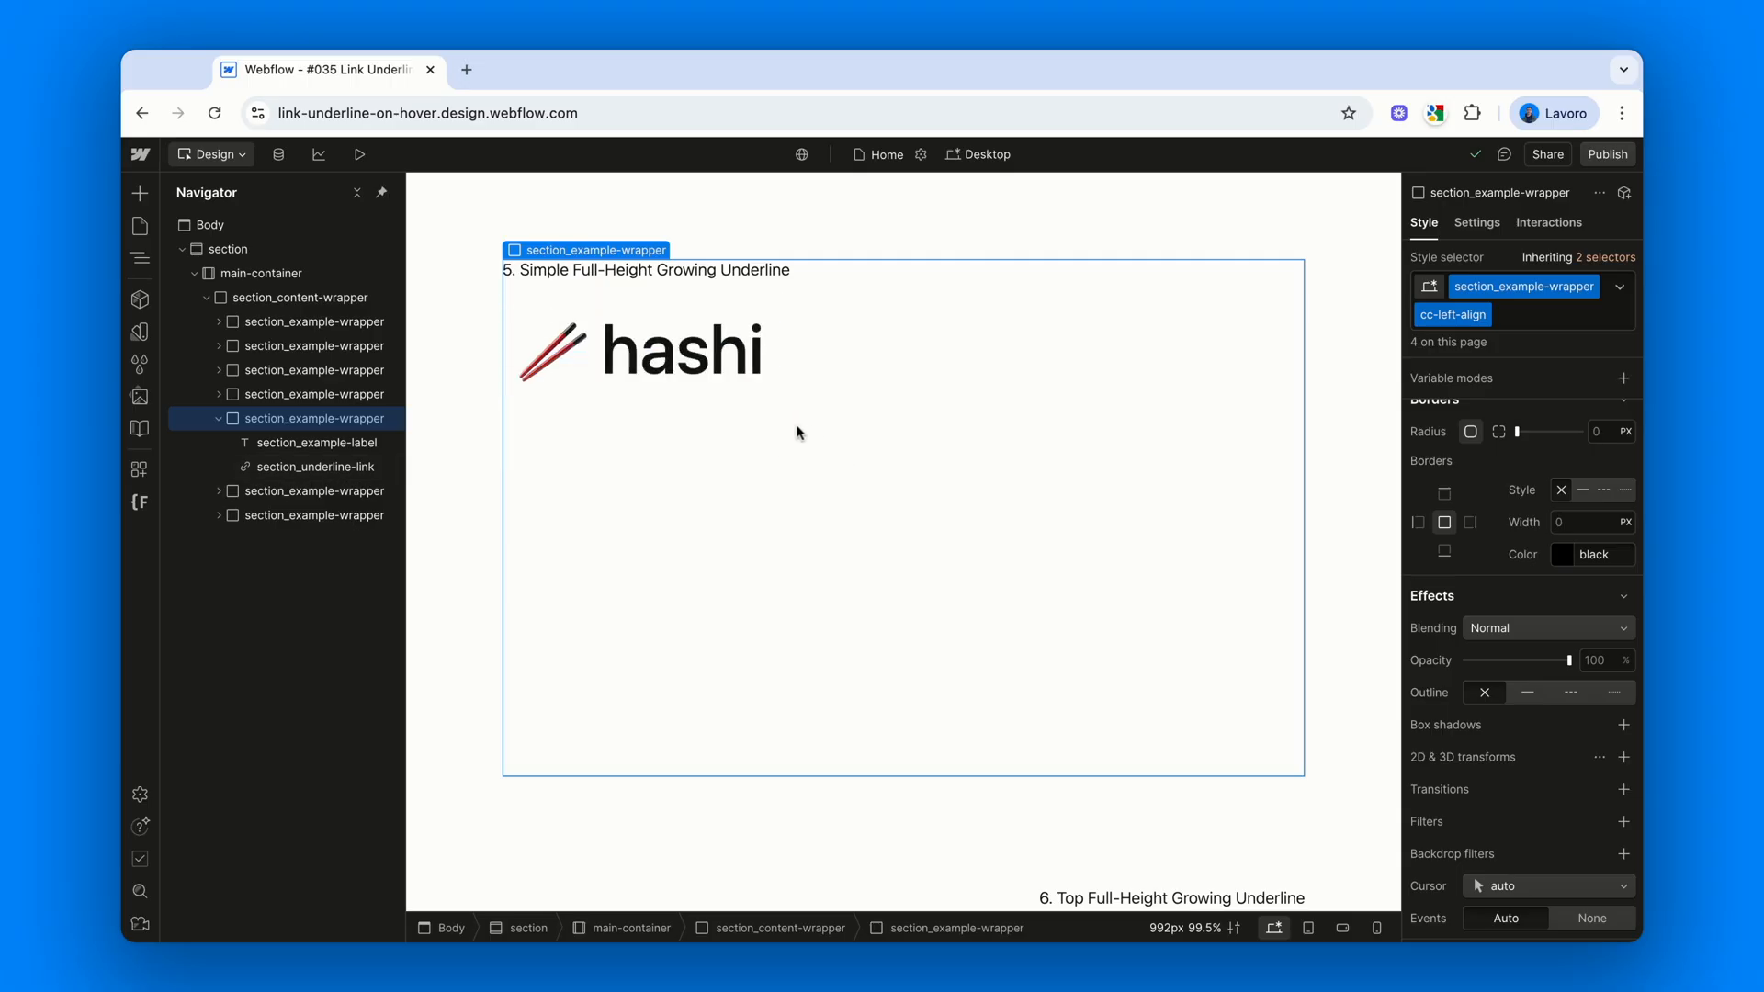
# Select the hashi link, make its shadow inside, and change the vertical offset unit
pyautogui.click(319, 465)
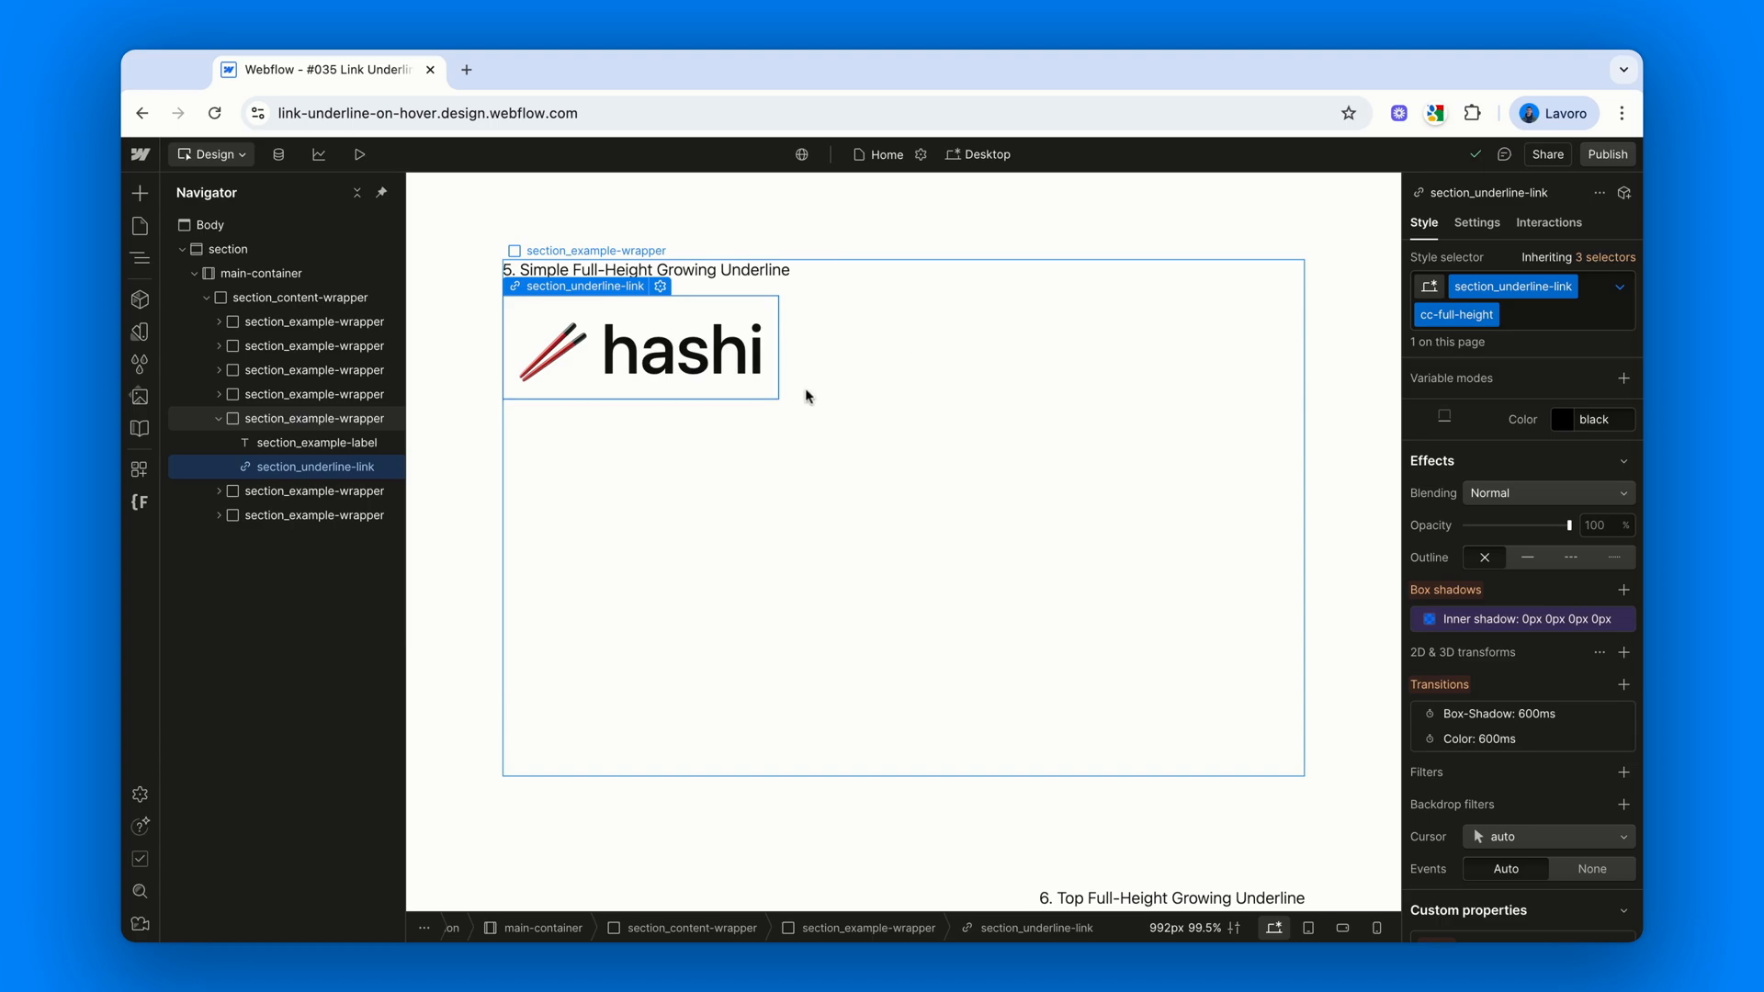
pyautogui.moveTo(798, 302)
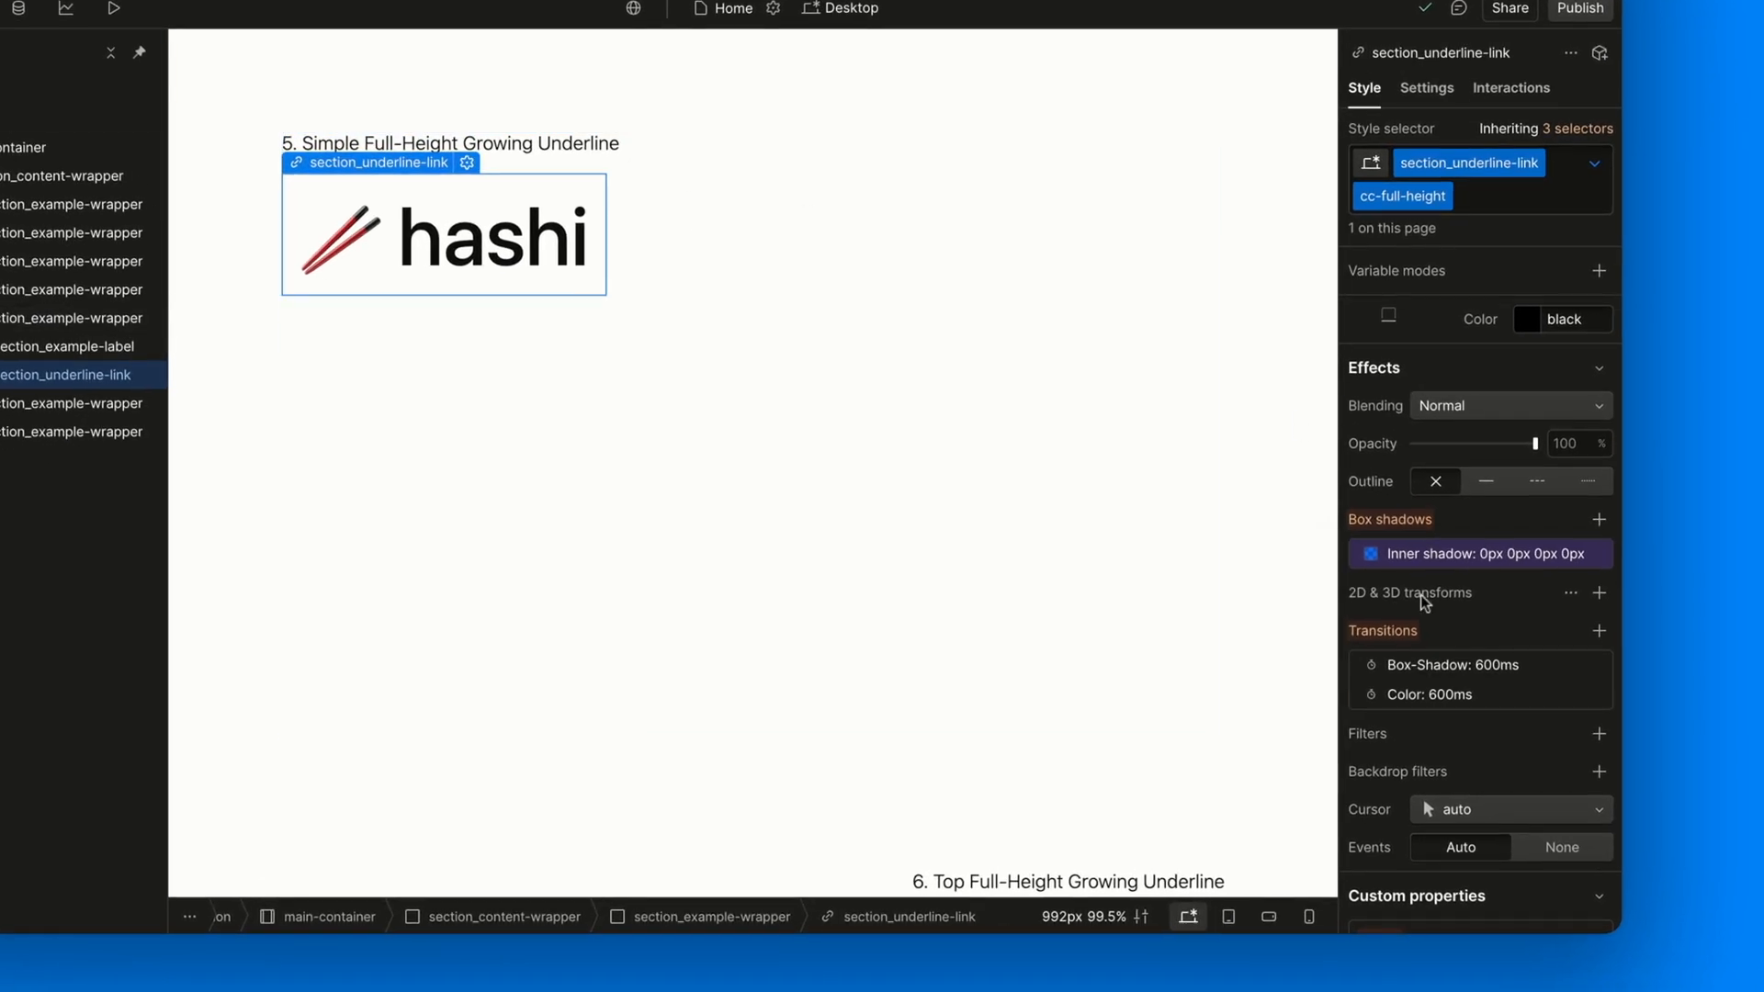
pyautogui.click(1487, 552)
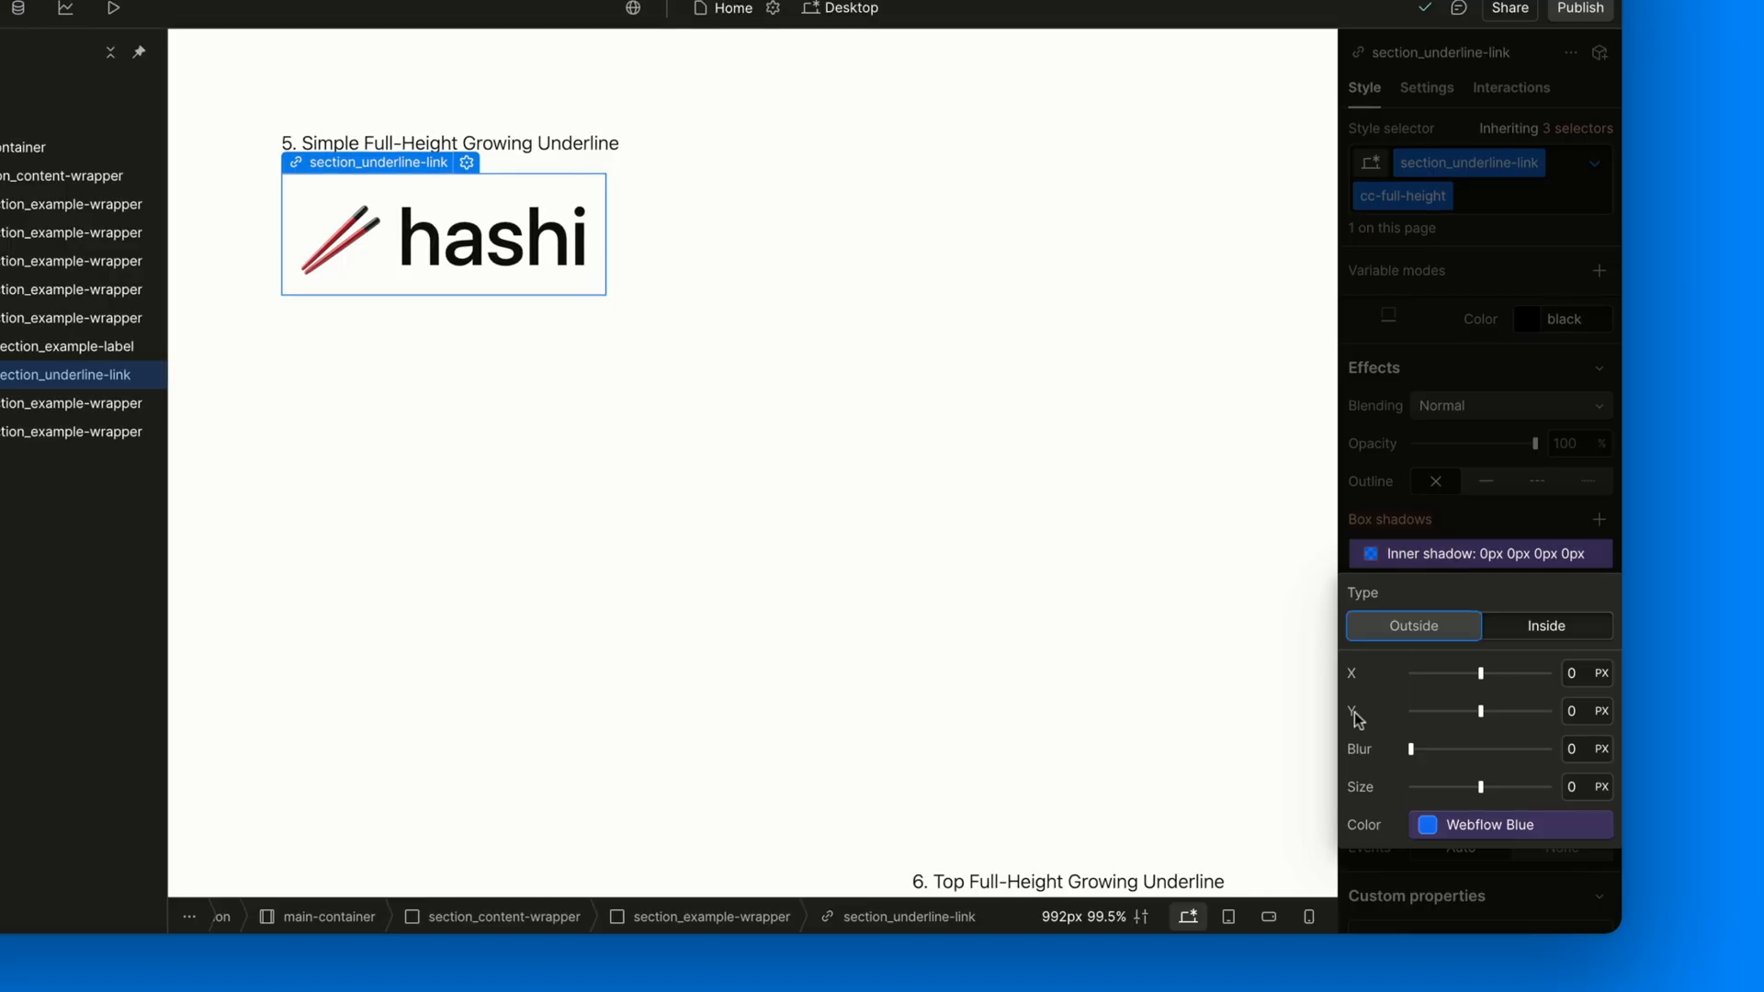
pyautogui.click(1545, 626)
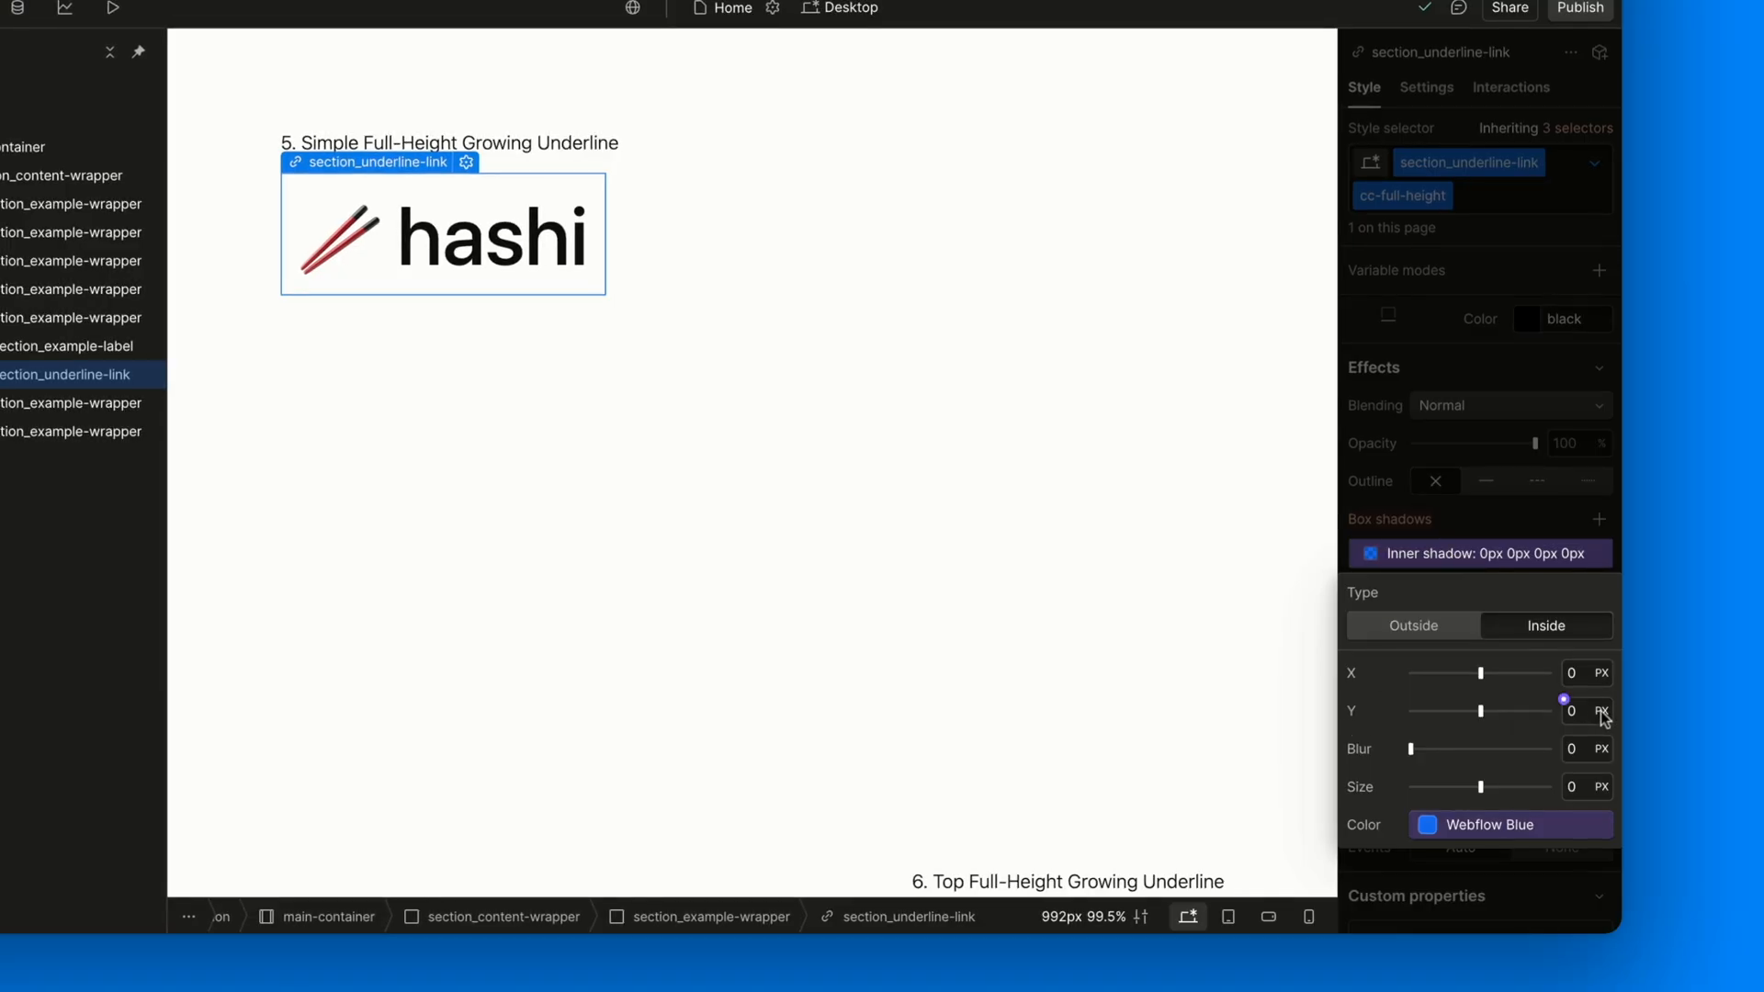
pyautogui.click(1603, 711)
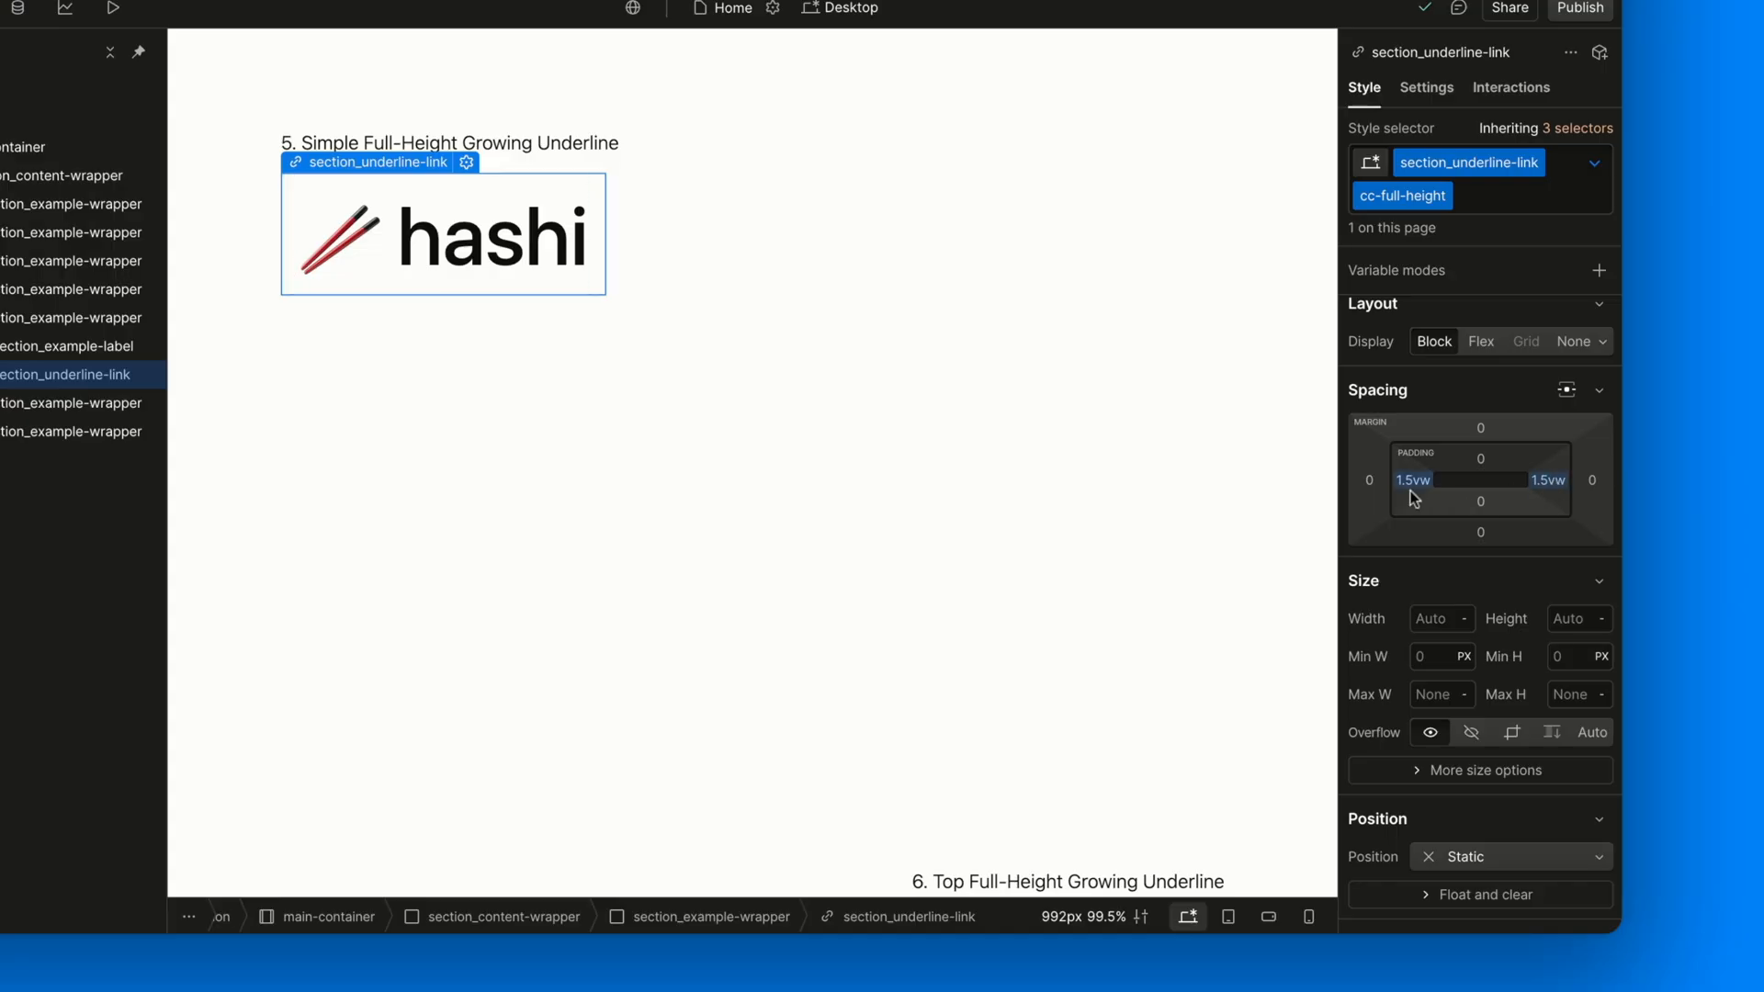
pyautogui.moveTo(1450, 575)
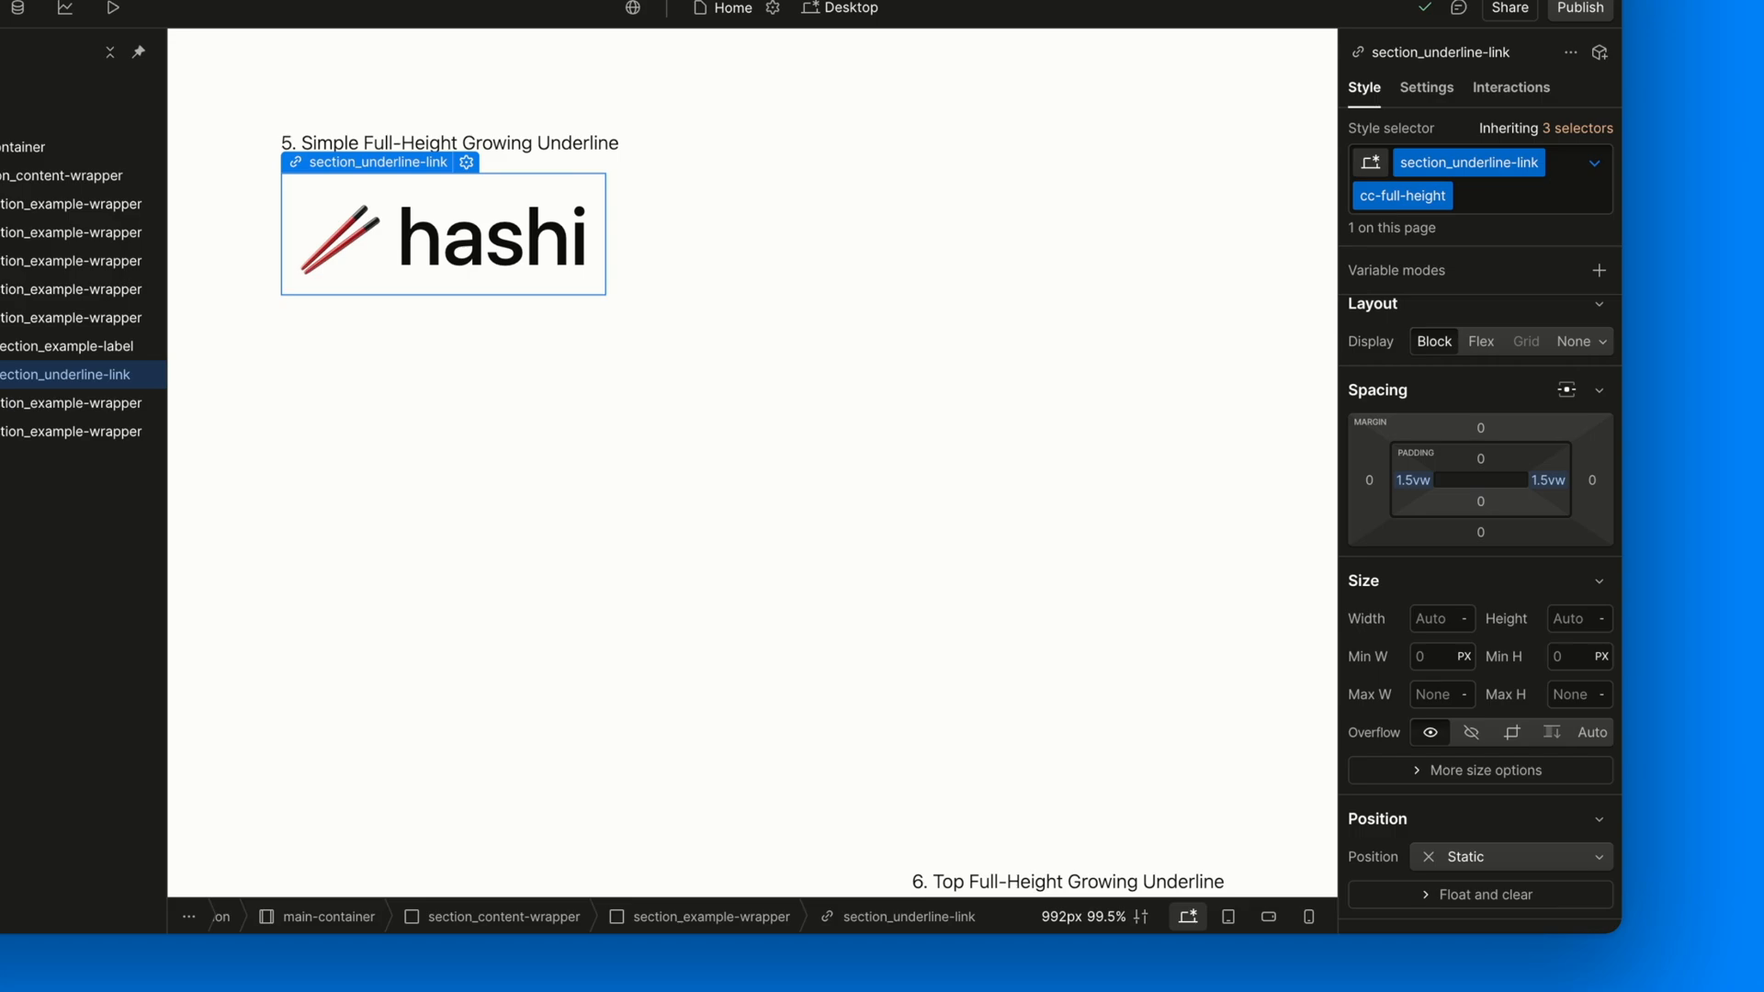
pyautogui.moveTo(1443, 317)
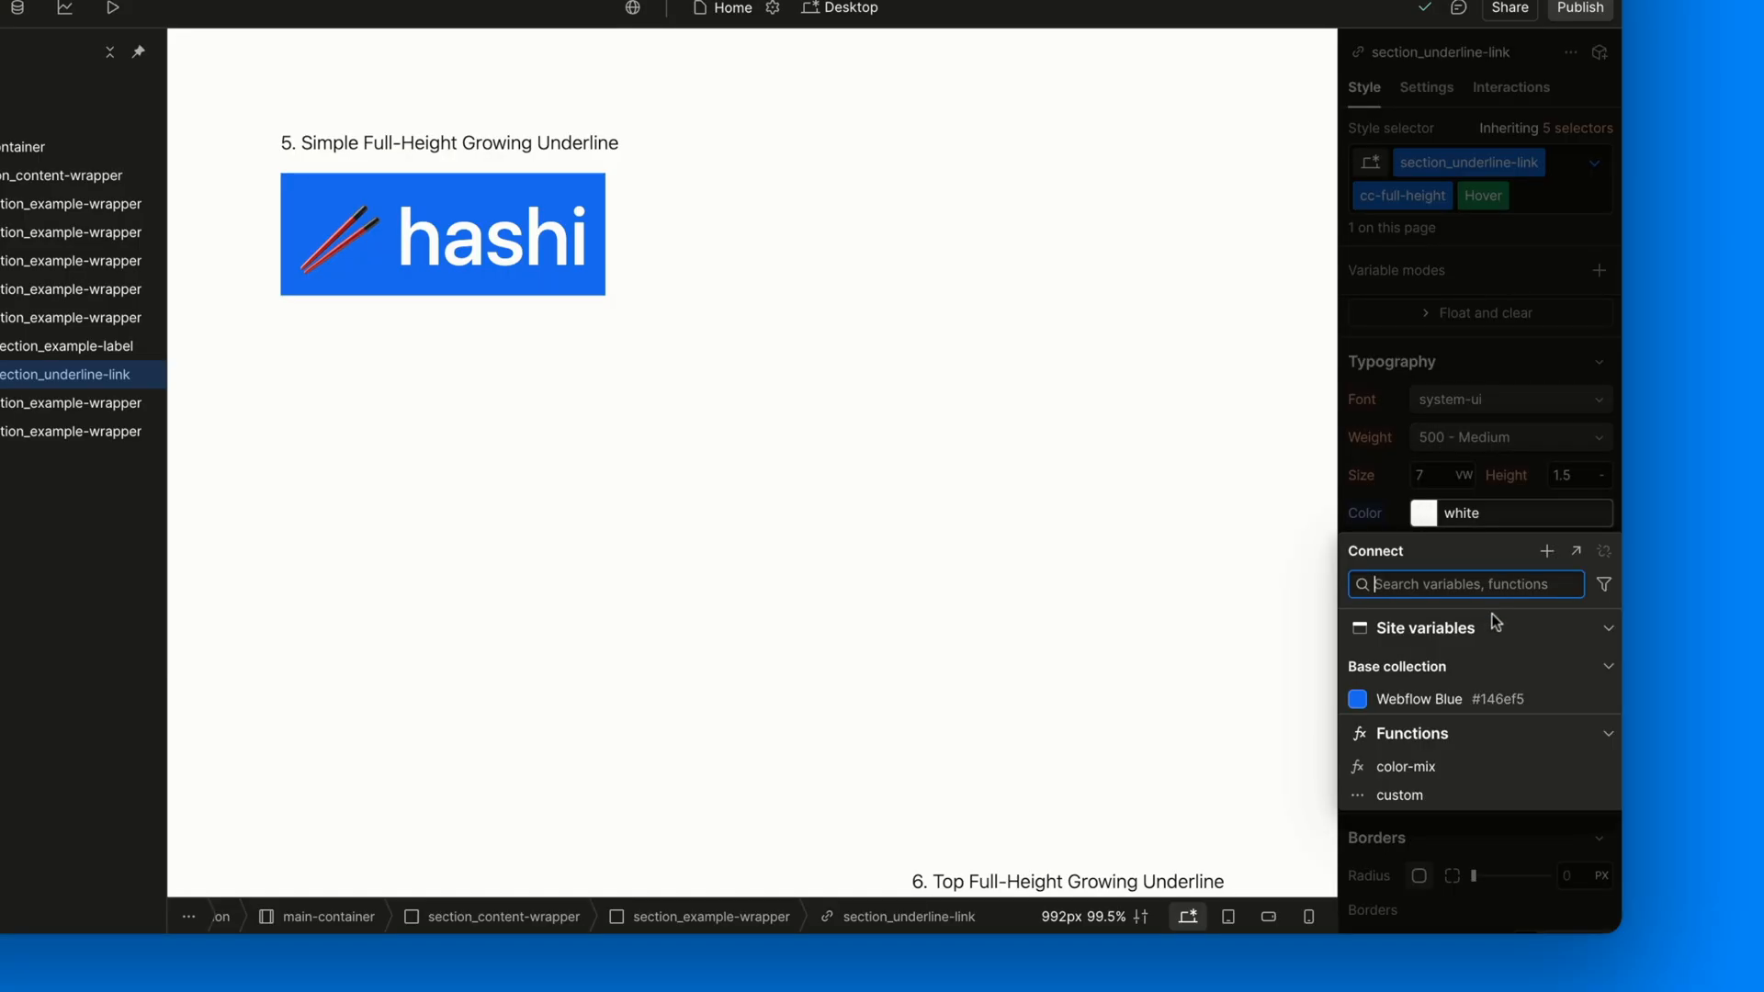
pyautogui.click(1419, 698)
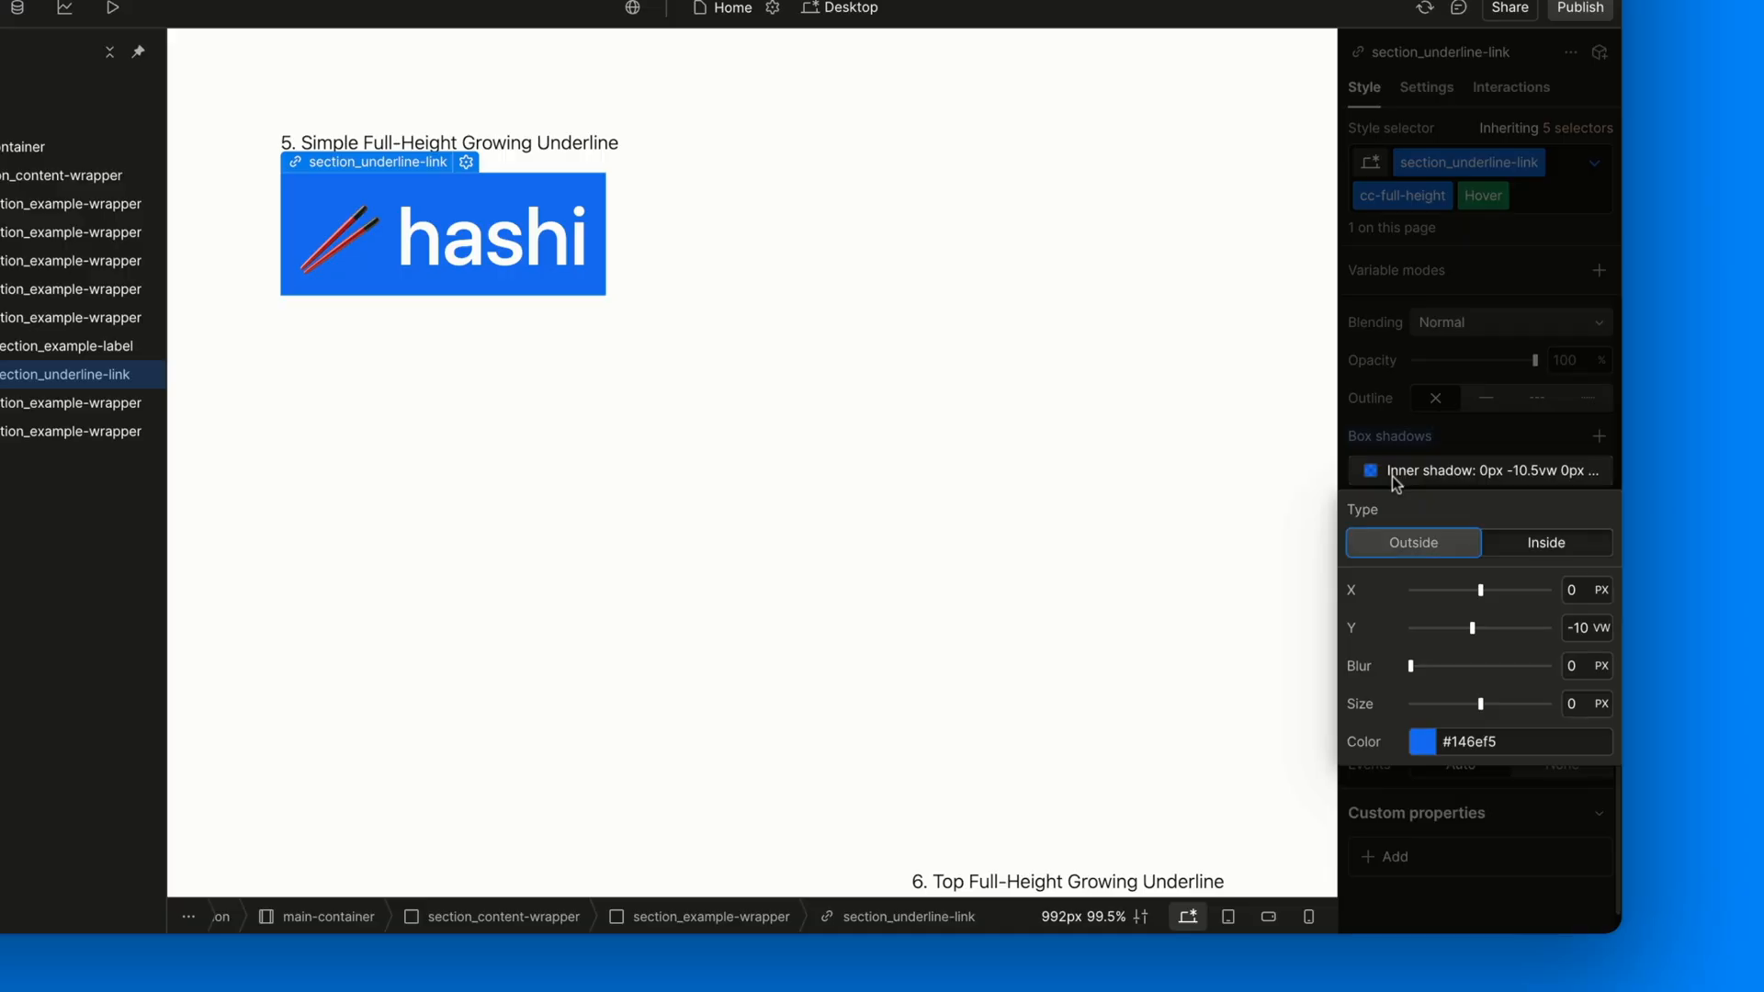
pyautogui.click(1588, 628)
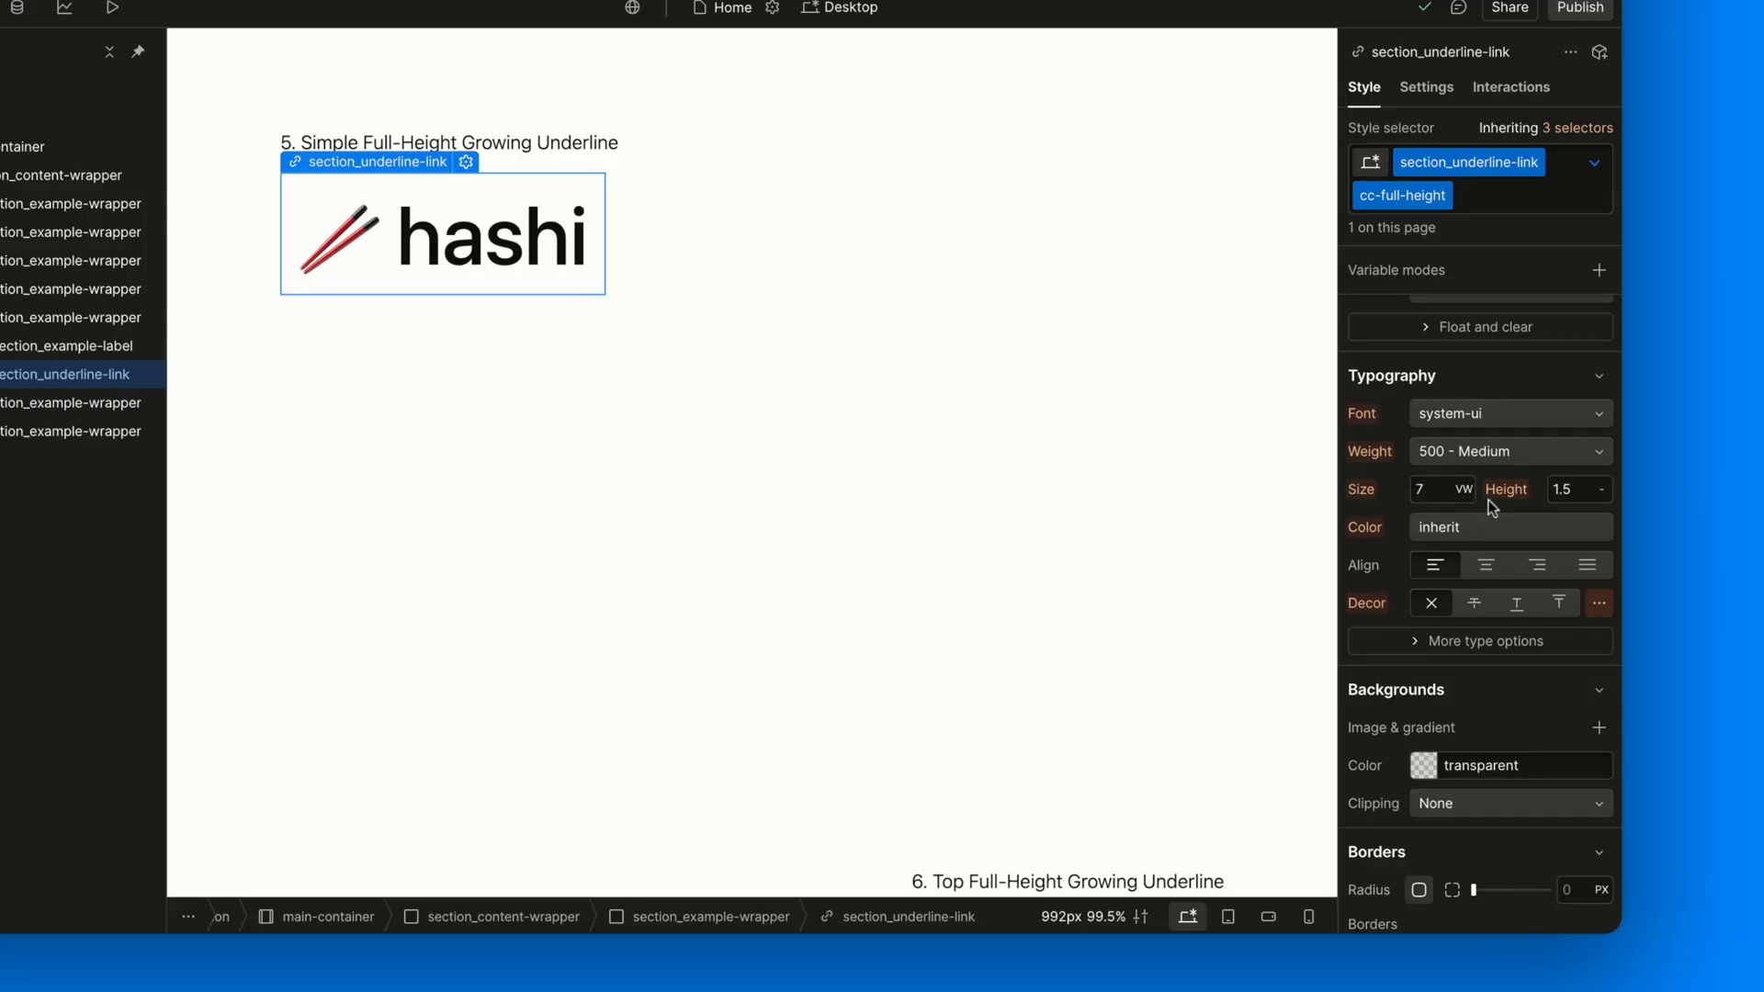
pyautogui.moveTo(1585, 513)
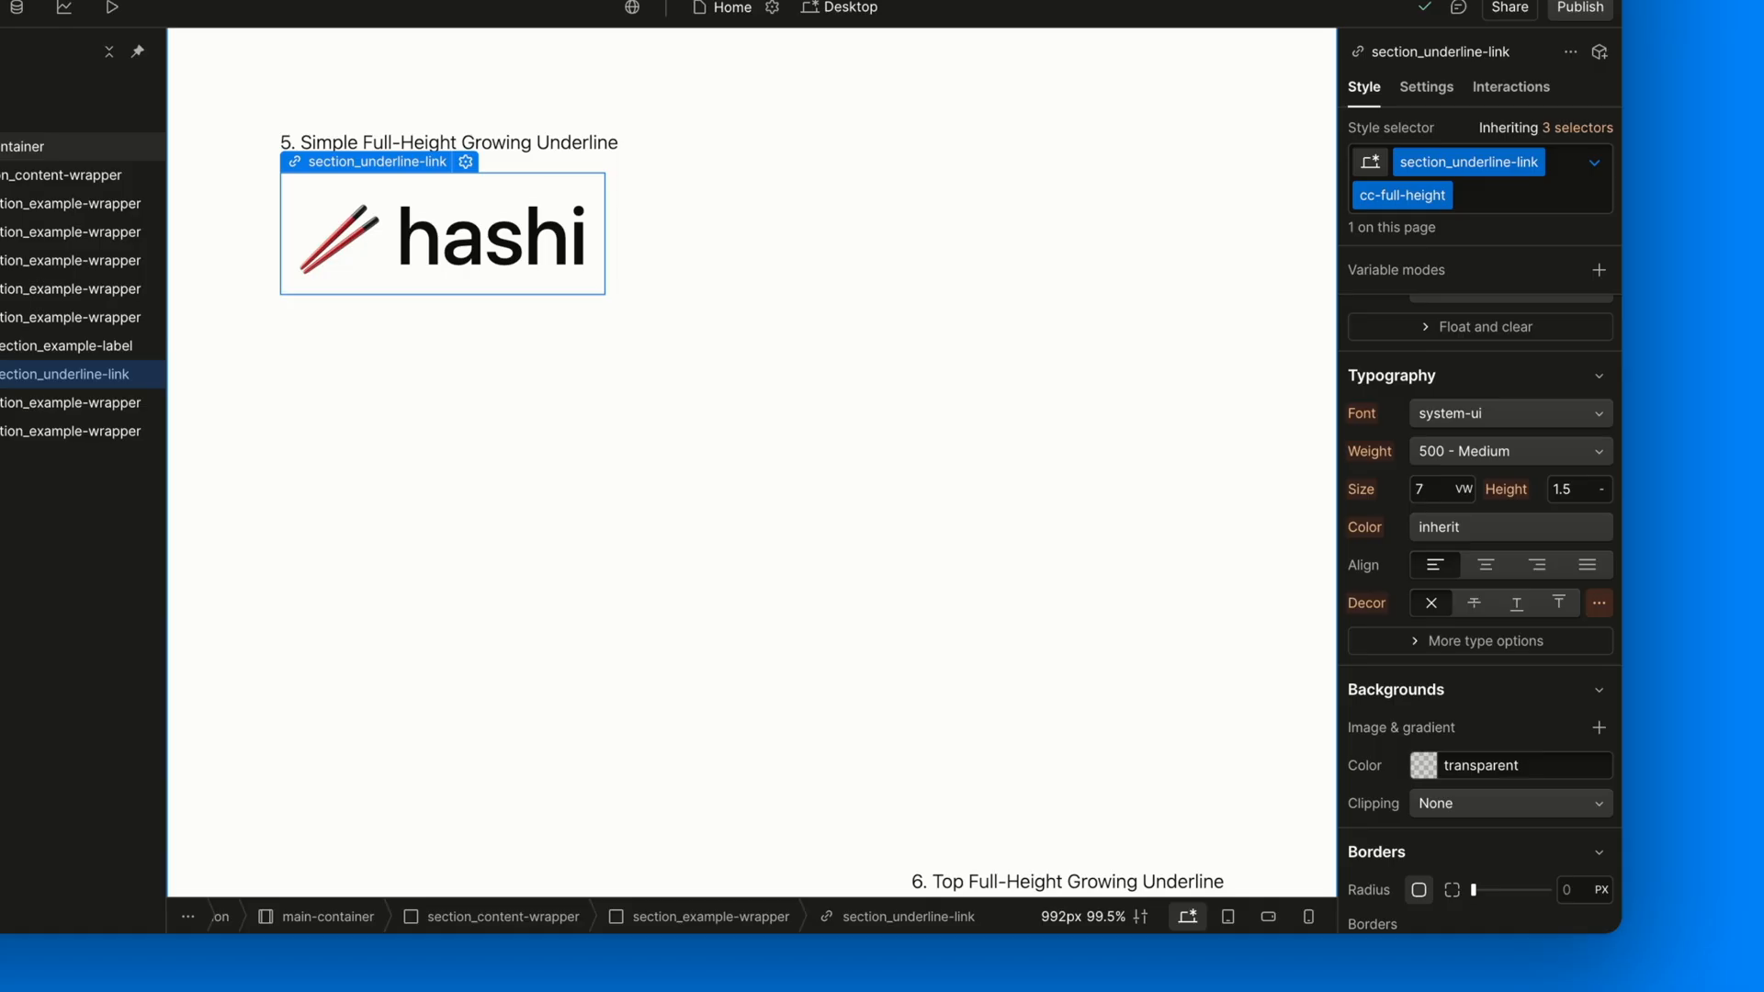
pyautogui.moveTo(1488, 525)
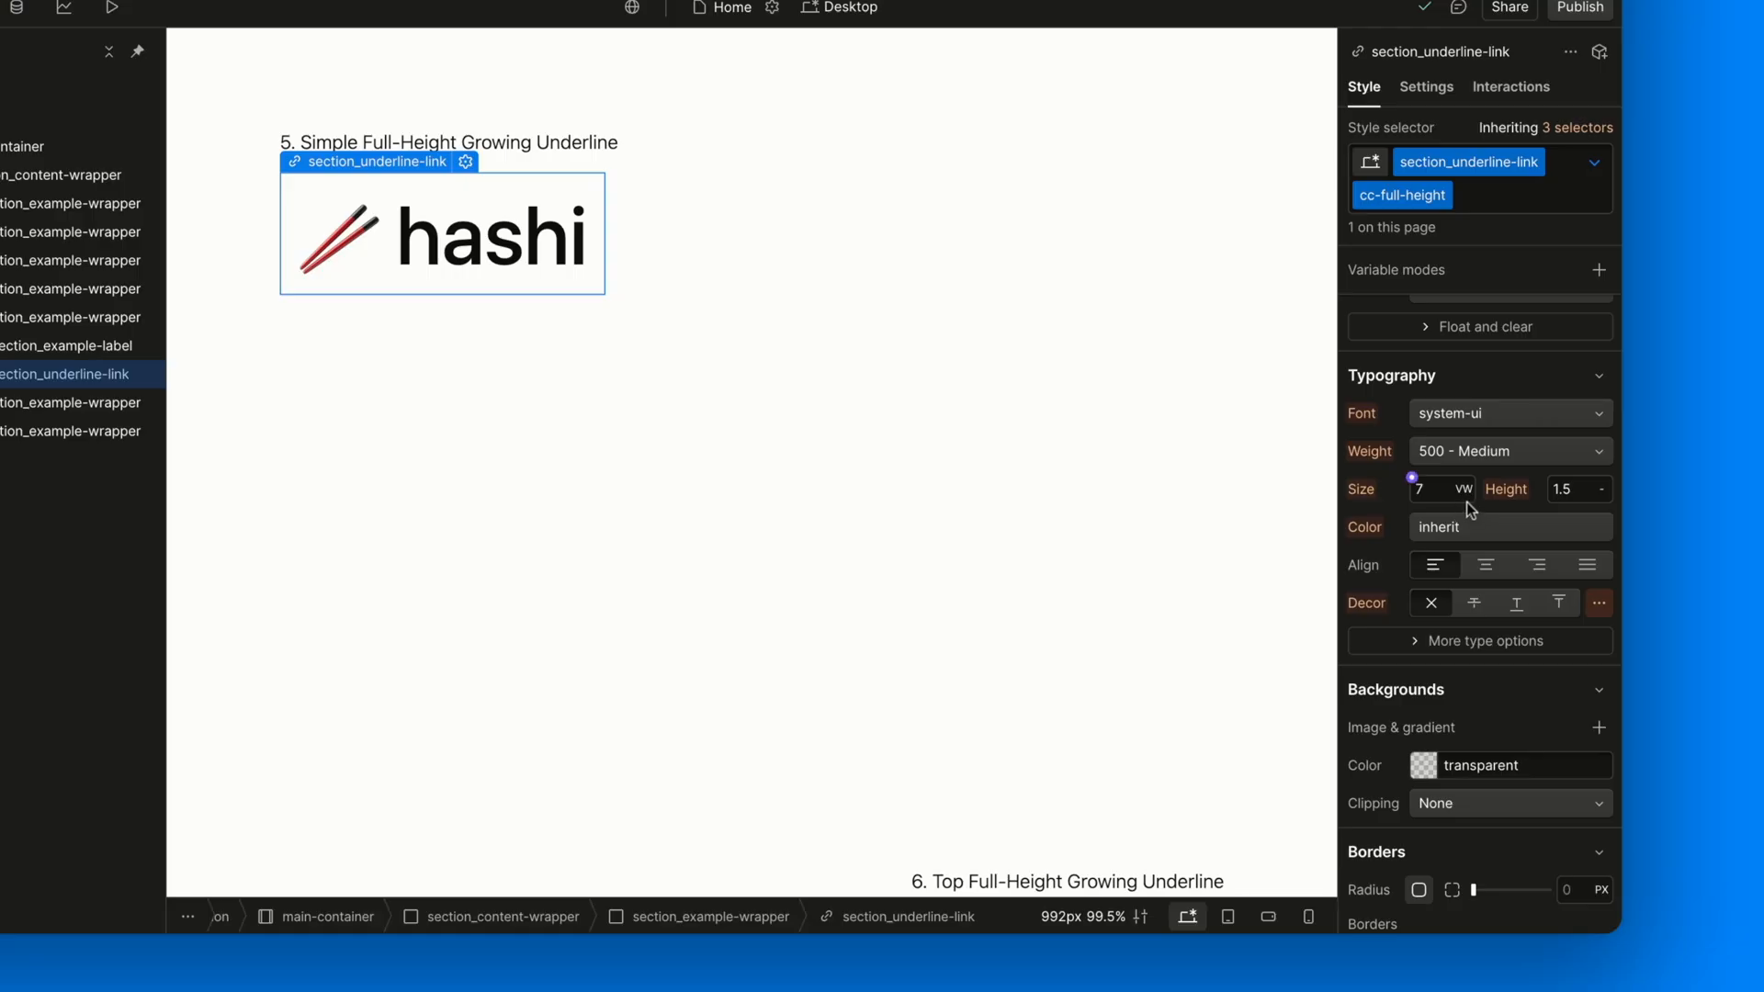
pyautogui.click(1574, 488)
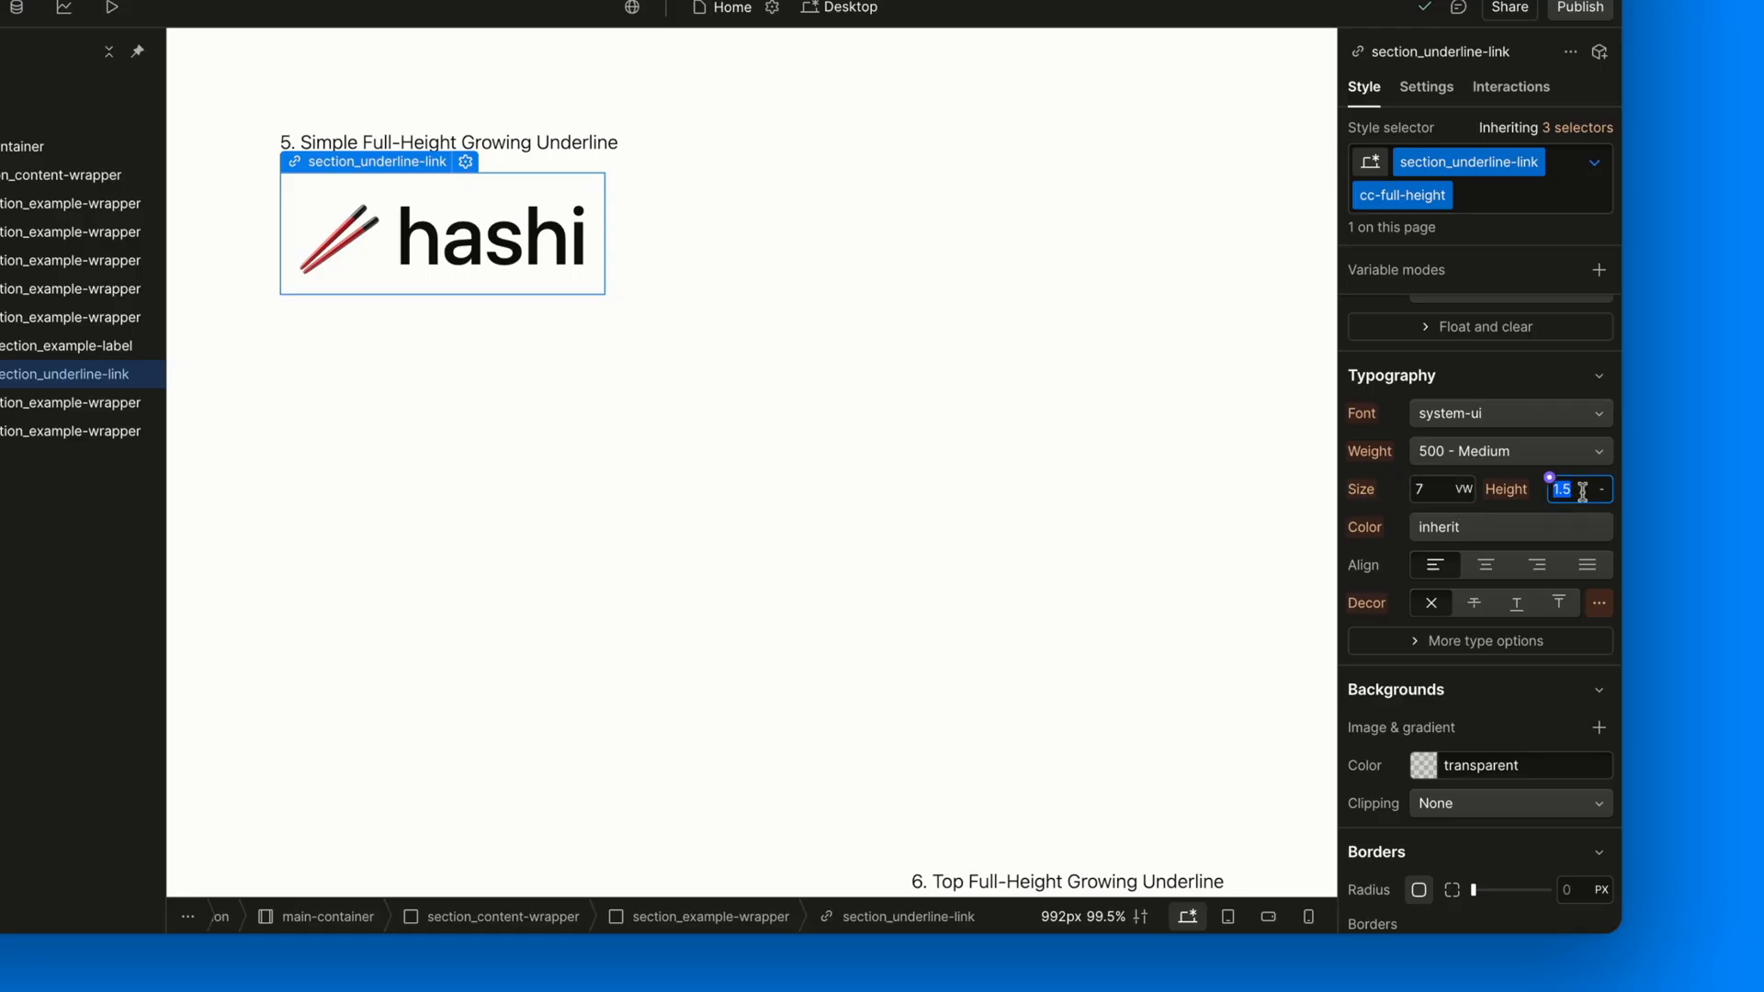
pyautogui.write('10.5')
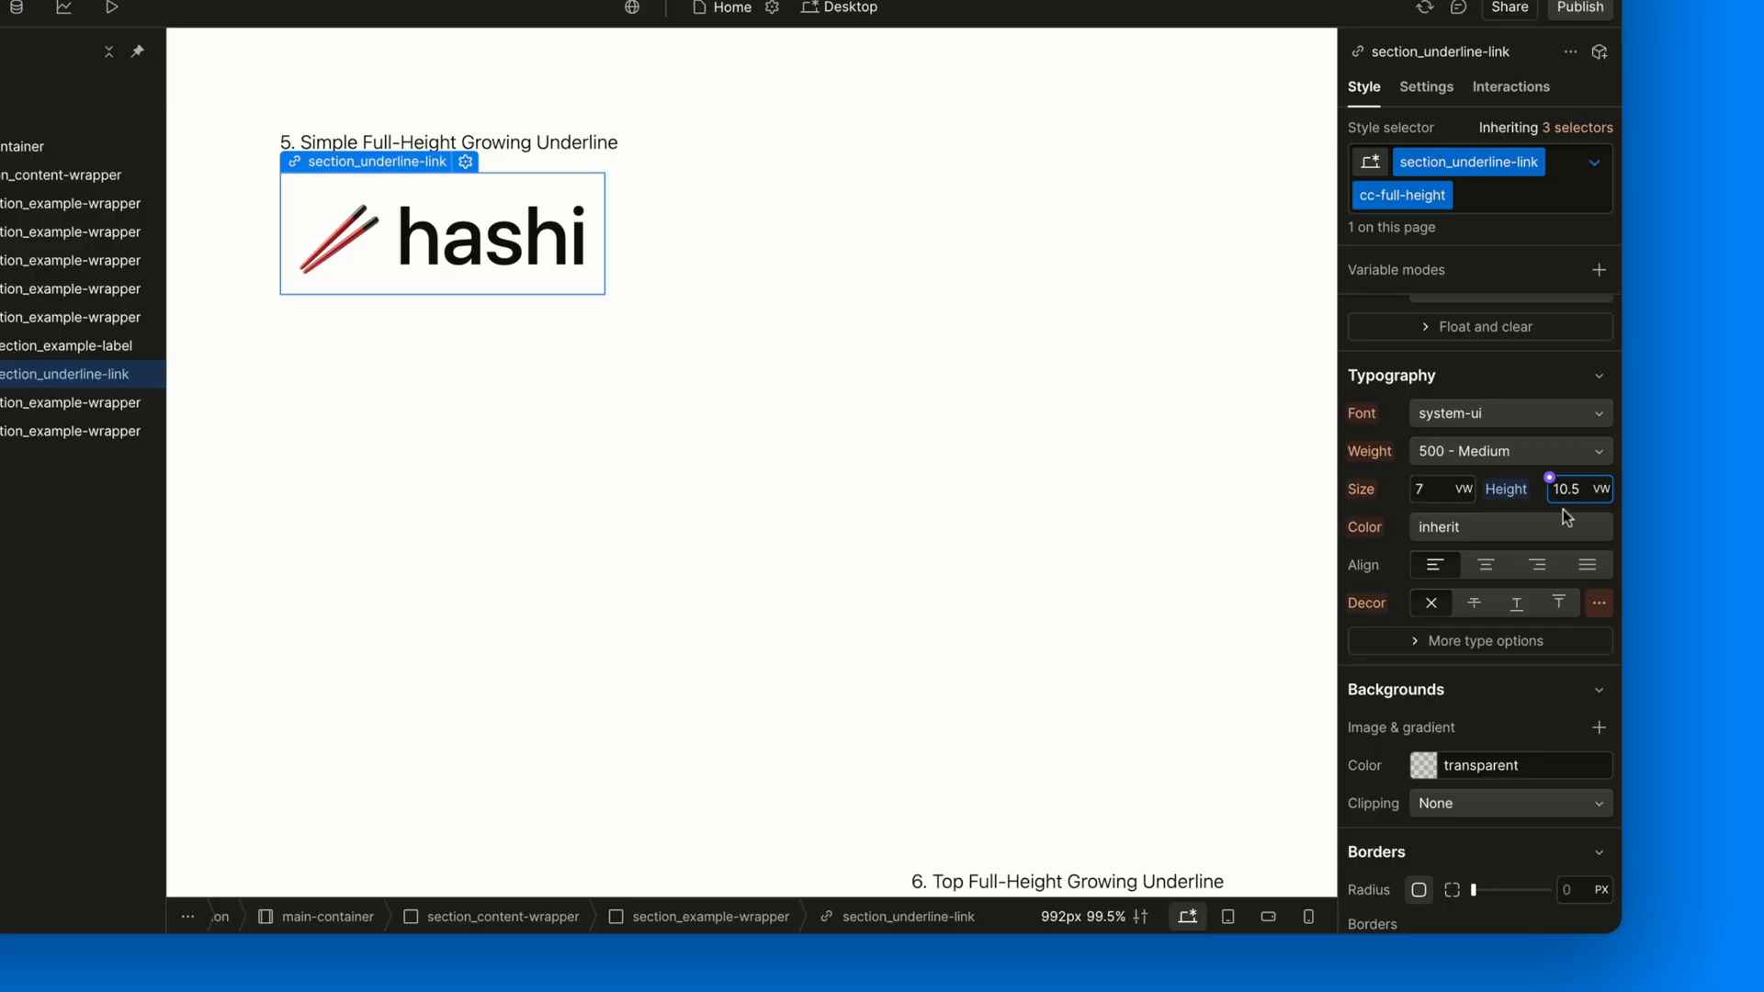
pyautogui.click(1572, 488)
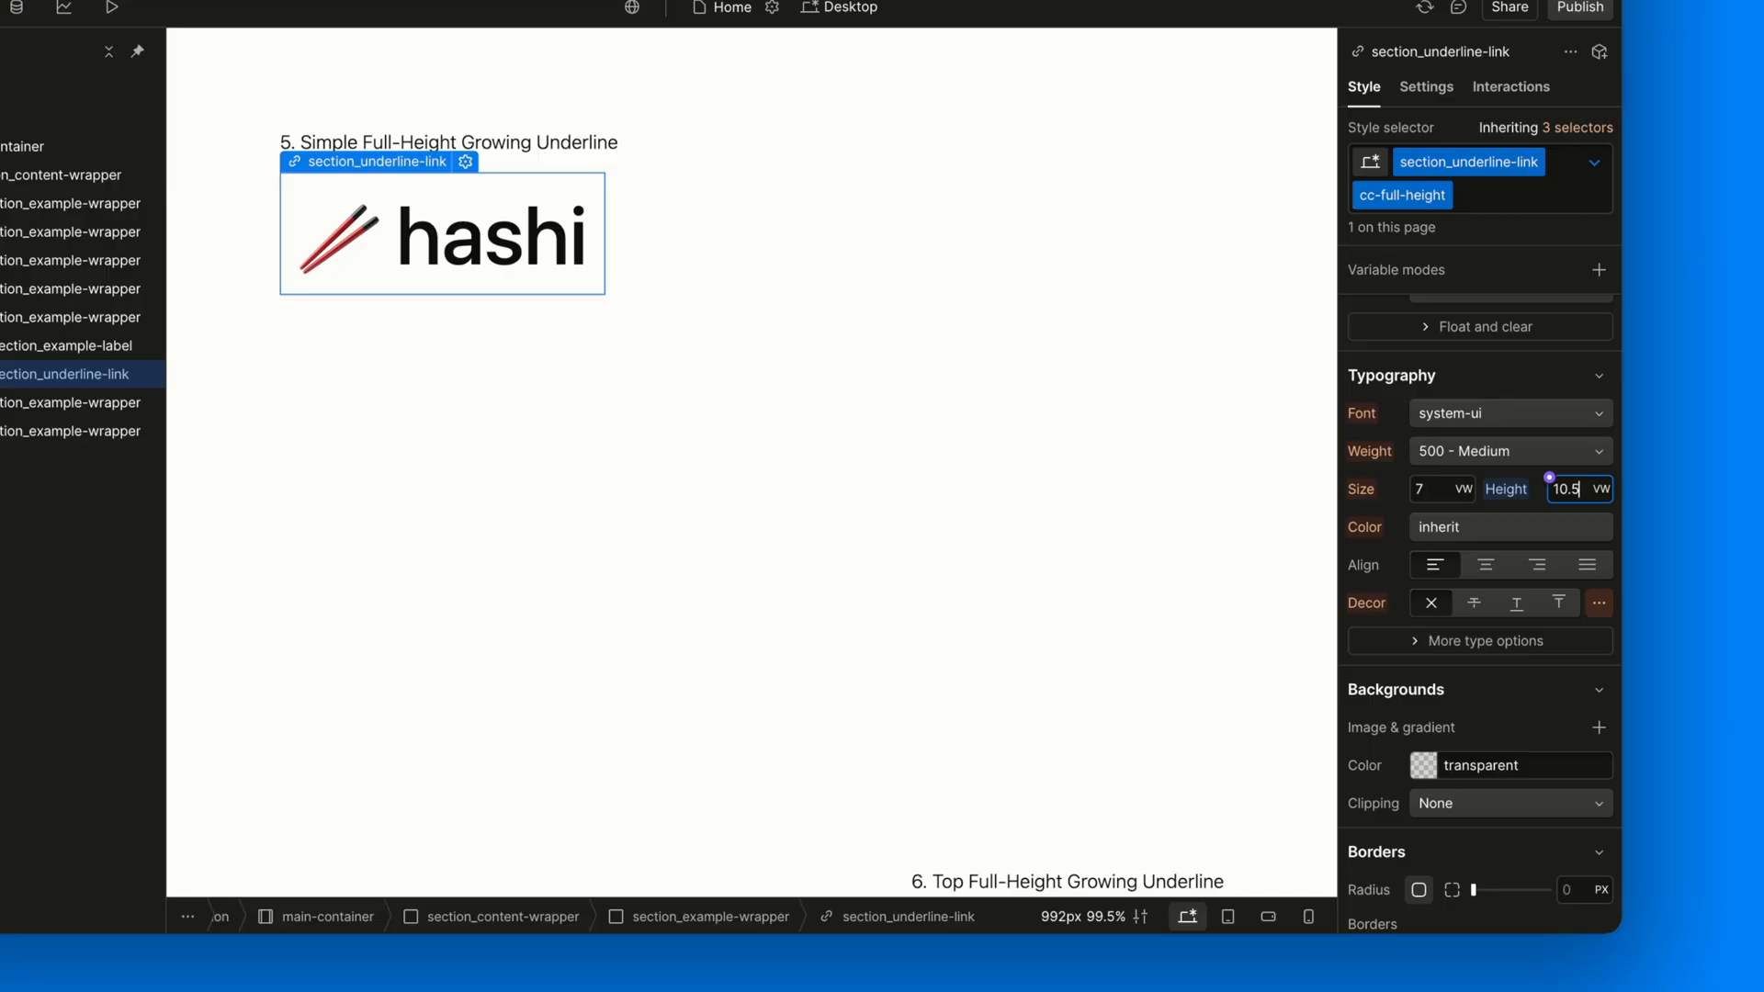
pyautogui.moveTo(1612, 511)
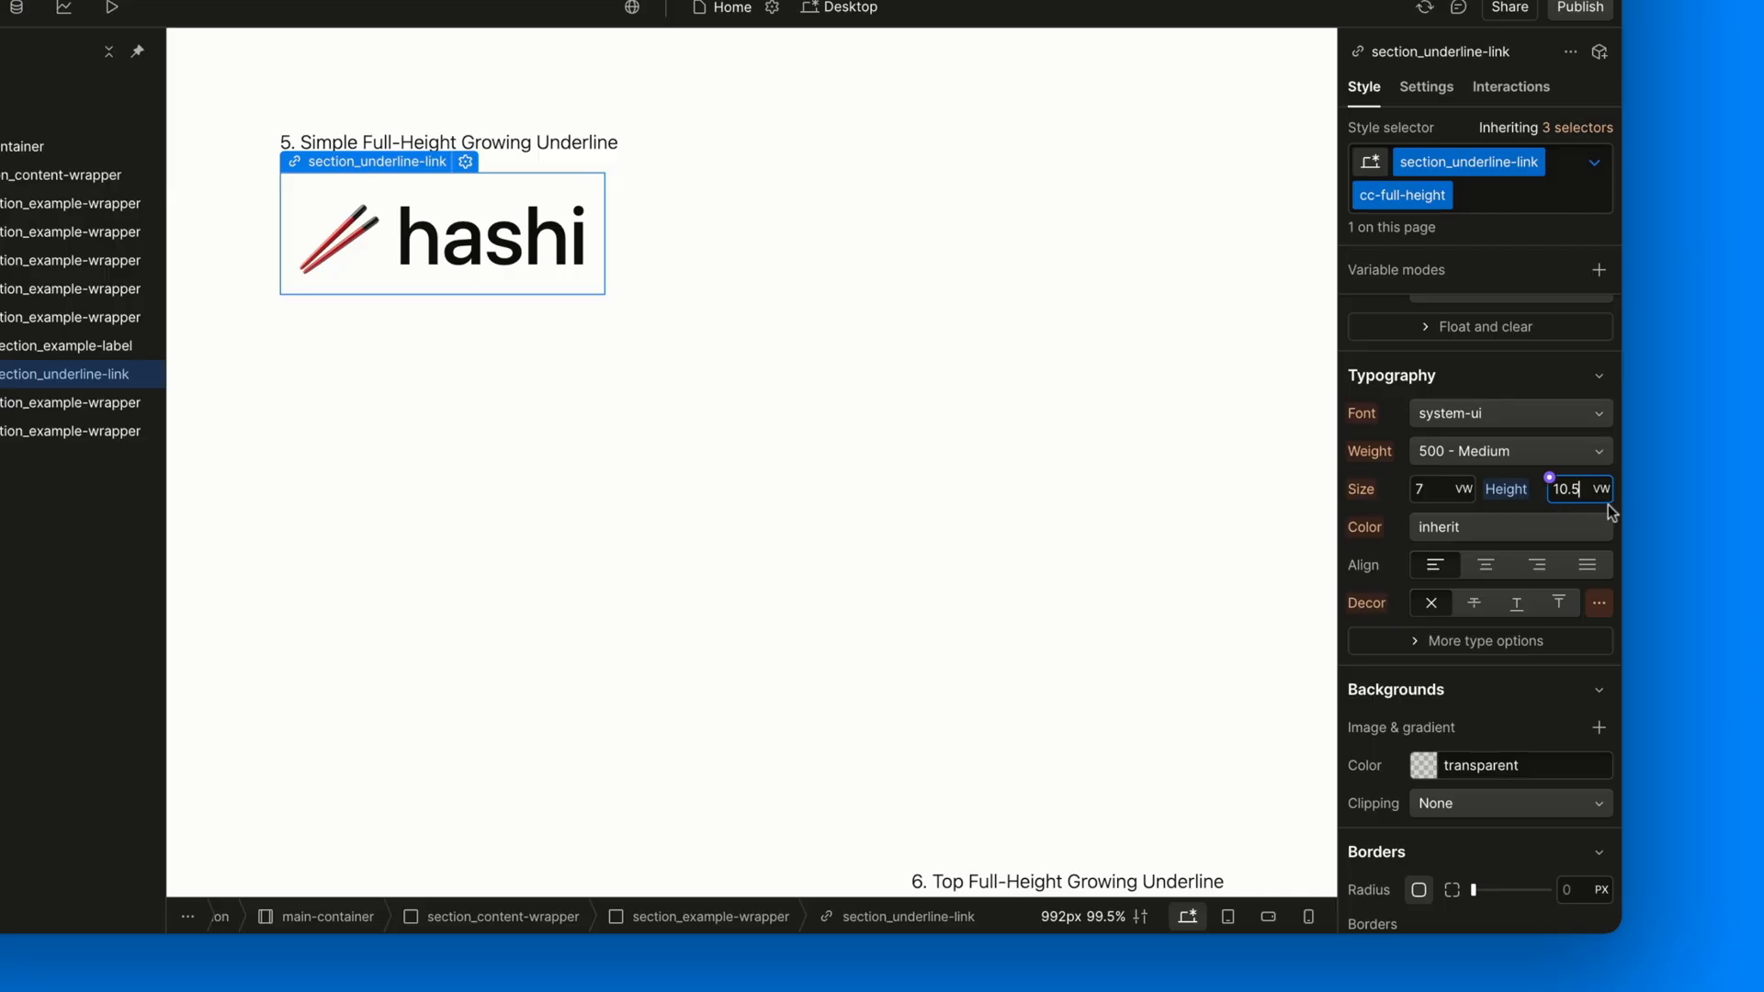
pyautogui.moveTo(1572, 513)
pyautogui.write('1.5')
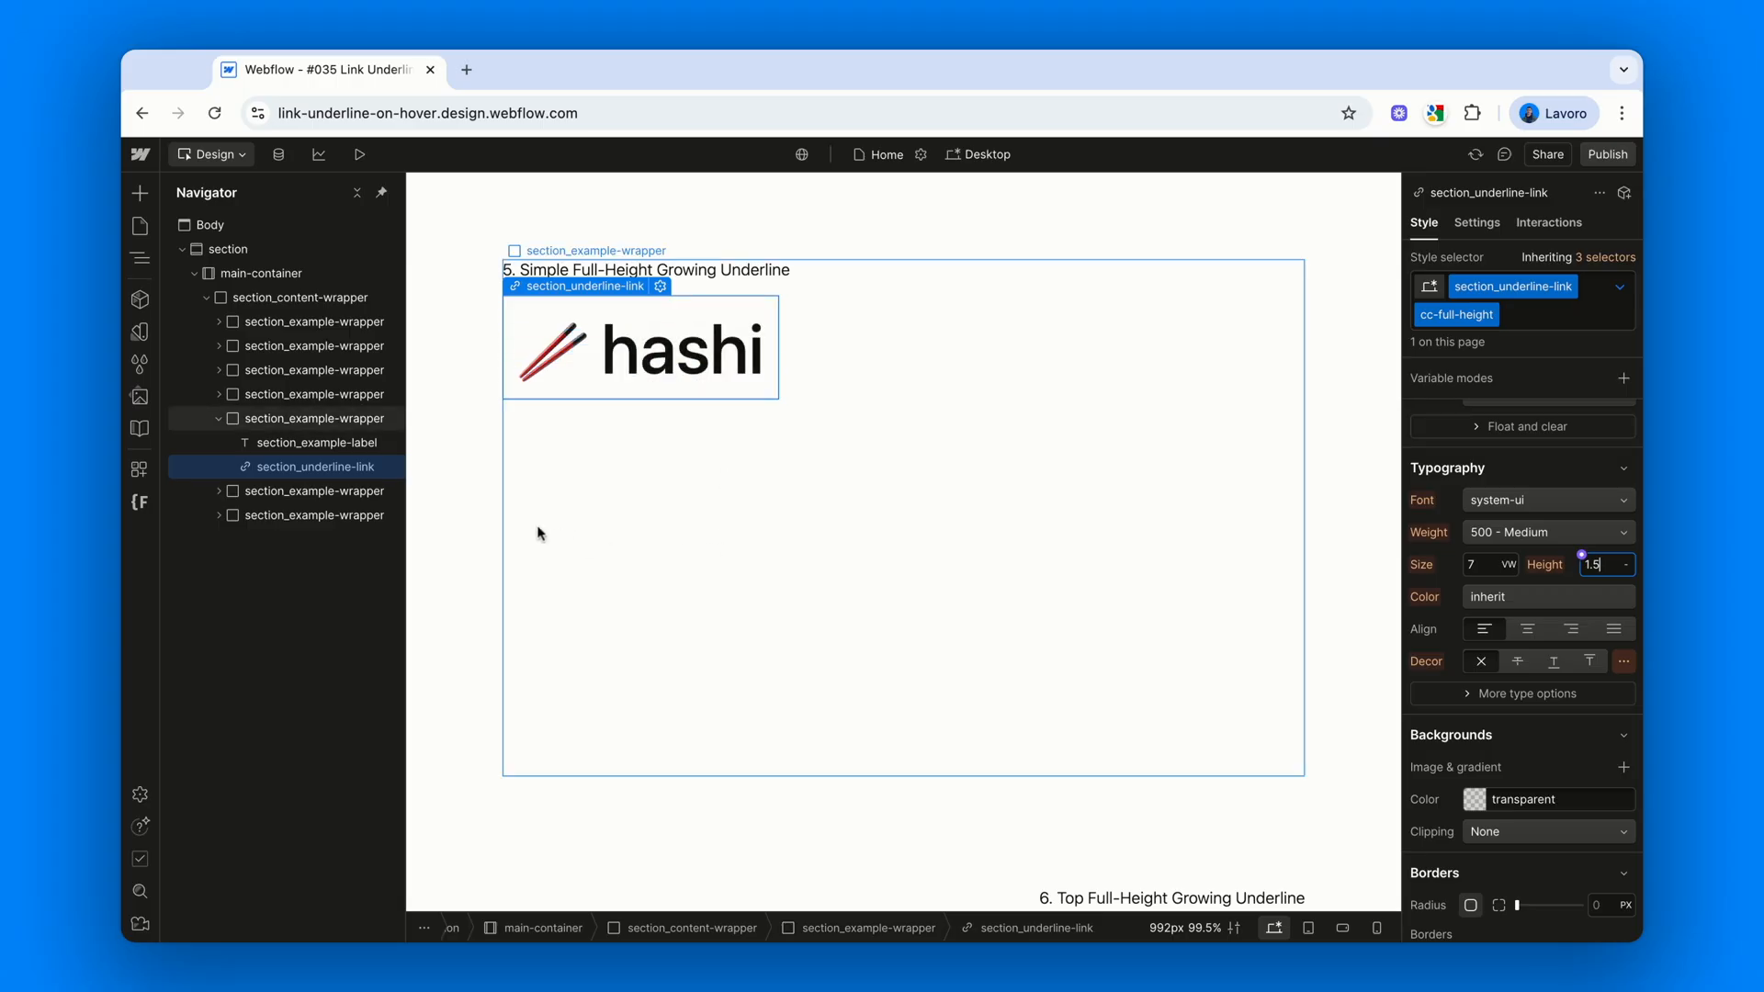
pyautogui.scroll(-3)
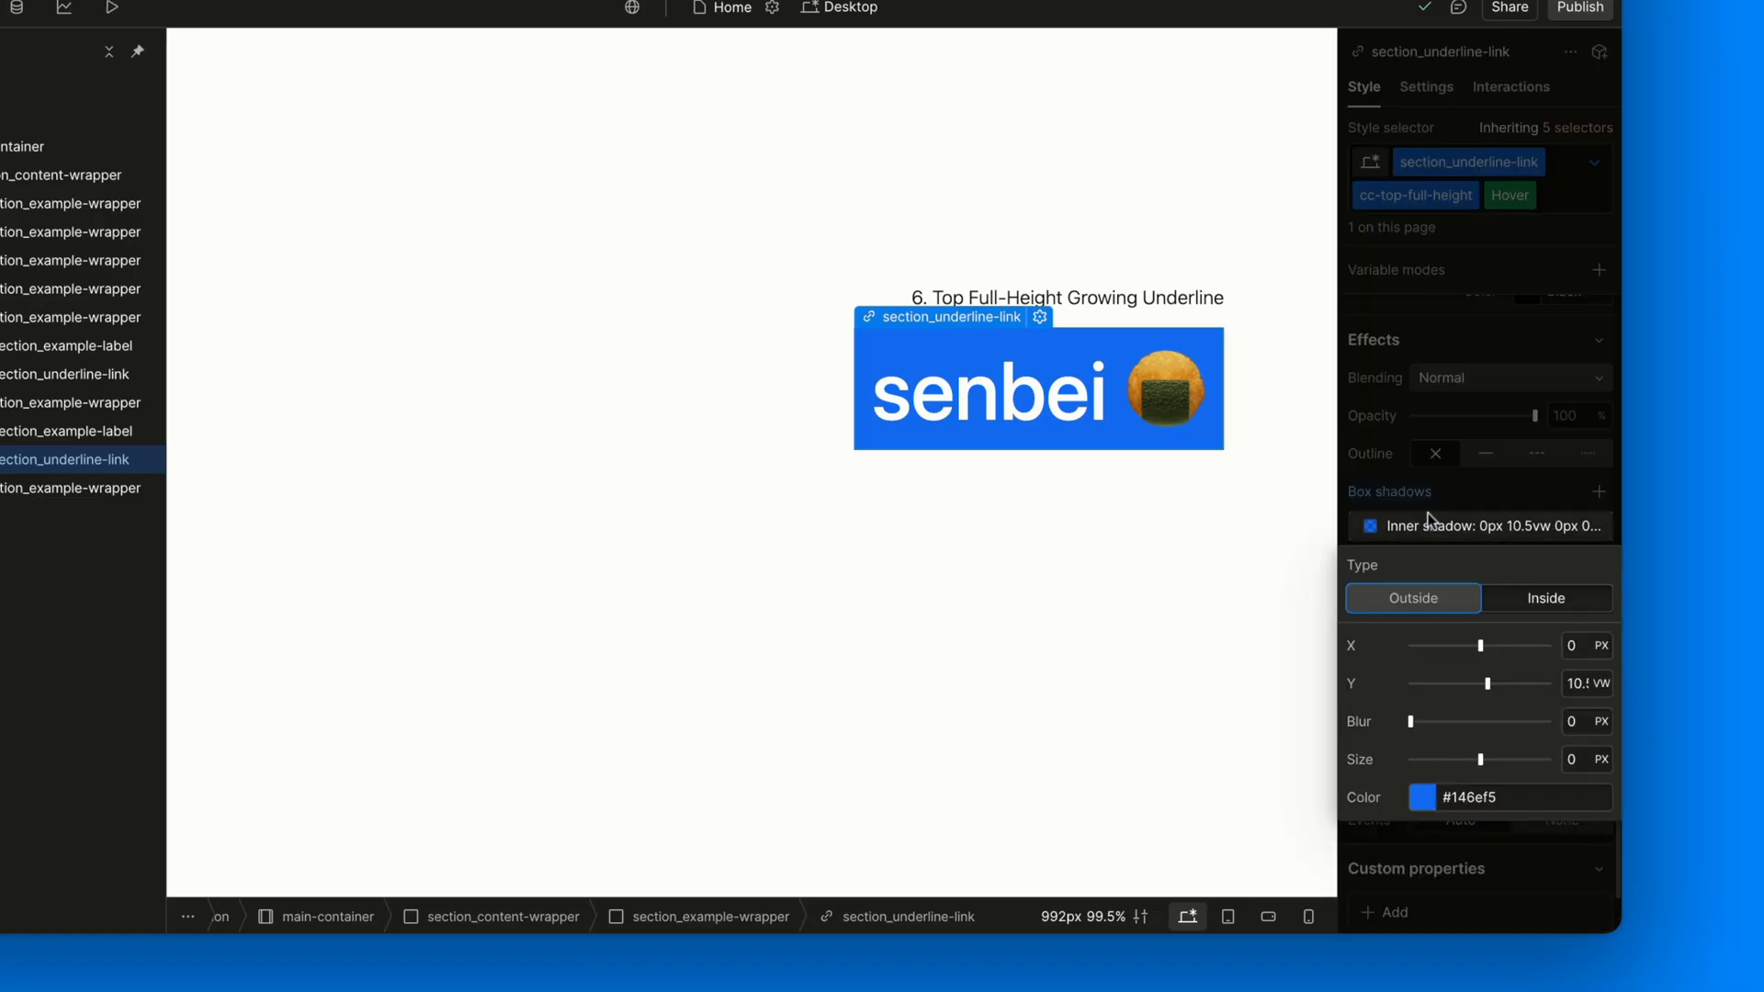
pyautogui.moveTo(1583, 707)
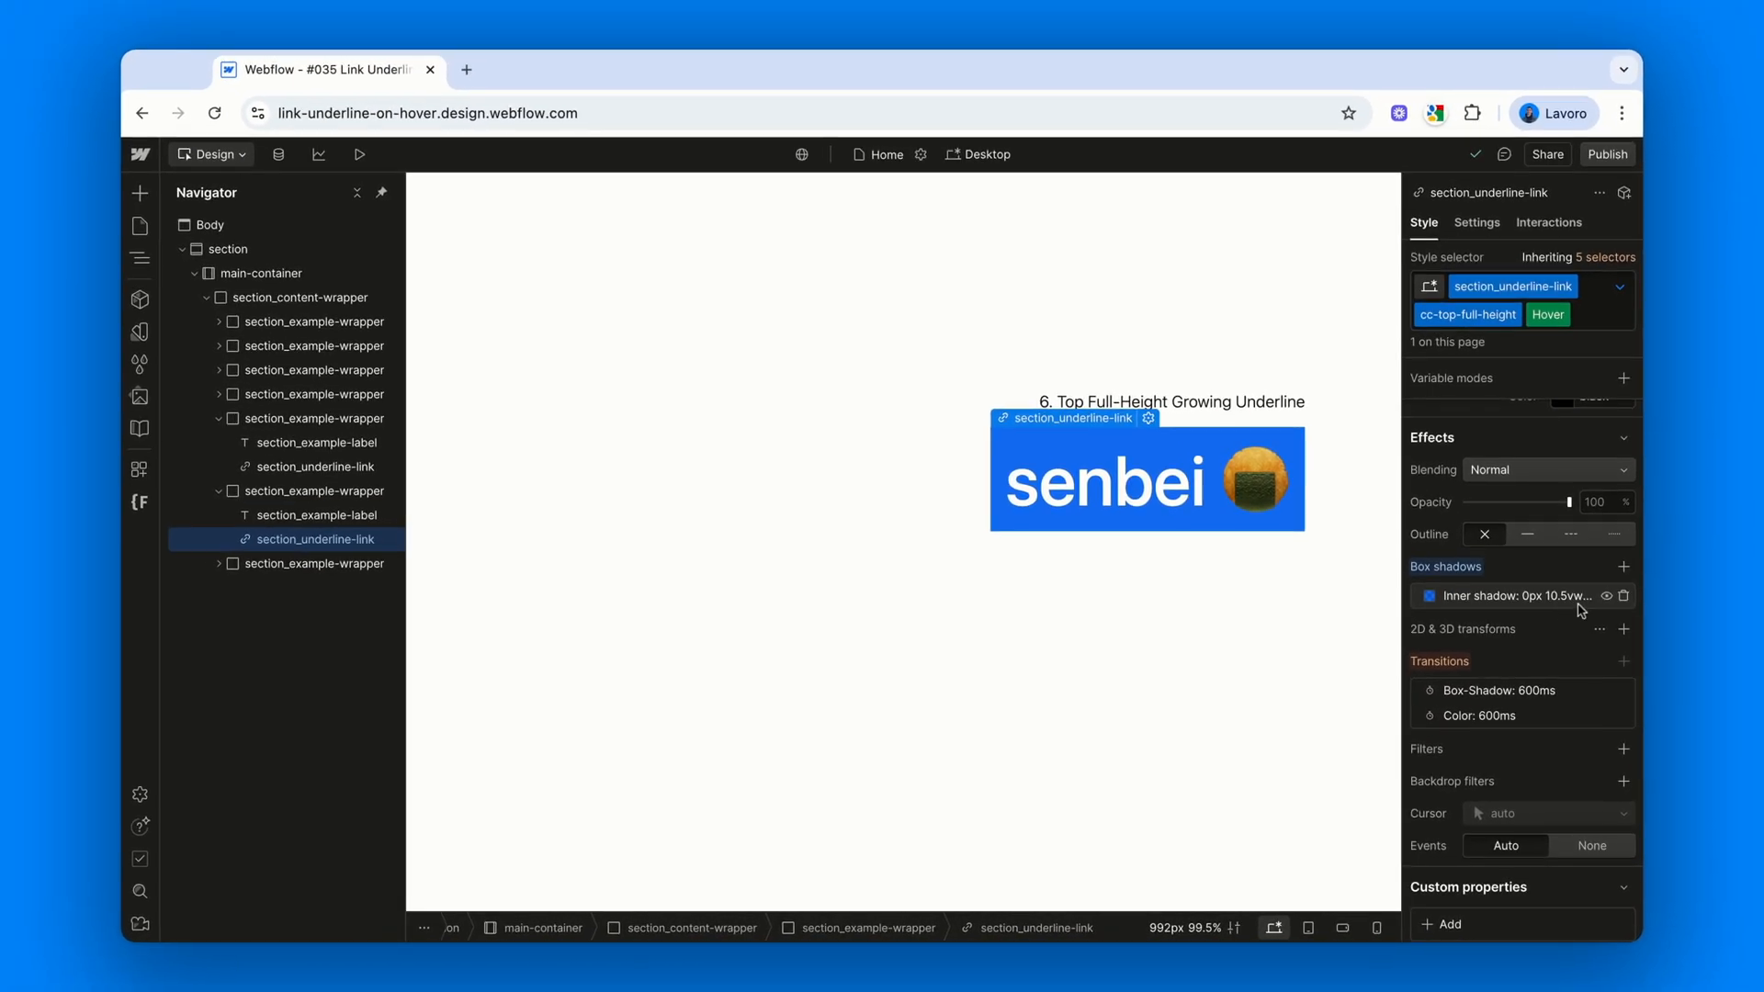
# Select the Bonus Example section's example wrapper in the Navigator
pyautogui.click(267, 272)
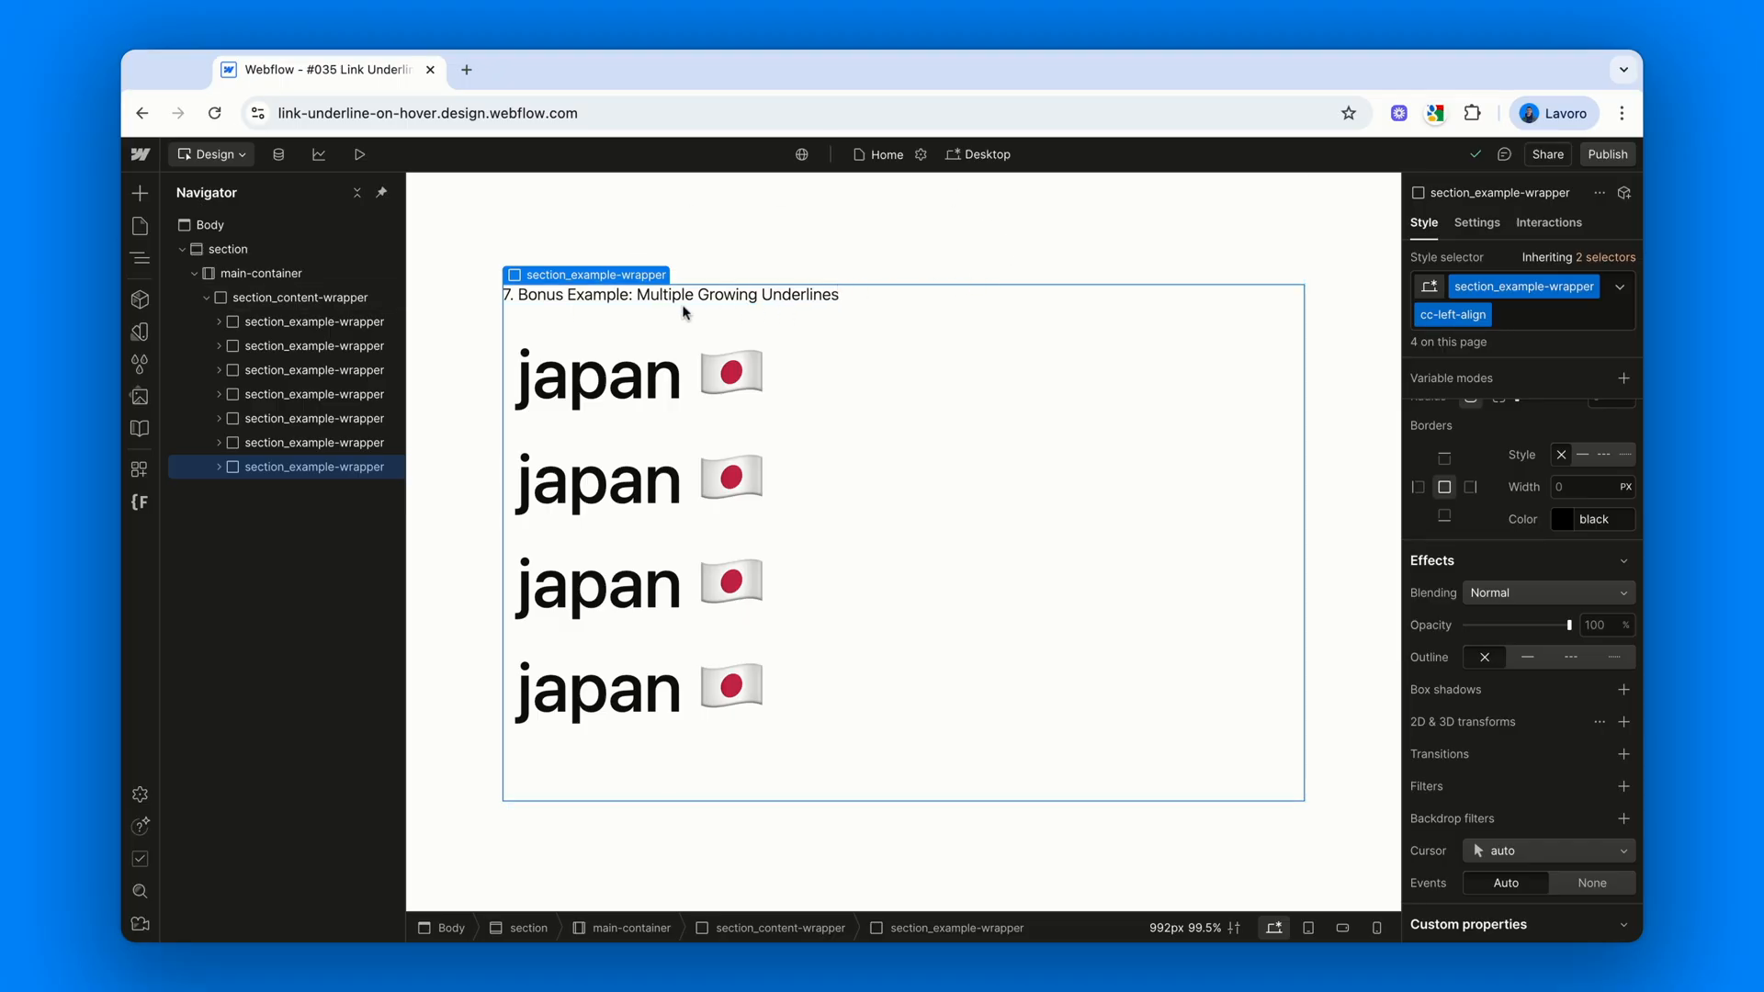
pyautogui.moveTo(1131, 404)
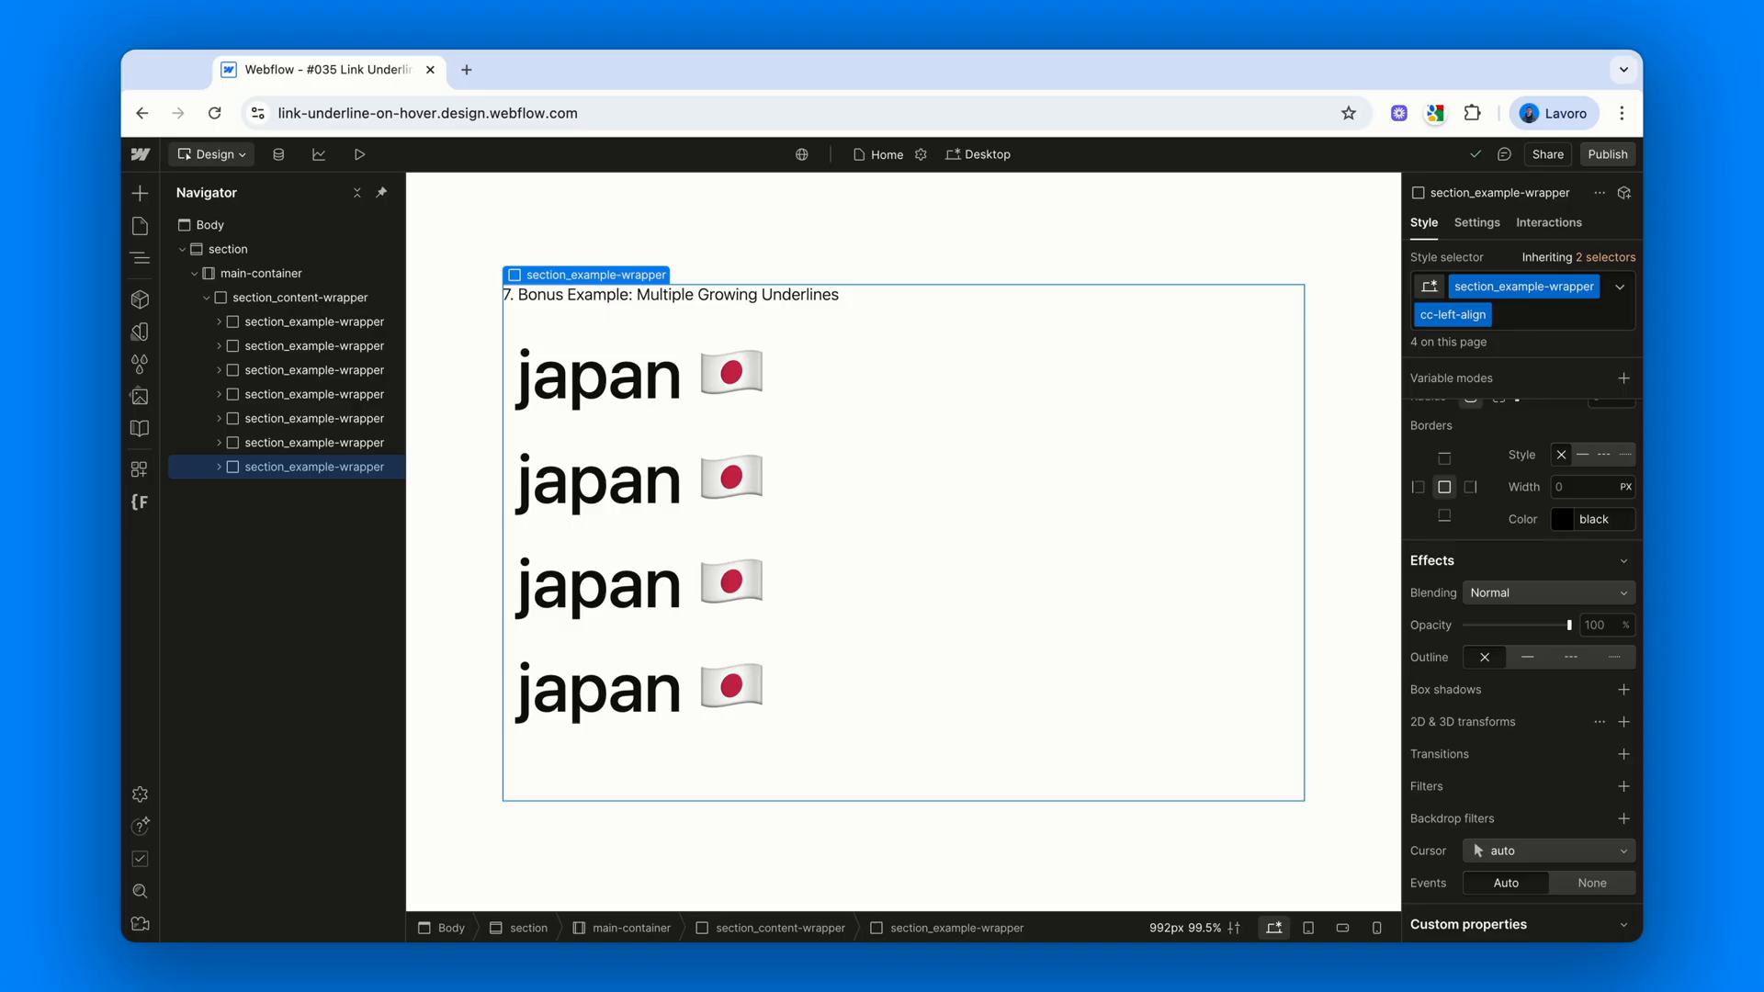
pyautogui.moveTo(1087, 405)
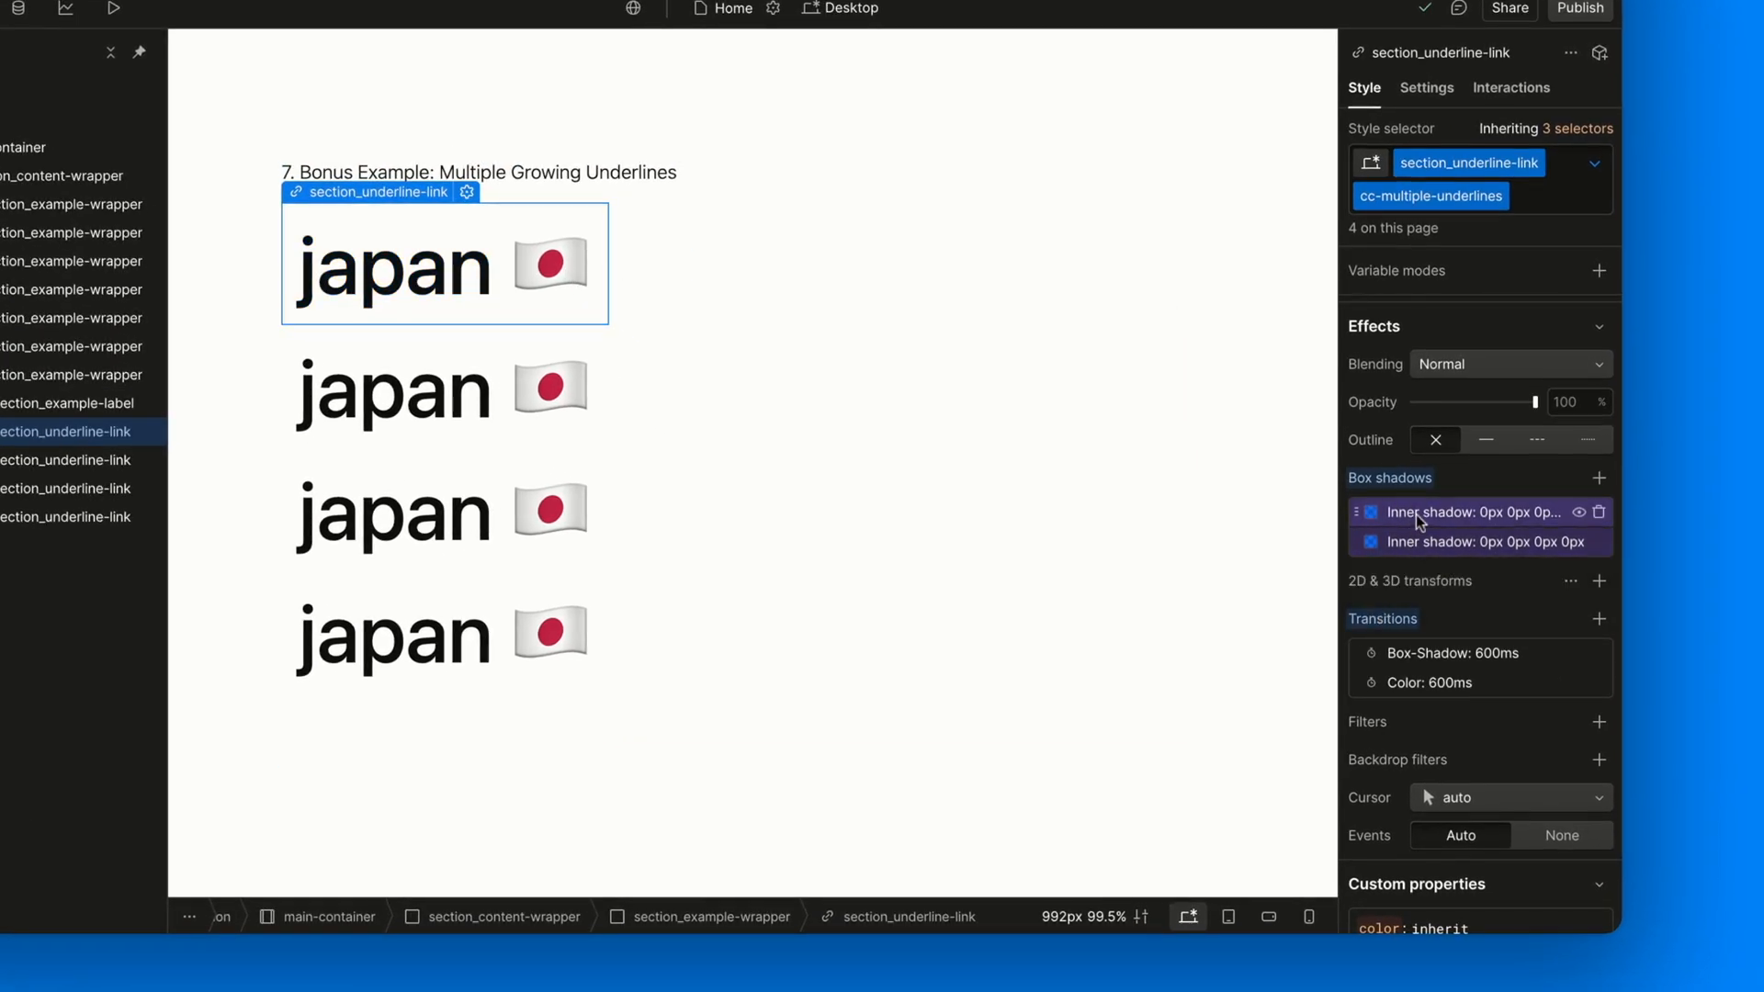
# Switch the first japan link to Hover and inspect its 0vw -1vw and 0vw 1vw shadows
pyautogui.click(1479, 542)
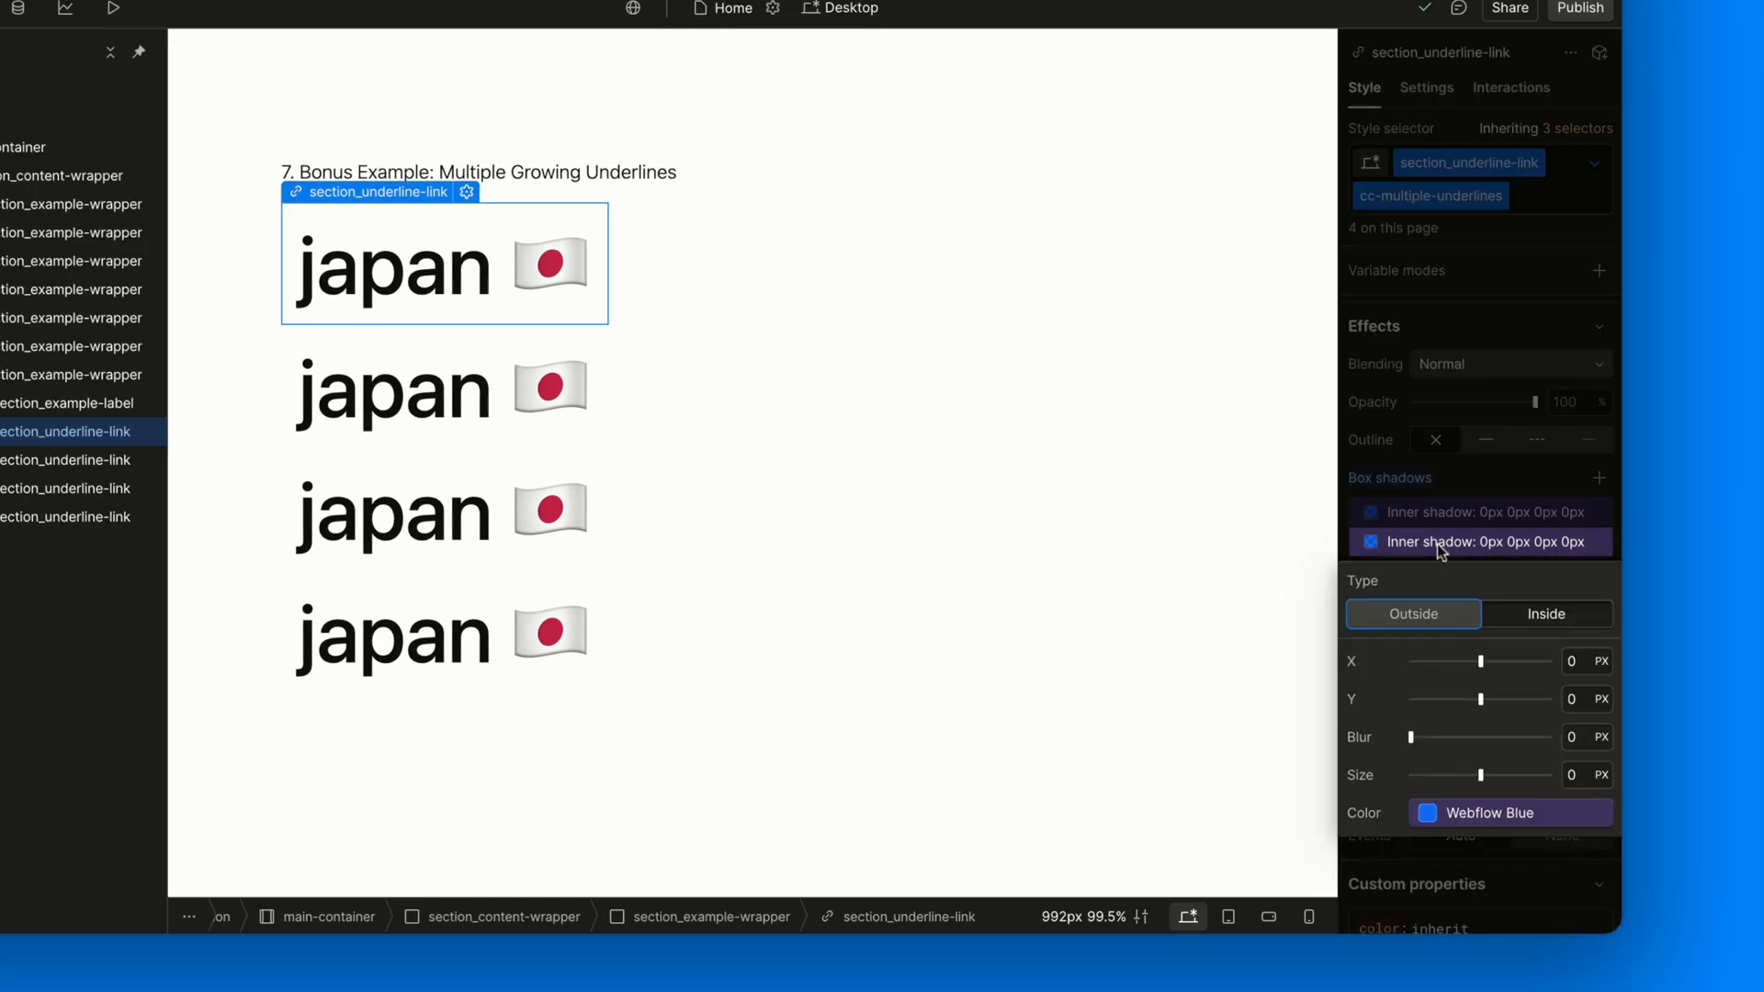
pyautogui.click(1431, 196)
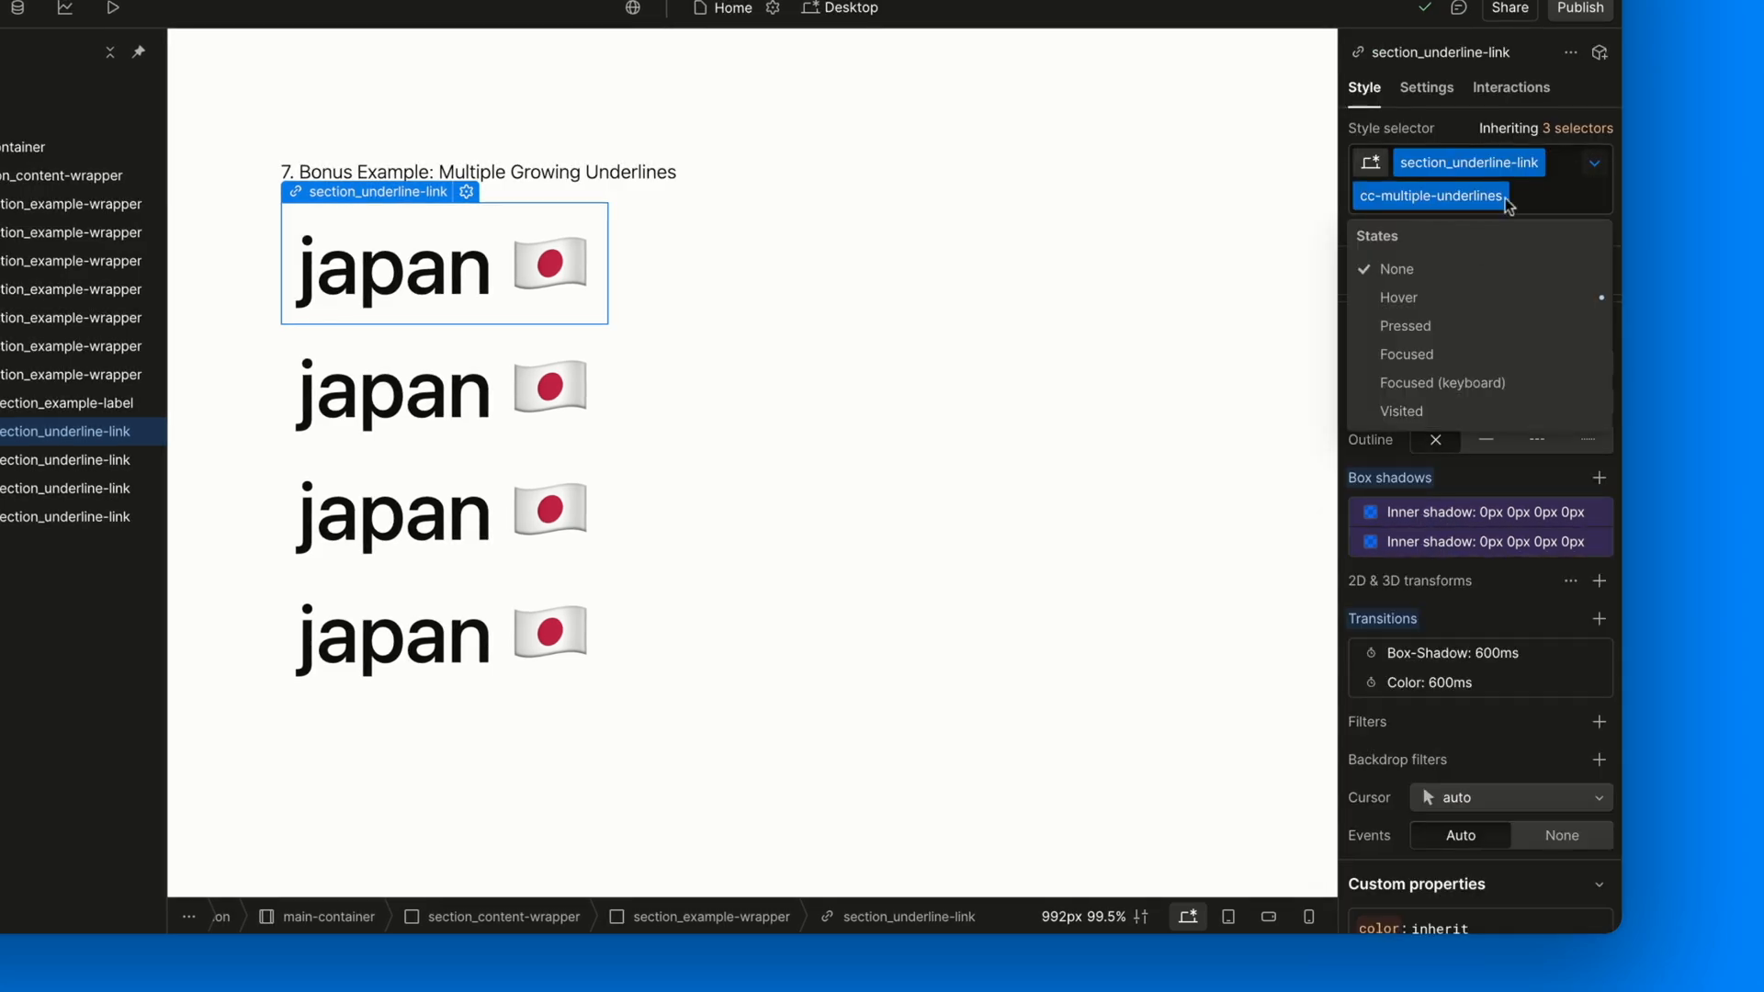
pyautogui.click(1398, 296)
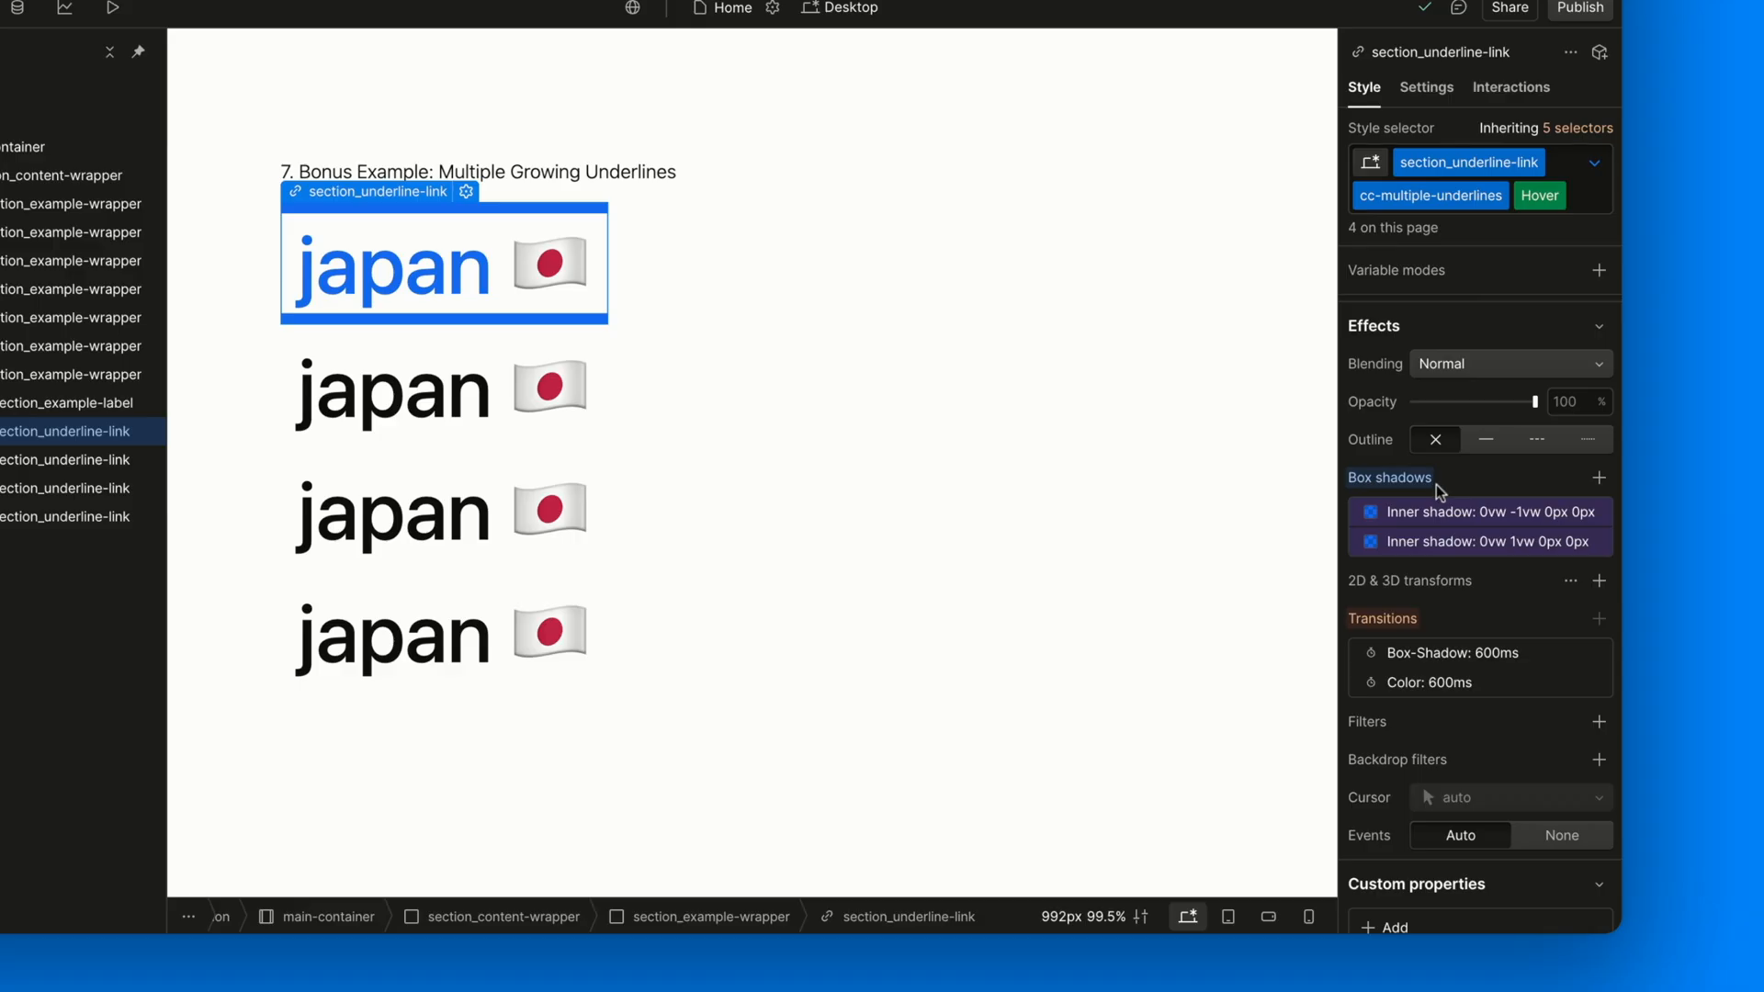
pyautogui.click(1480, 541)
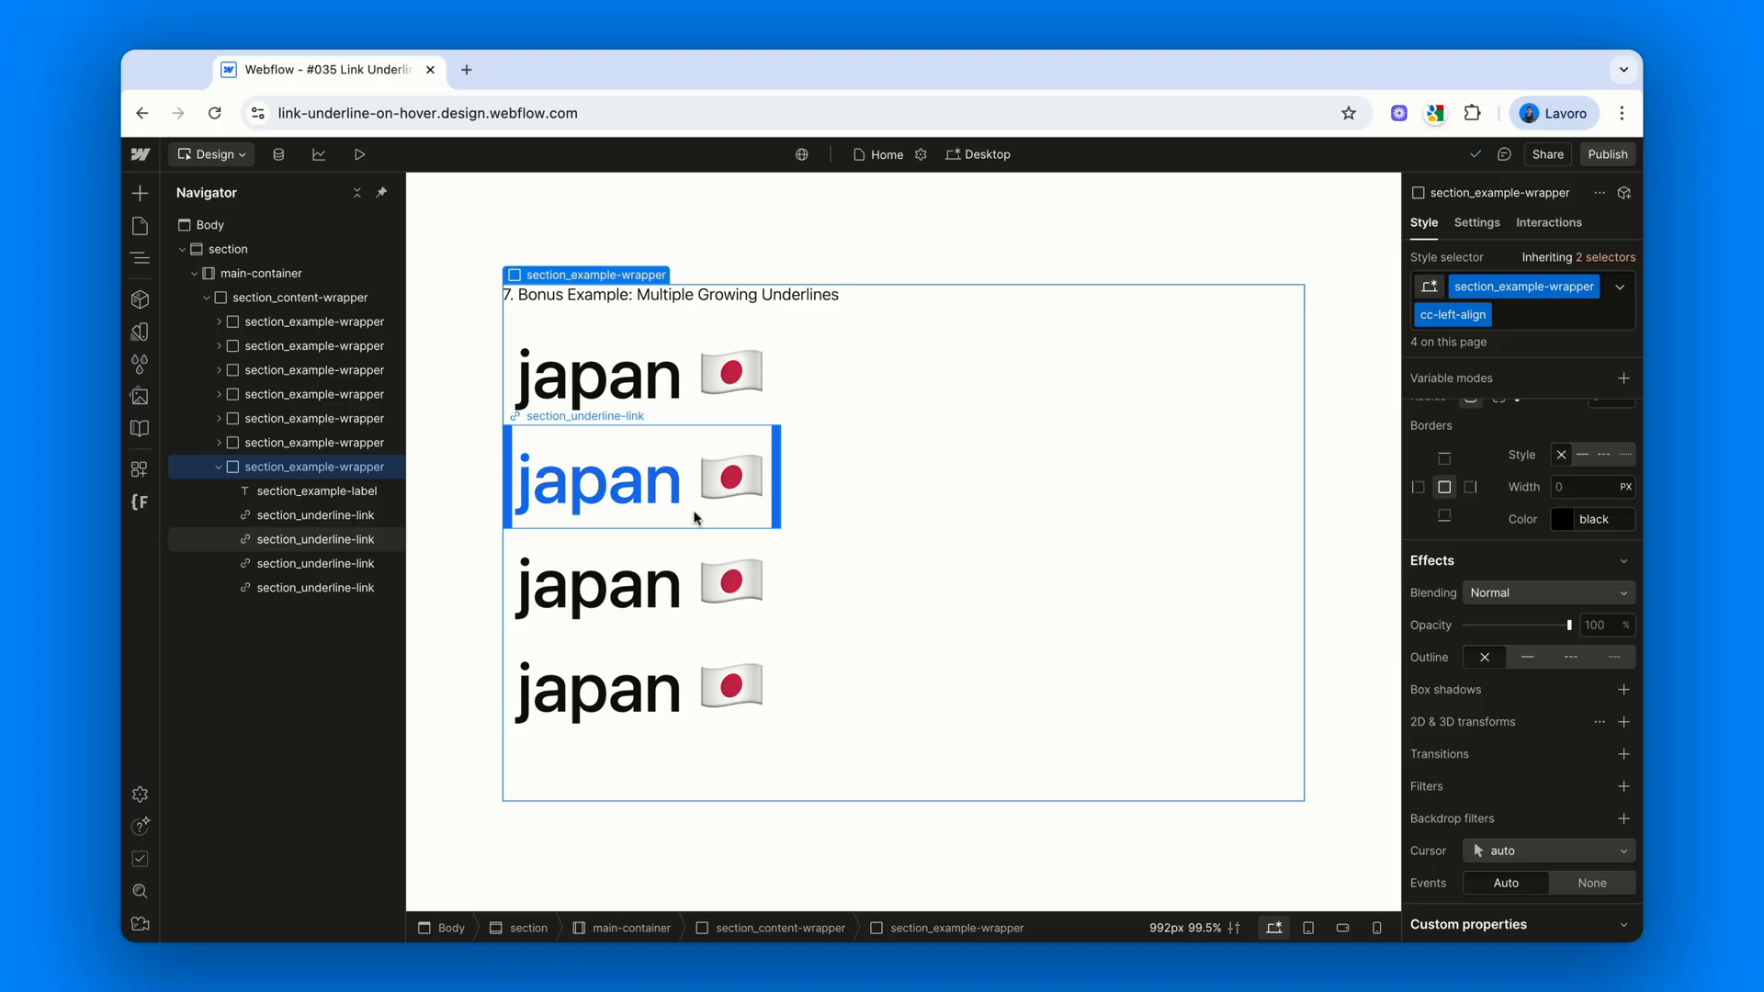
# Put a japan link in Hover and inspect its 1vw 1vw and -1vw -1vw inner shadows
pyautogui.click(607, 478)
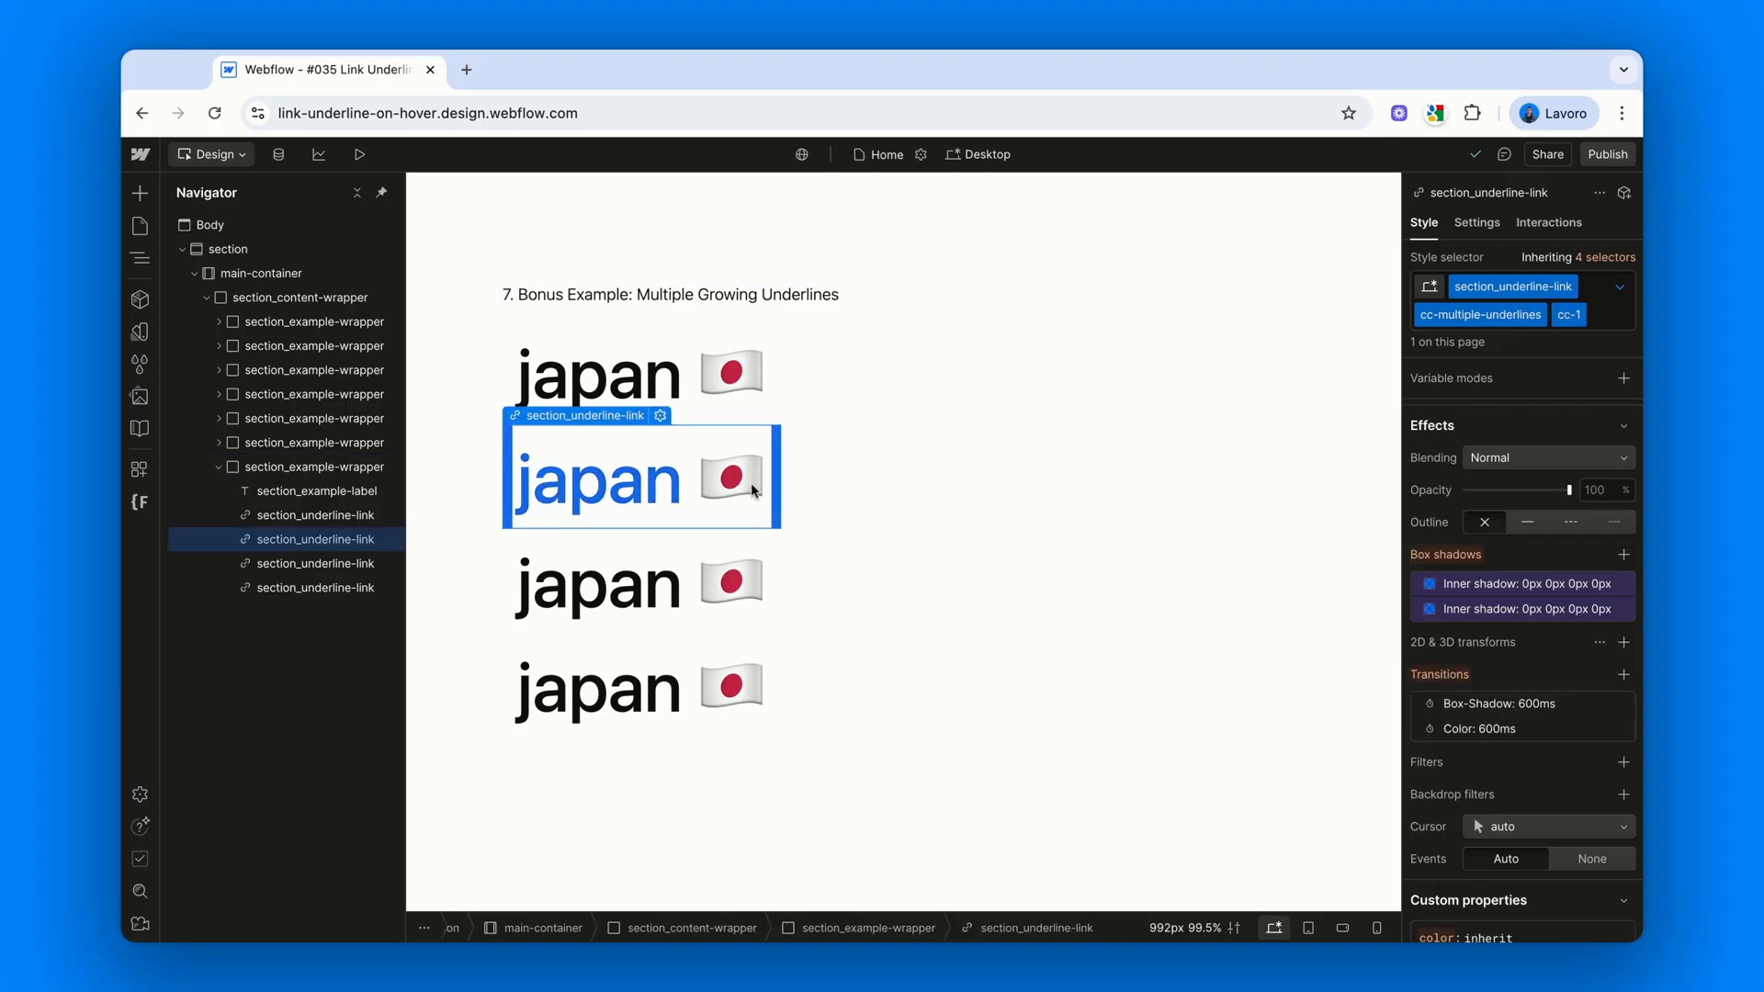
pyautogui.click(1620, 287)
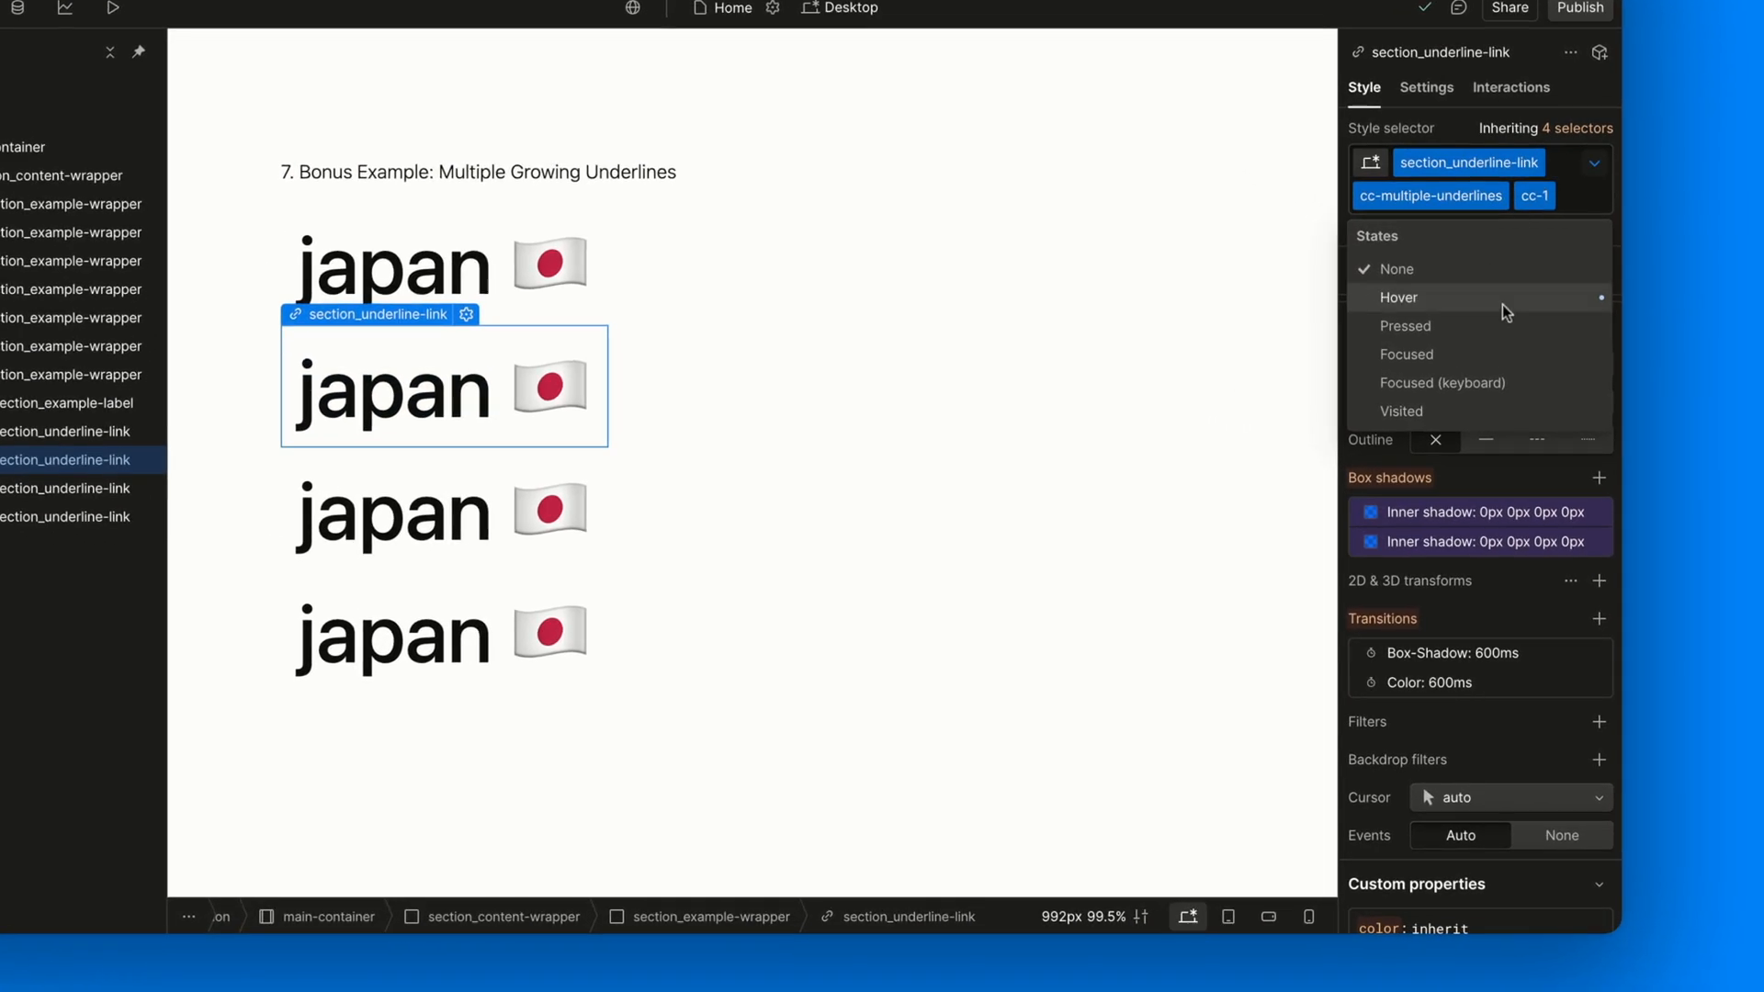
pyautogui.click(1398, 297)
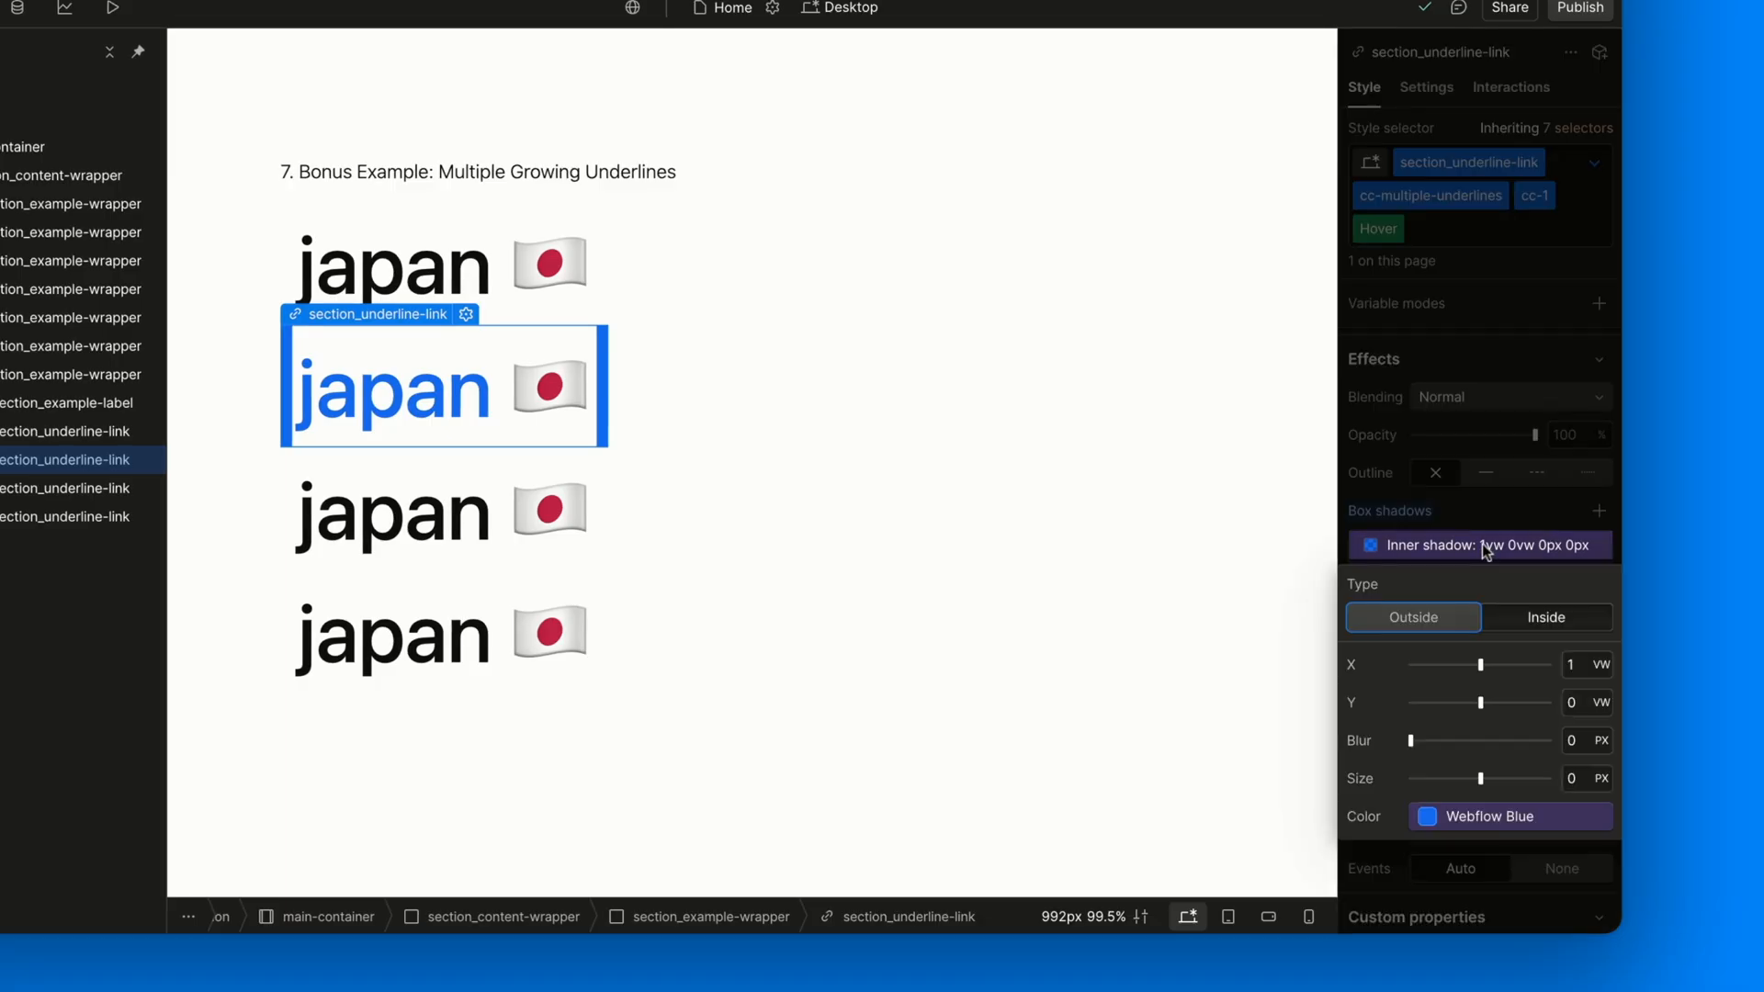
pyautogui.click(1597, 510)
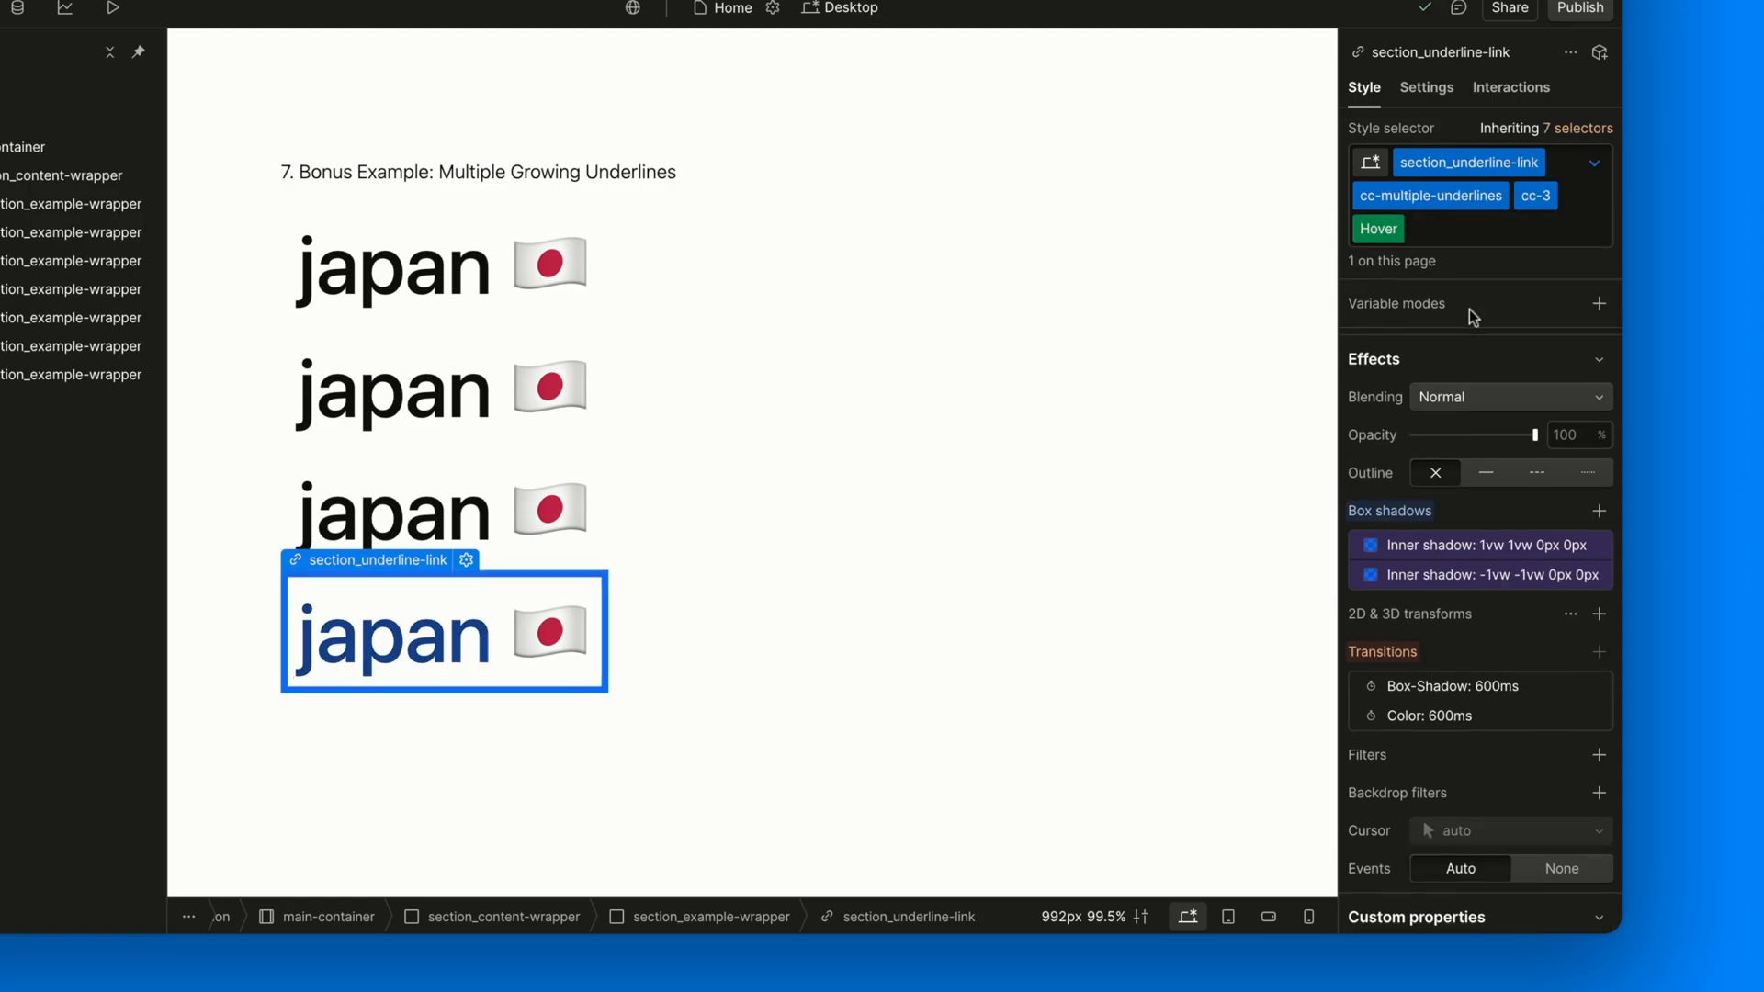
pyautogui.click(1484, 545)
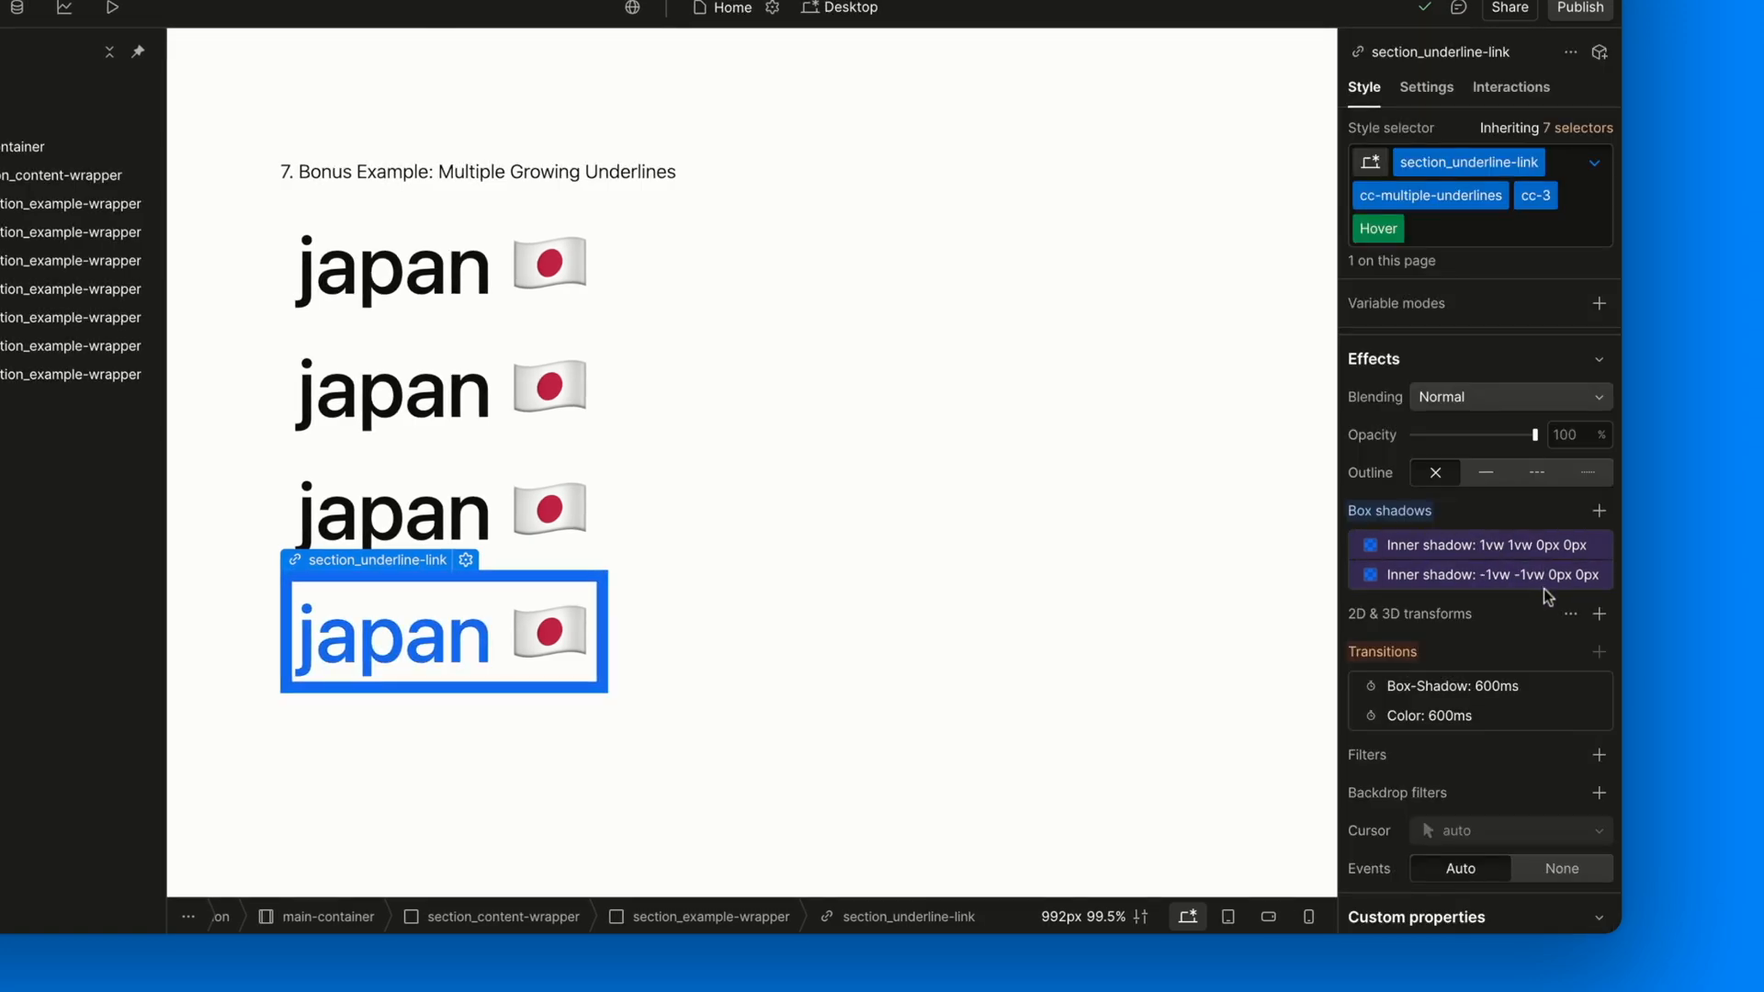
pyautogui.click(1478, 575)
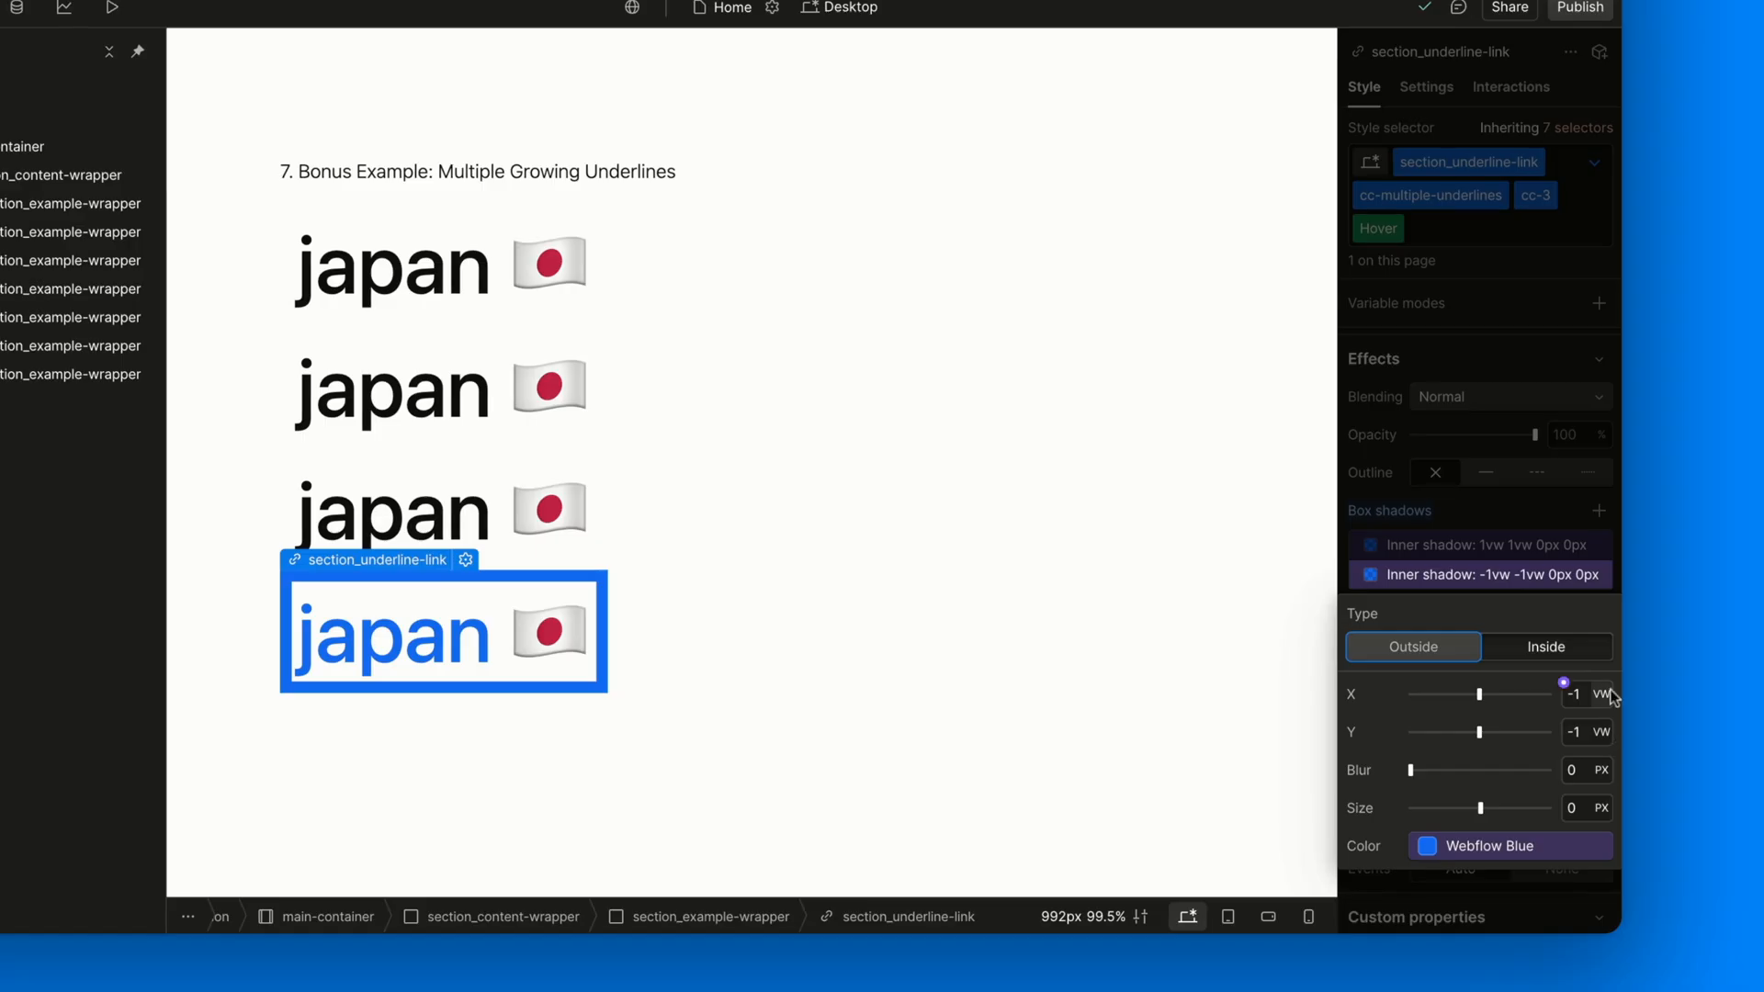